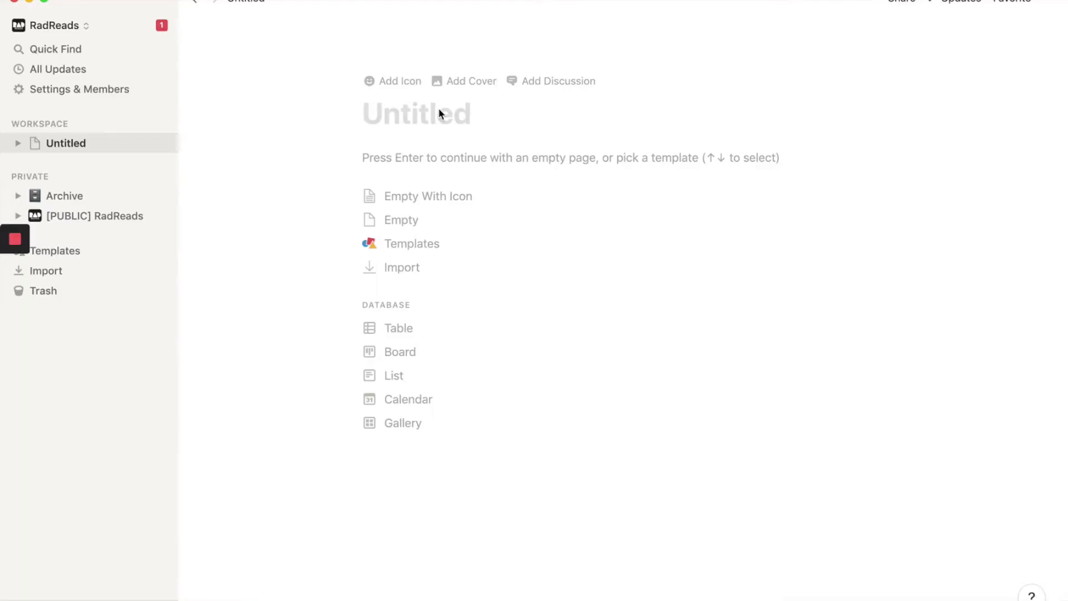
mouse_move(886, 101)
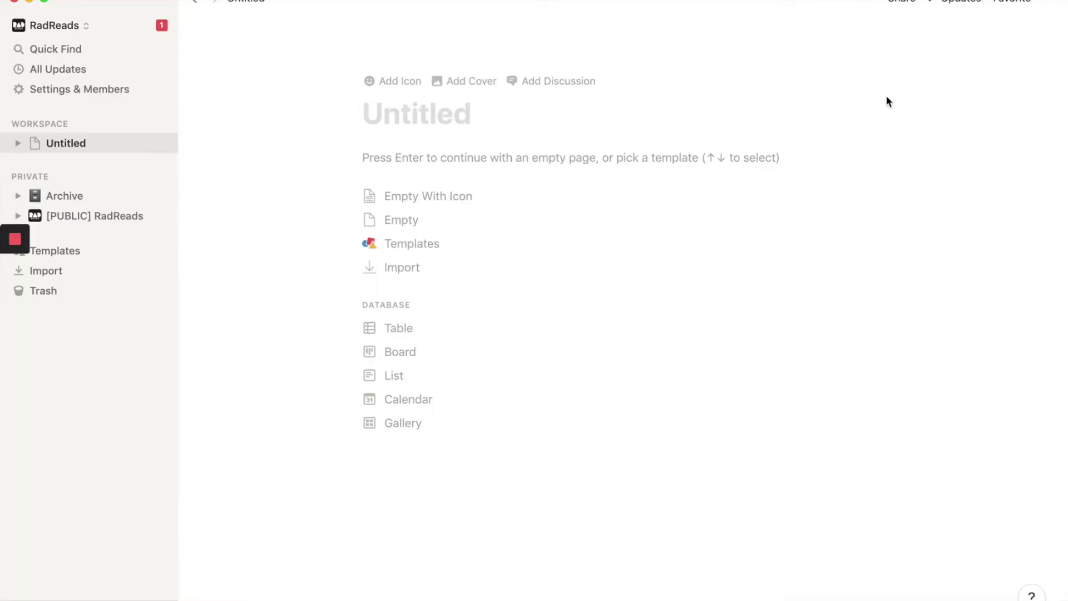
Title the page '[Your Name]'s Epic + Intentional Decade'
type("[")
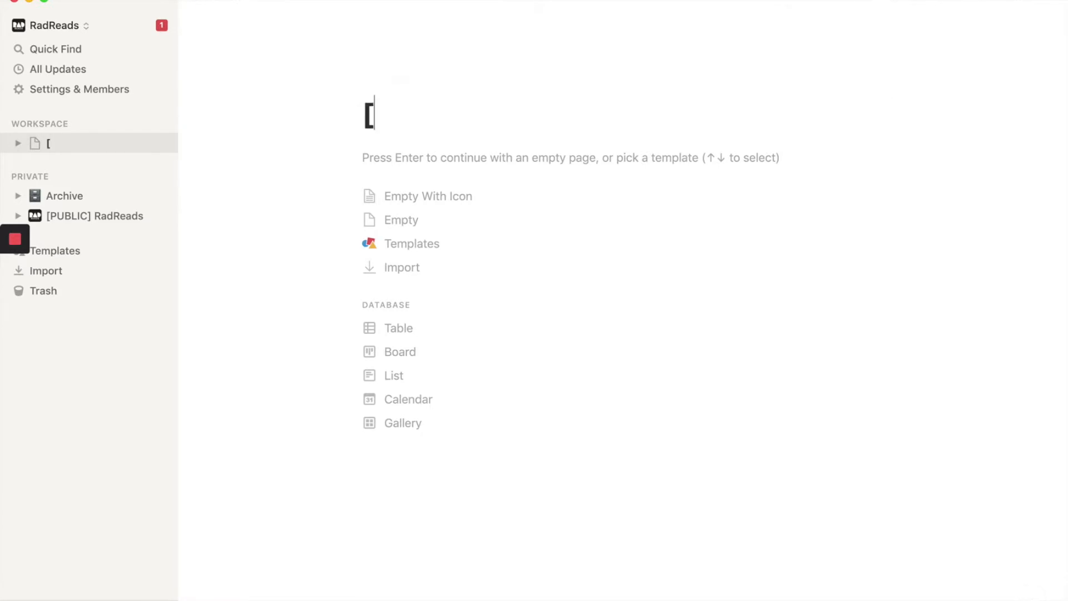
type("Your Nam")
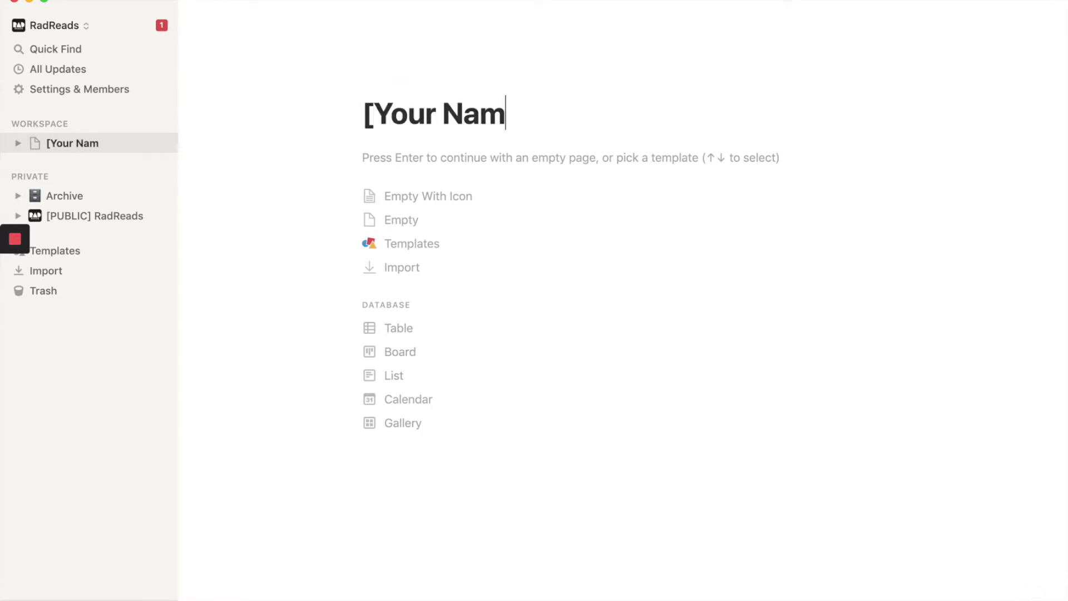
type("e]'s Epic + Intentiona")
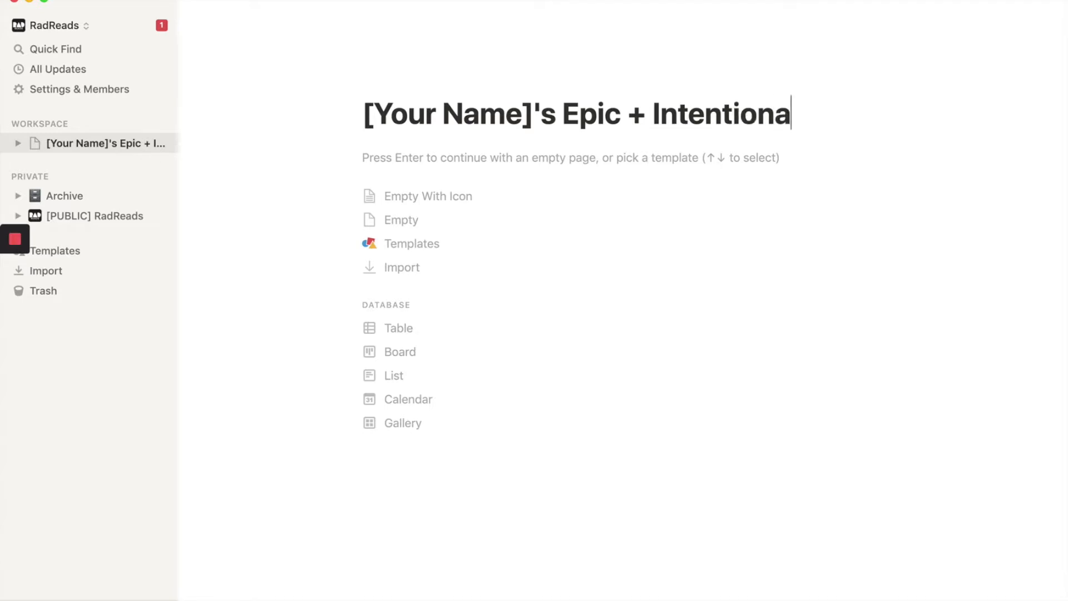
type("l Decade")
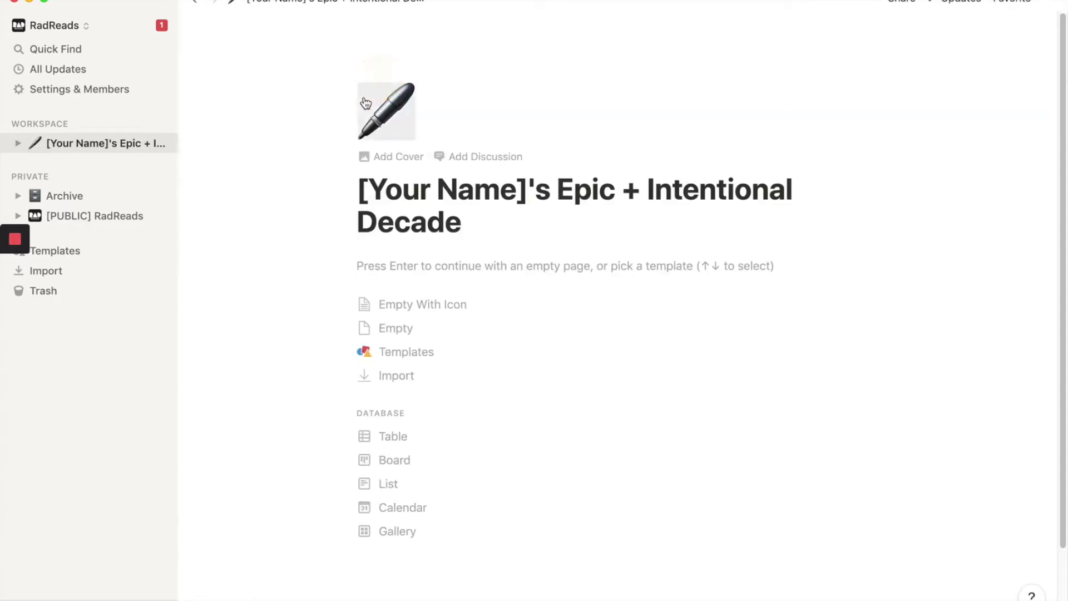
Give the page a lightning bolt icon, full-width layout, and an empty starting page
left_click(382, 110)
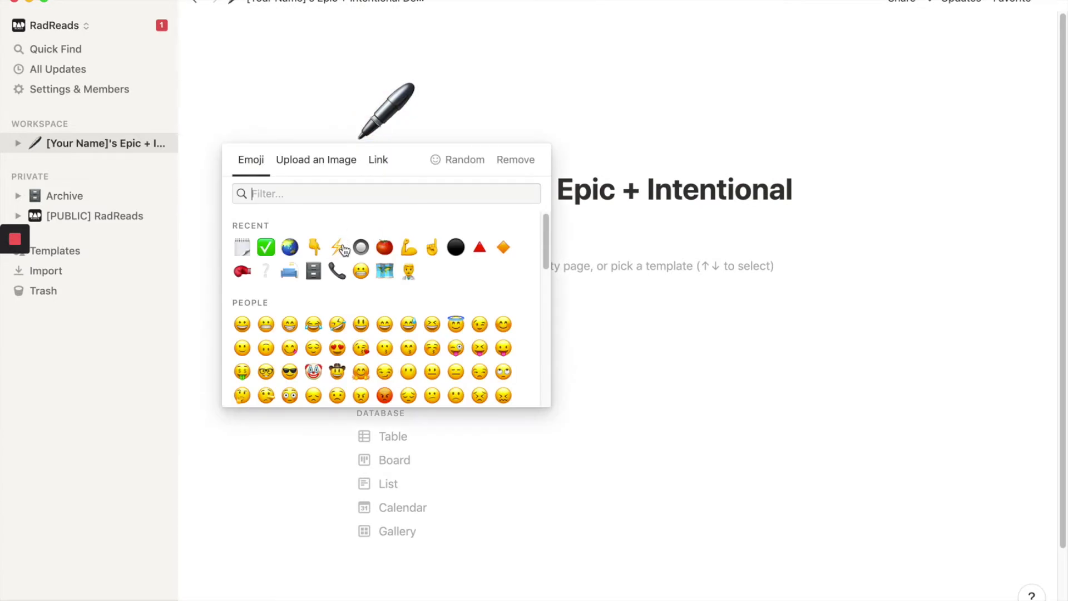
left_click(336, 247)
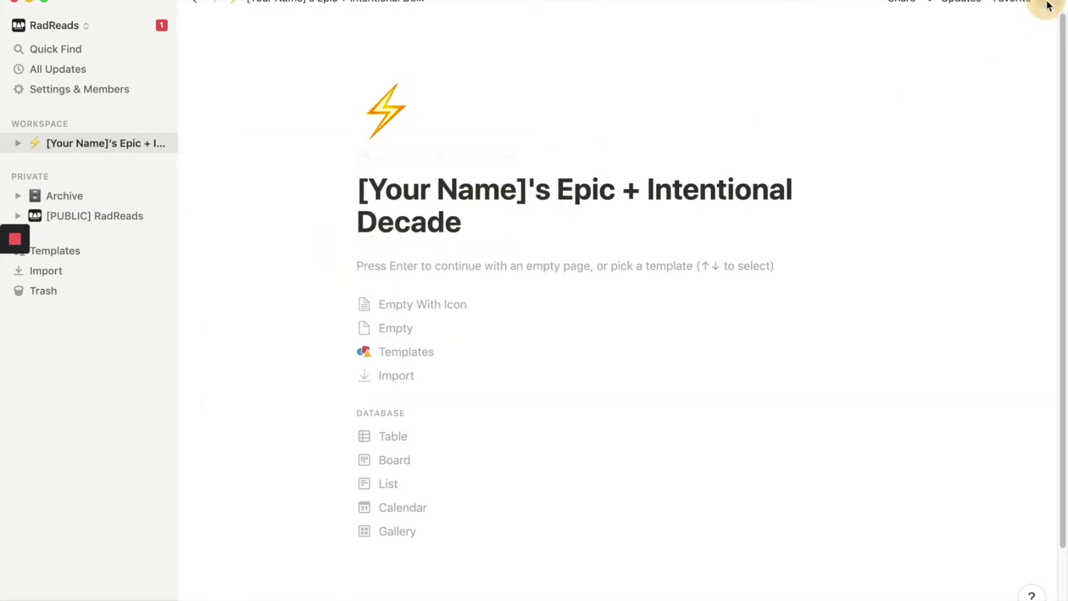
left_click(1038, 124)
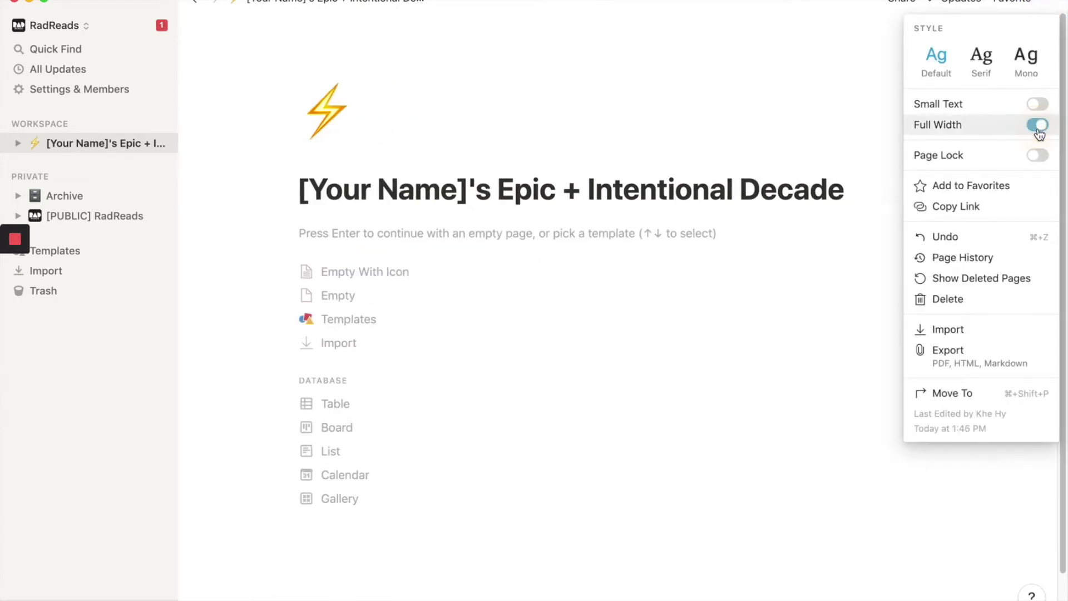
left_click(1037, 124)
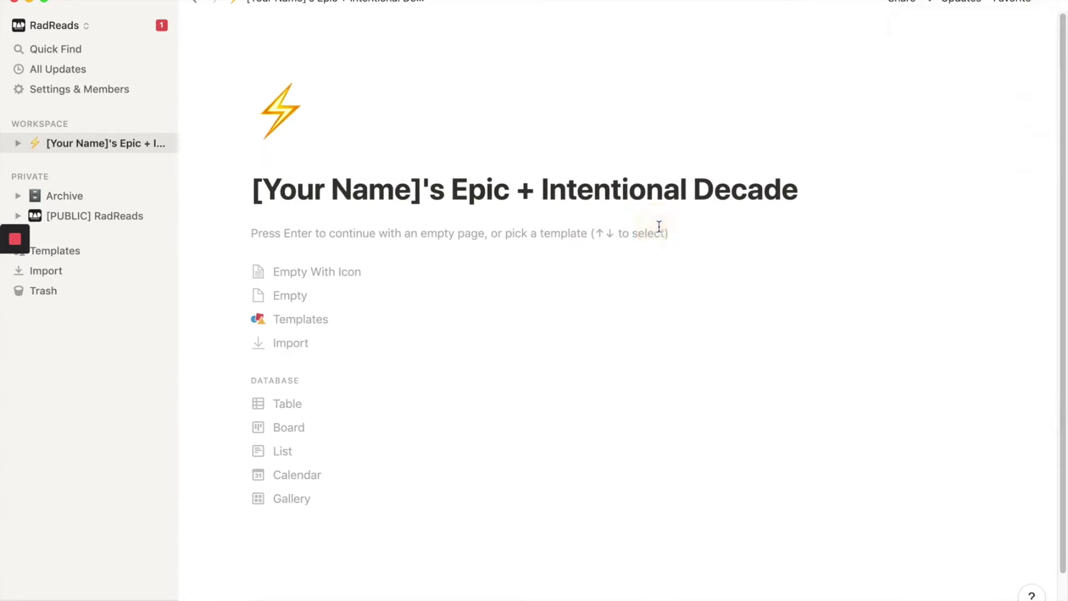
key("Enter")
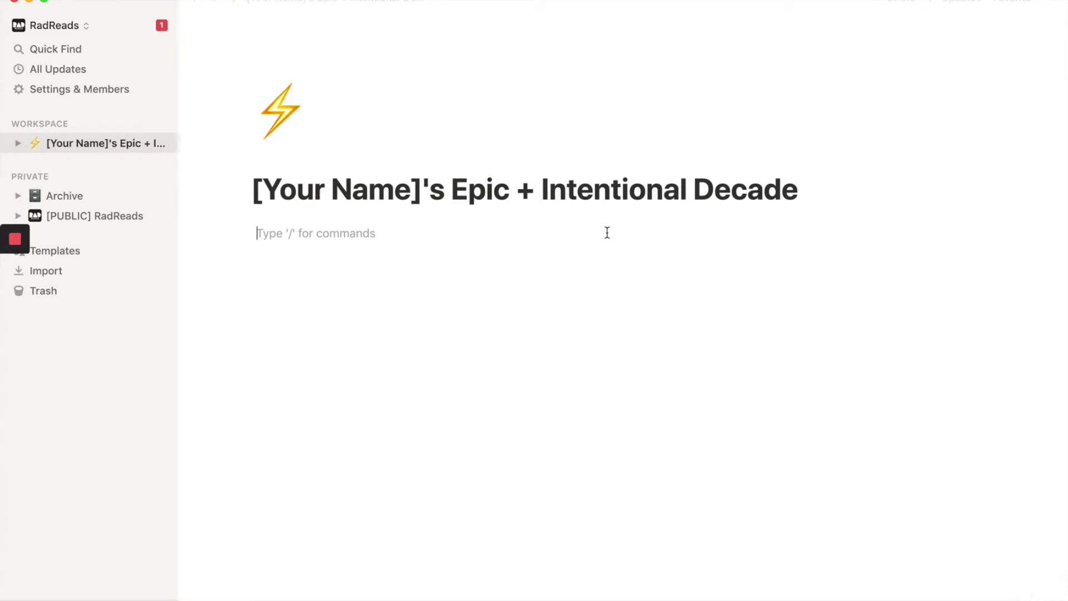
Add a 'Habits' heading with a pink background
type("Habit")
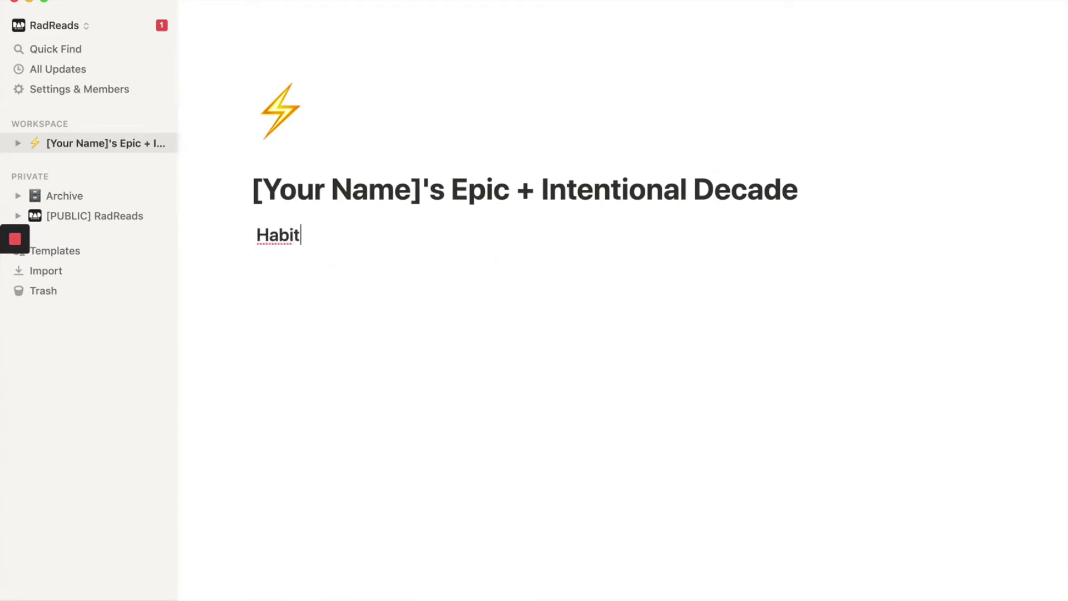
type("s")
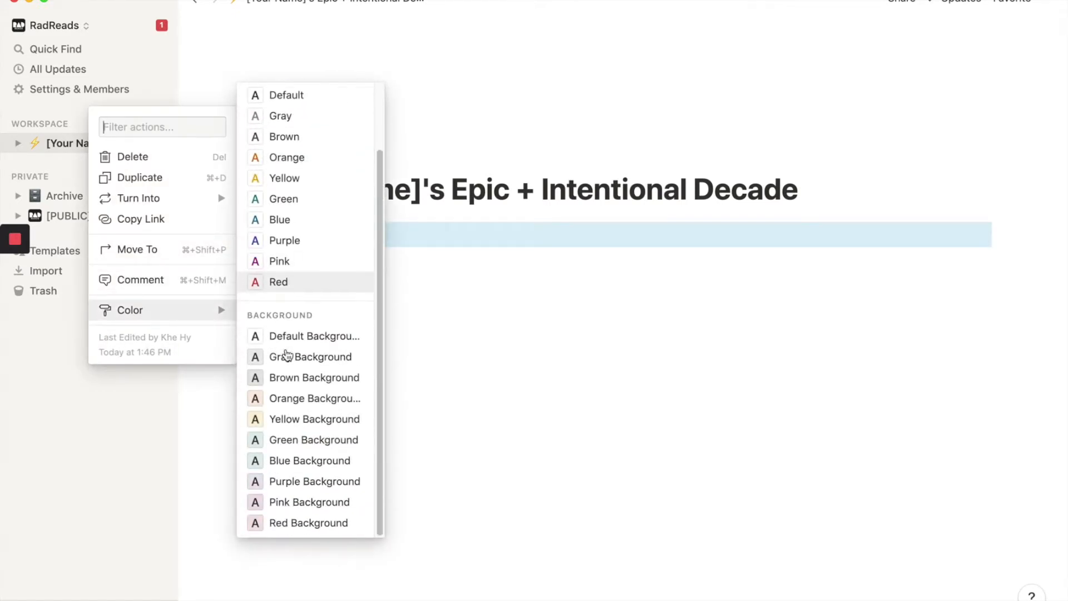
mouse_move(294, 506)
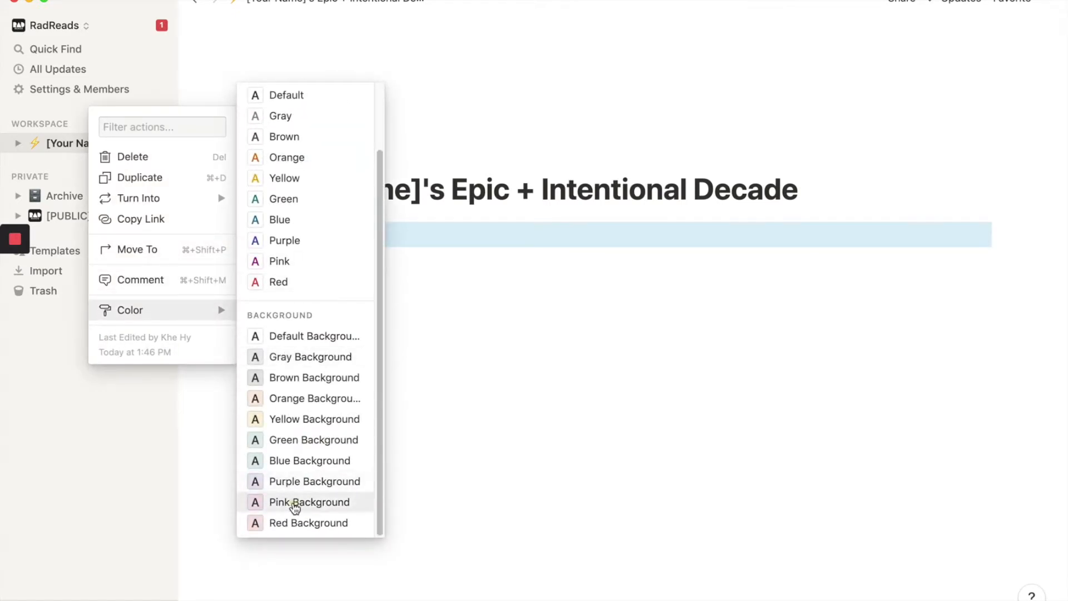
left_click(309, 502)
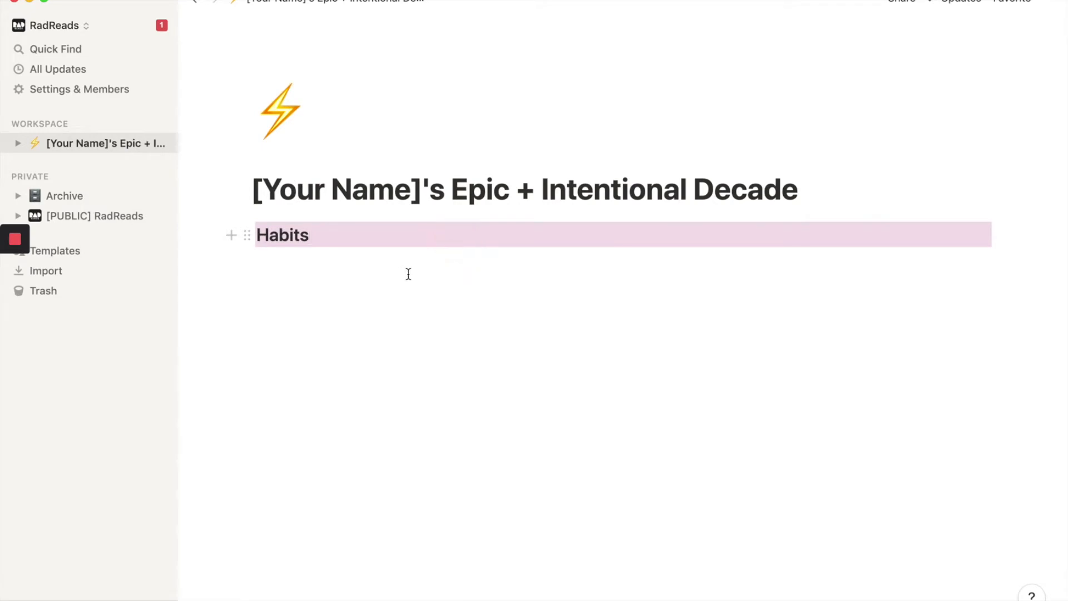
type("/")
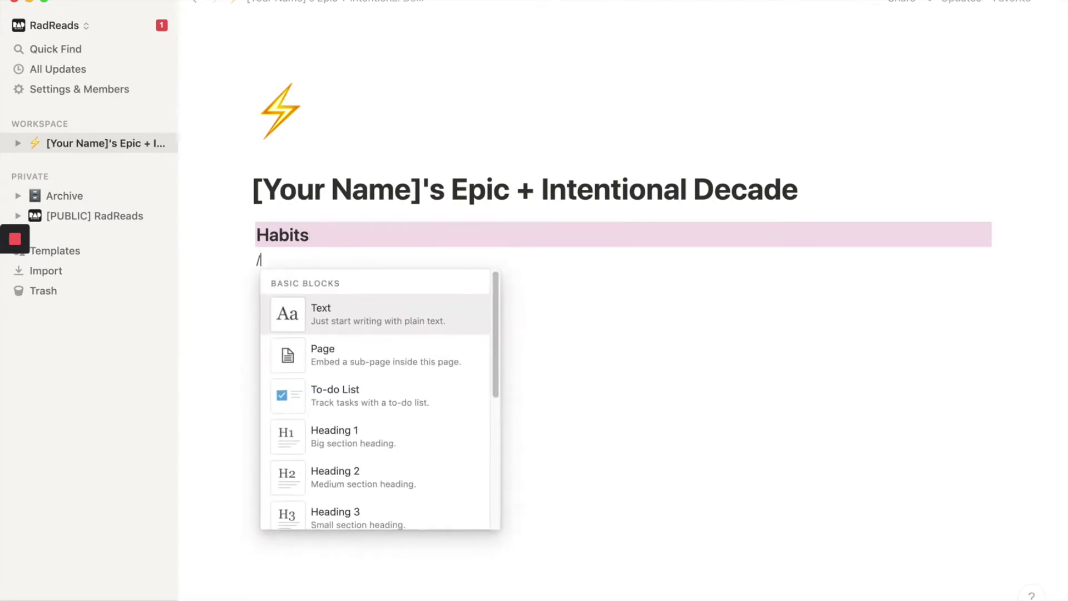
key("Escape")
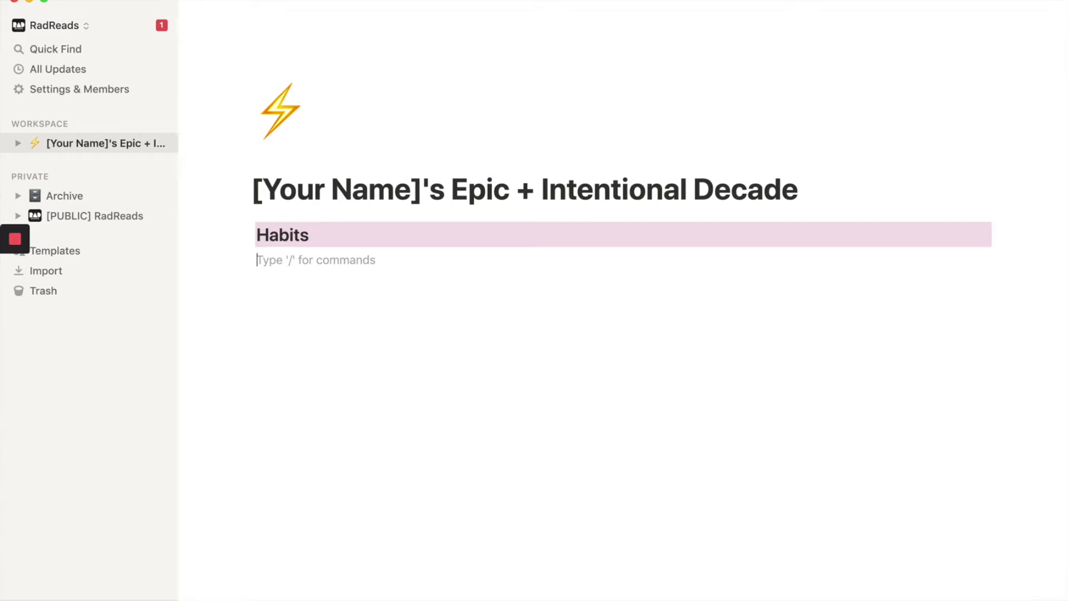
Insert an inline table below Habits and rename it 'Tracker'
type("/")
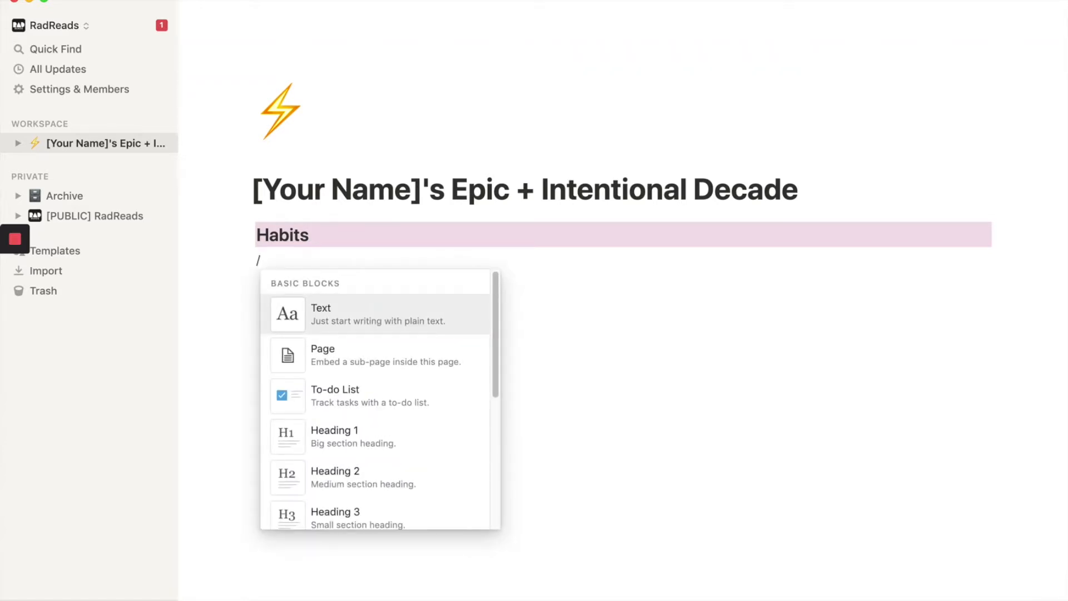
type("inline")
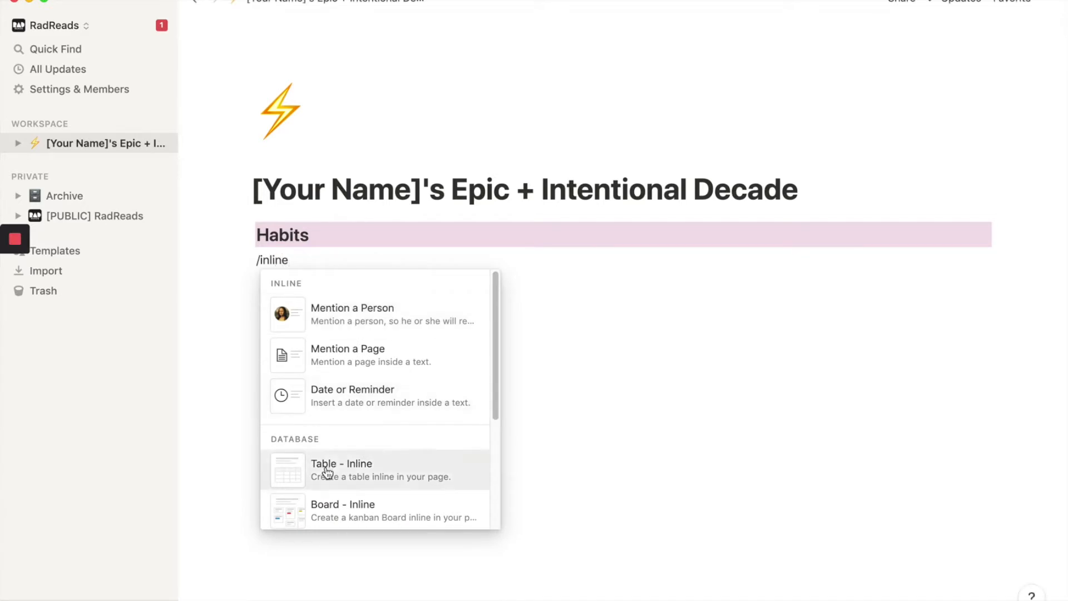
left_click(341, 470)
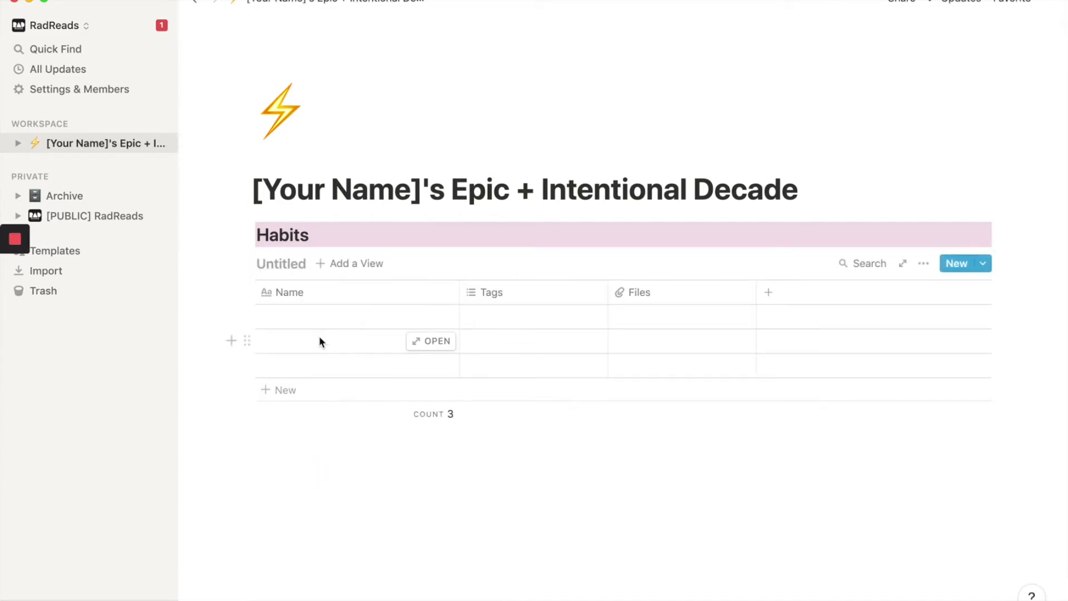
type("H")
type("Tracker")
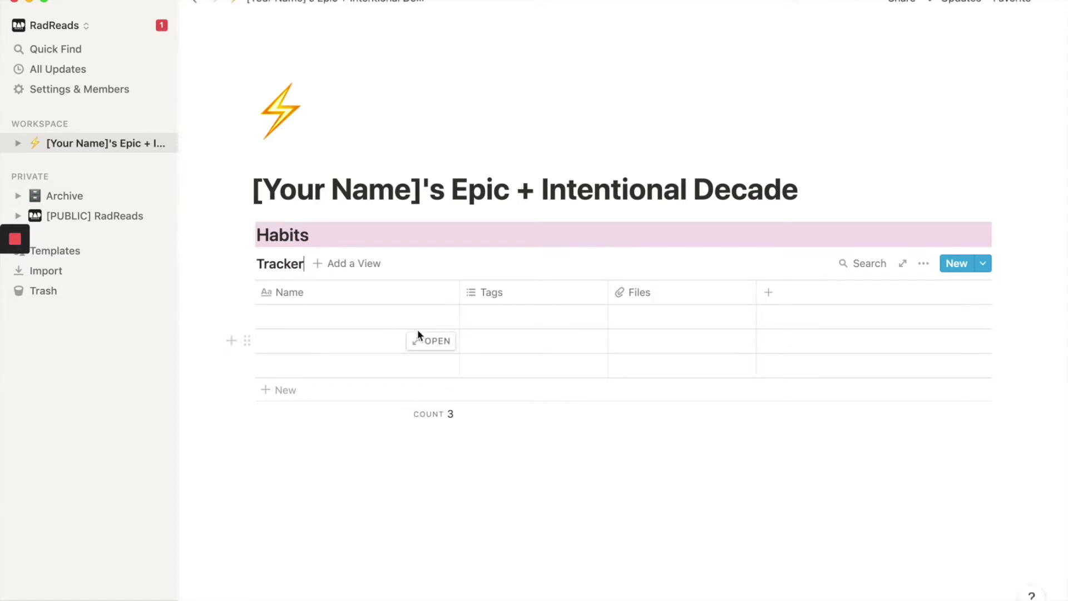
mouse_move(533, 306)
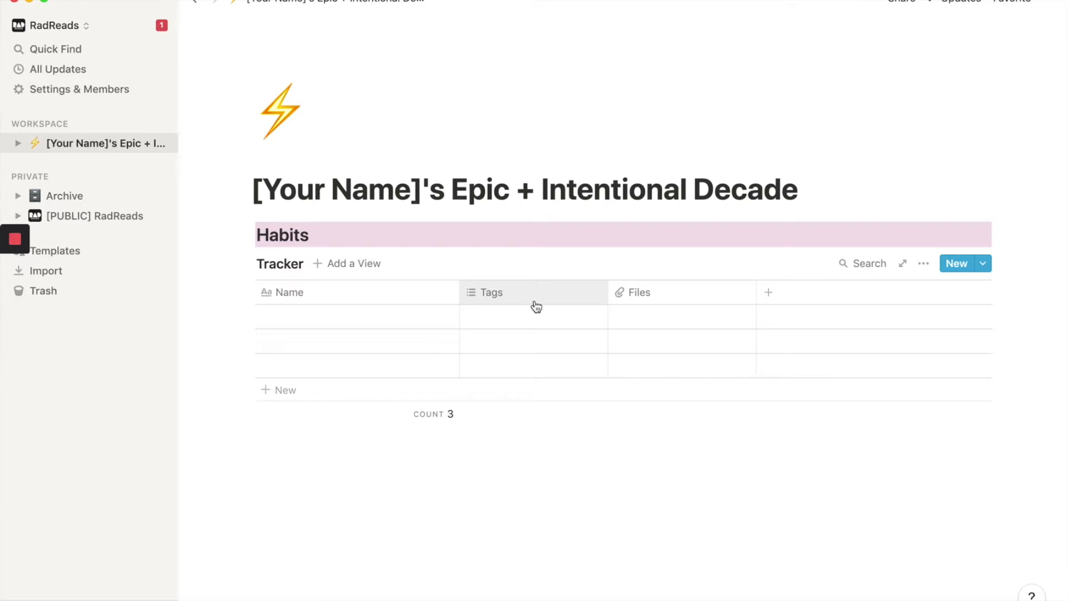
Change the Tracker's Tags and other columns to the Checkbox property type
left_click(490, 292)
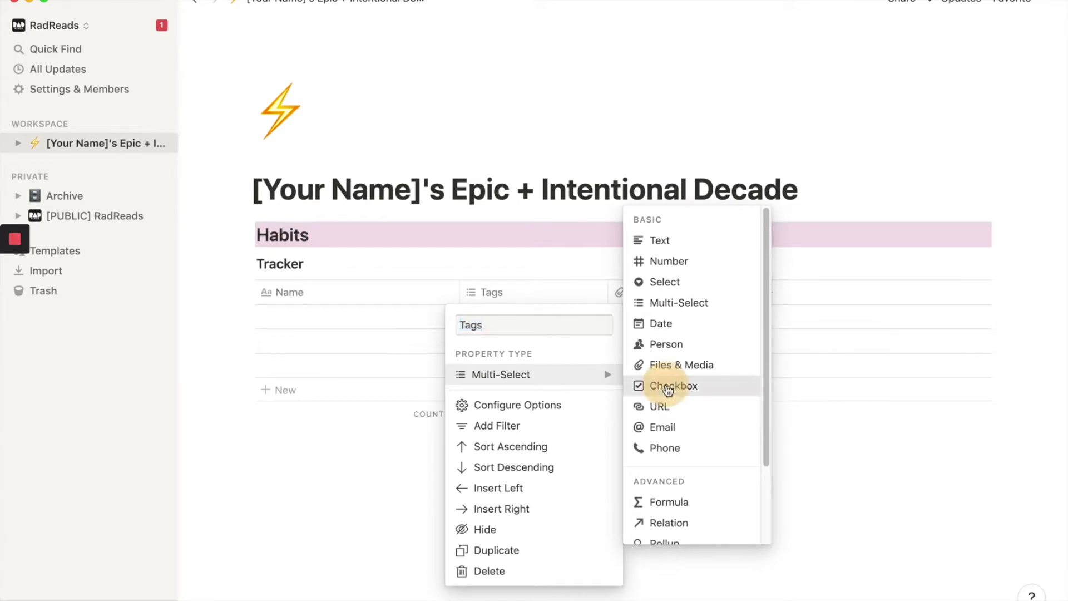
left_click(674, 386)
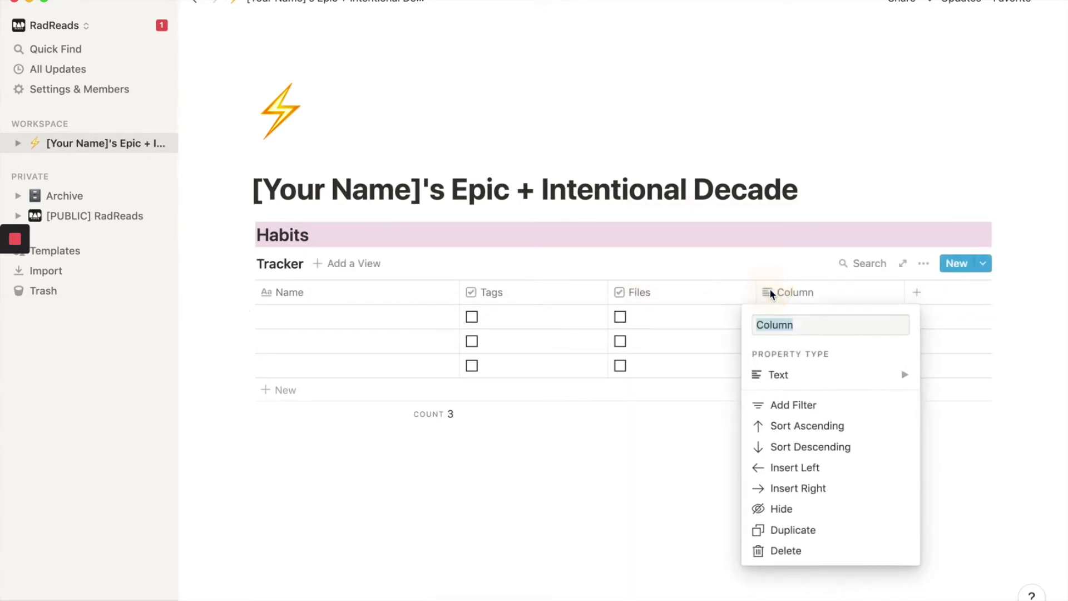
left_click(779, 375)
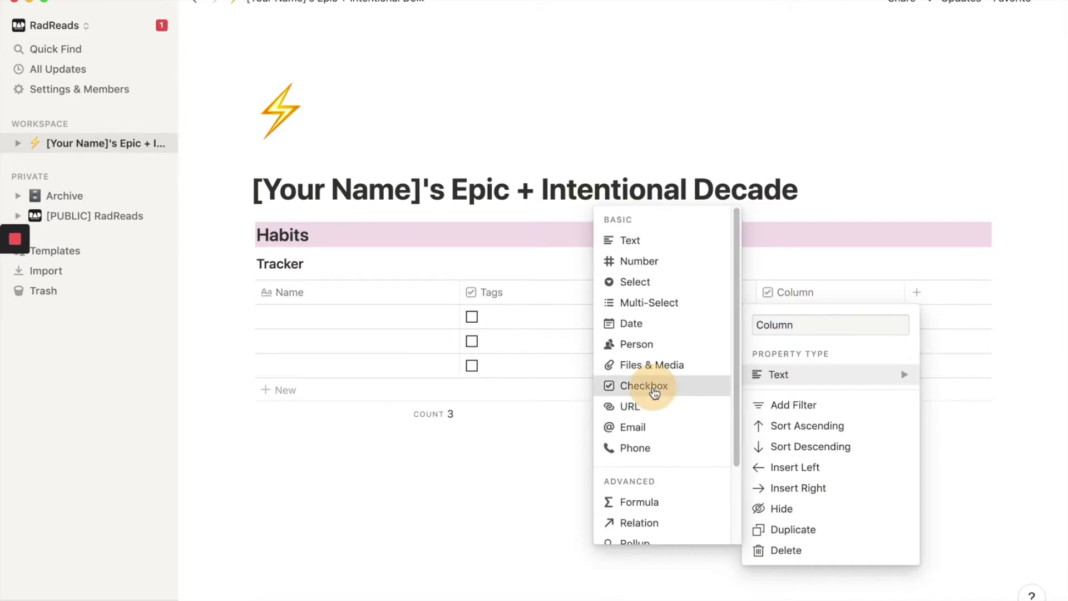
left_click(645, 385)
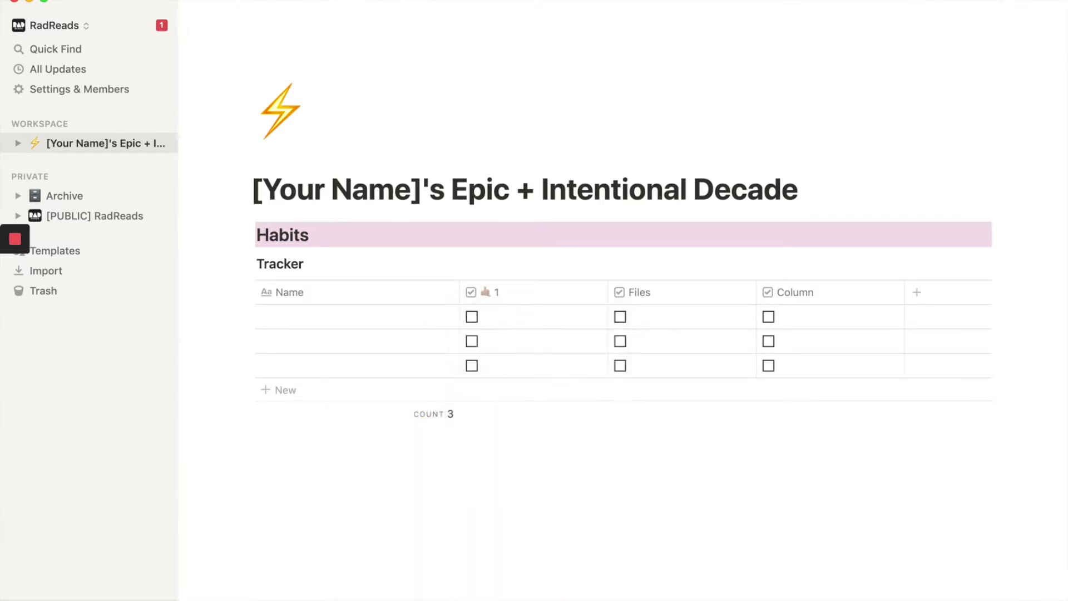
Rename the checkbox columns with emoji labels: 👍 1, 👍 2 and 🚫
left_click(640, 292)
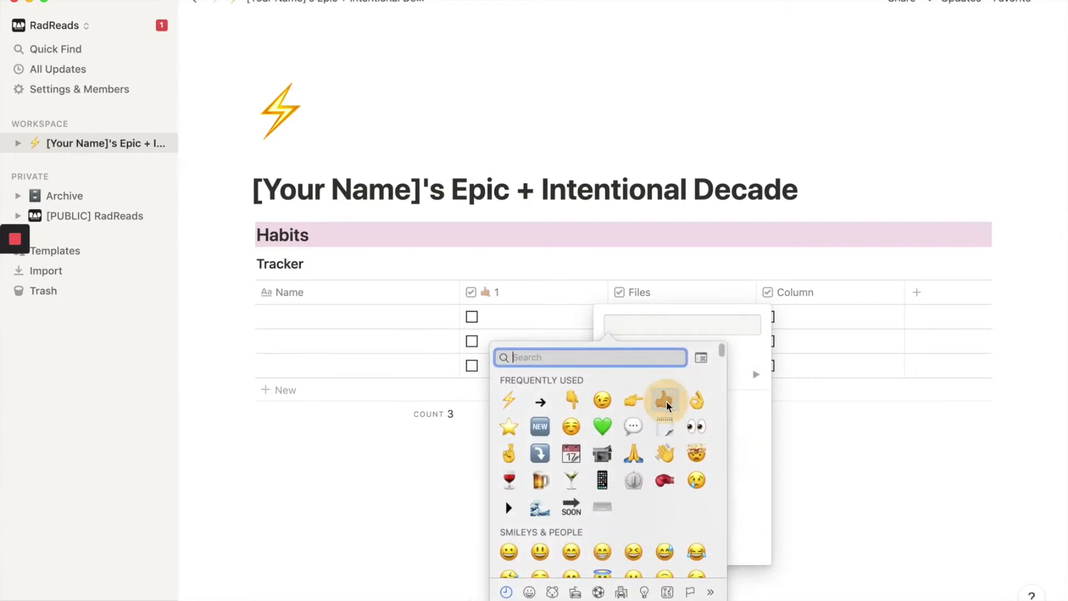
left_click(665, 402)
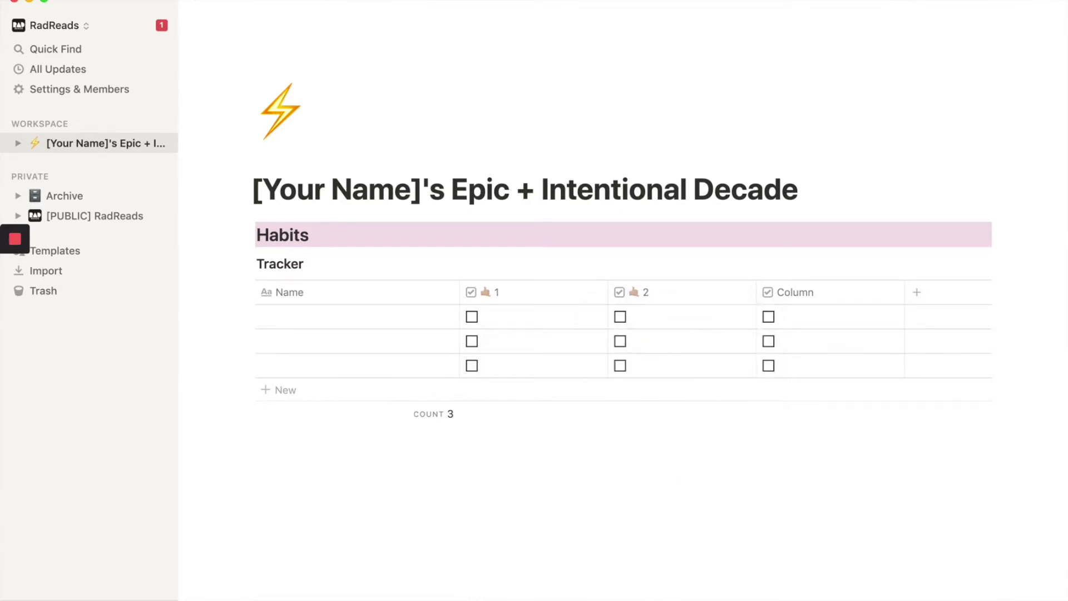
left_click(796, 292)
type("circle")
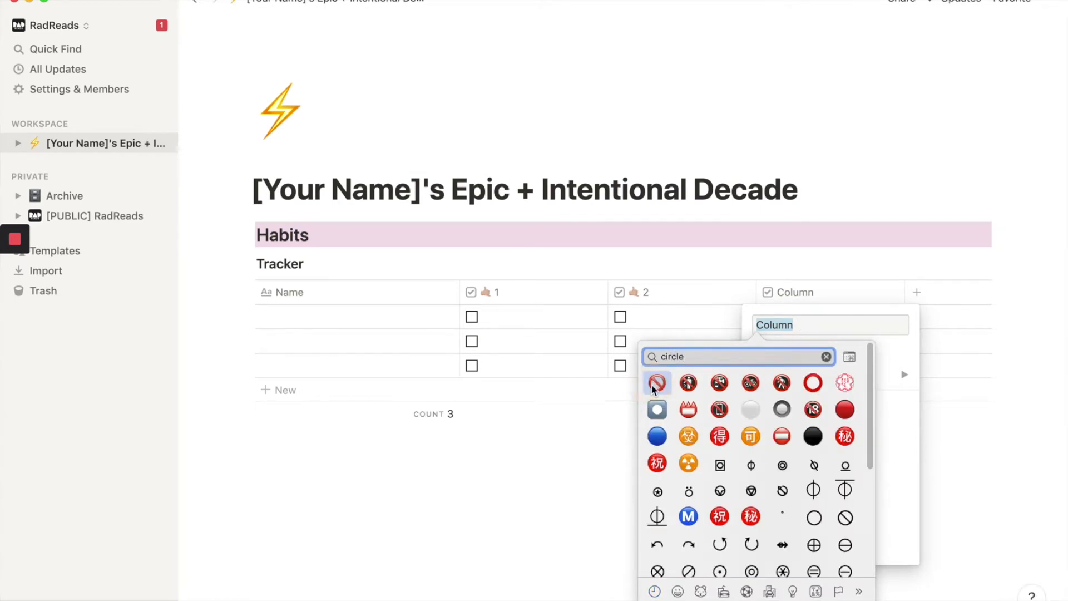
left_click(657, 383)
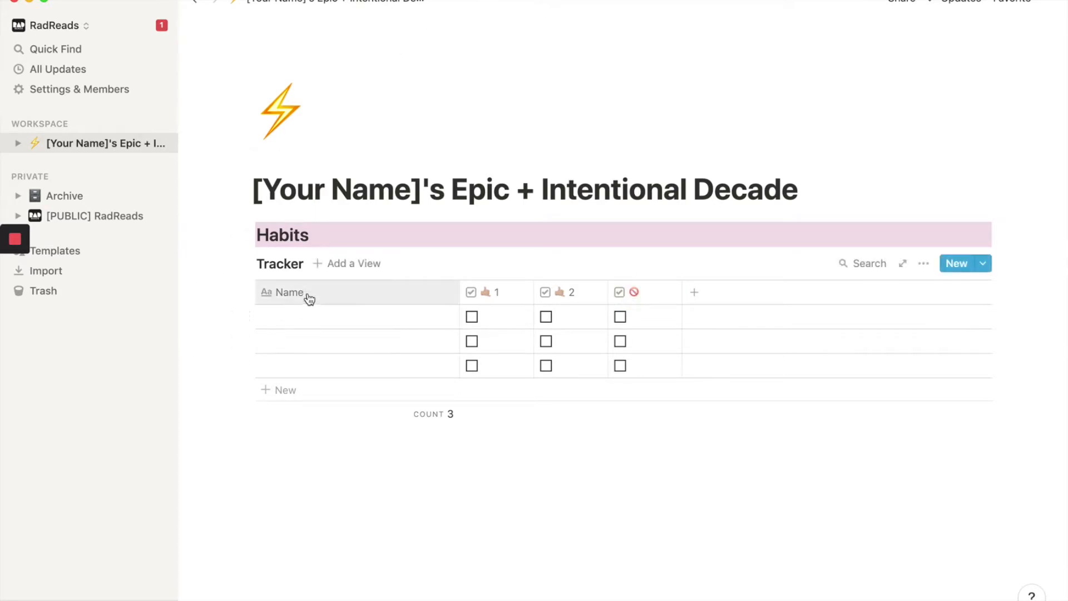
Rename the Name column to 'Day' and add a first row 'Taco Thursday'
left_click(289, 292)
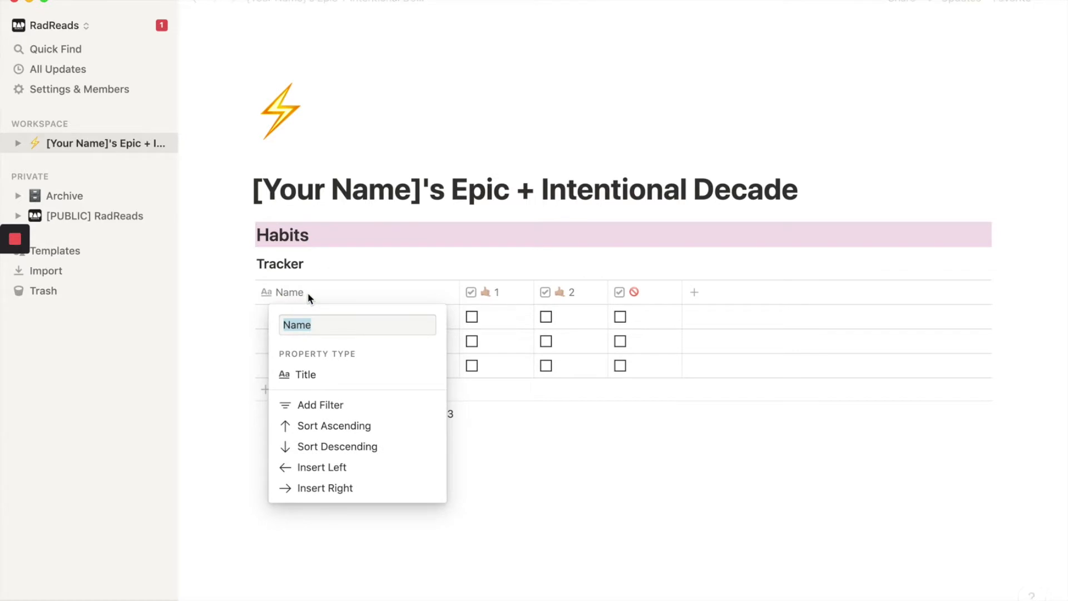
type("Day")
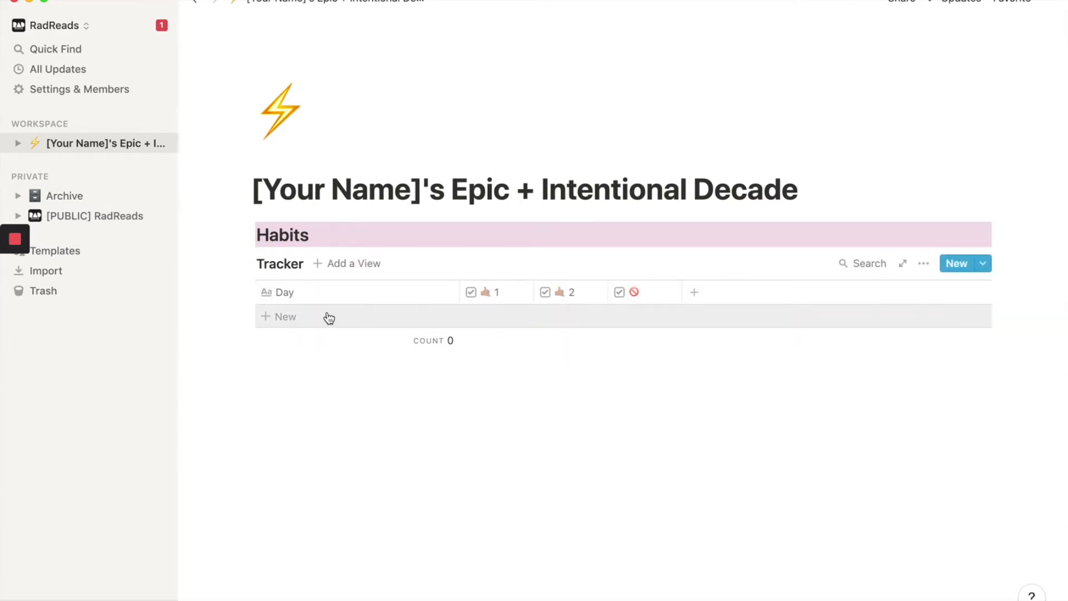
left_click(280, 317)
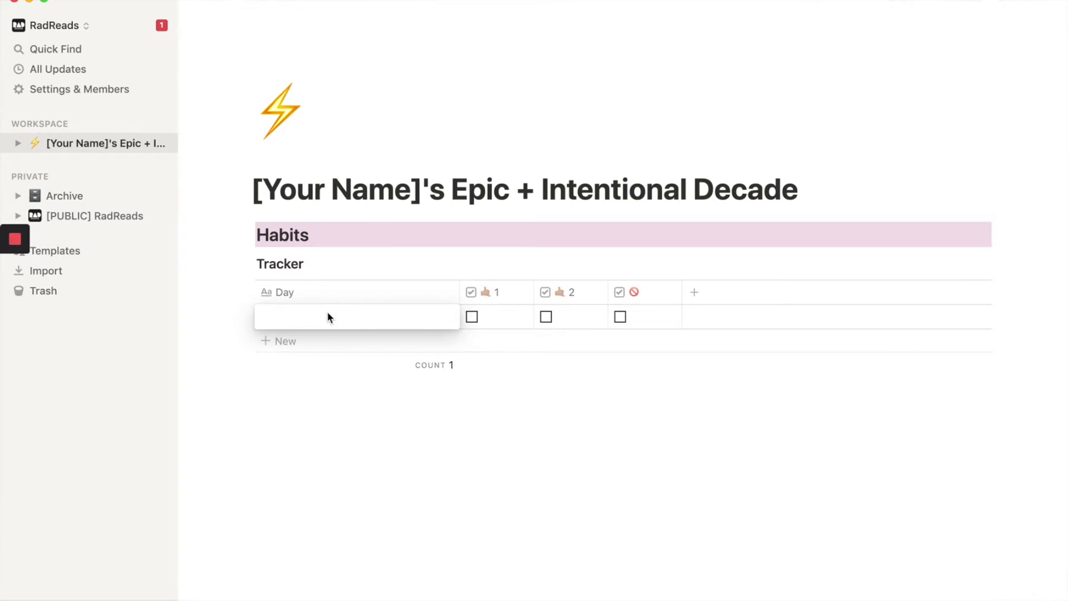
type("Taco Thurdaay")
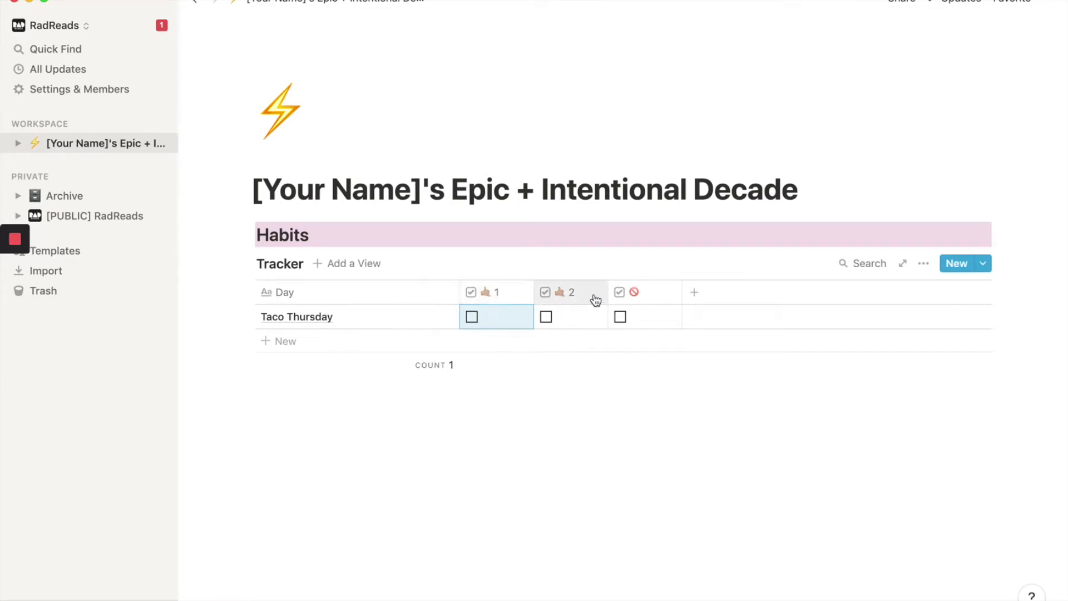
mouse_move(615, 327)
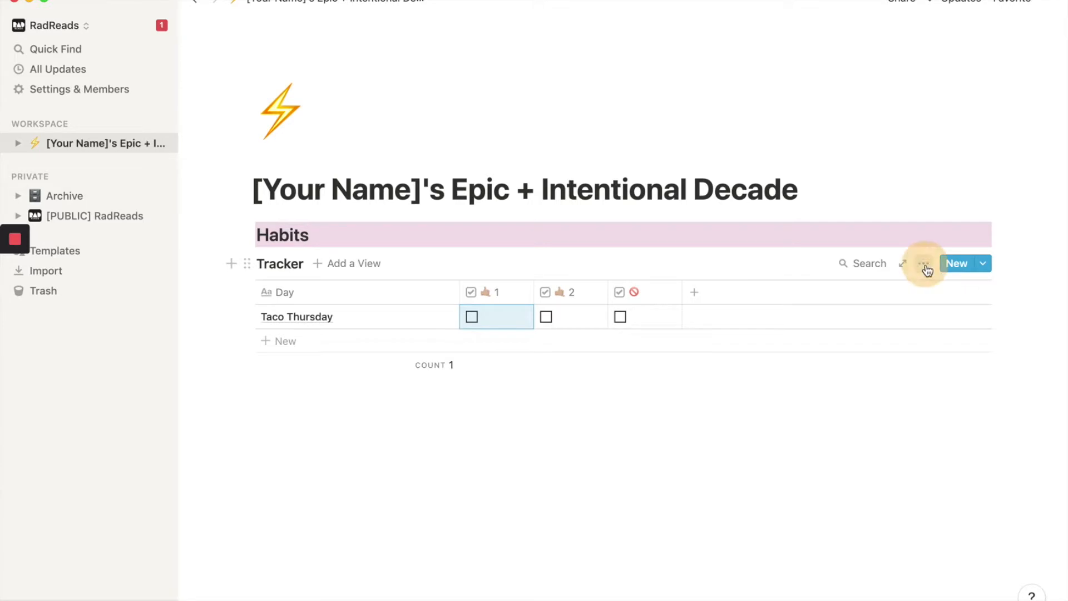
Add a 'Date Created' property column to the Tracker table
left_click(923, 265)
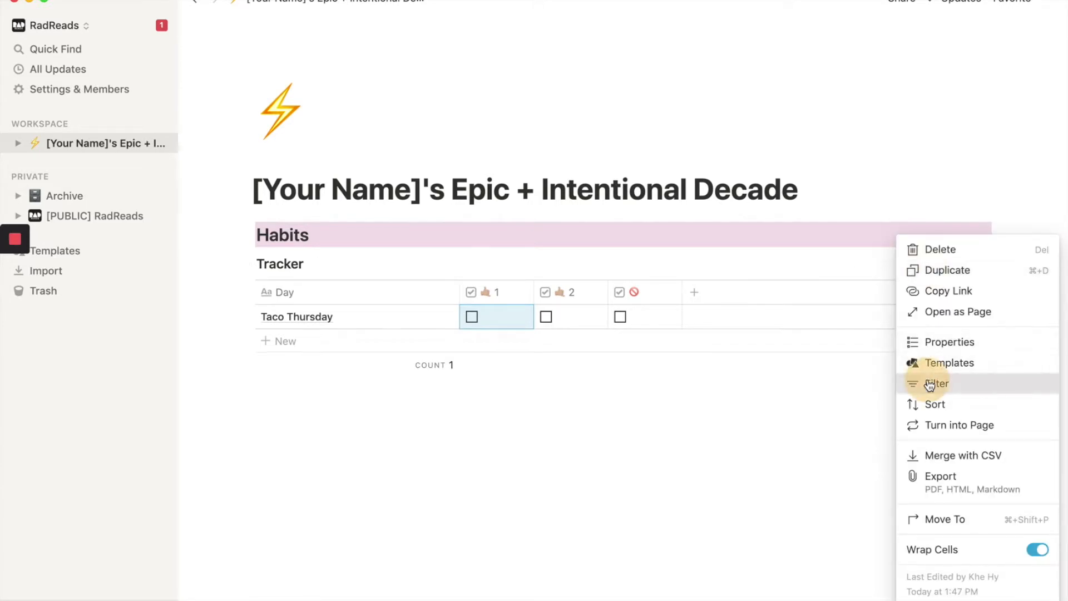
left_click(935, 384)
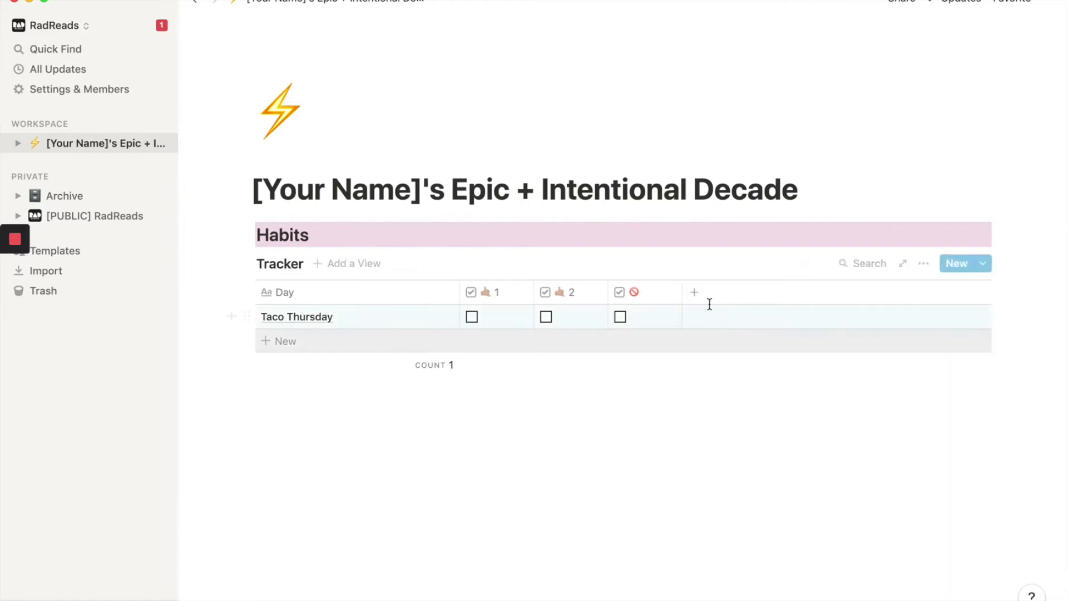
left_click(694, 292)
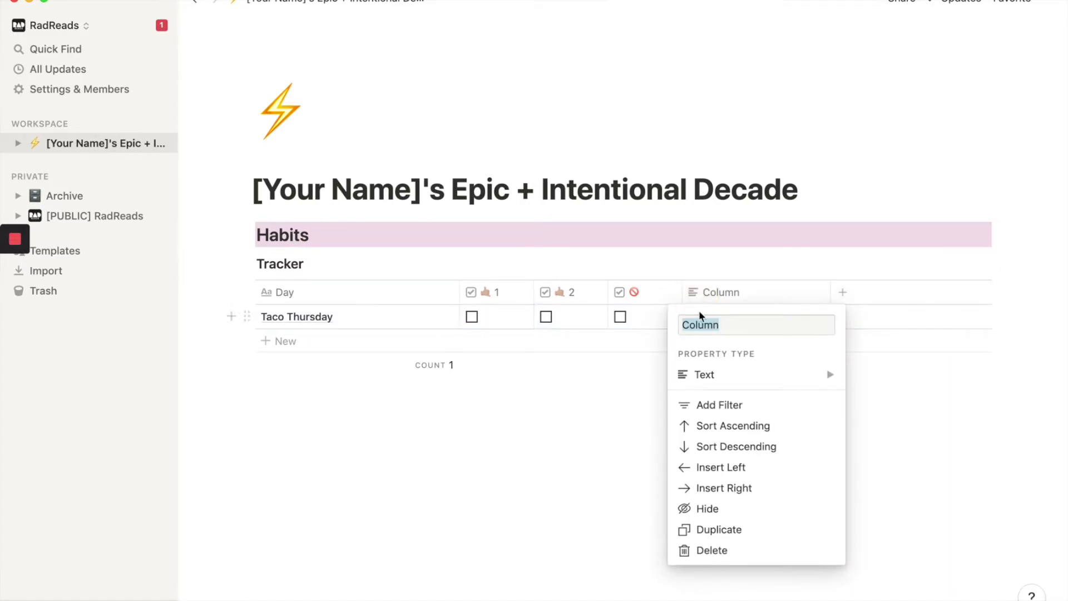
type("Date Created")
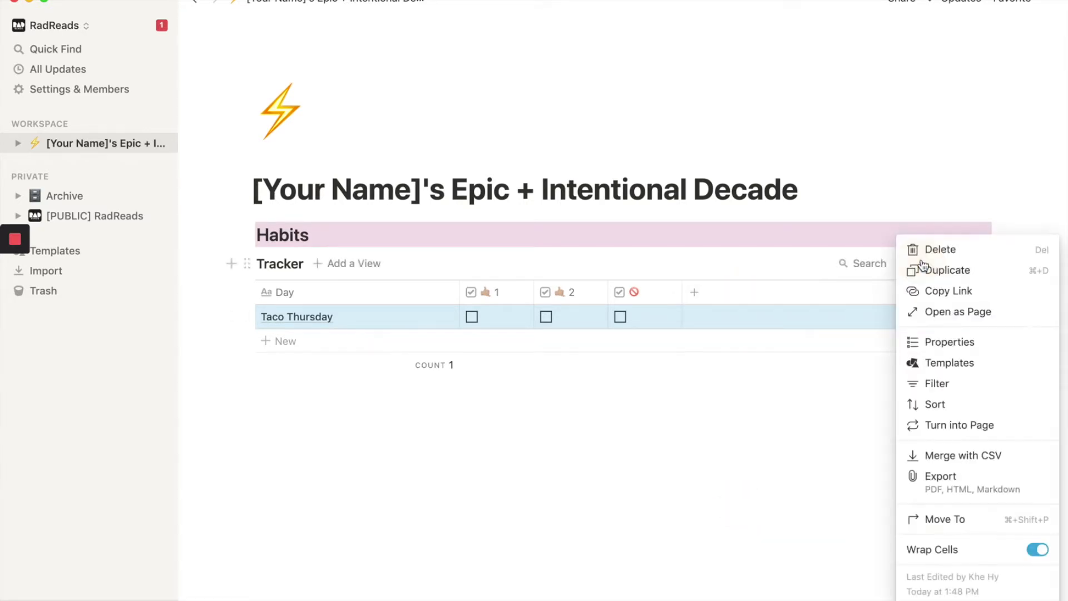
Filter the Tracker to show only rows whose Date Created is today
left_click(935, 384)
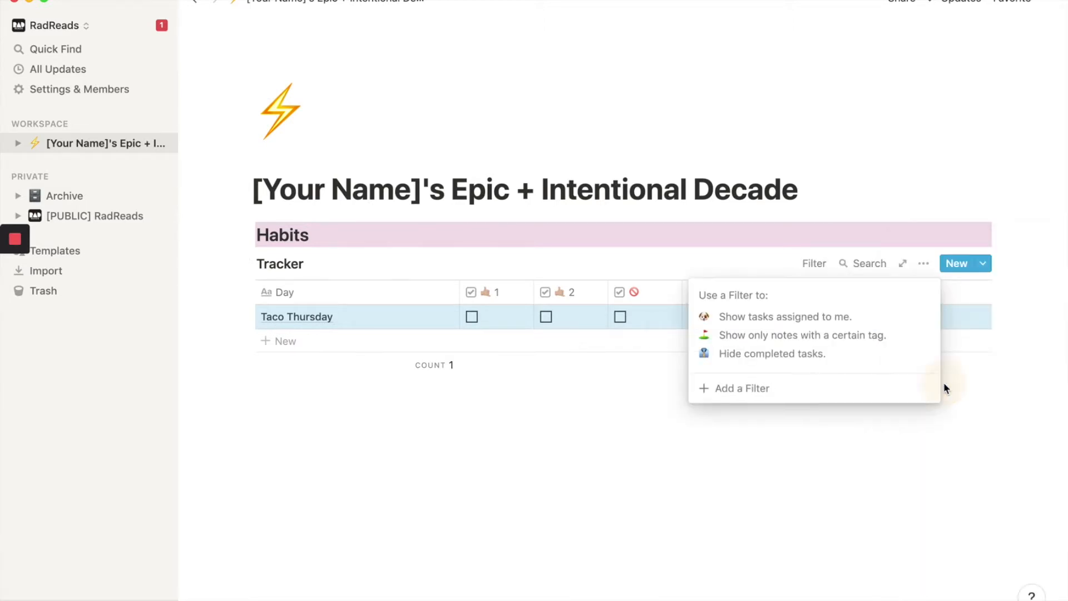
left_click(741, 389)
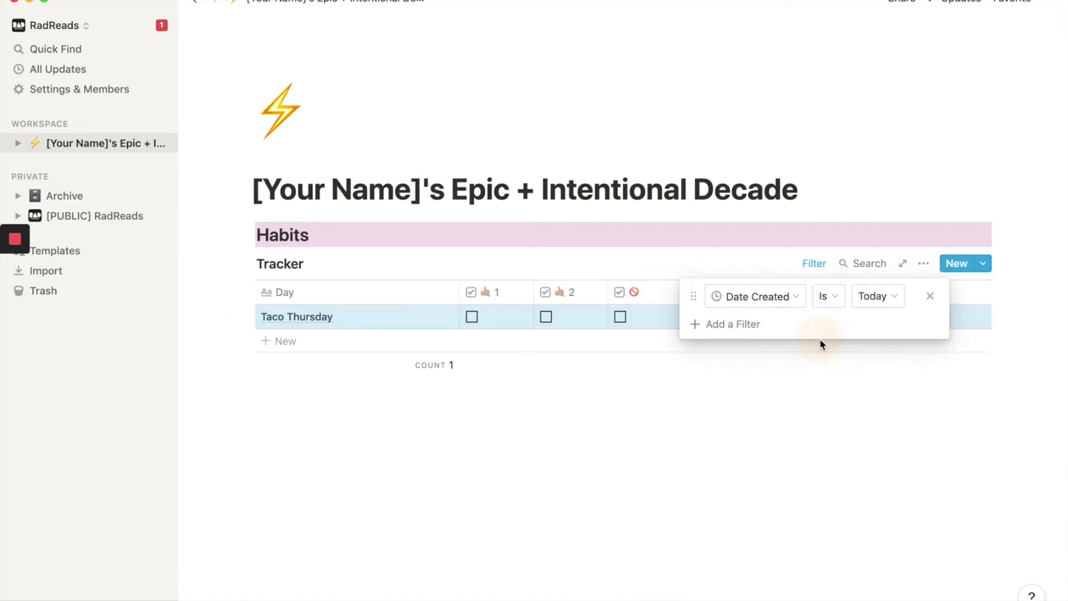
left_click(822, 373)
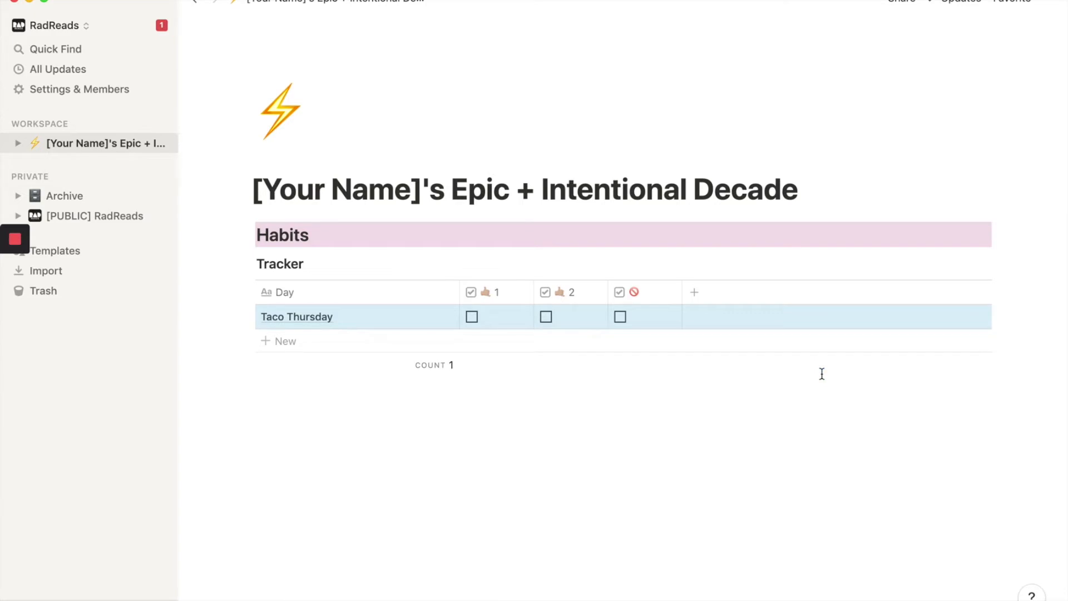
mouse_move(813, 370)
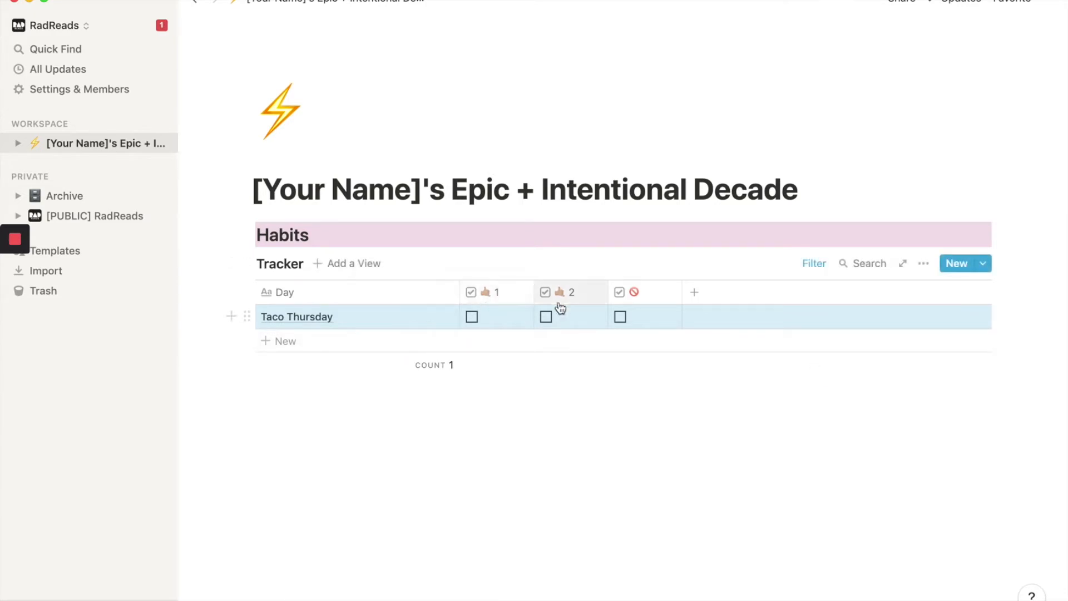
mouse_move(481, 297)
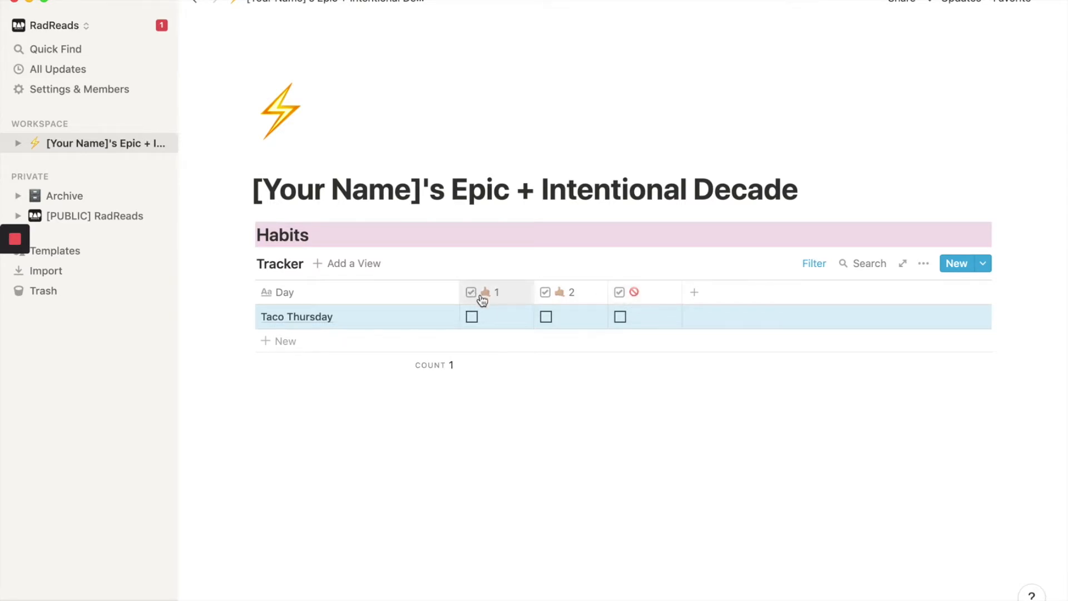
mouse_move(642, 301)
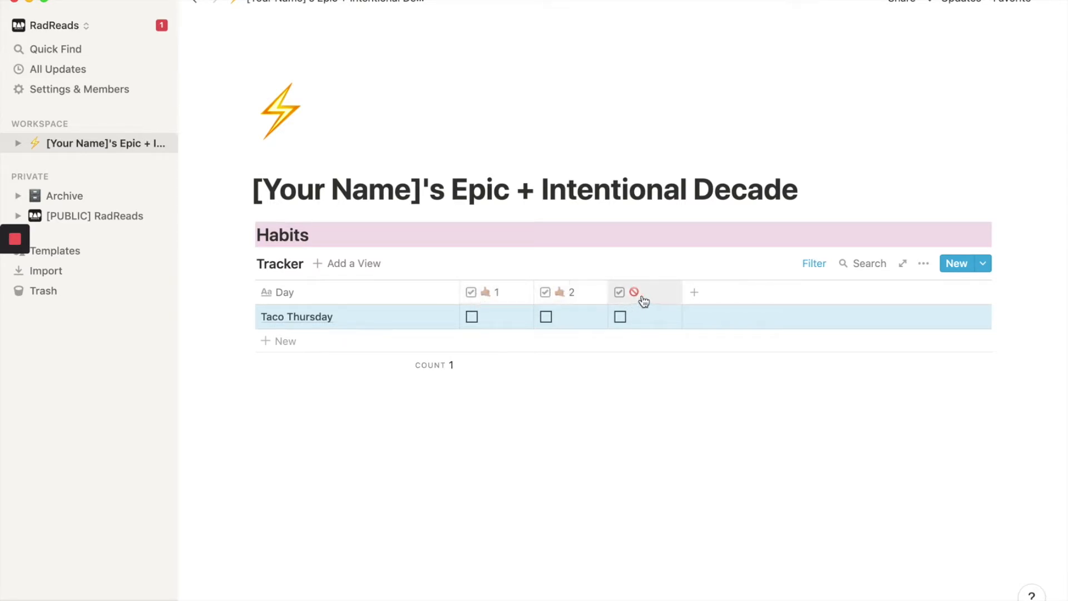
mouse_move(633, 297)
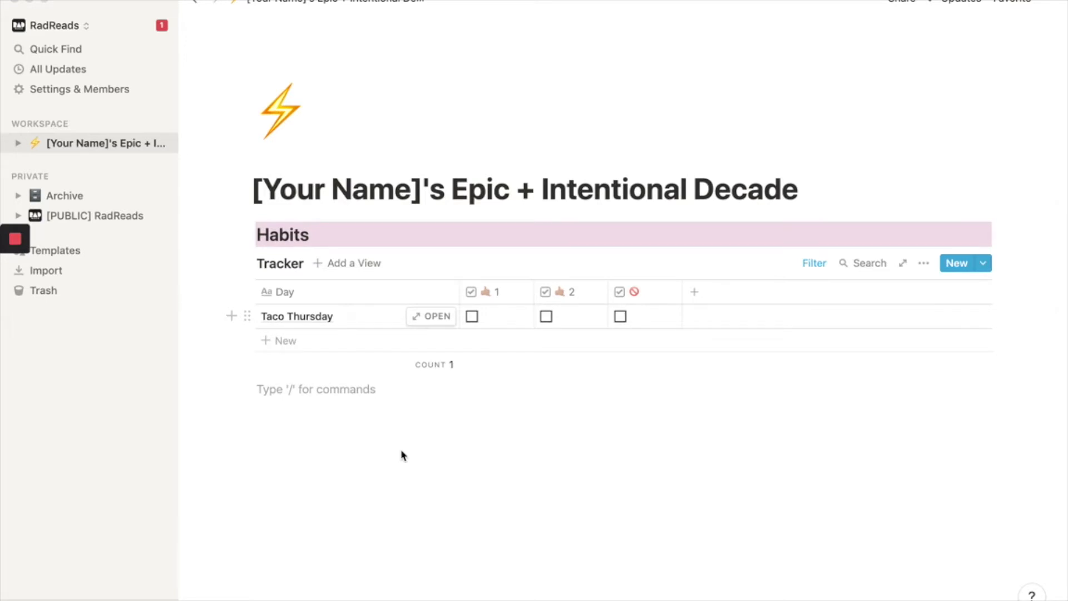
Duplicate the Habits heading and drag the copy below the Tracker table
left_click(272, 389)
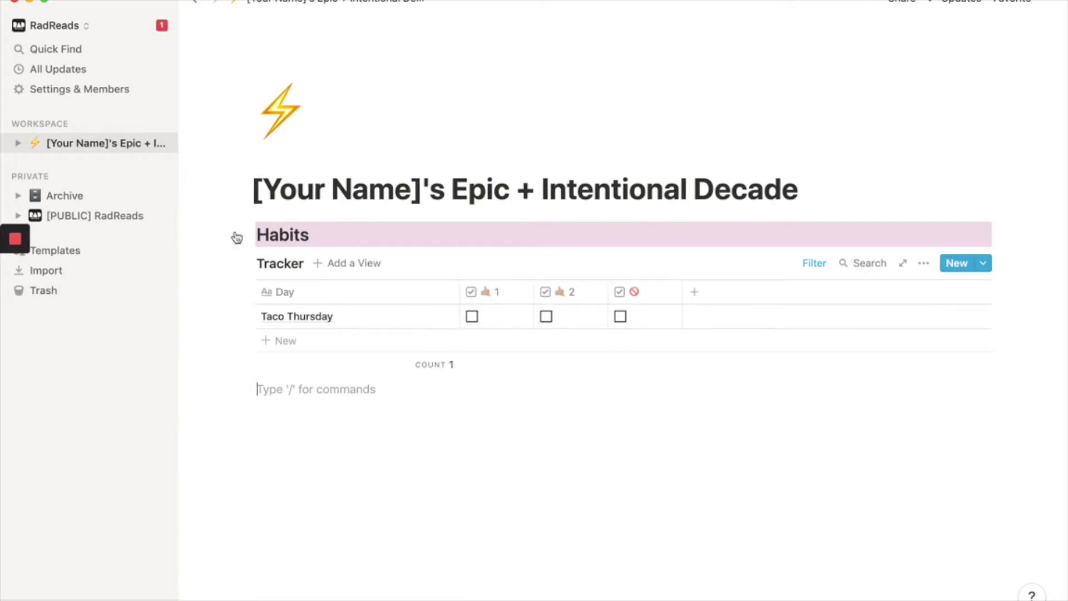
left_click(237, 235)
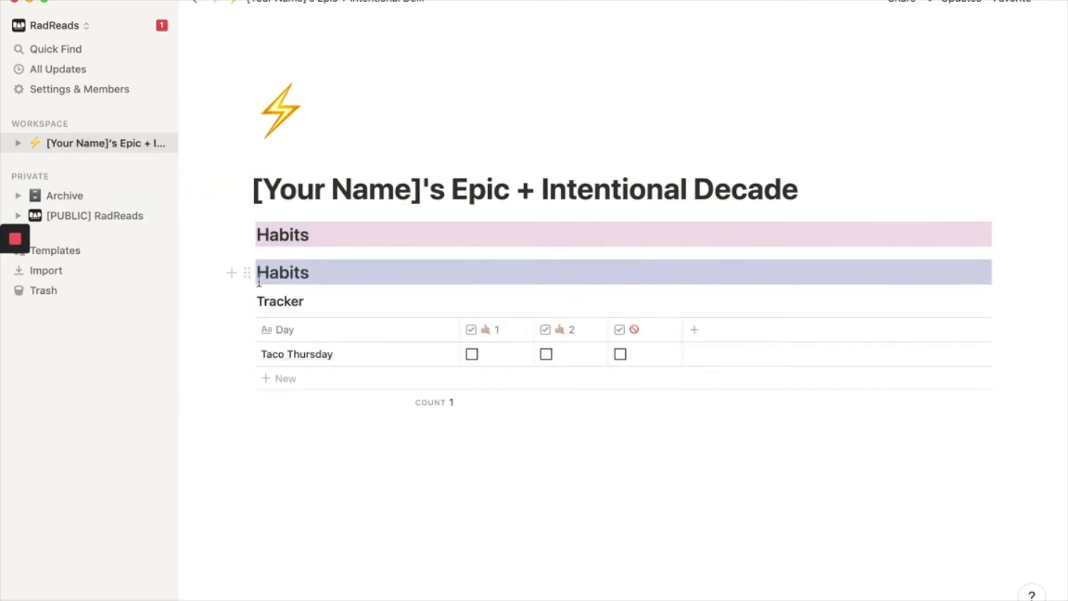
left_click_drag(248, 272, 248, 409)
type("My Squad")
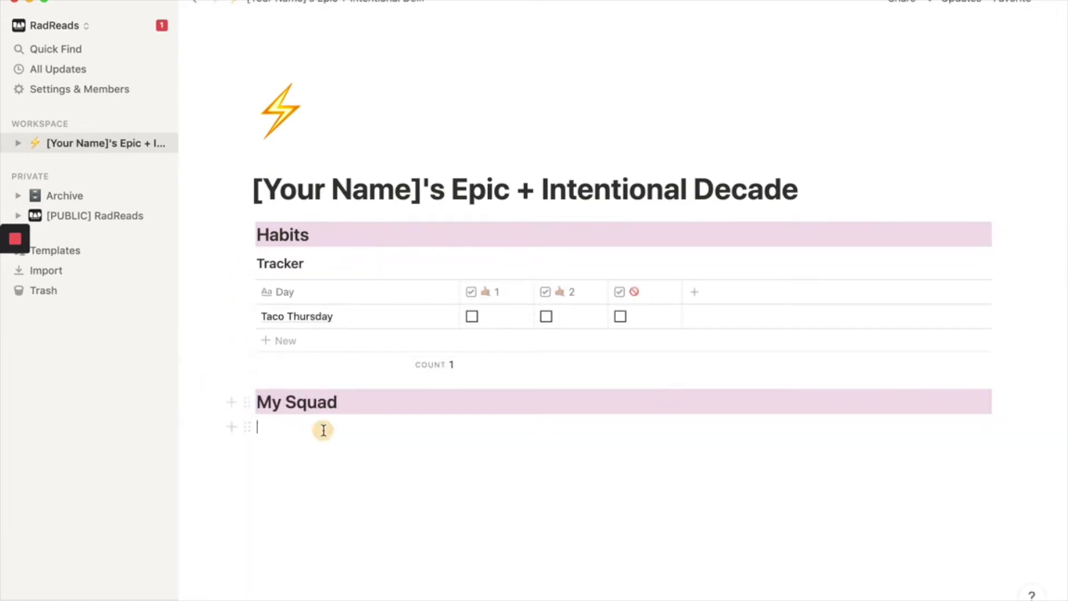
Insert an inline table named 'CRM', add two rows, and rename Tags to Last Contact
type("/in")
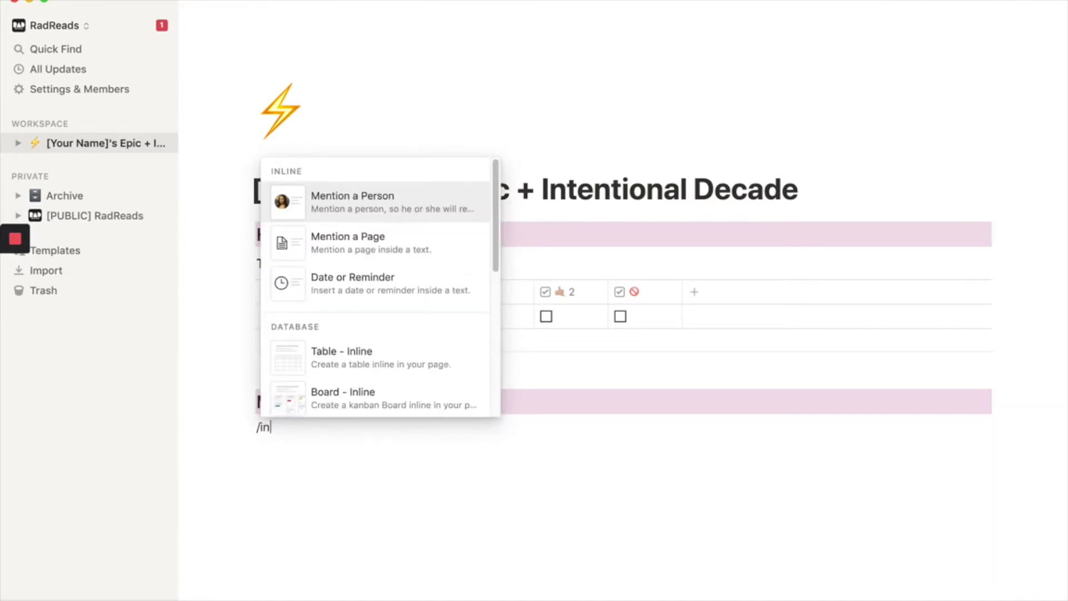
type("b")
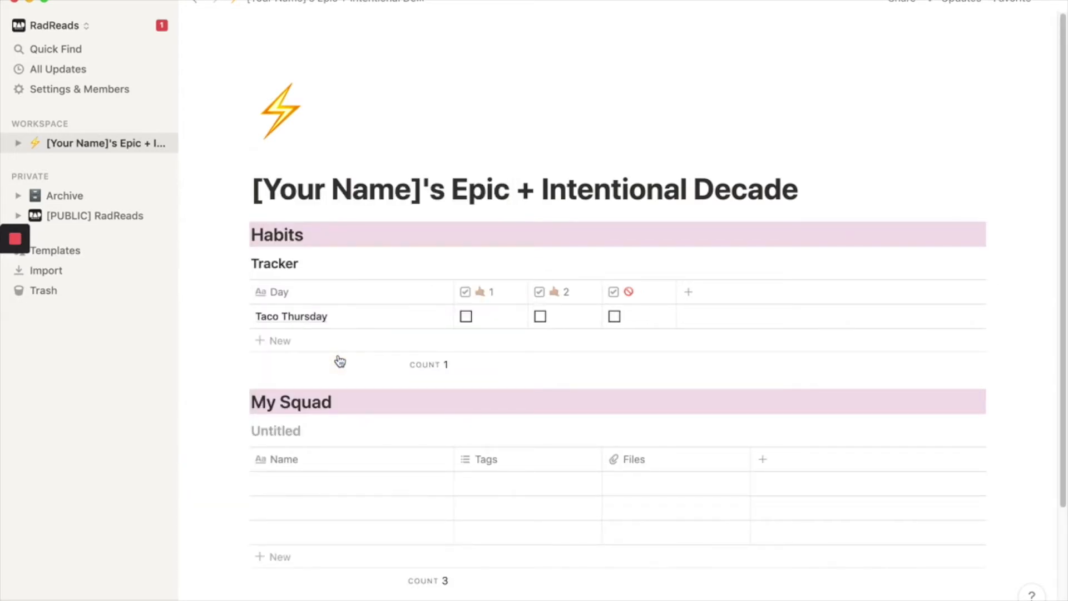
type("CRM")
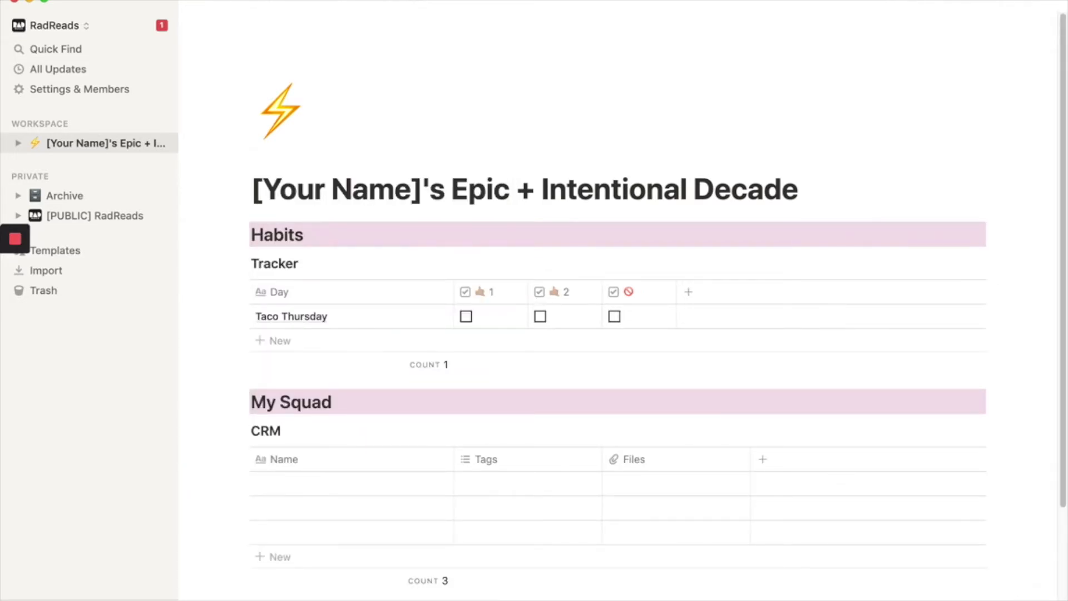
left_click(276, 557)
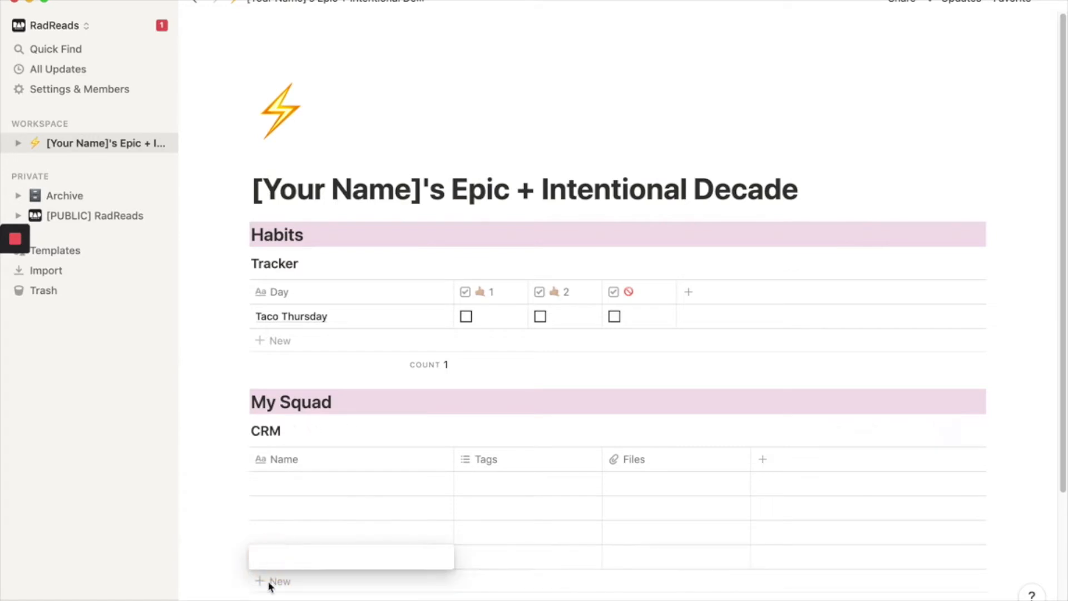
left_click(272, 581)
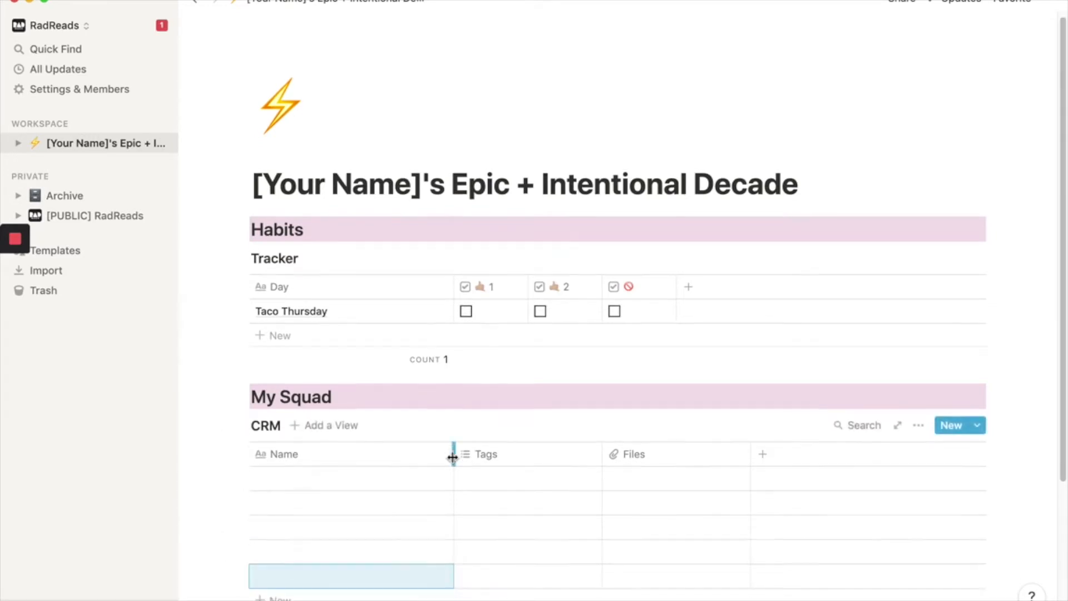
left_click(486, 454)
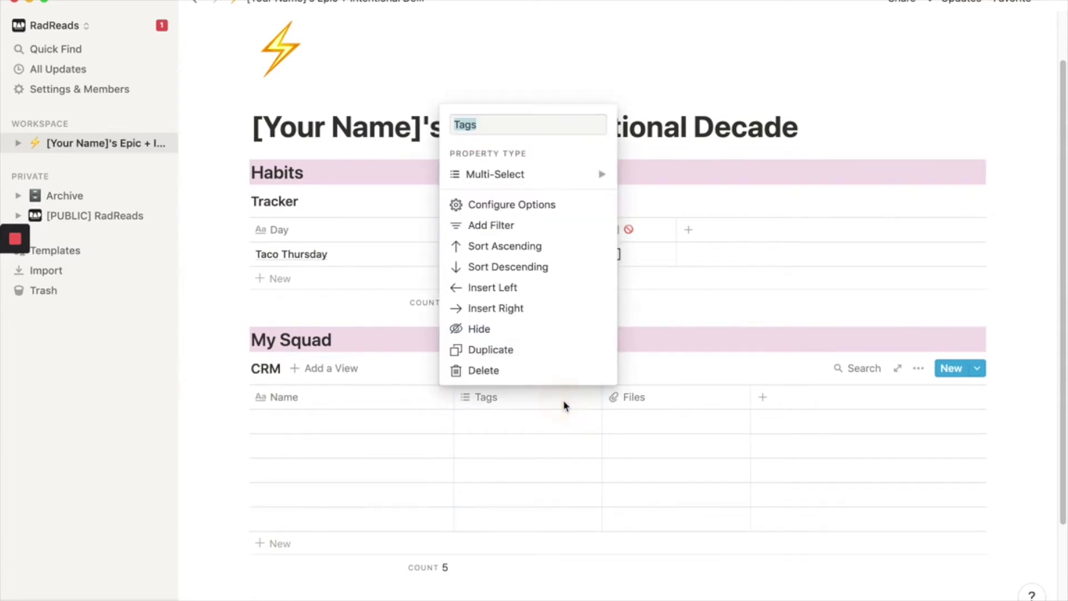
type("Last Contact")
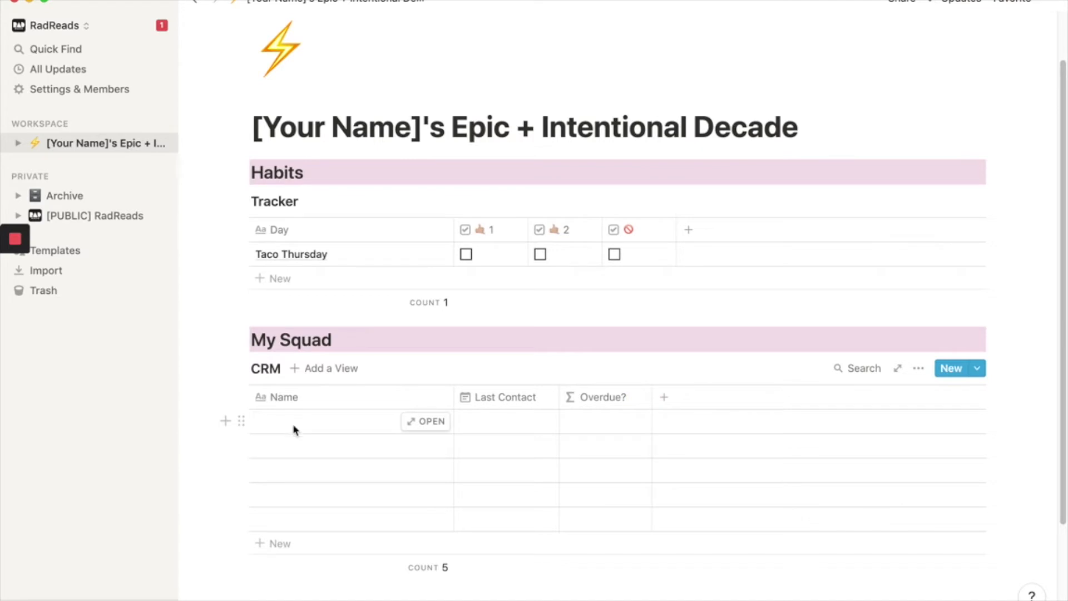
Name the first CRM row 'Lil Nas X' and set Last Contact to Nov 01, 2019
left_click(320, 421)
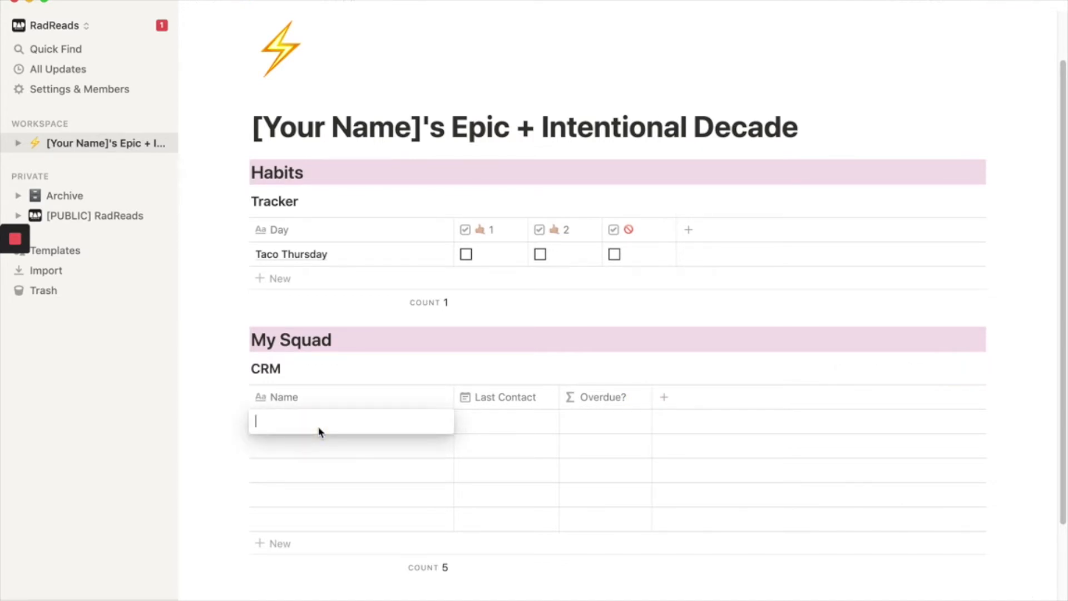
type("L")
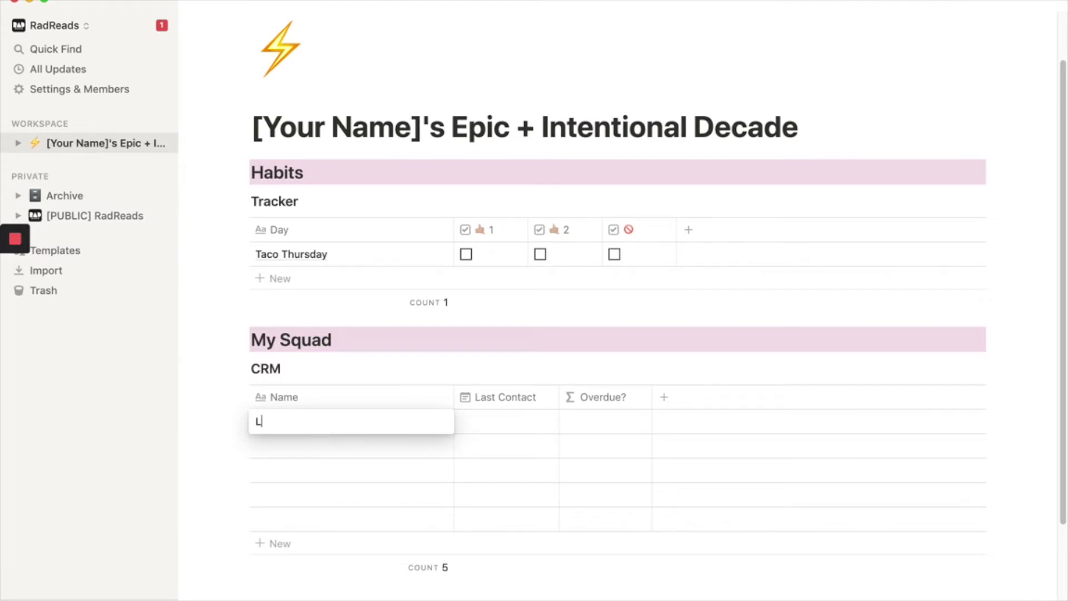
type("il Nas X")
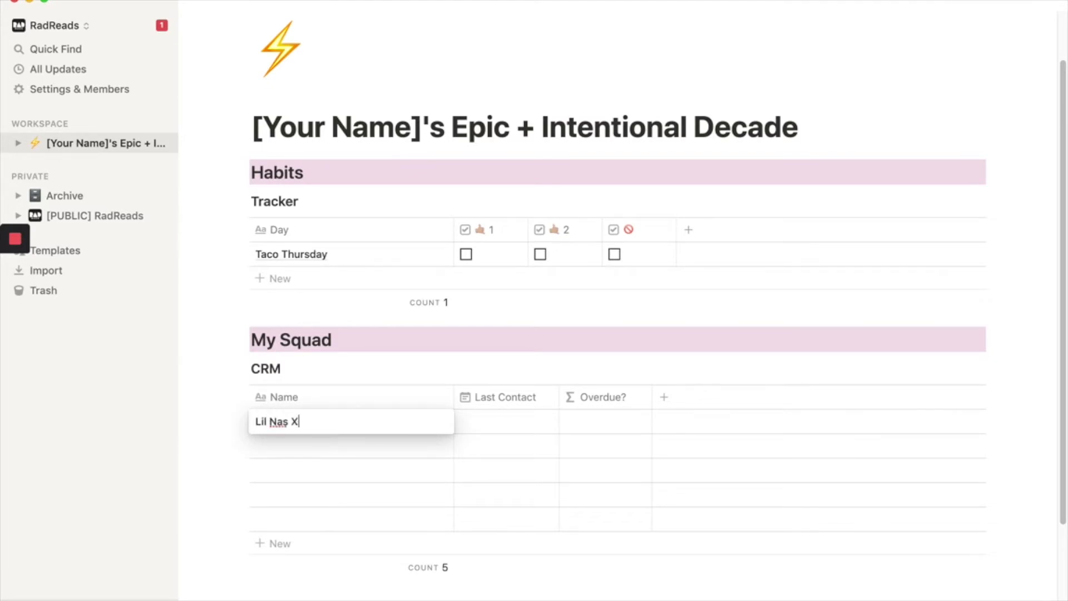
left_click(506, 421)
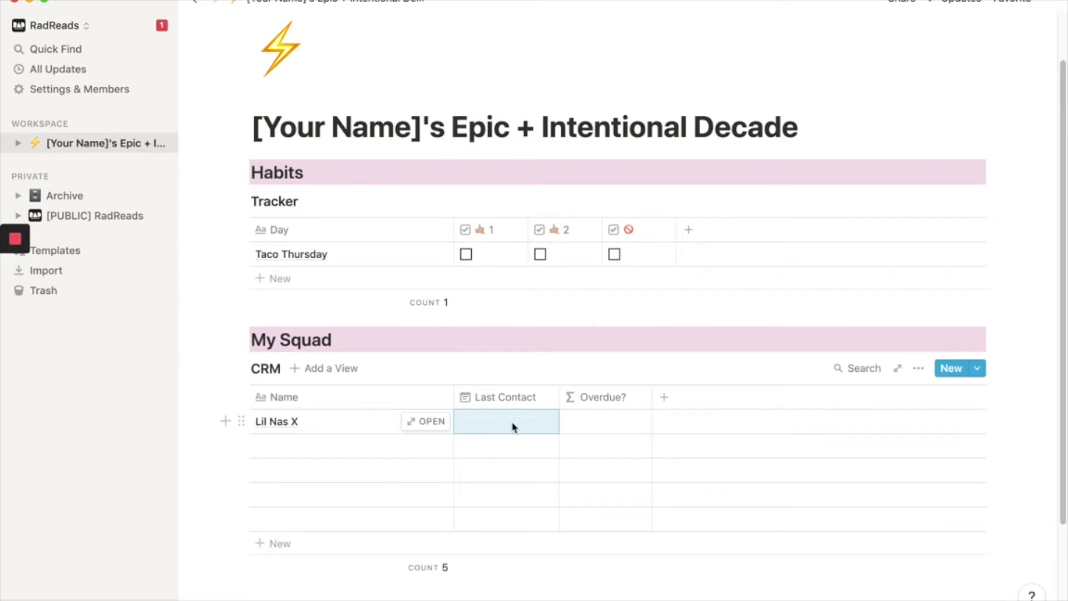
left_click(506, 421)
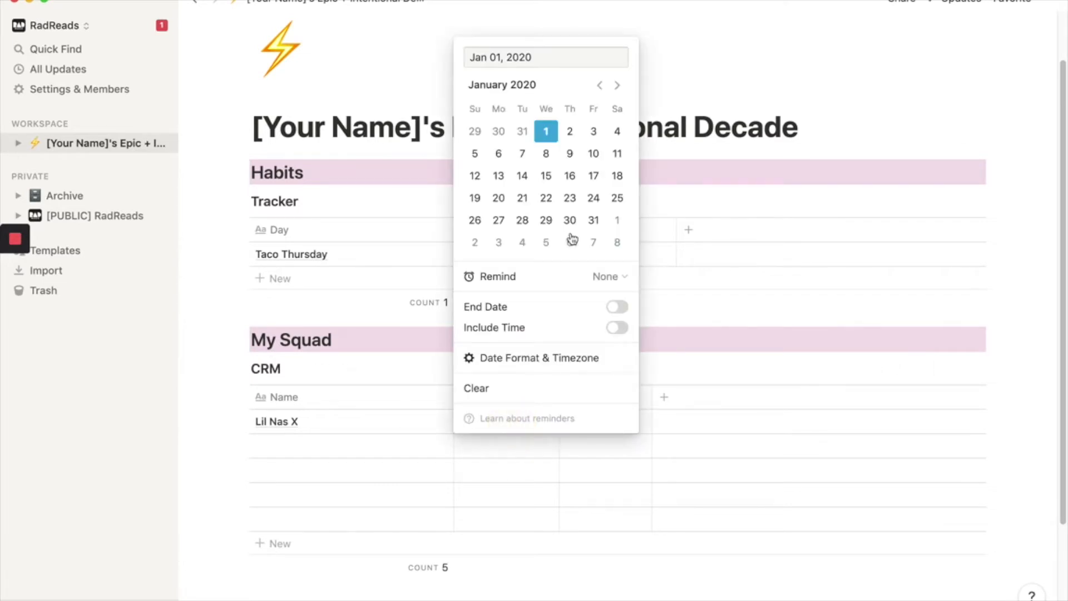
left_click(599, 85)
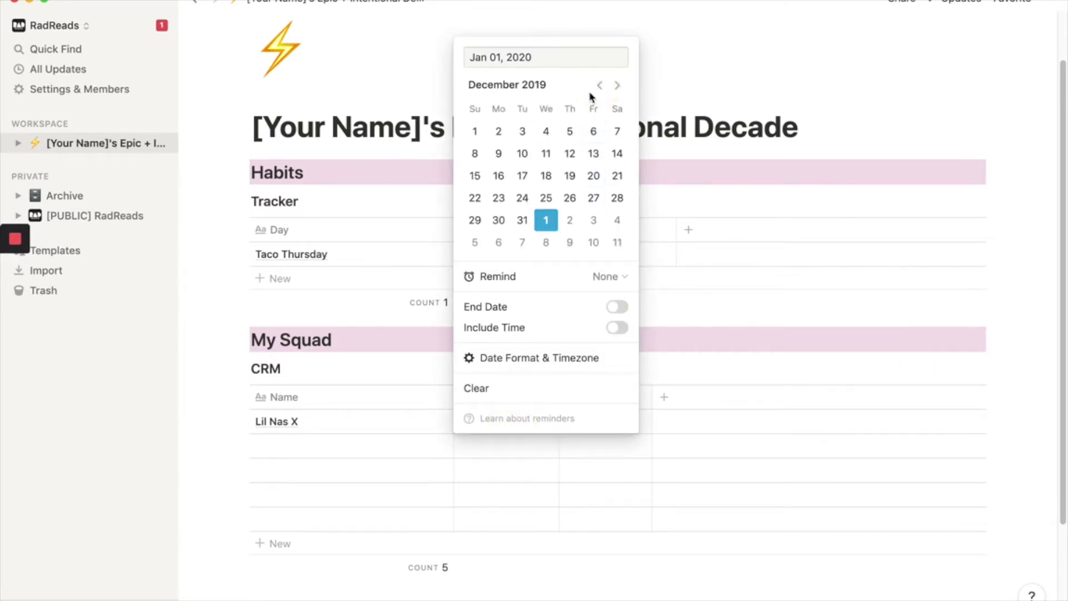
left_click(600, 86)
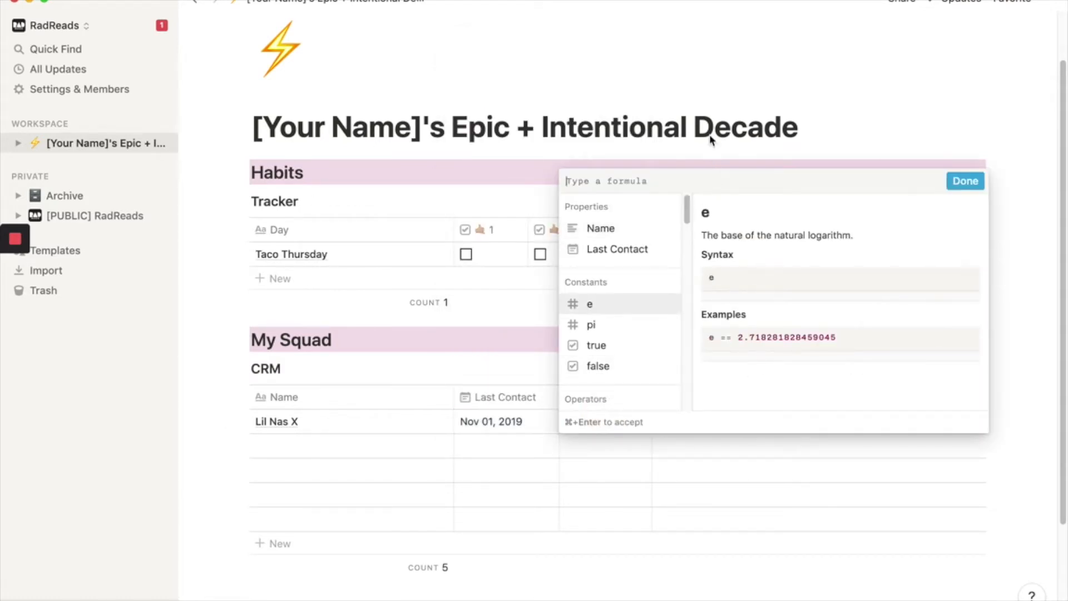
Set the Overdue? formula to dateAdd(prop("Last Contact"), 30, "days")
type("datre")
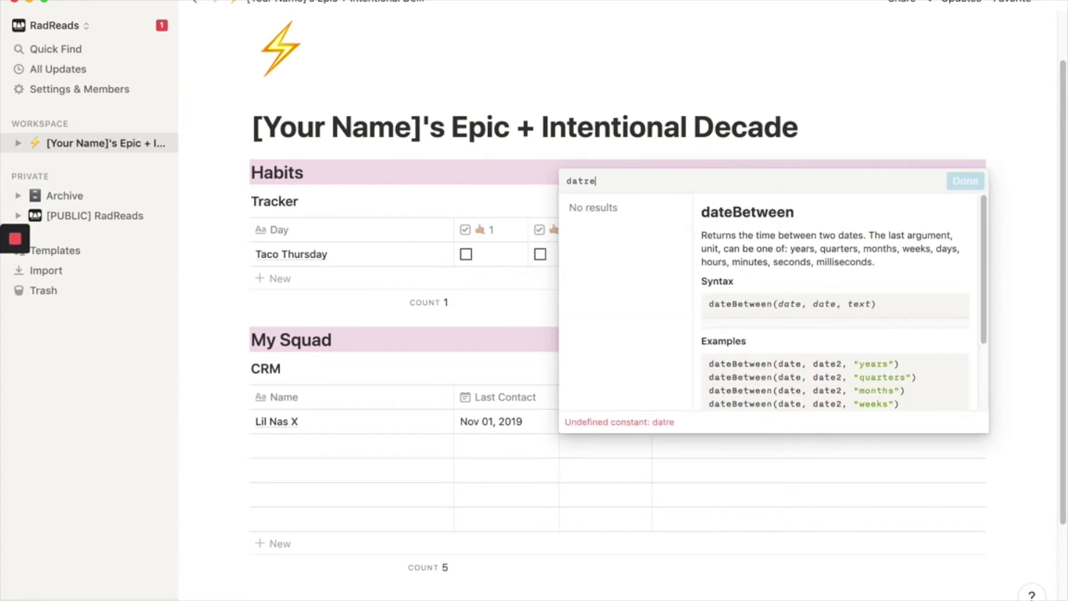
type("dateADD(")
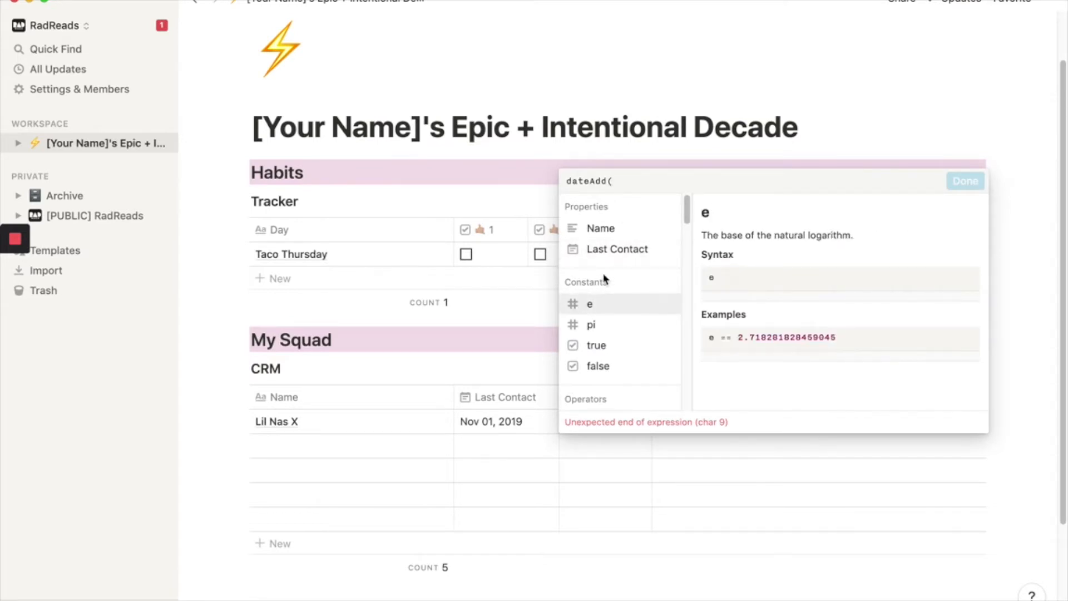
left_click(617, 248)
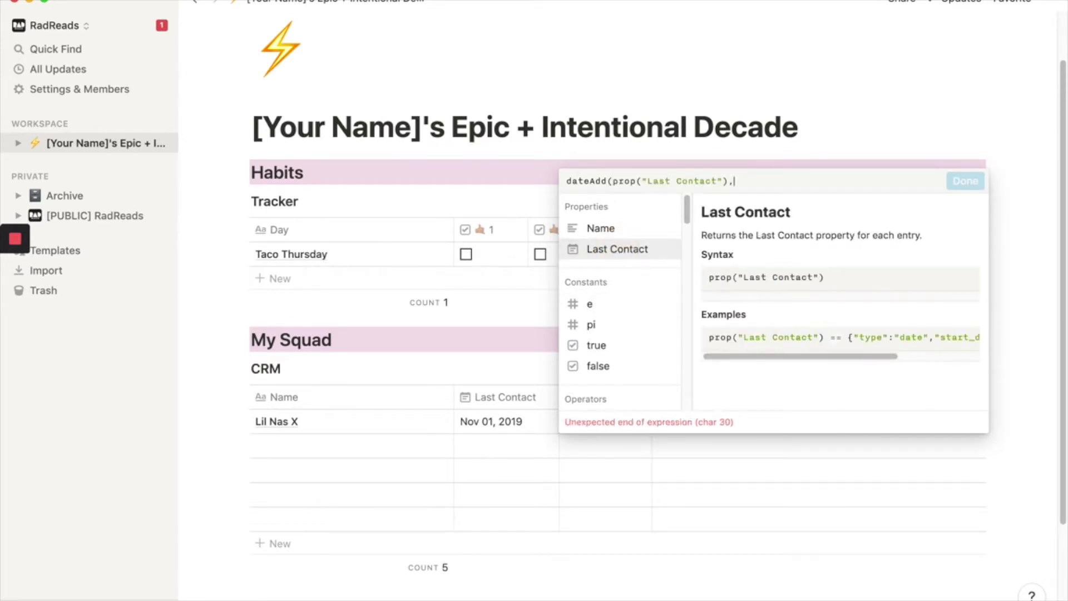
type("30")
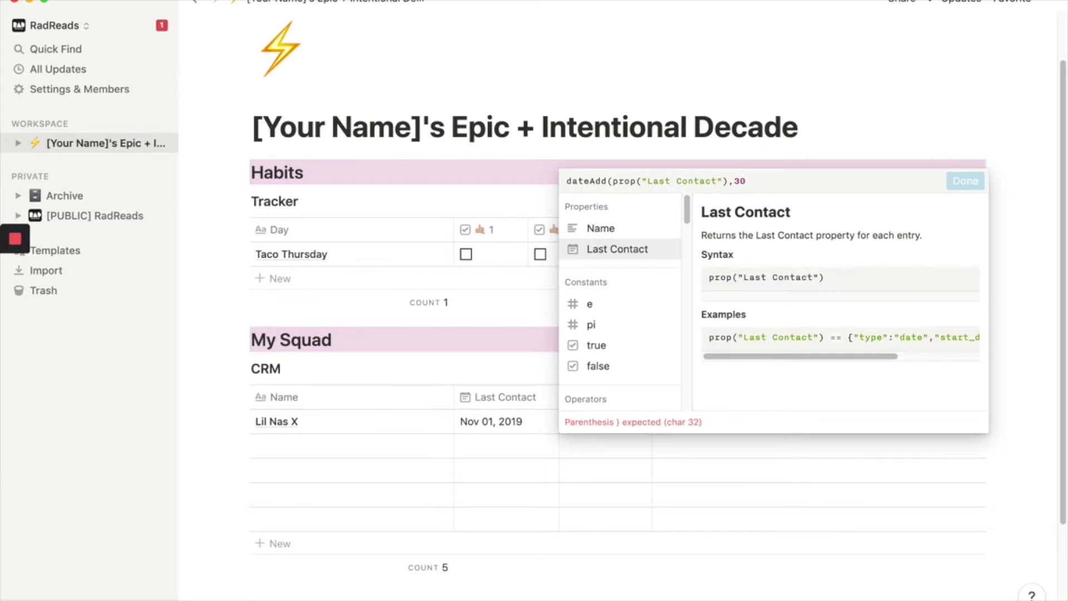
type(",\"d")
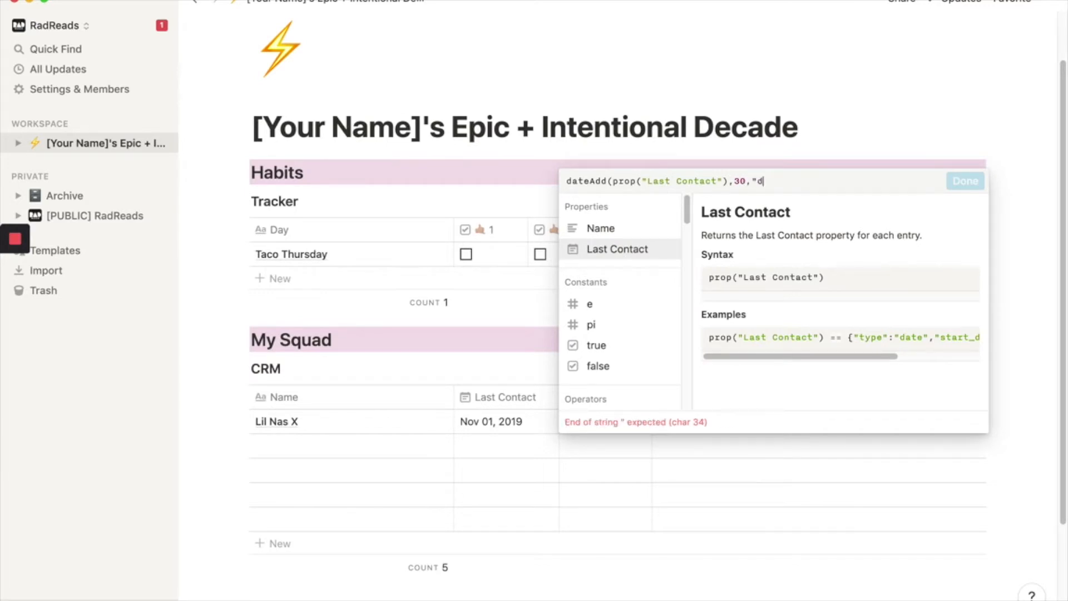
left_click(965, 181)
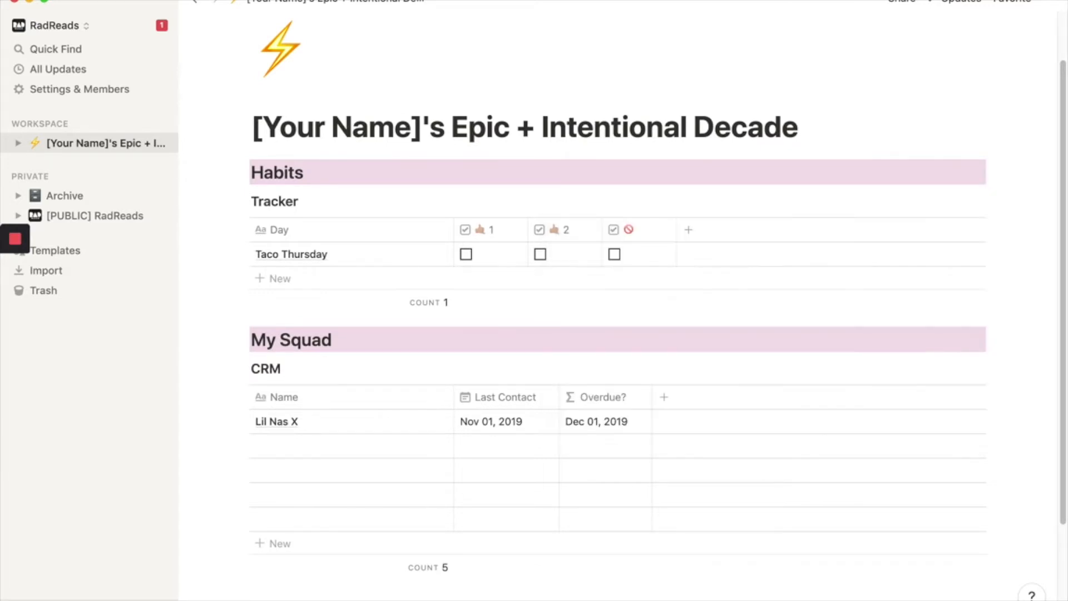
mouse_move(493, 433)
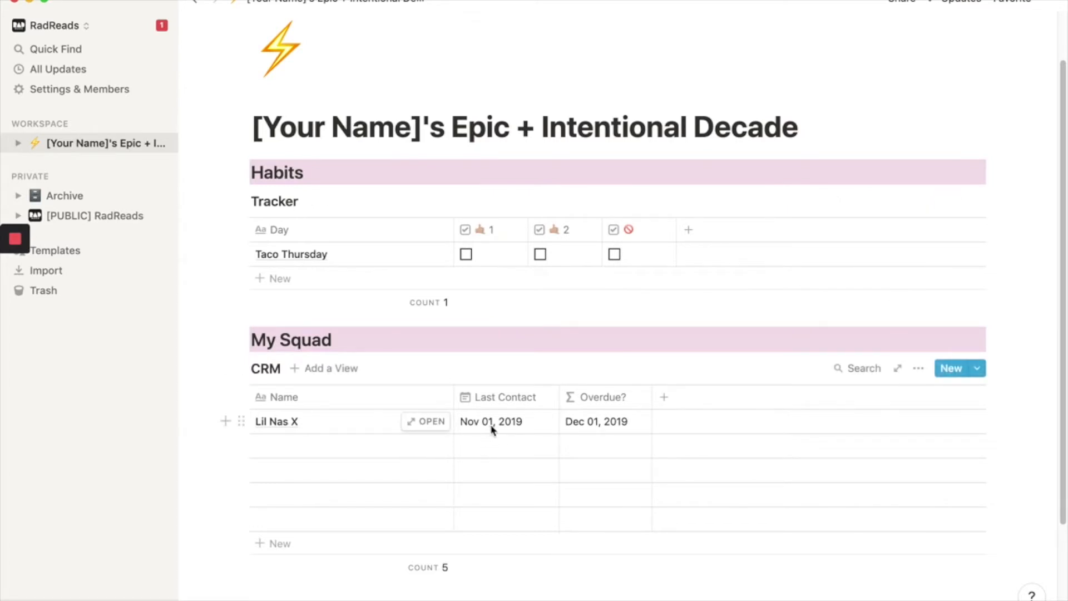
mouse_move(505, 437)
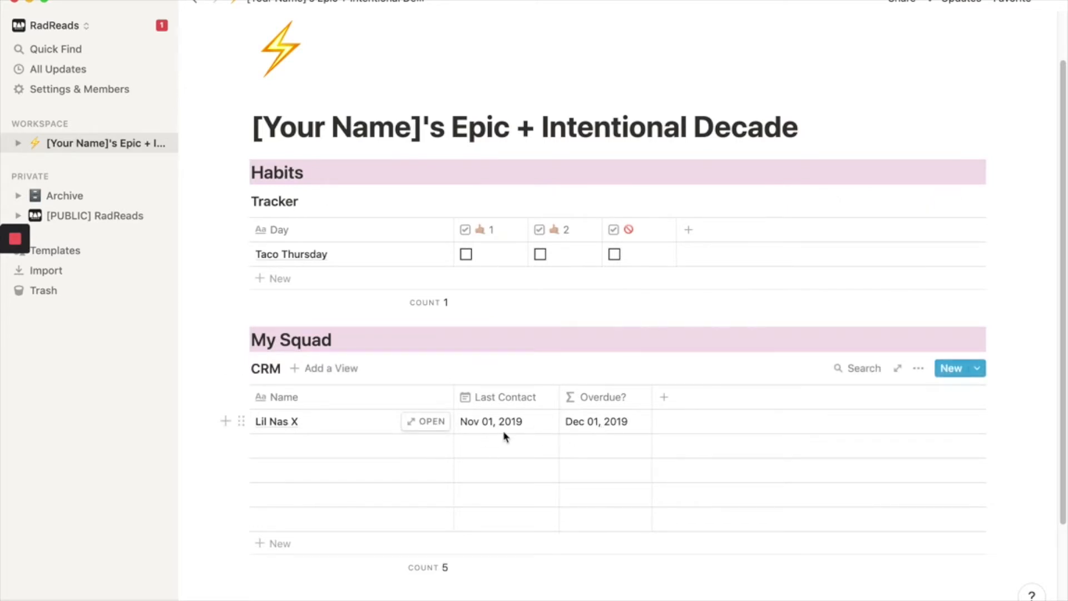
mouse_move(610, 426)
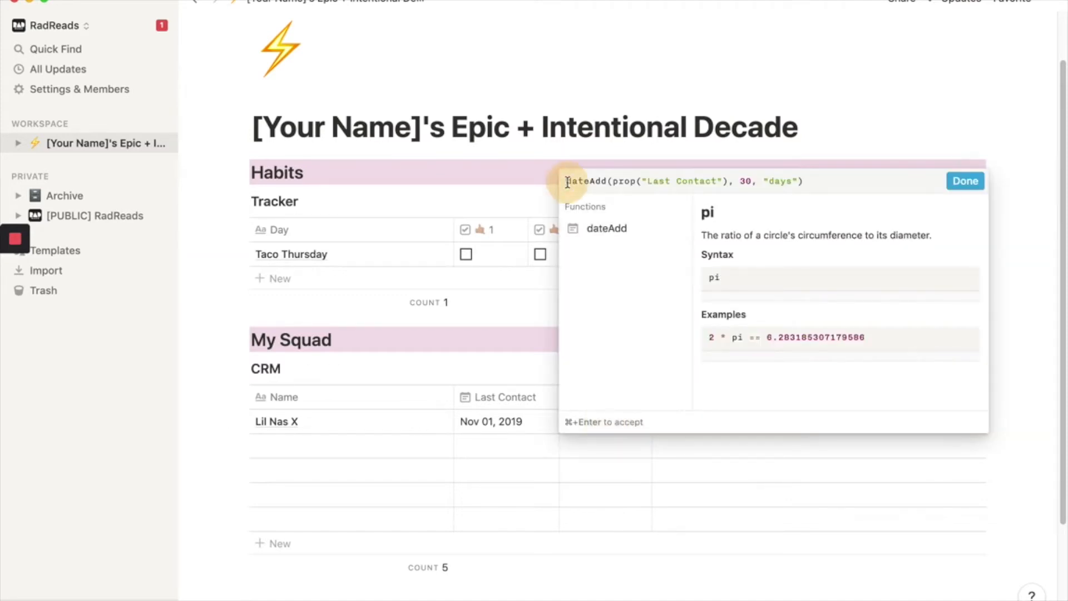
mouse_move(605, 104)
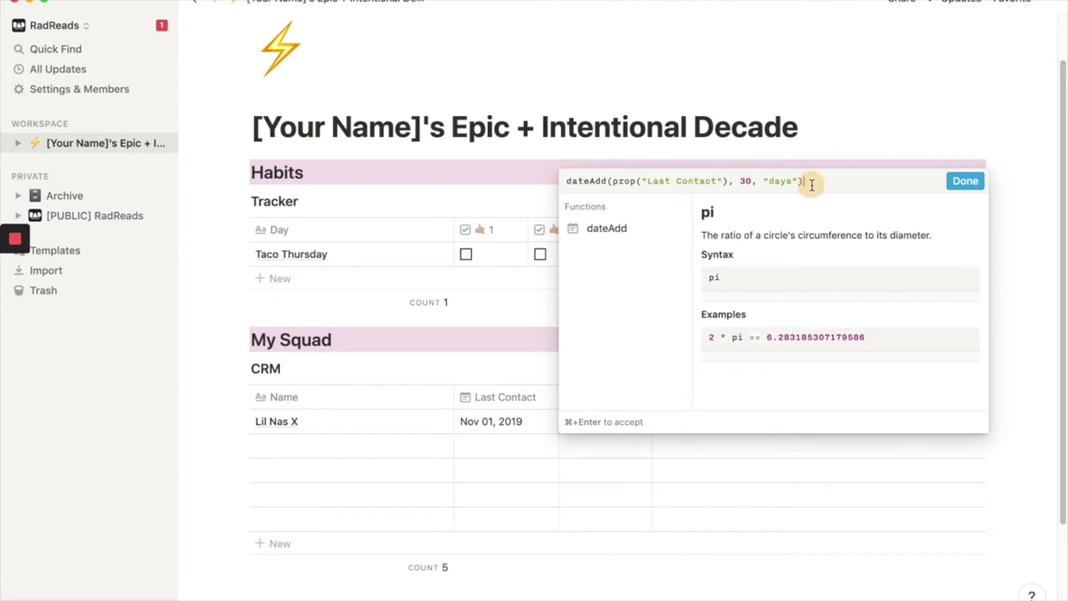
Extend the Overdue? formula with '< now()' so overdue contacts are ticked
type("<n")
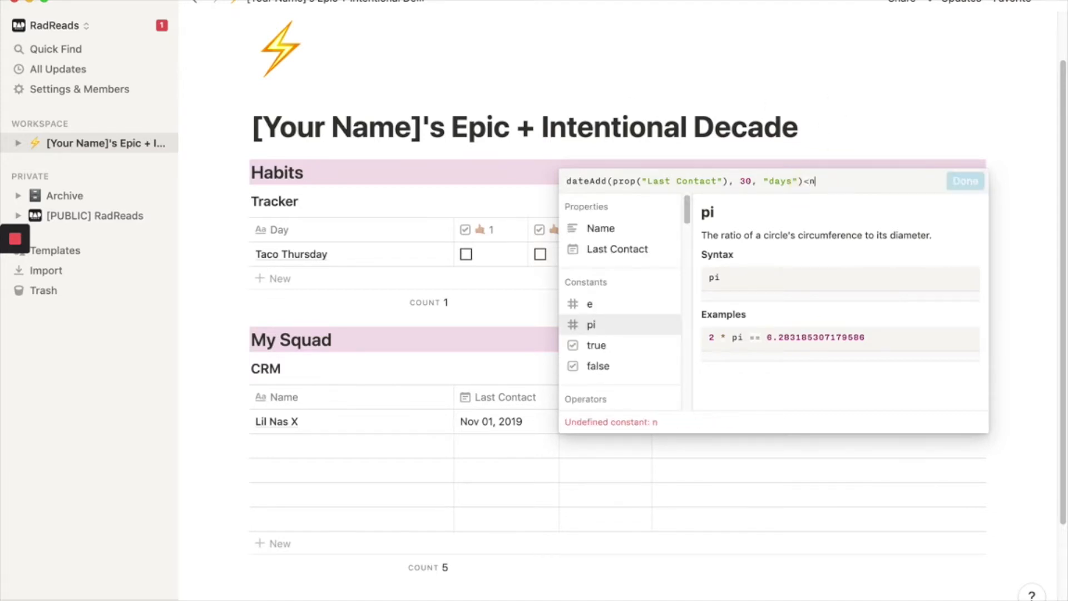
type("ow()")
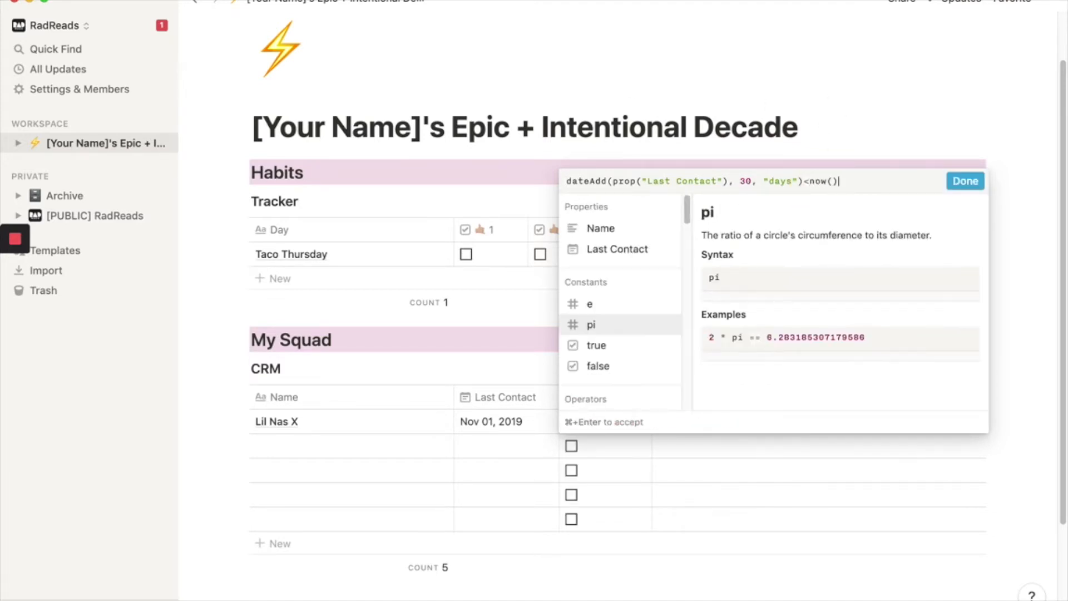
type("p")
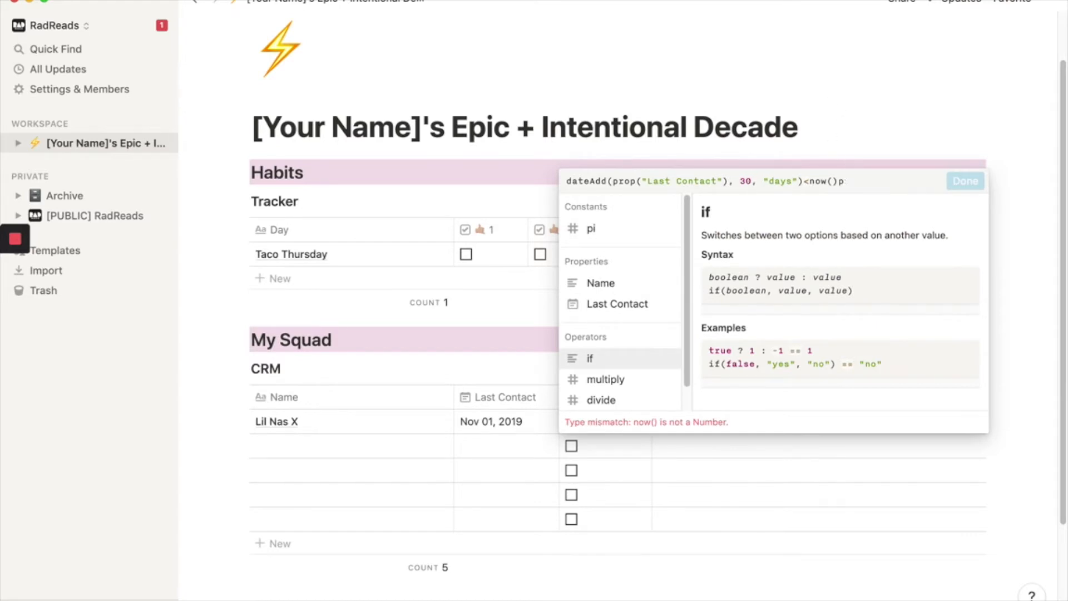
left_click(965, 181)
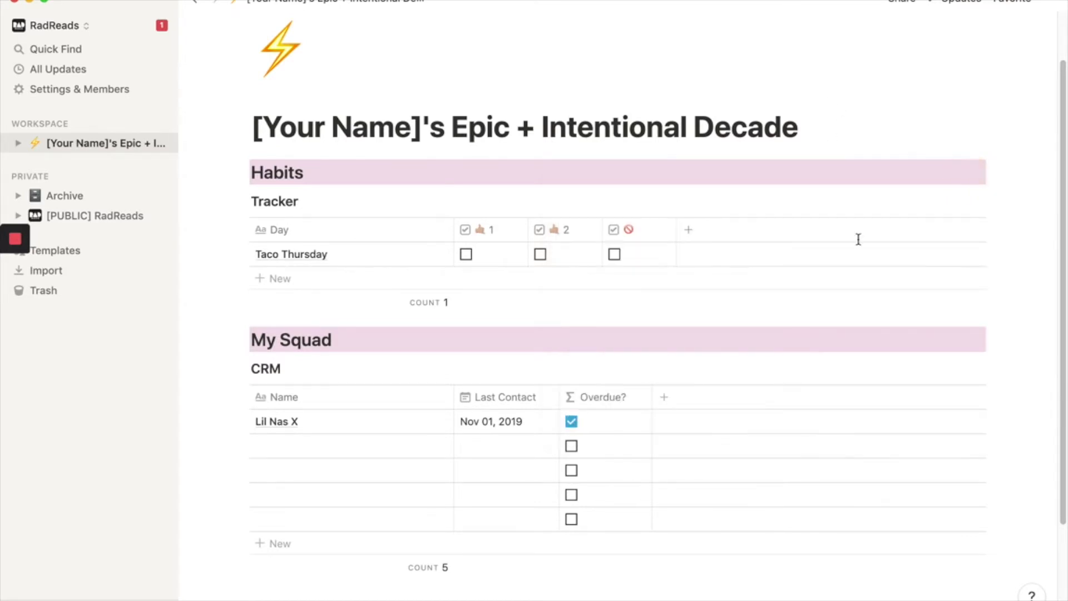
mouse_move(339, 451)
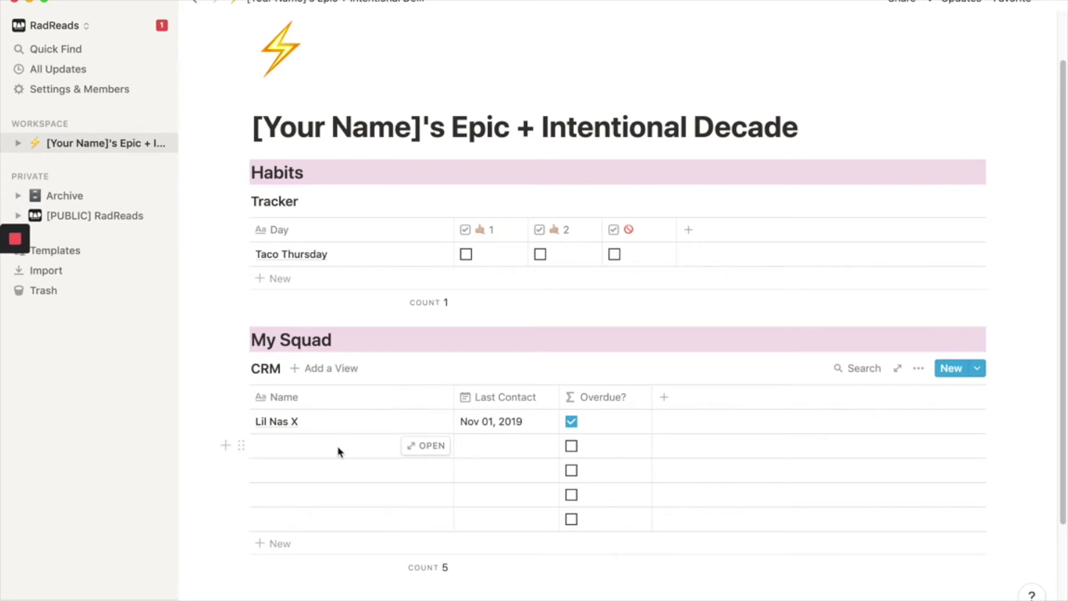
Add Billie Eilesh to the CRM with a last contact date of Dec 30, 2019
type("B")
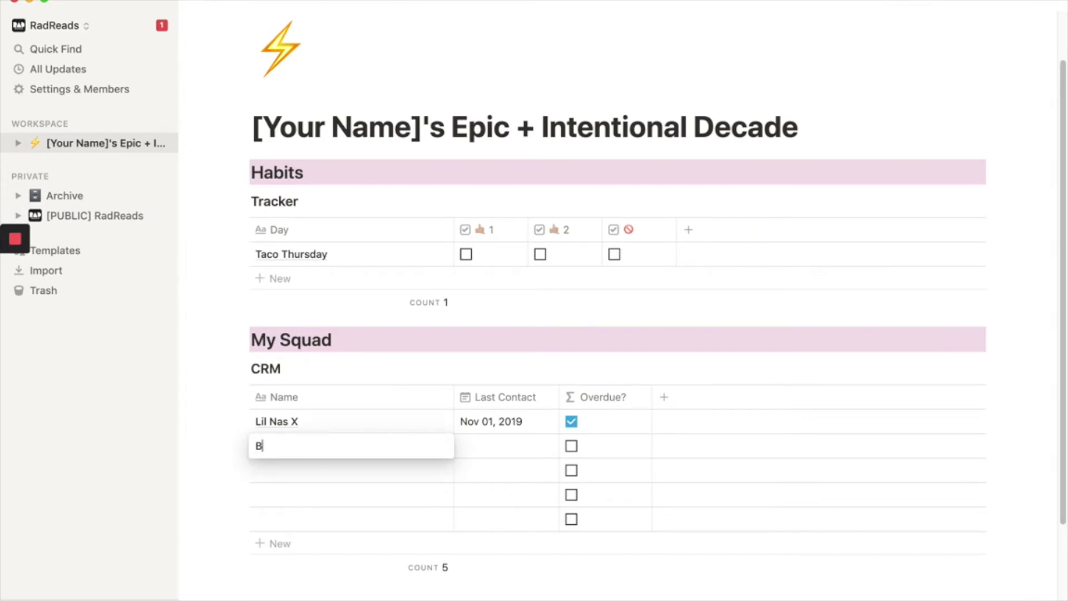
key("Backspace")
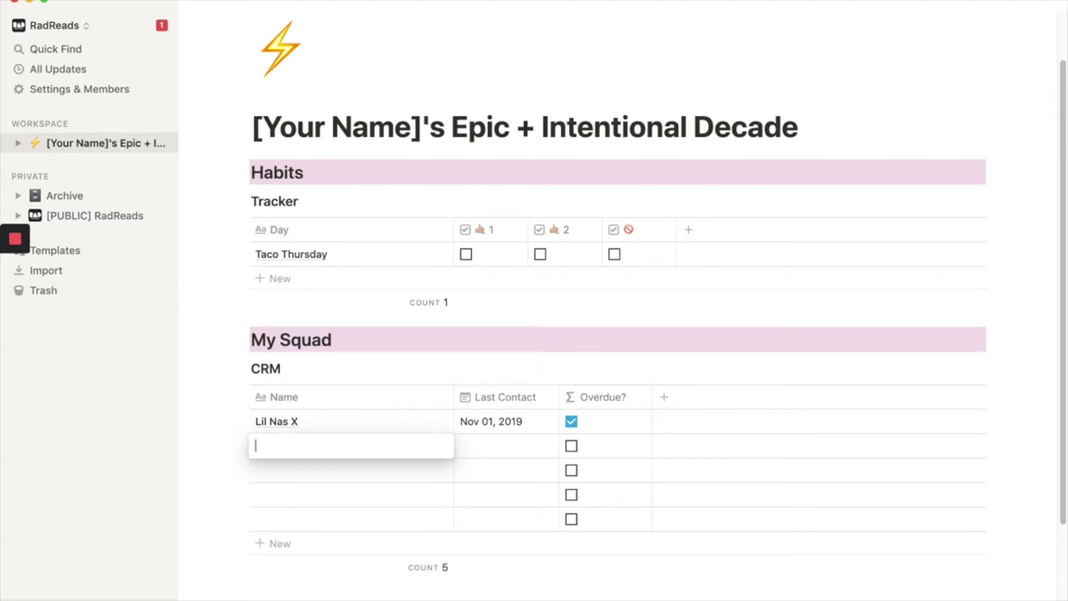
type("Billie E")
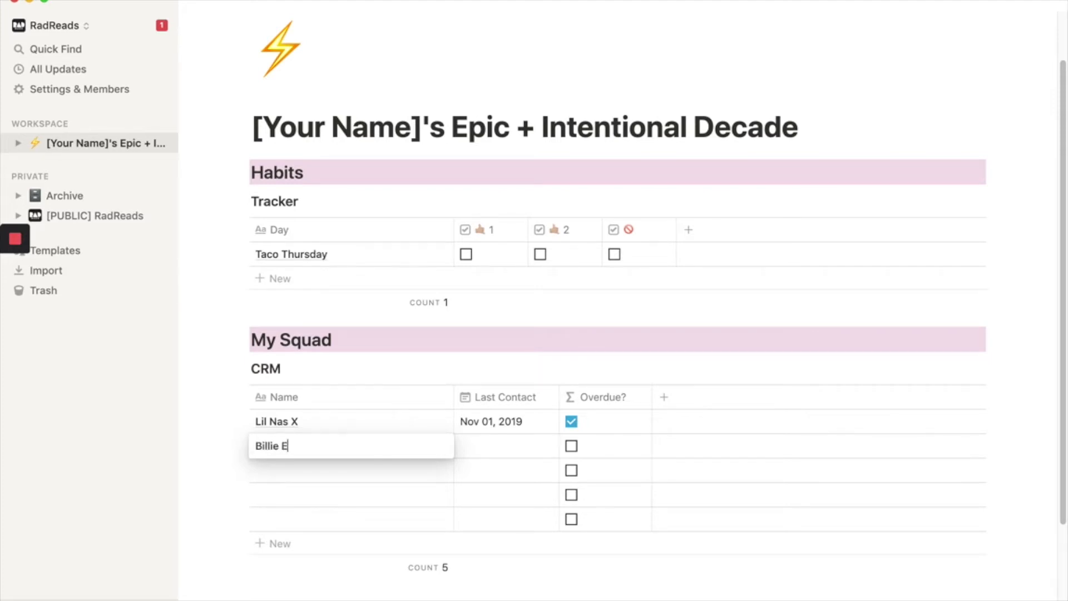
type("iles")
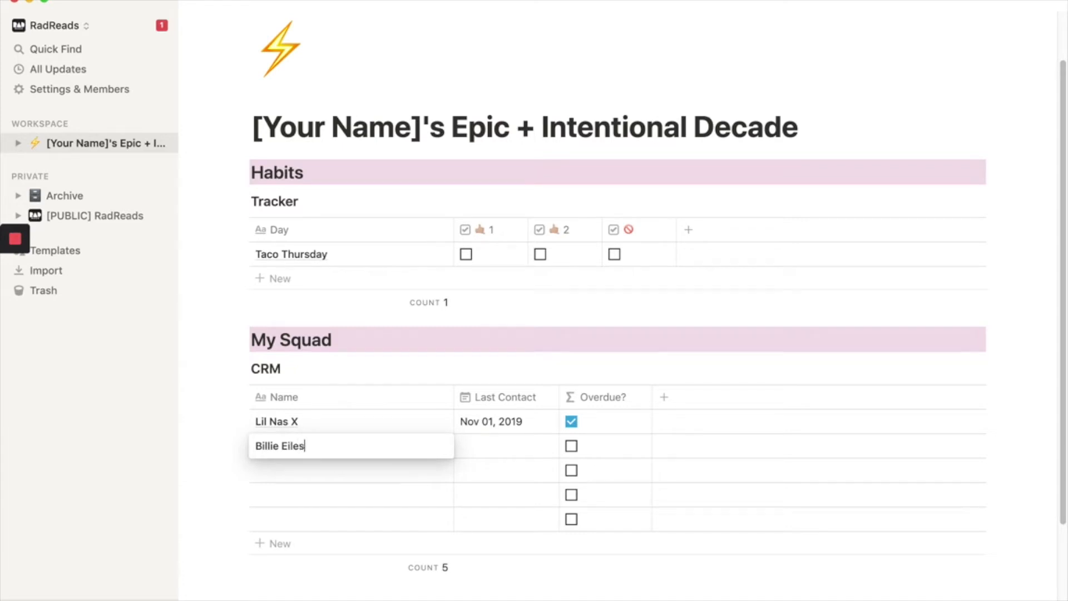
left_click(507, 447)
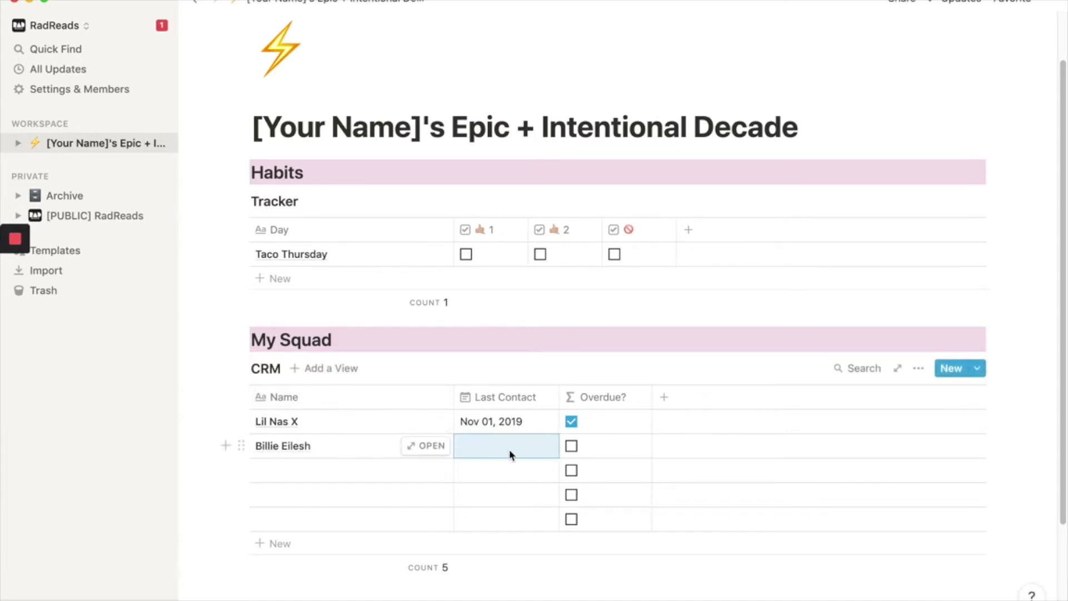
left_click(507, 446)
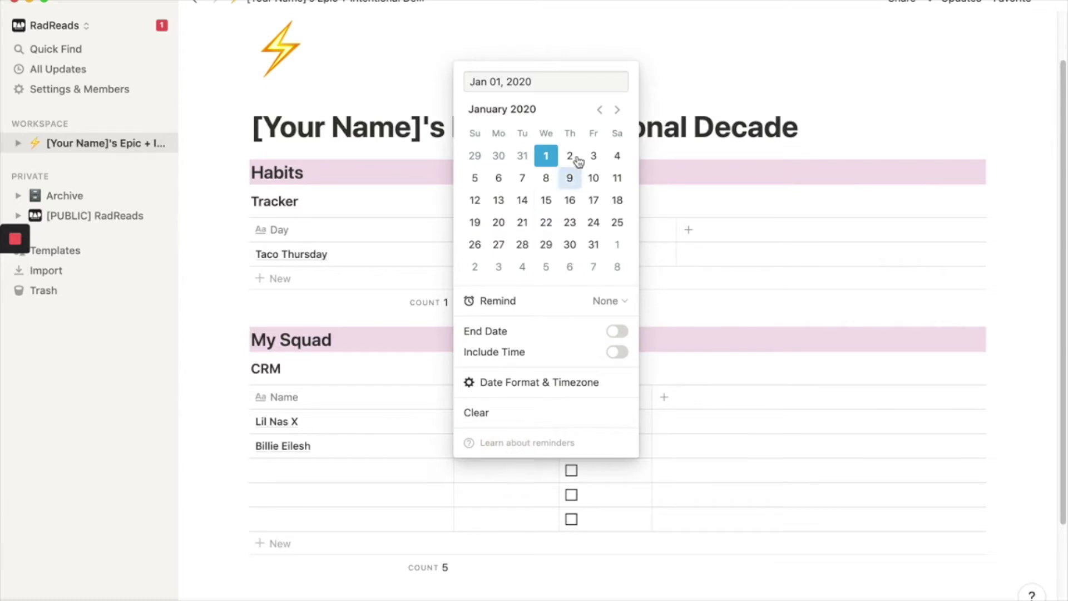
left_click(600, 109)
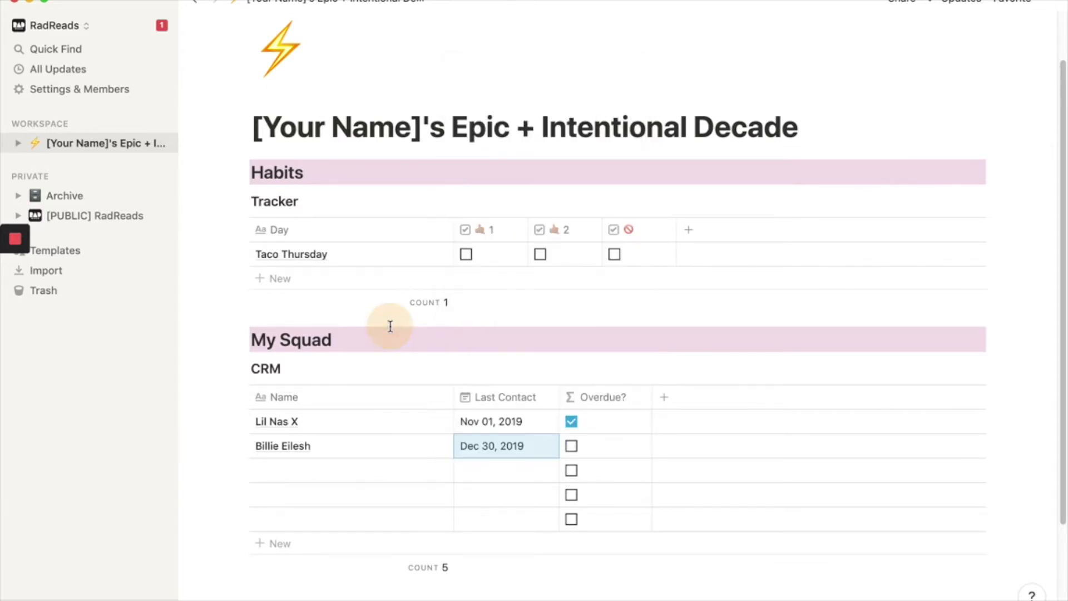
mouse_move(338, 475)
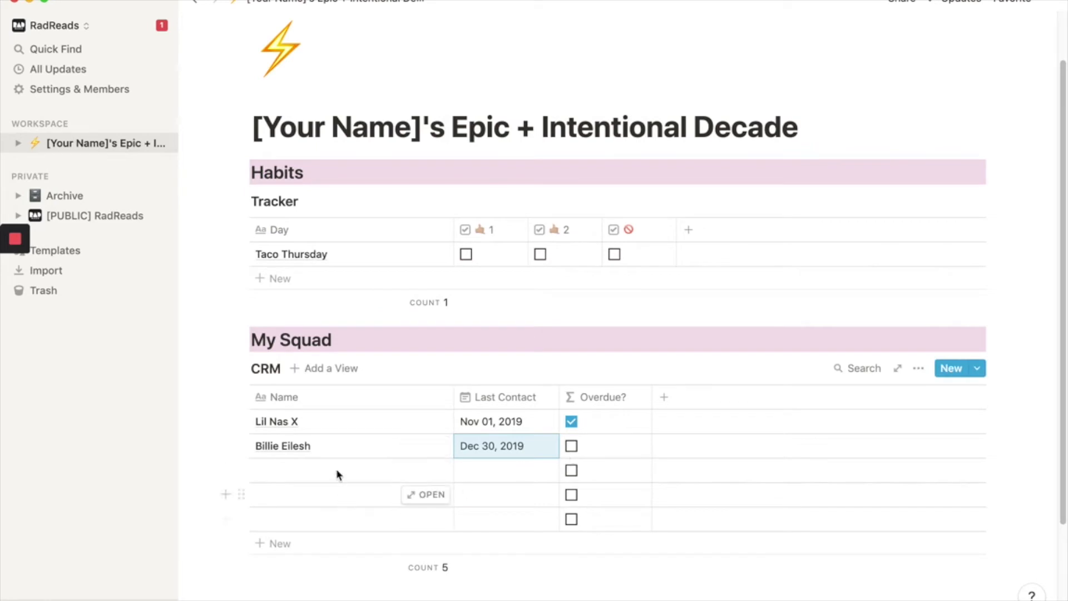
Add placeholder contacts Person 3 and Person 4 in the next Name cells
type("PErs")
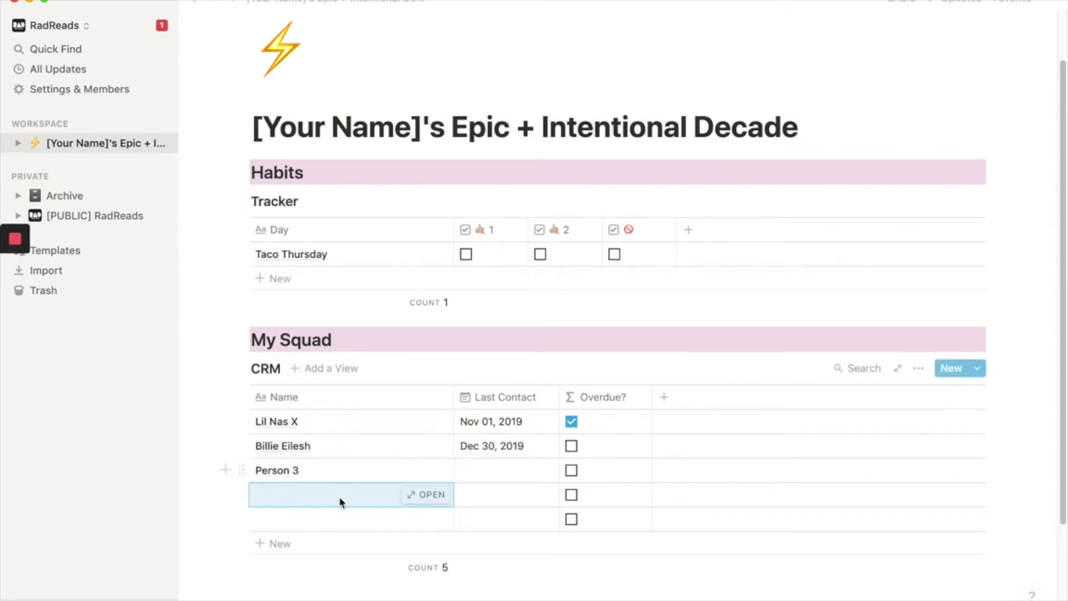
type("Person 4")
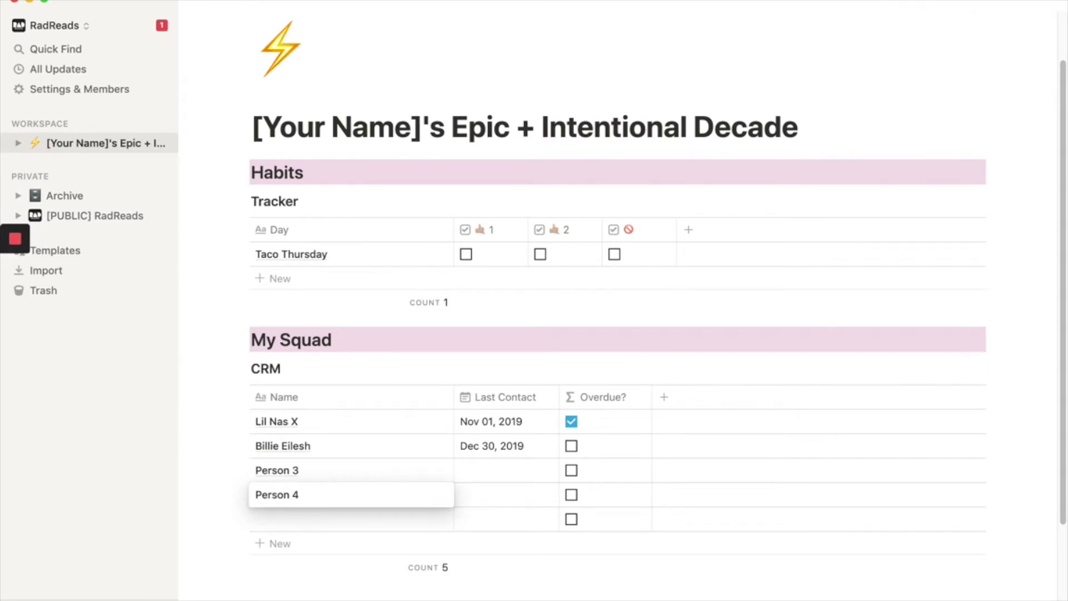
type("Person 5")
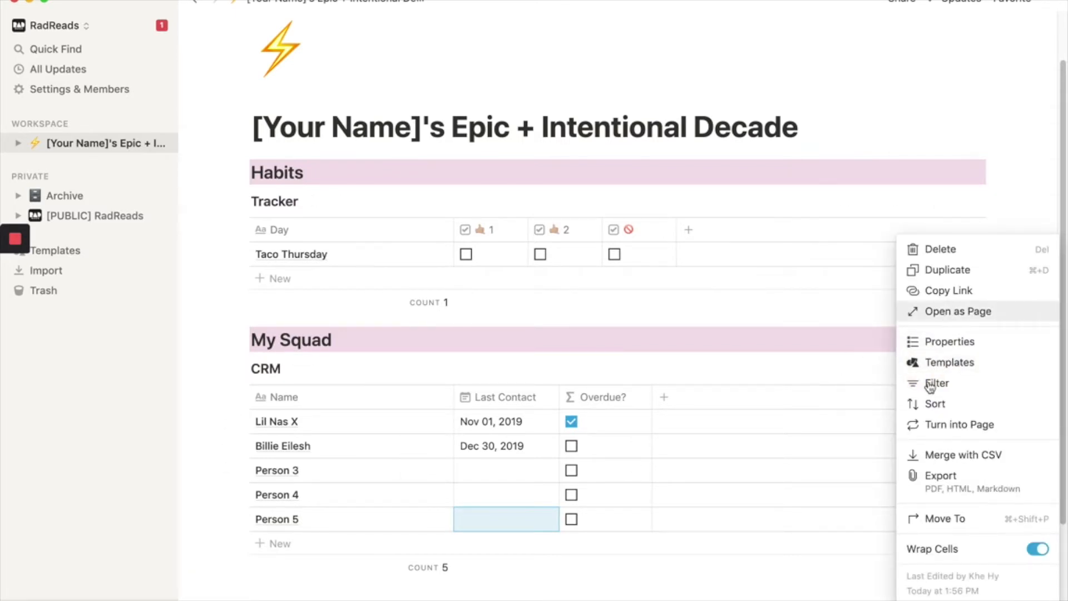
mouse_move(934, 387)
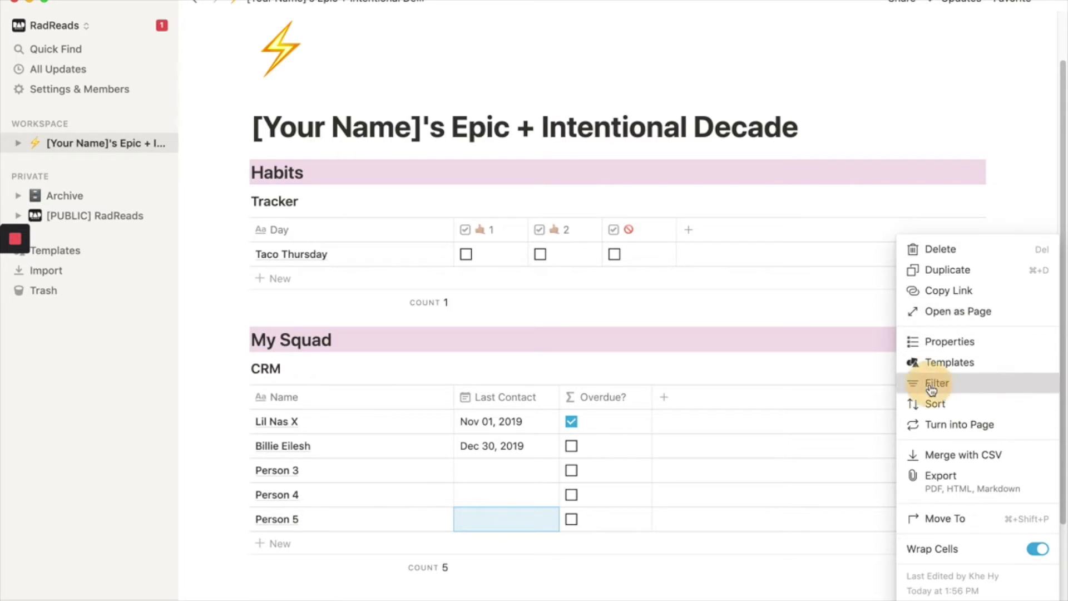
Filter the CRM table to Overdue? is checked, leaving only Lil Nas X
left_click(937, 383)
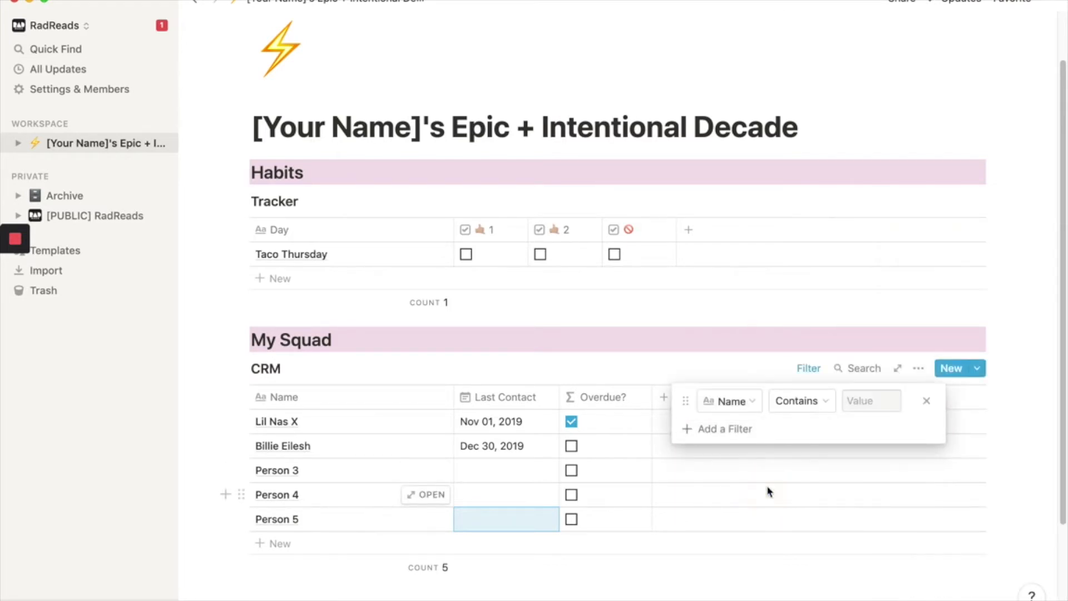
left_click(729, 401)
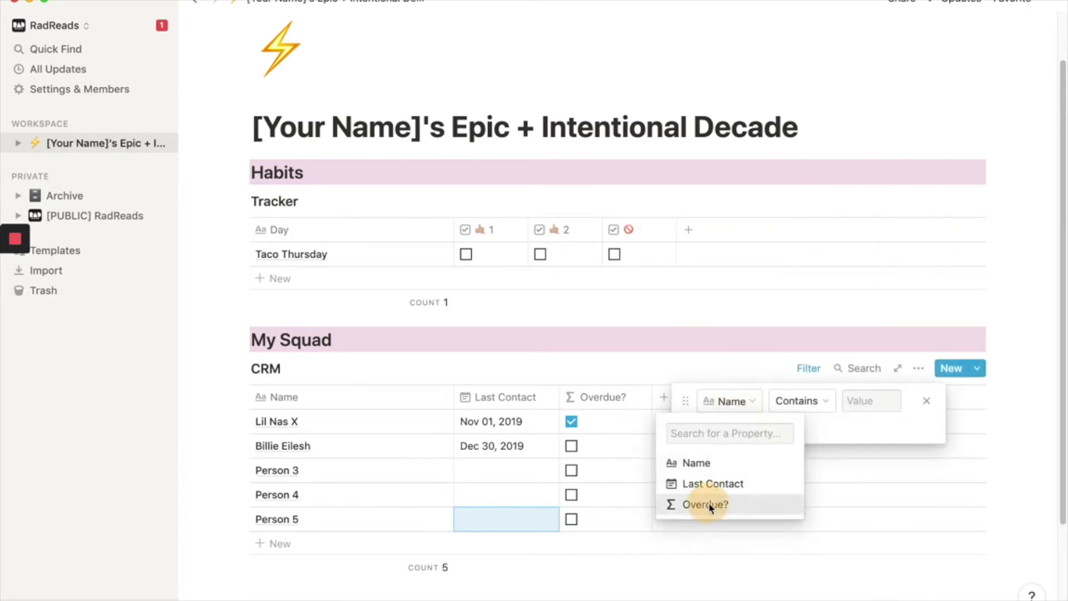
left_click(704, 505)
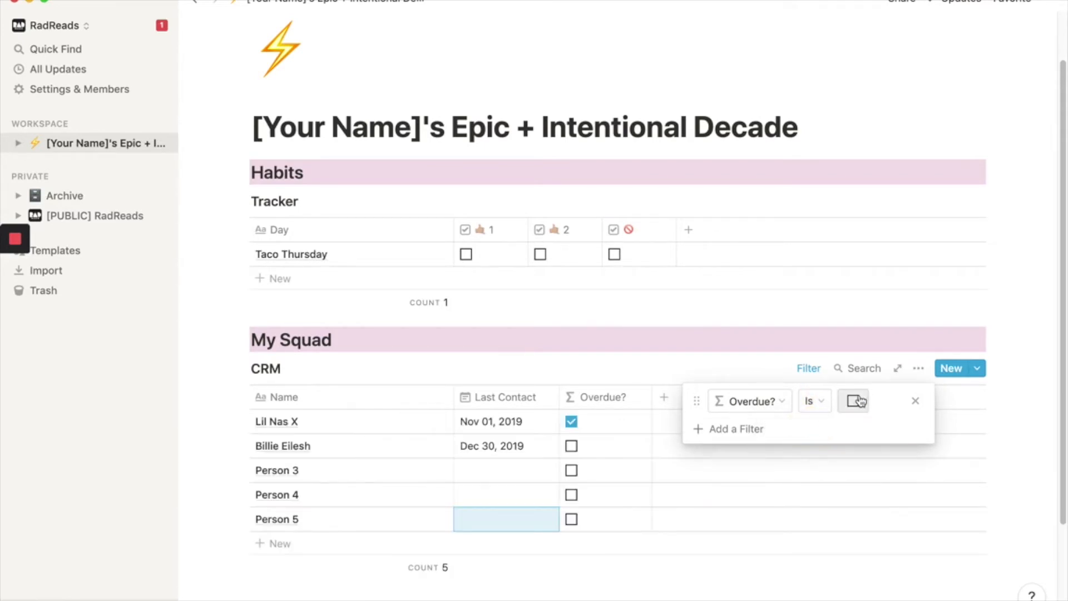
left_click(853, 400)
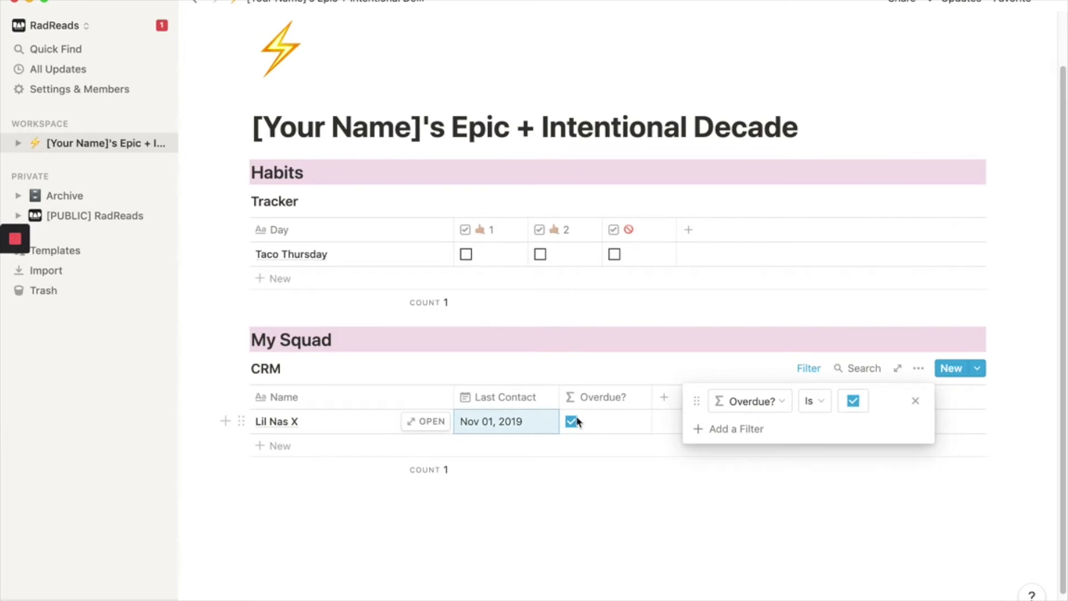
mouse_move(720, 375)
type("V")
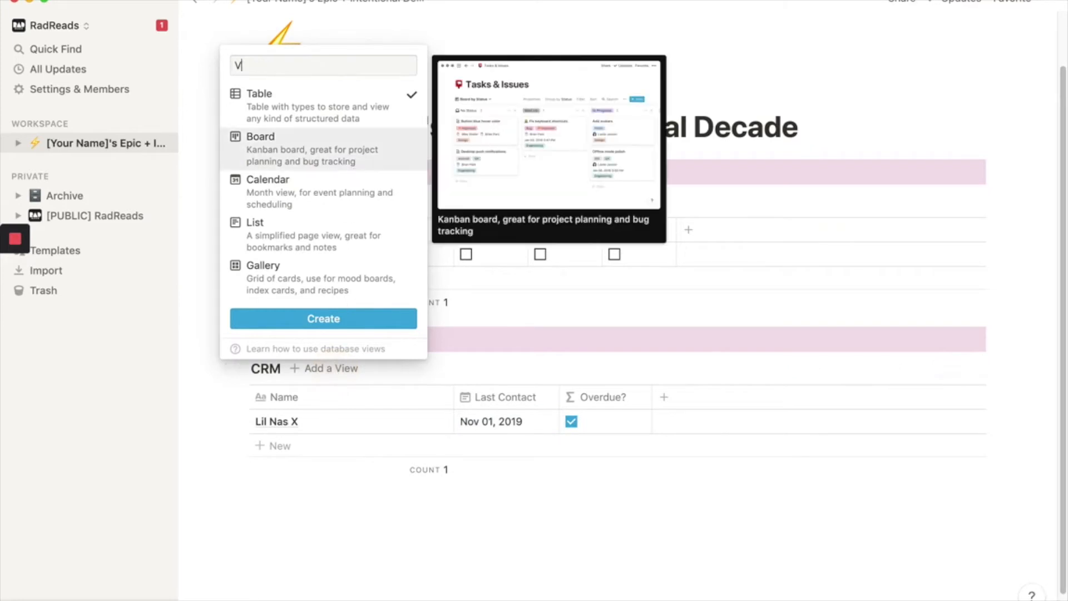
Rename the Default View to 'Overdue' and switch the CRM table to View All
key("Backspace")
type("iew All")
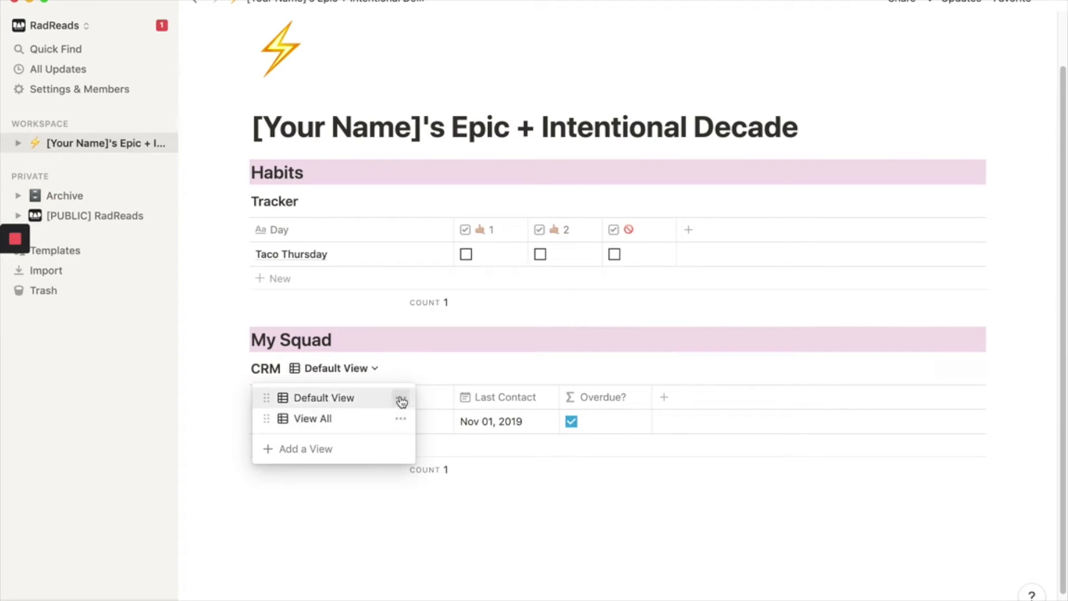
left_click(401, 399)
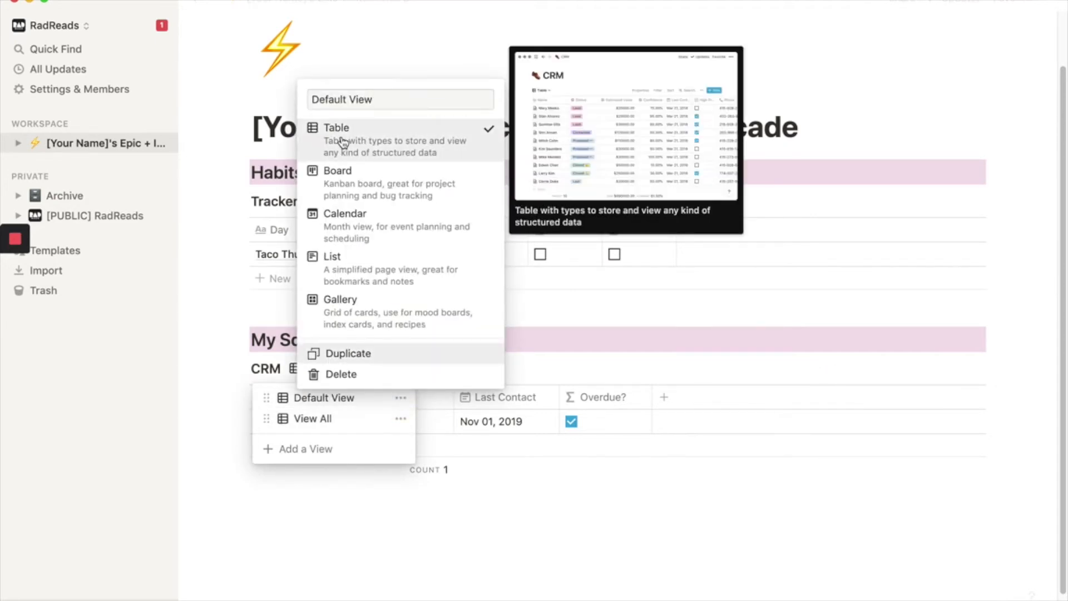
type("Overdue")
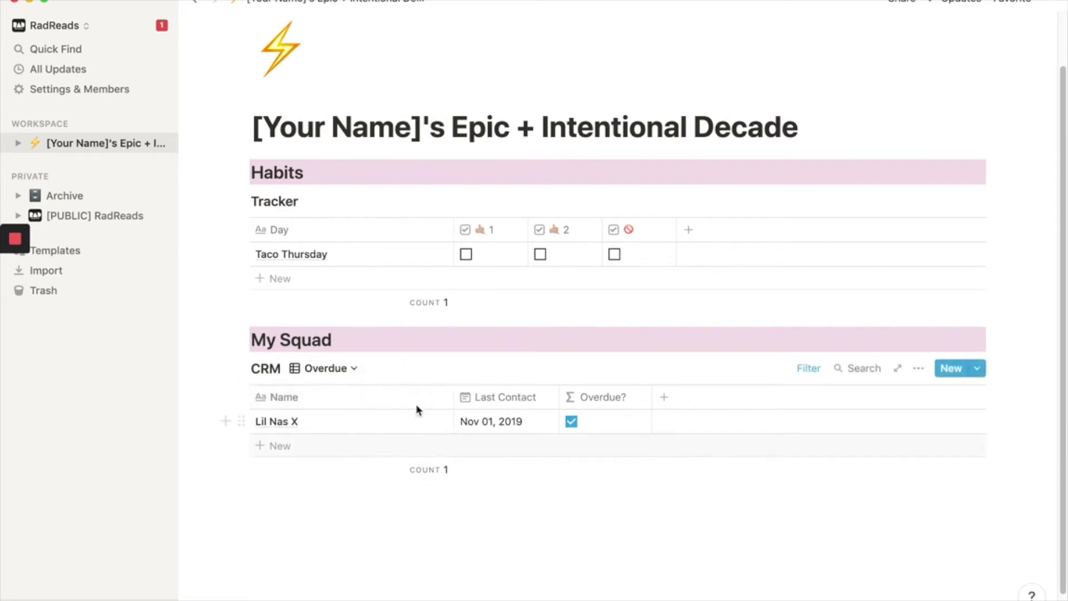
left_click(326, 368)
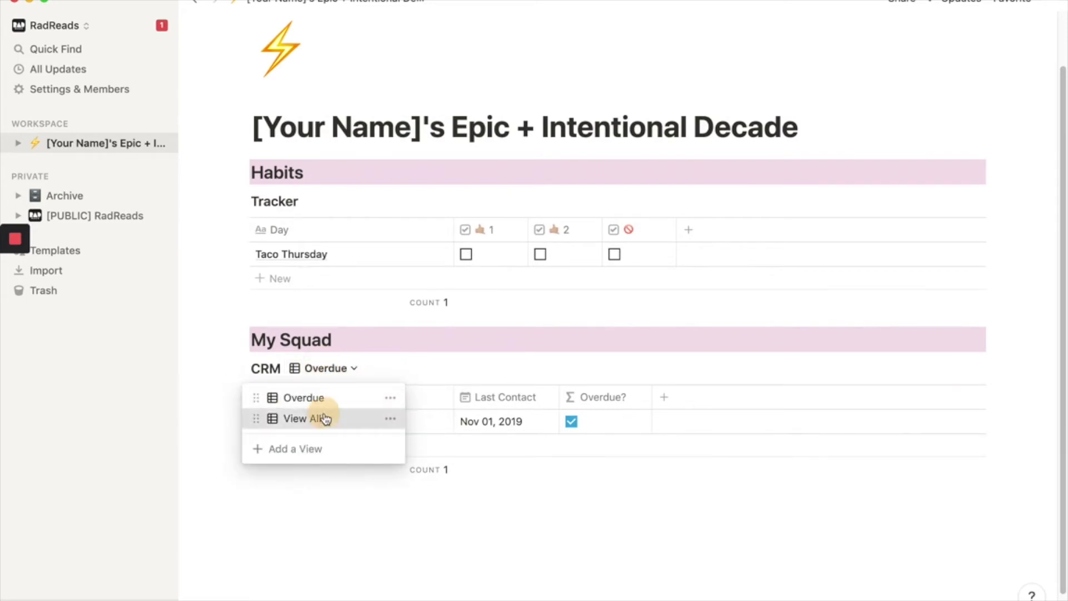
left_click(303, 418)
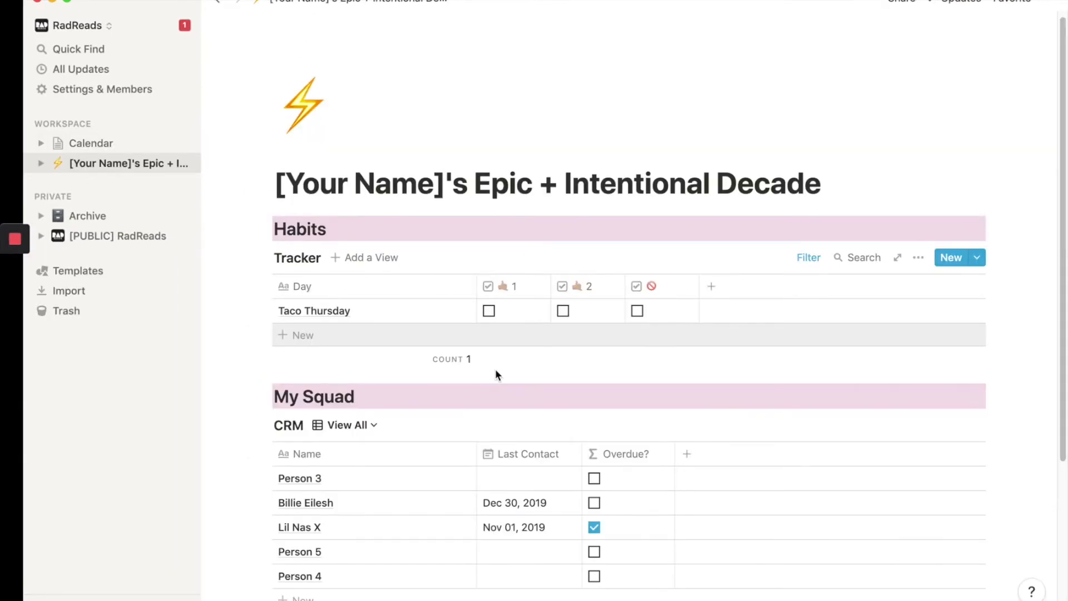
Insert a Table - Full Page block via /table on the empty line below CRM
scroll("down", 3)
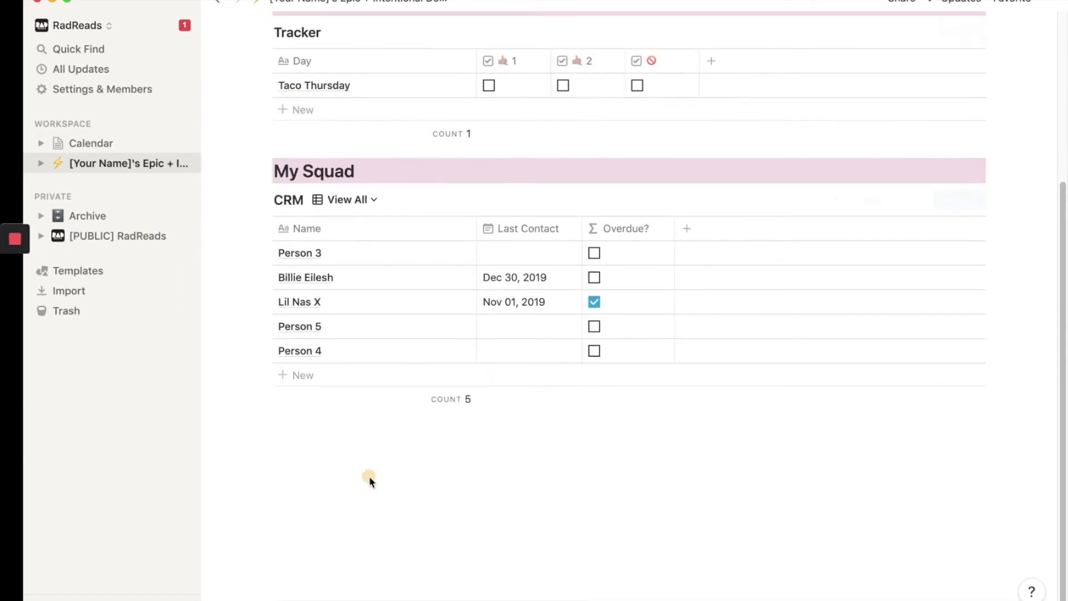
left_click(370, 478)
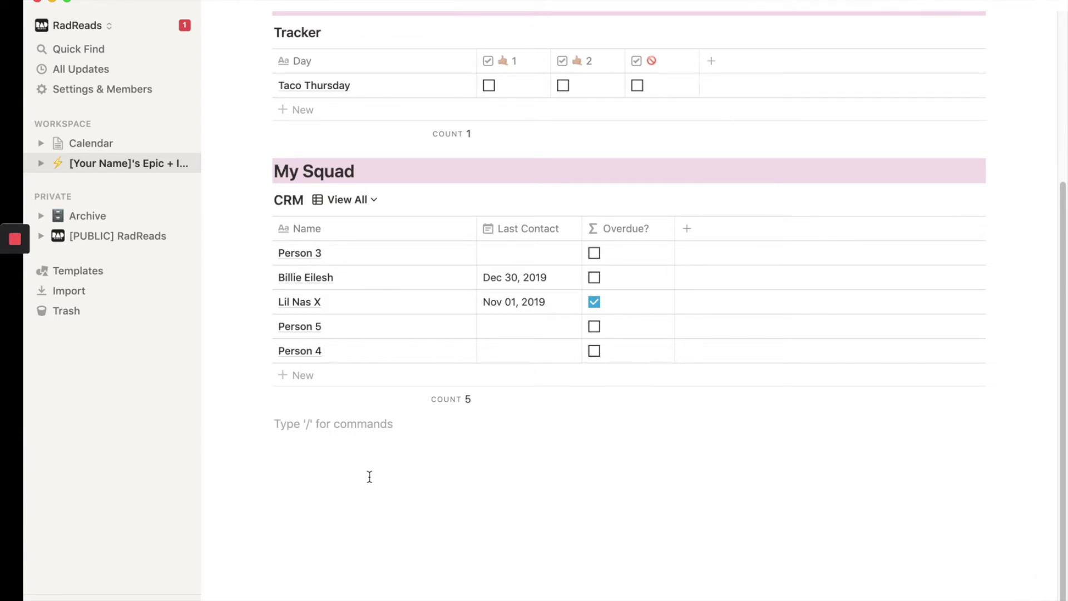
type("/table")
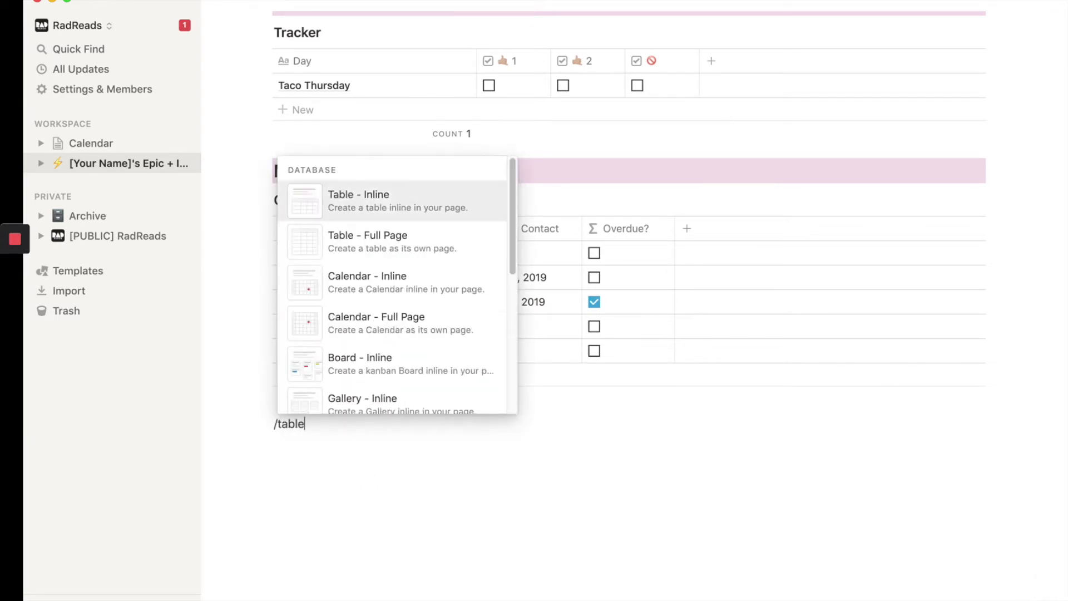
mouse_move(387, 241)
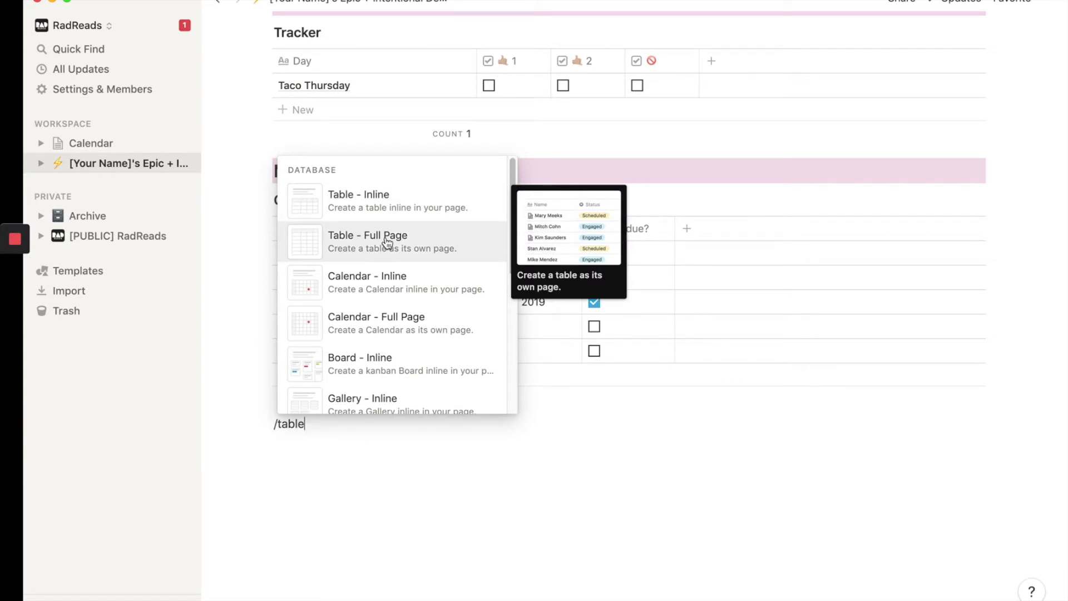
left_click(367, 241)
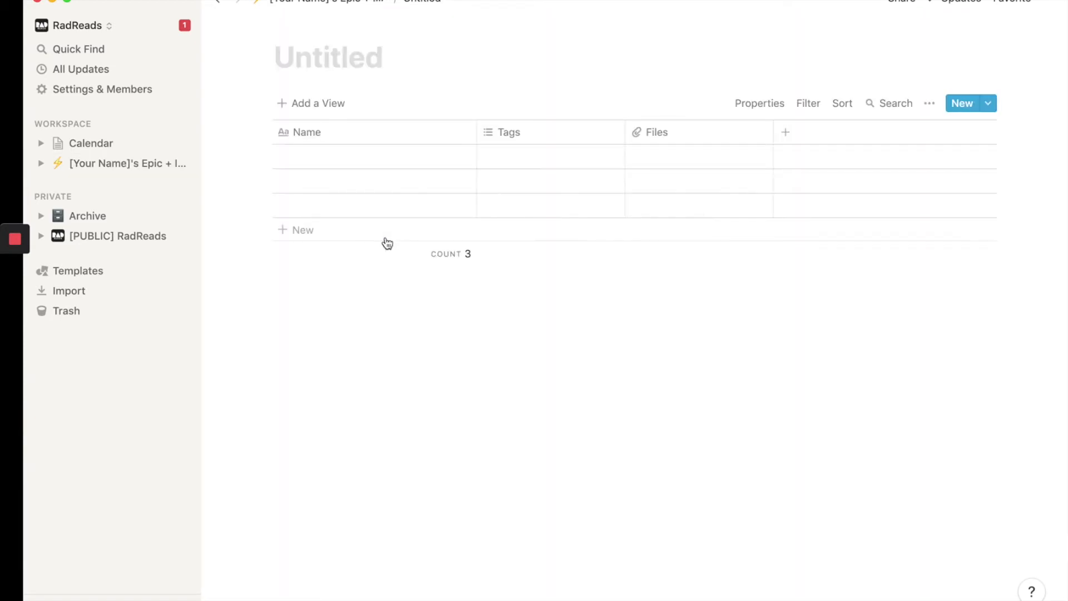
Title the table 'Master Goal Tables', change Tags' type, rename Name, and add a column
type("Master Goa")
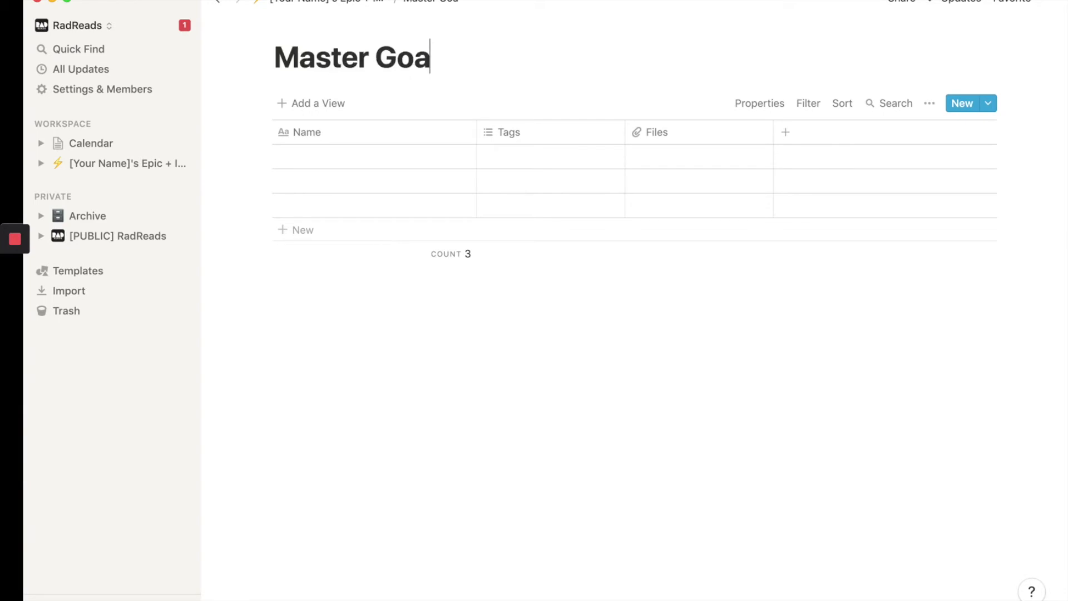
type("l Tables")
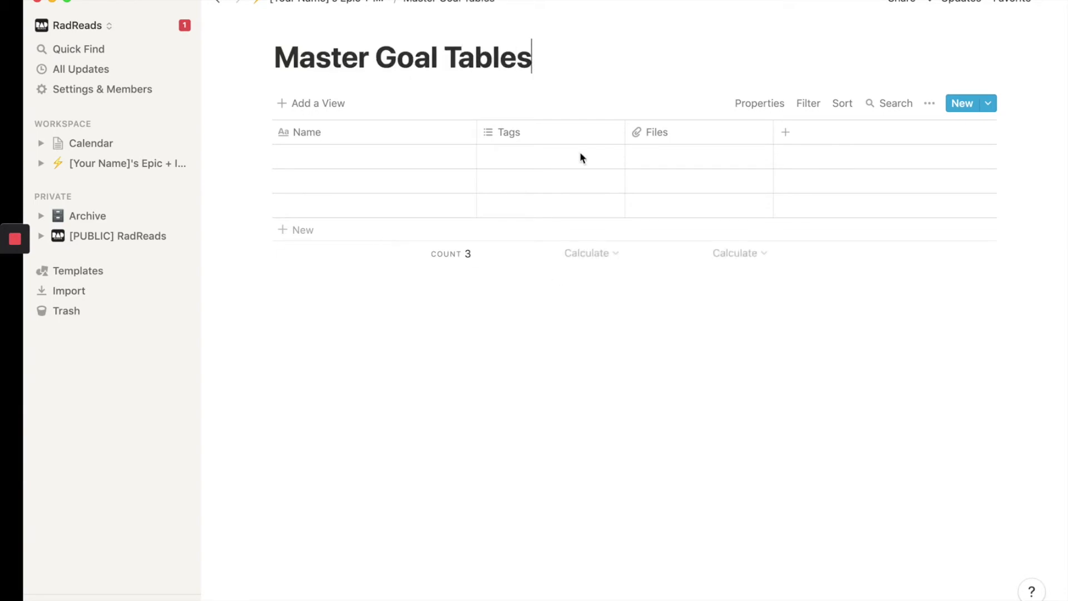
left_click(509, 133)
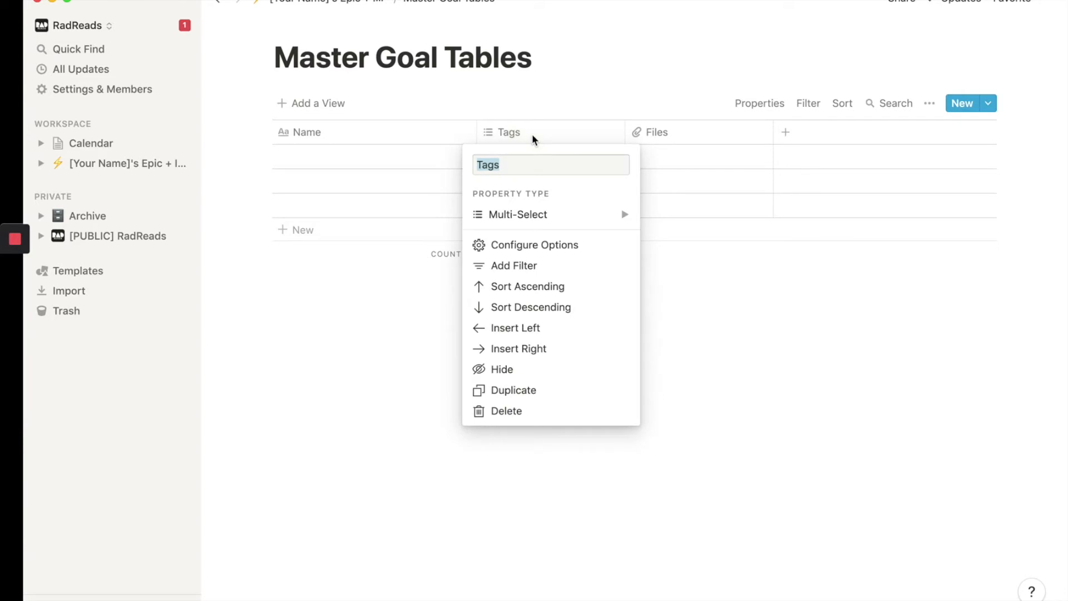
left_click(517, 214)
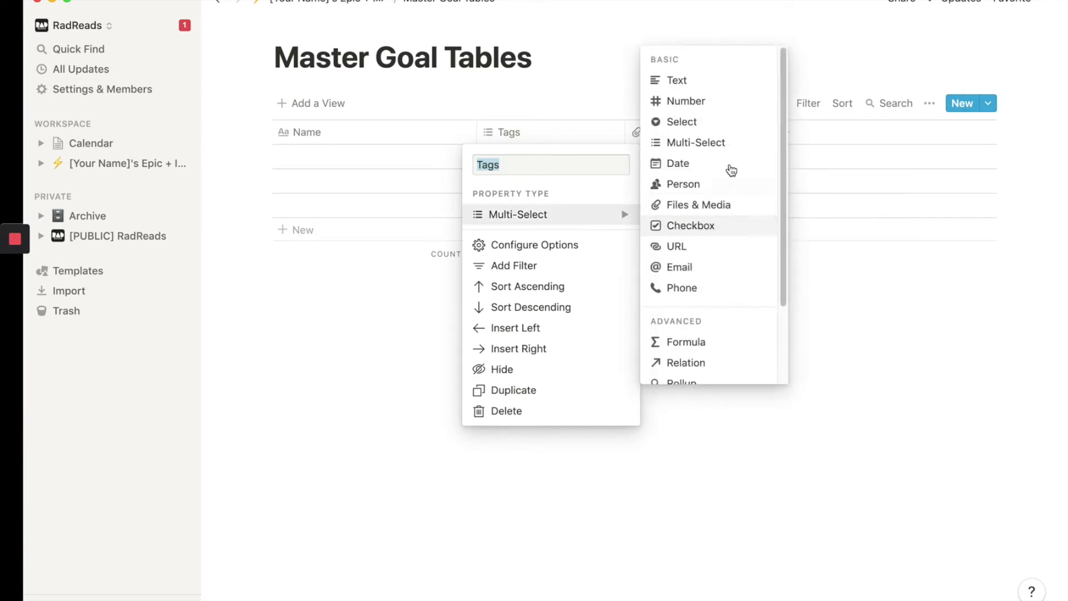
mouse_move(705, 166)
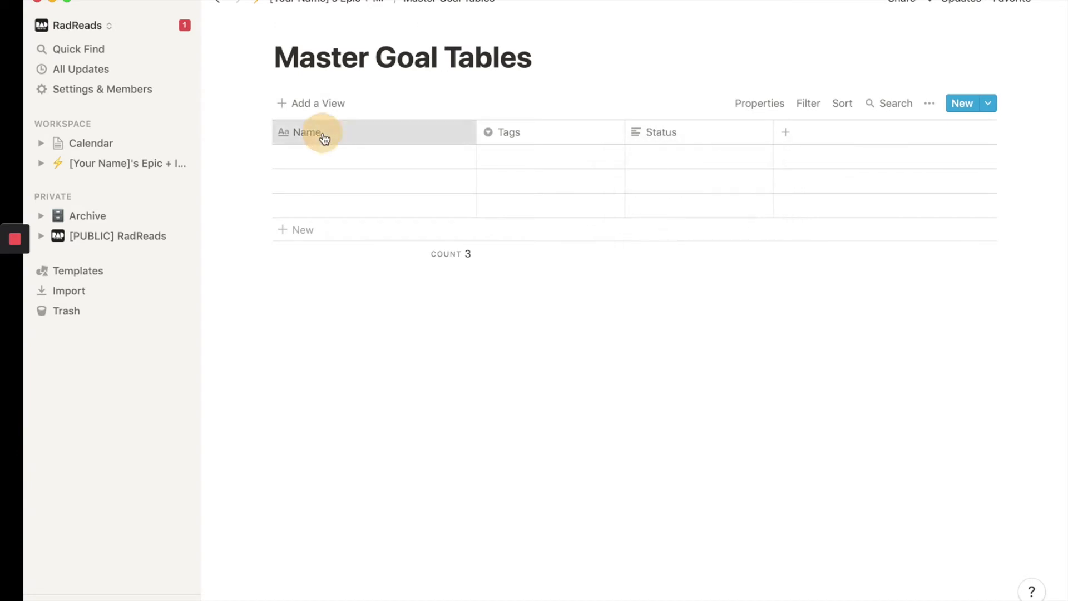
left_click(307, 132)
type("Monthly activity")
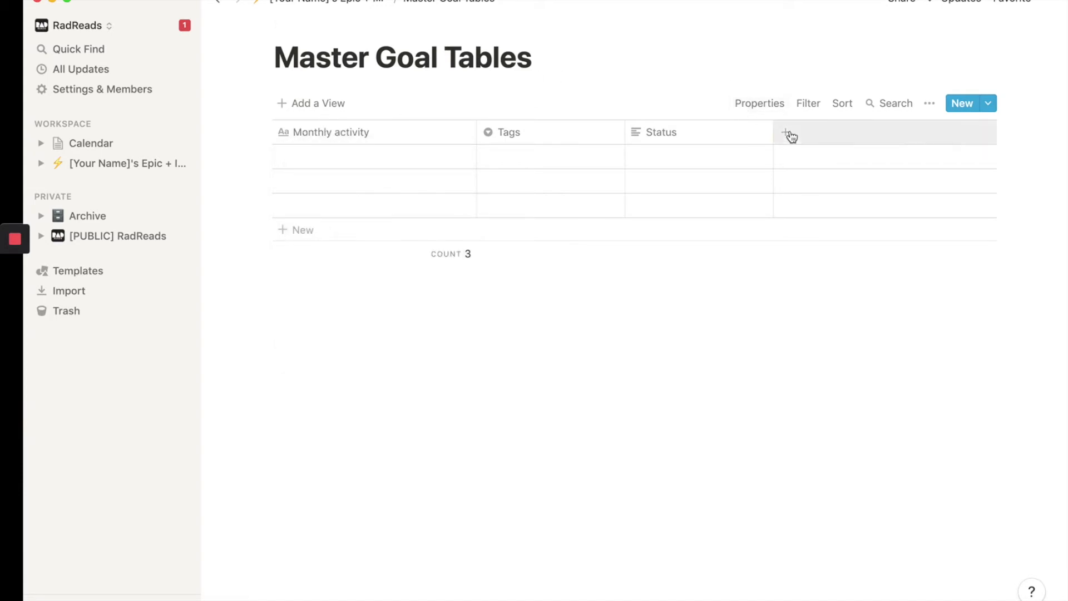
left_click(788, 132)
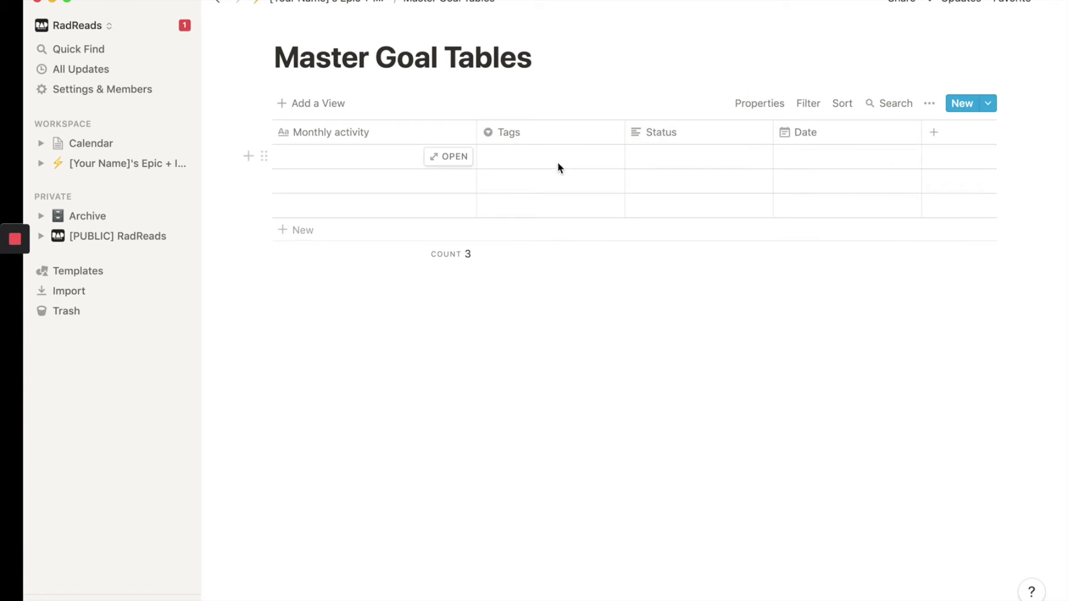
left_click(550, 158)
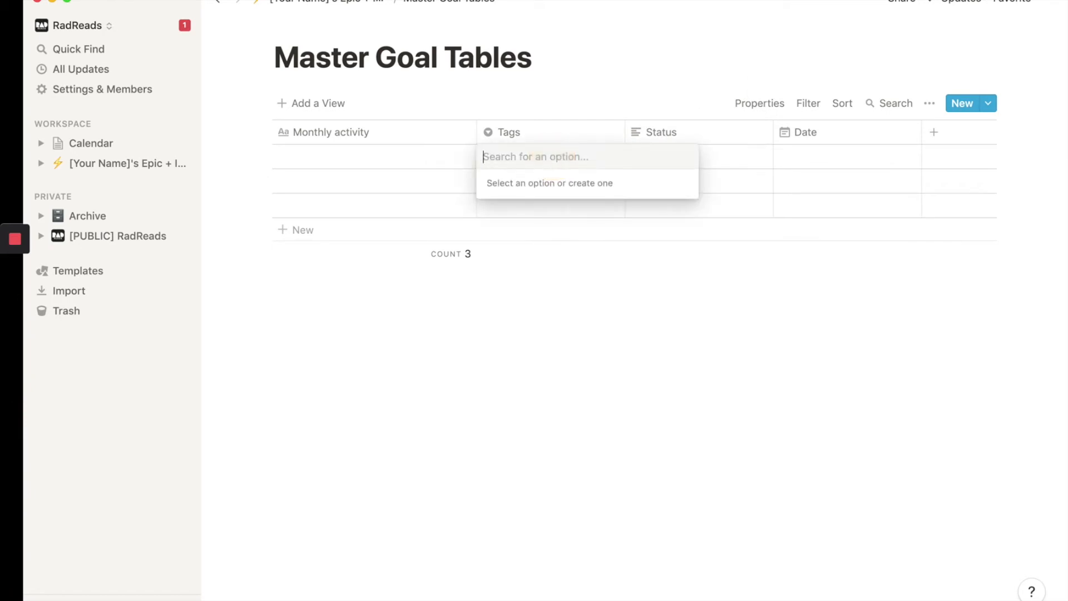
Create tags Personal Goal 1, Work Goal 1 and Side Project Goal 1 on the first rows
type("Personal Goal 1")
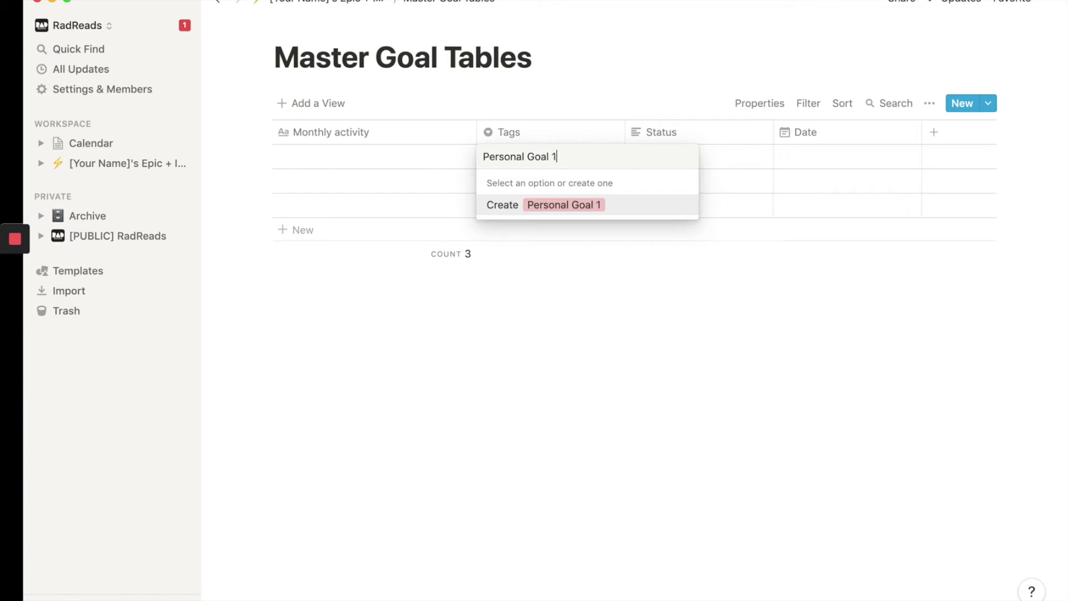
left_click(545, 205)
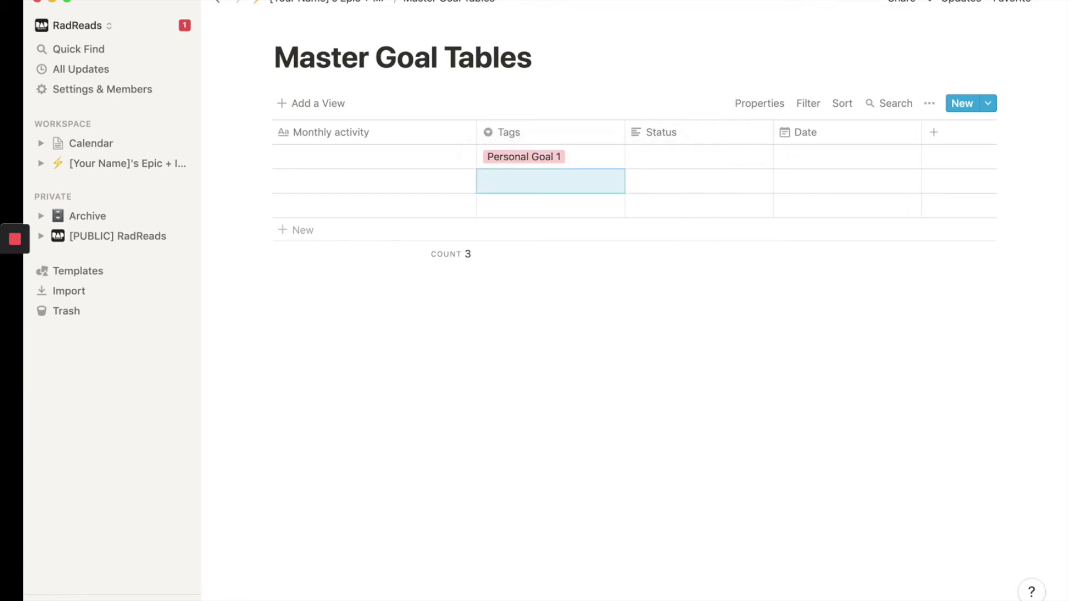
type("Work Goal 1")
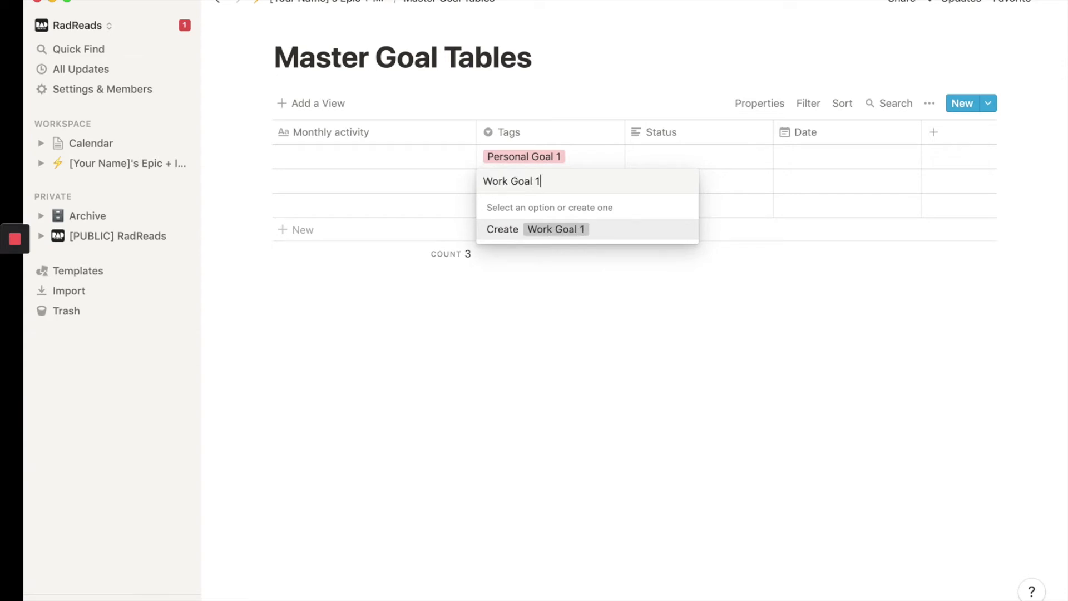
left_click(557, 230)
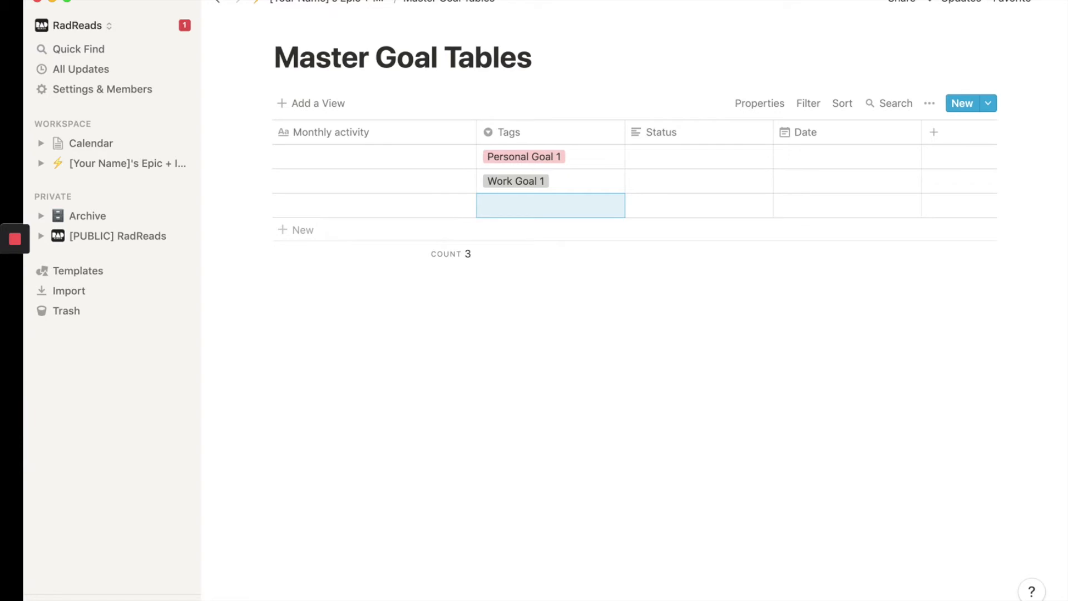
left_click(549, 205)
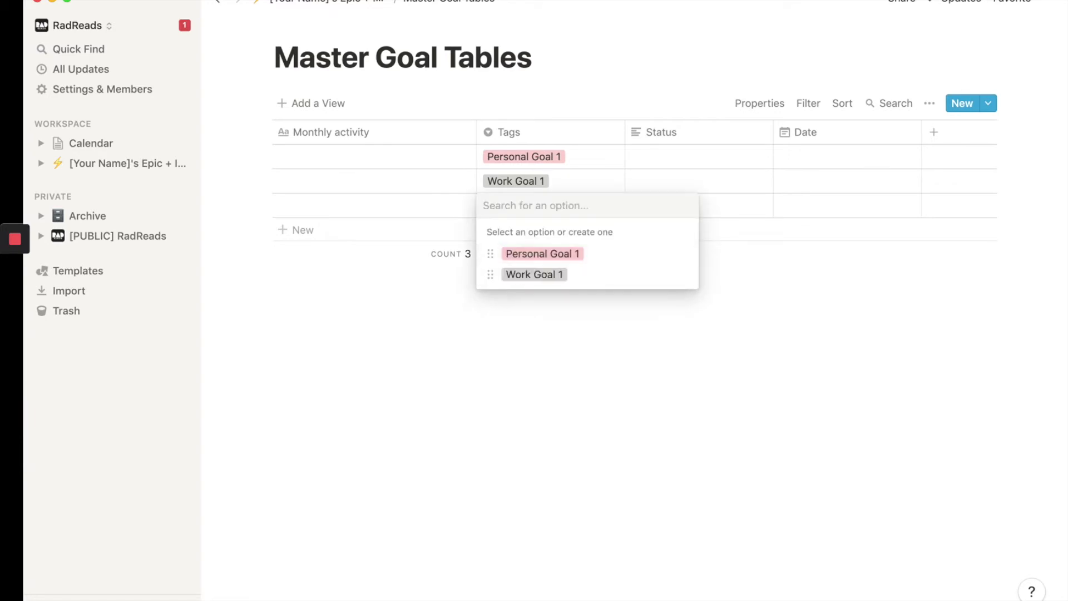
type("Side Pro")
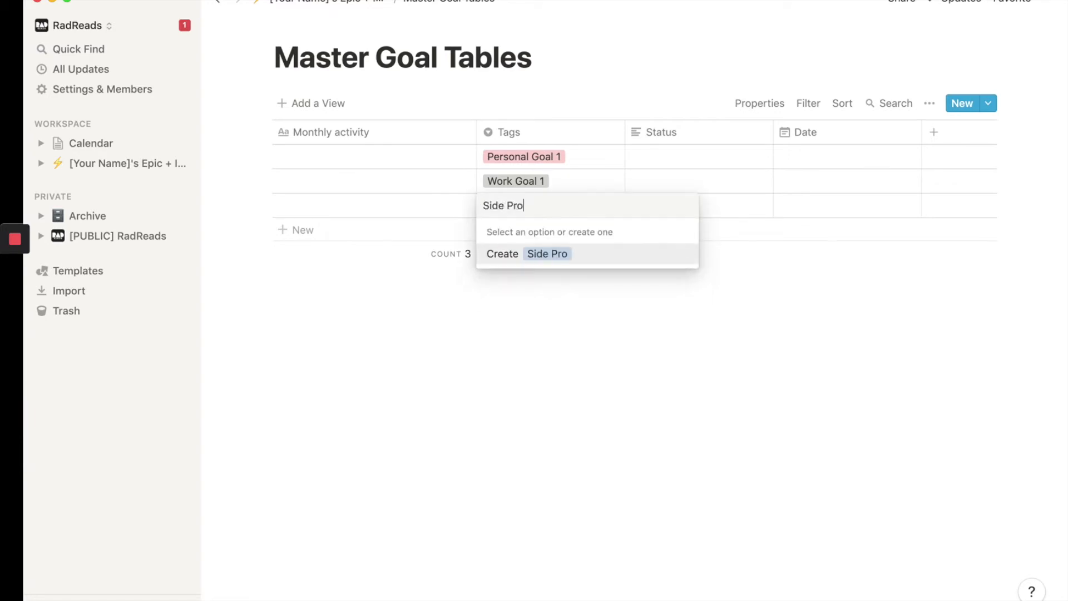
type("ject Goal")
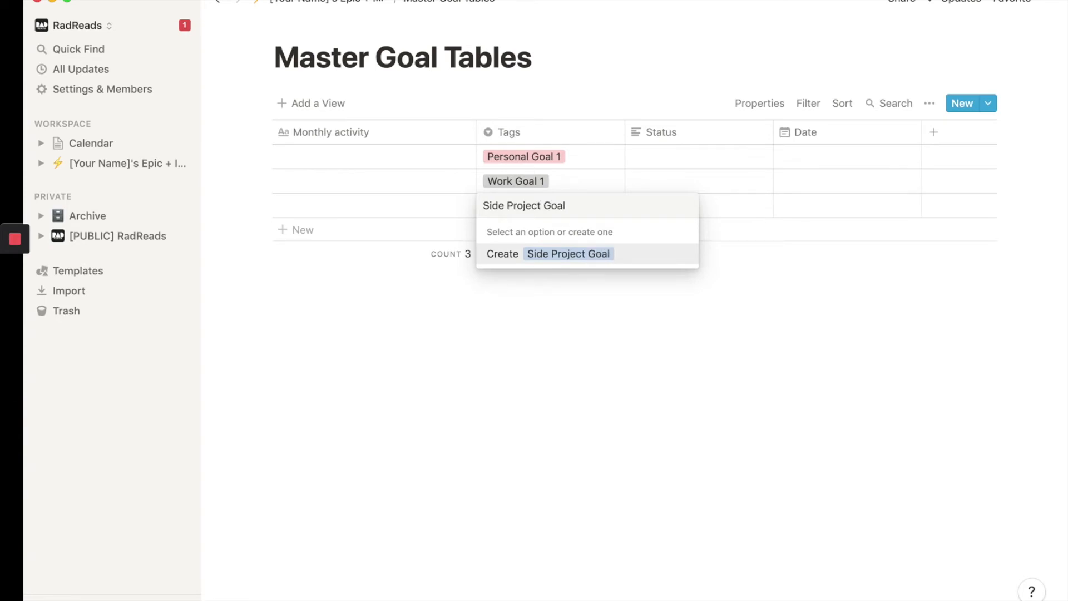
left_click(546, 254)
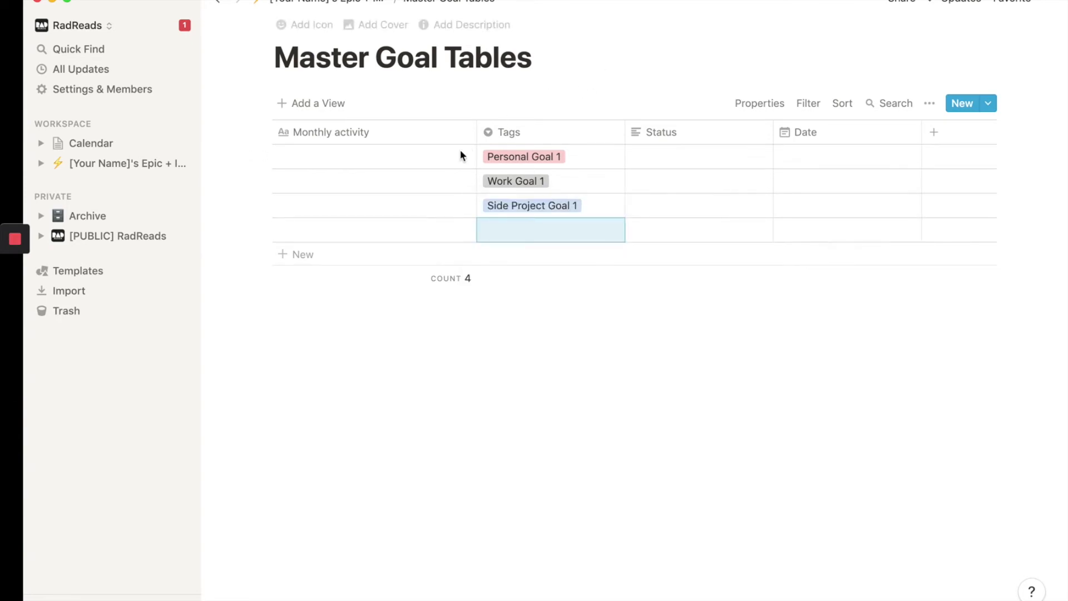
left_click(550, 229)
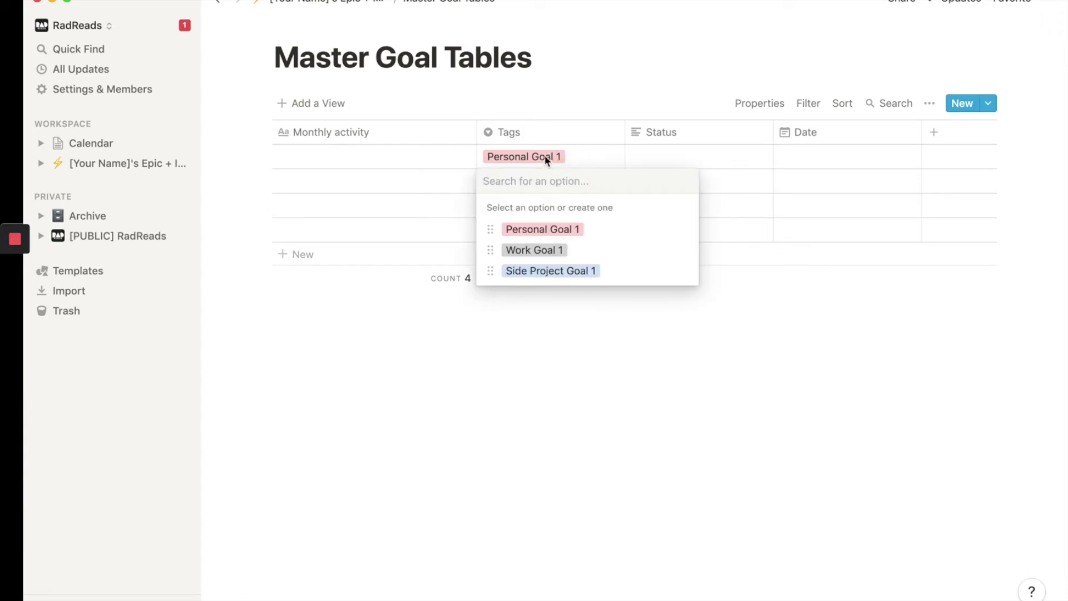
mouse_move(582, 81)
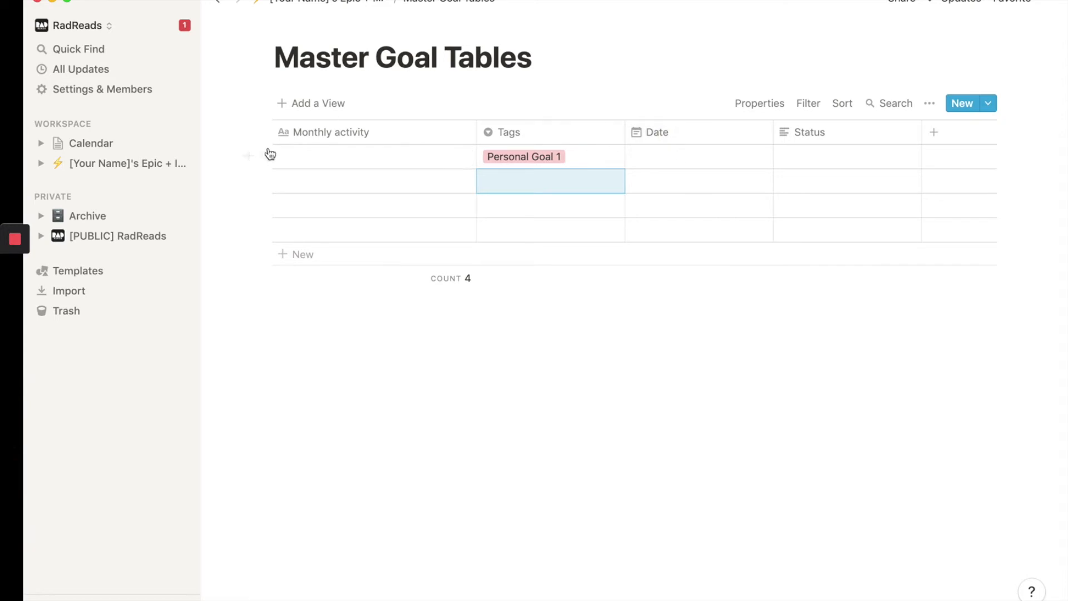
Go via the Calendar and decade dashboard back to Master Goal Tables to place month dates
left_click(90, 143)
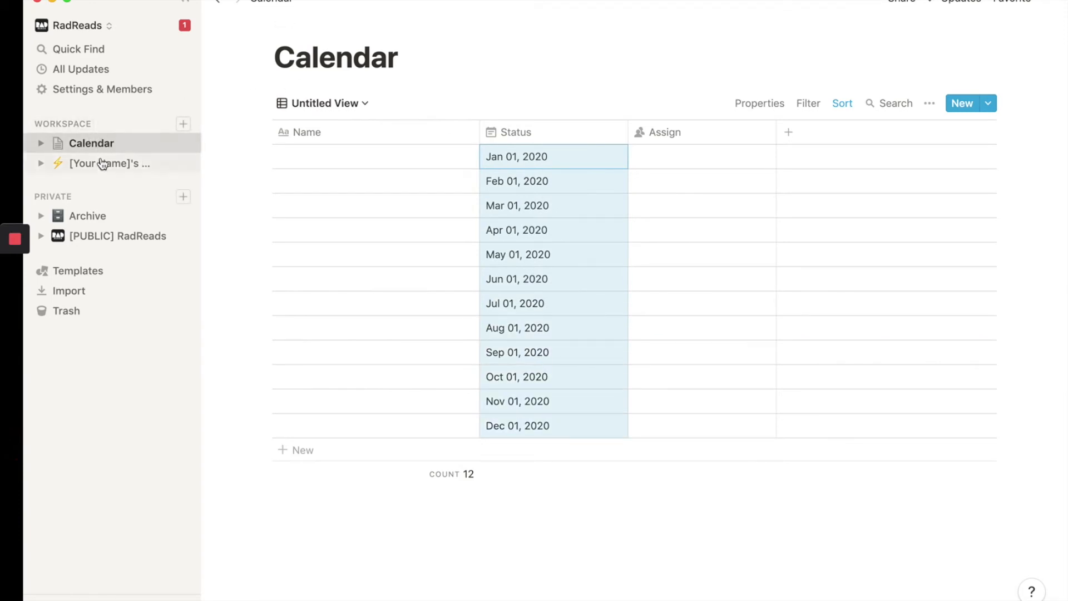
left_click(106, 163)
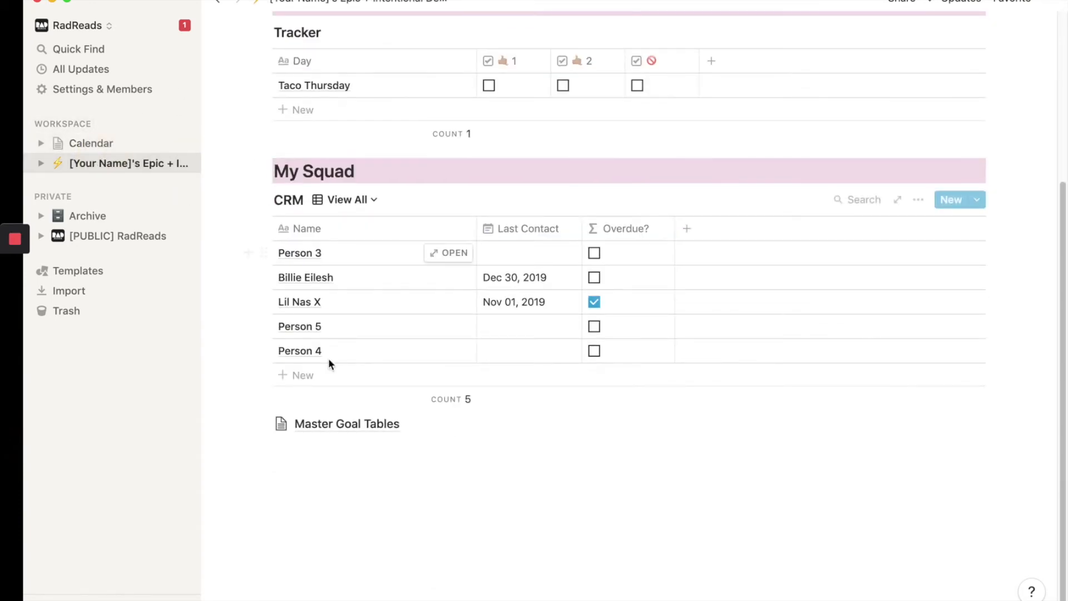
left_click(346, 423)
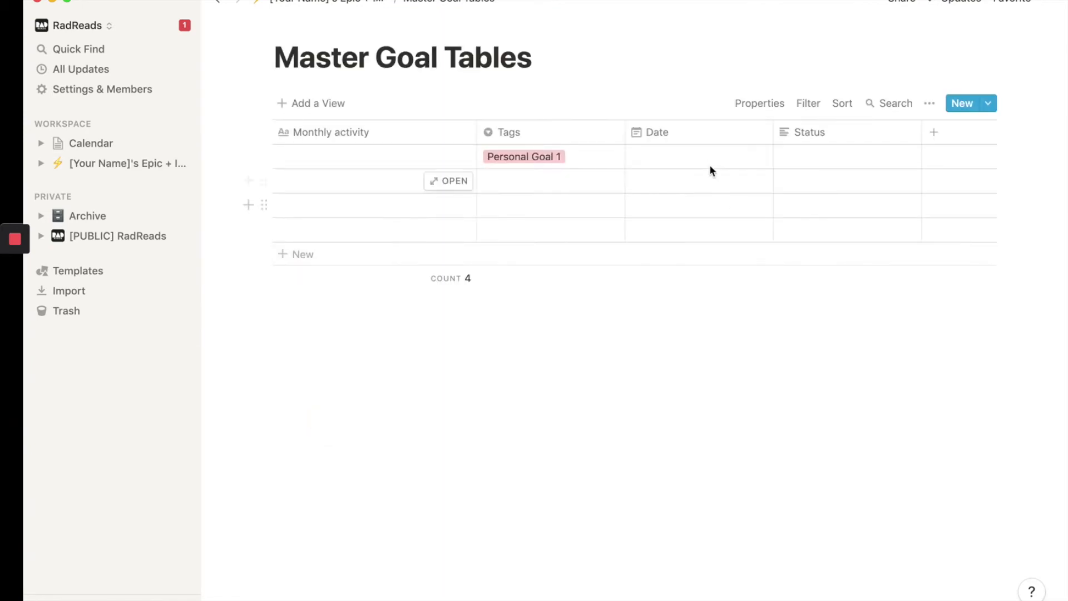
left_click(698, 156)
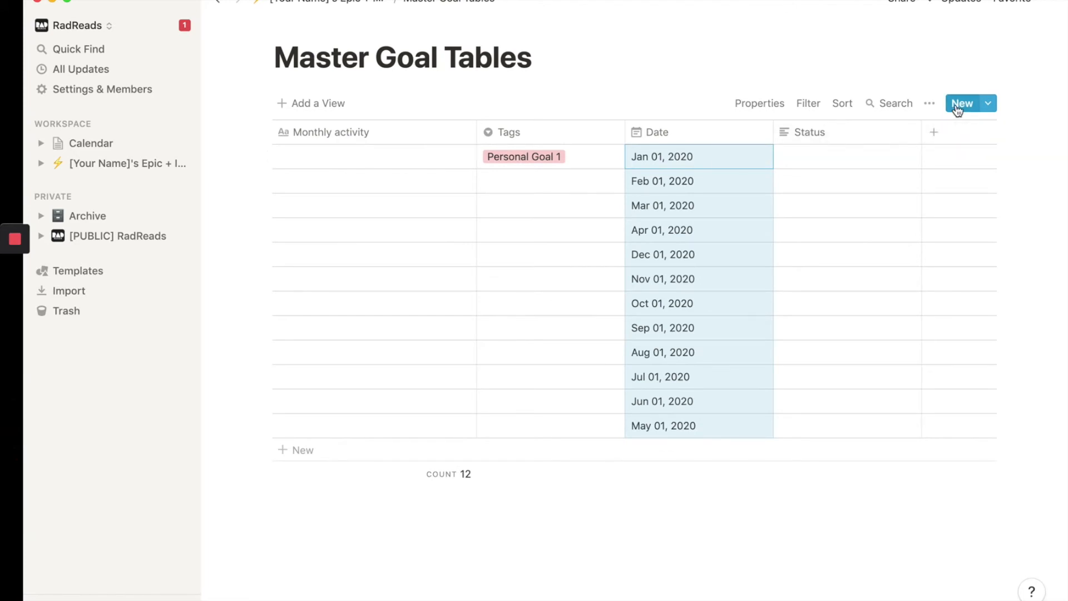
mouse_move(560, 181)
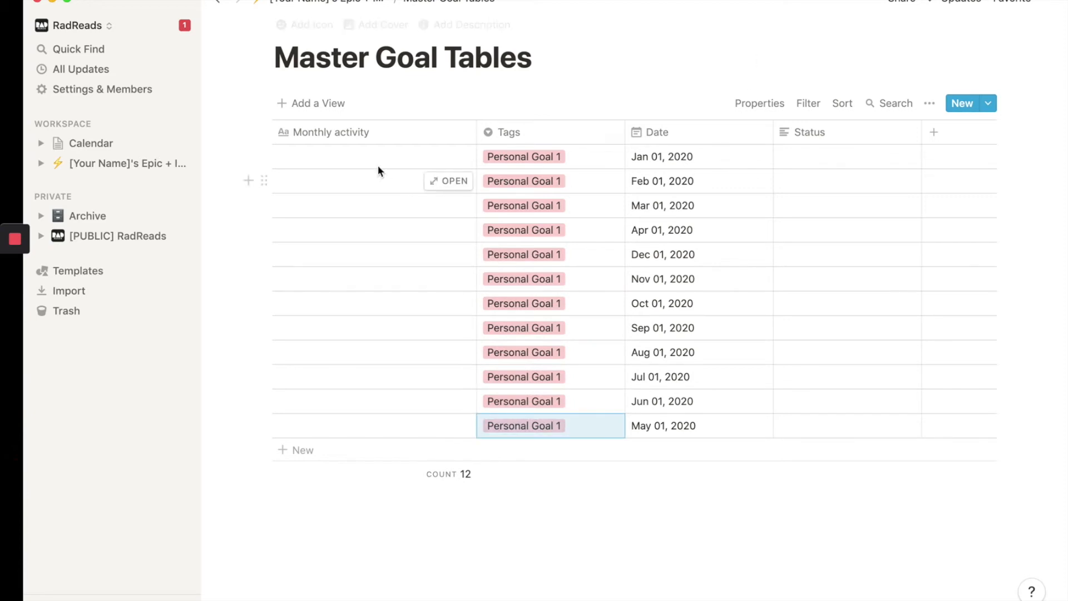
mouse_move(920, 93)
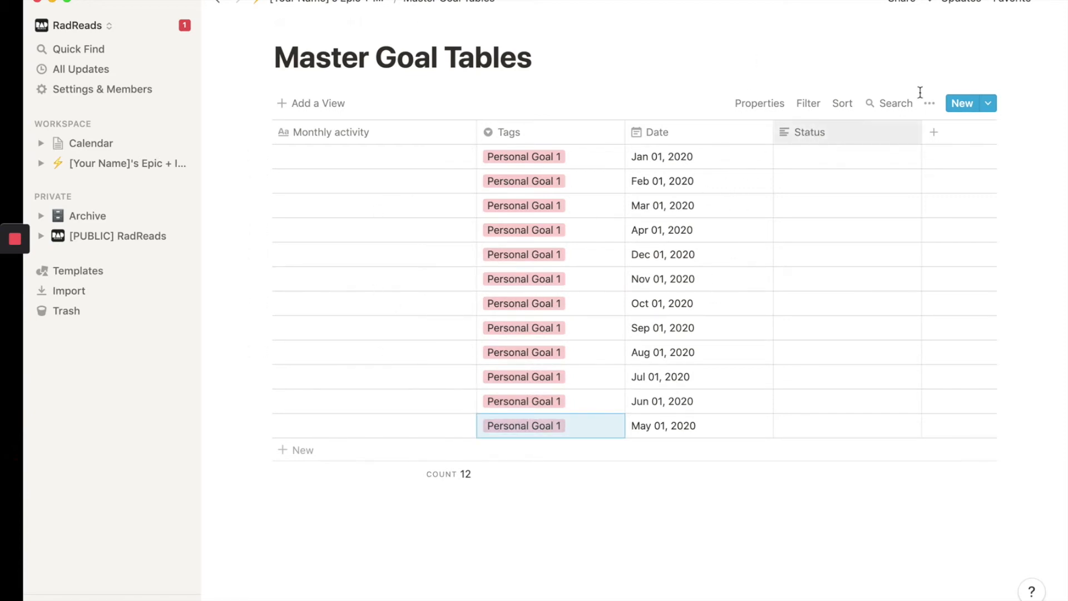
Sort Master Goal Tables by Date ascending so rows run Jan 01 to Dec 01, 2020
left_click(843, 103)
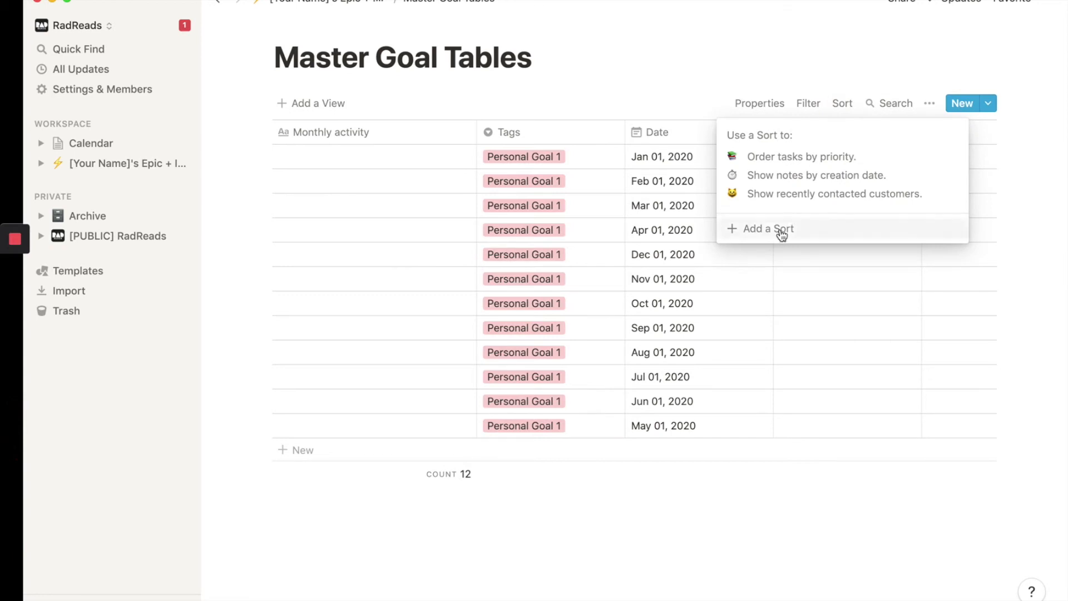
left_click(767, 229)
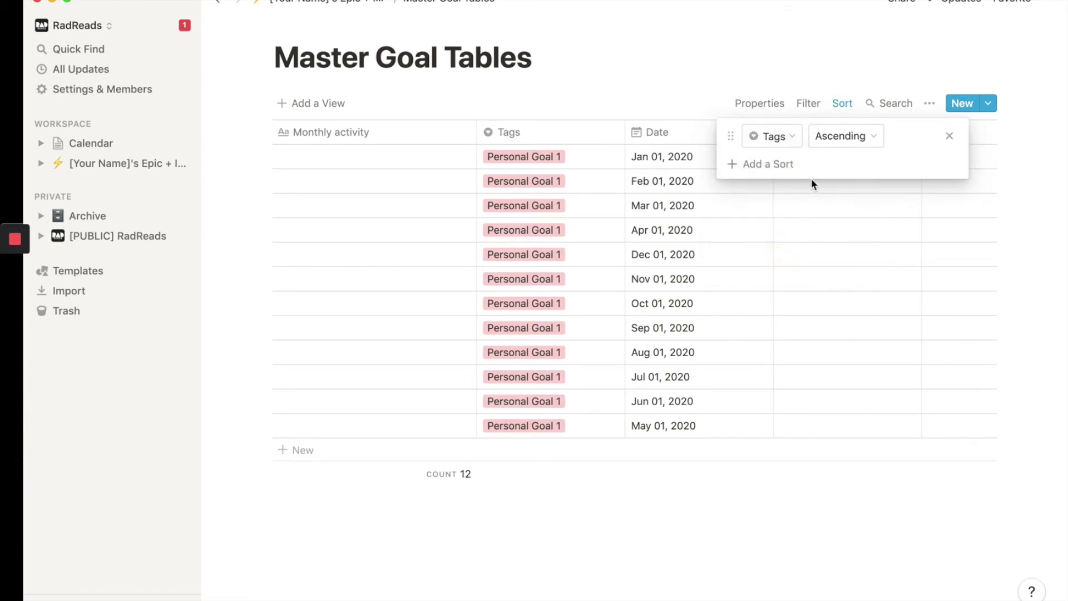
left_click(768, 164)
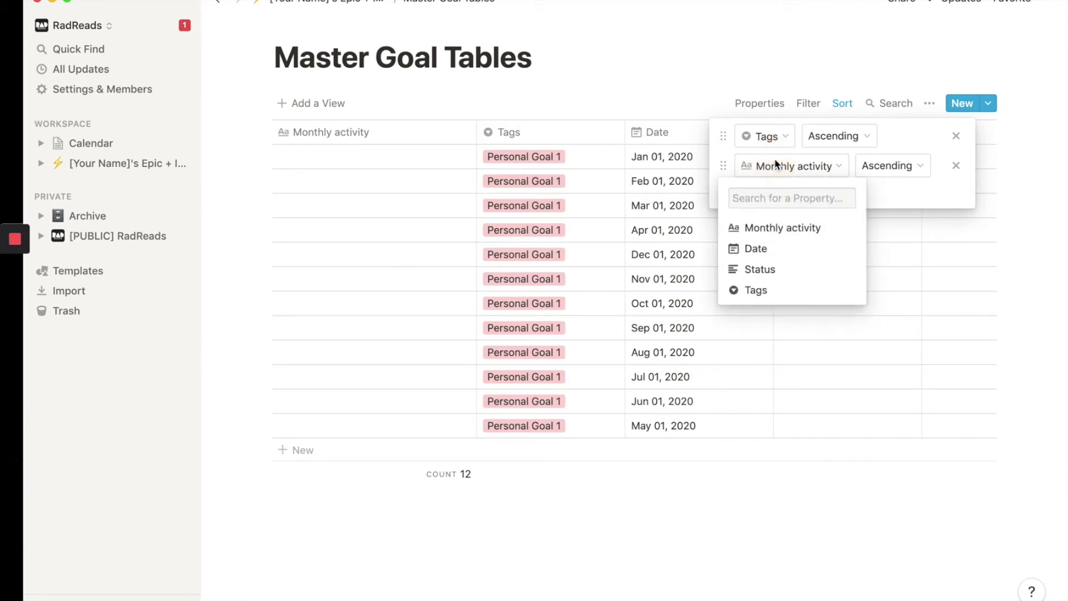
left_click(756, 249)
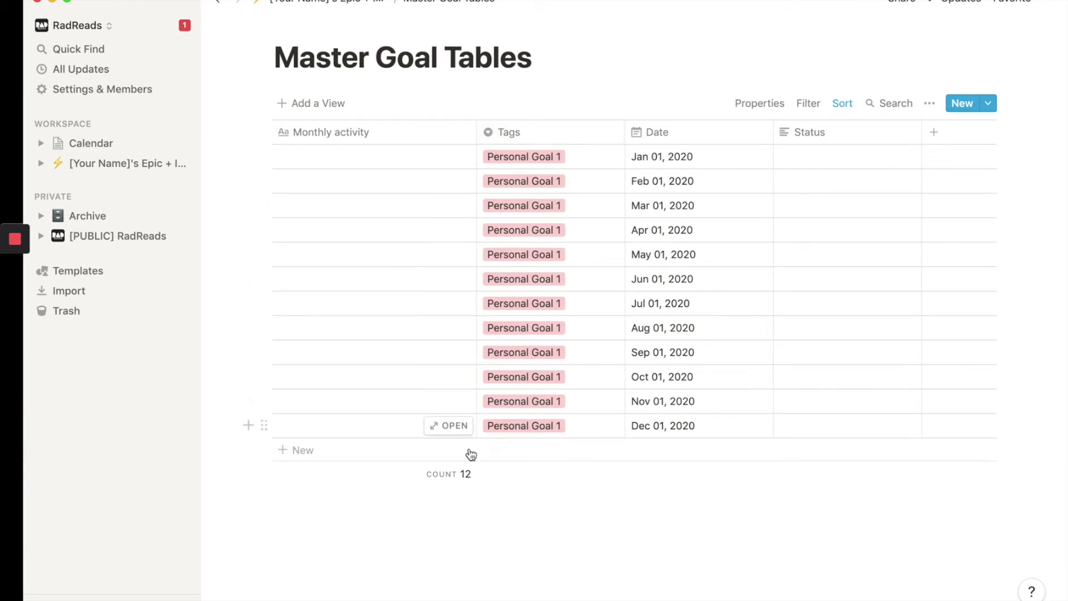
Add Work Goal 1 rows, then a new row tagged Side Project Goal 1
left_click(301, 451)
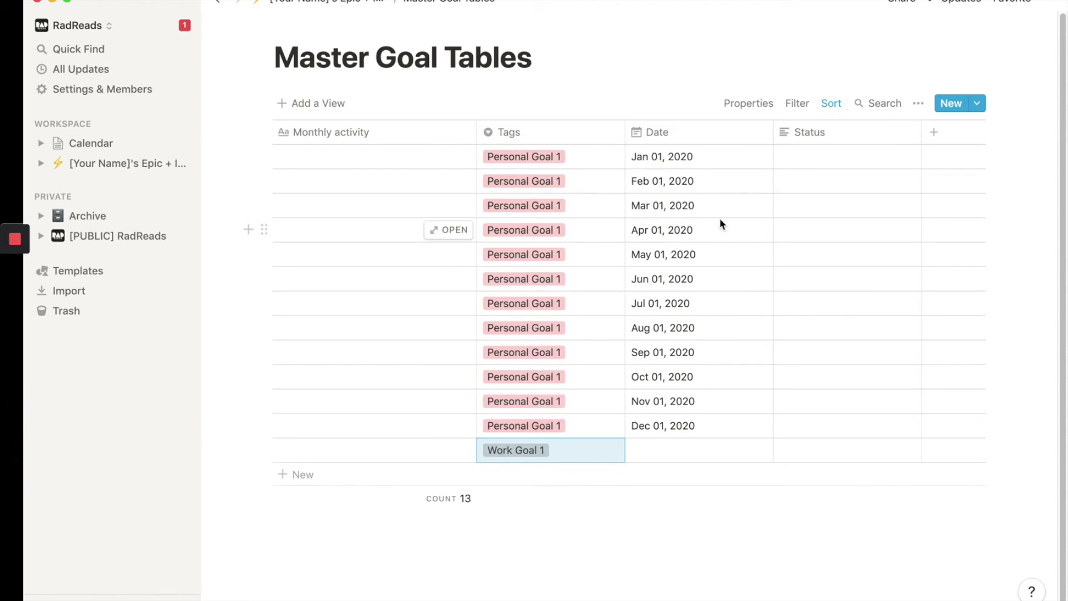
mouse_move(688, 165)
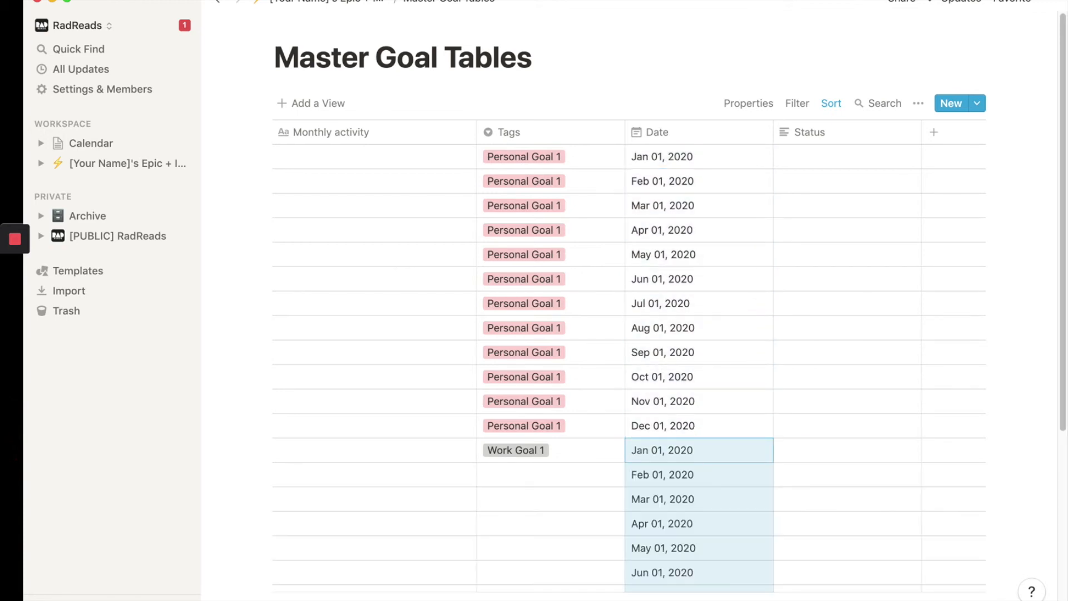
scroll("down", 3)
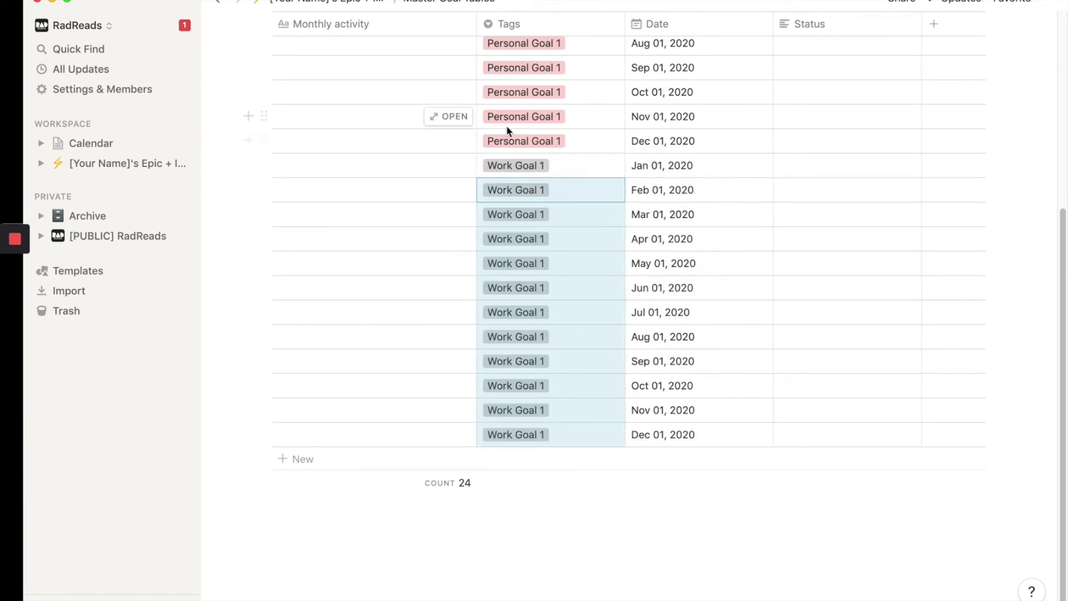
left_click(296, 459)
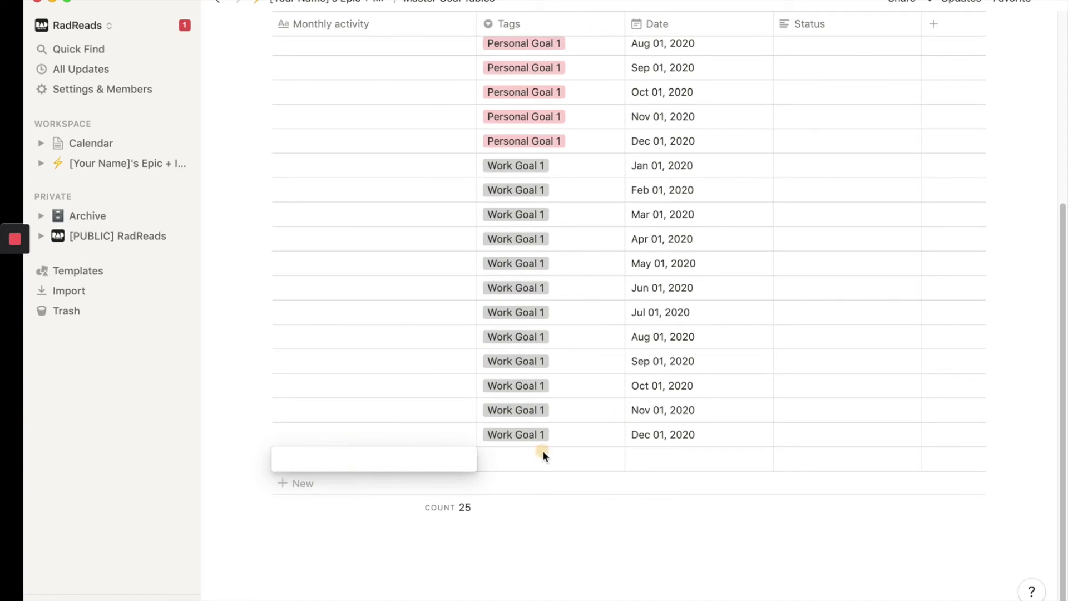
left_click(543, 456)
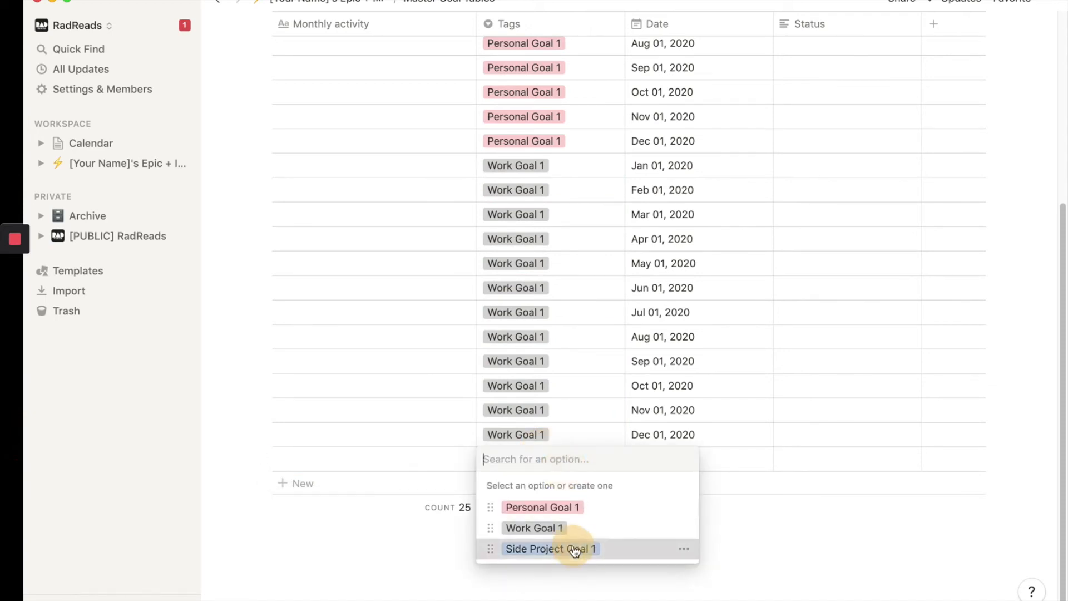
left_click(550, 550)
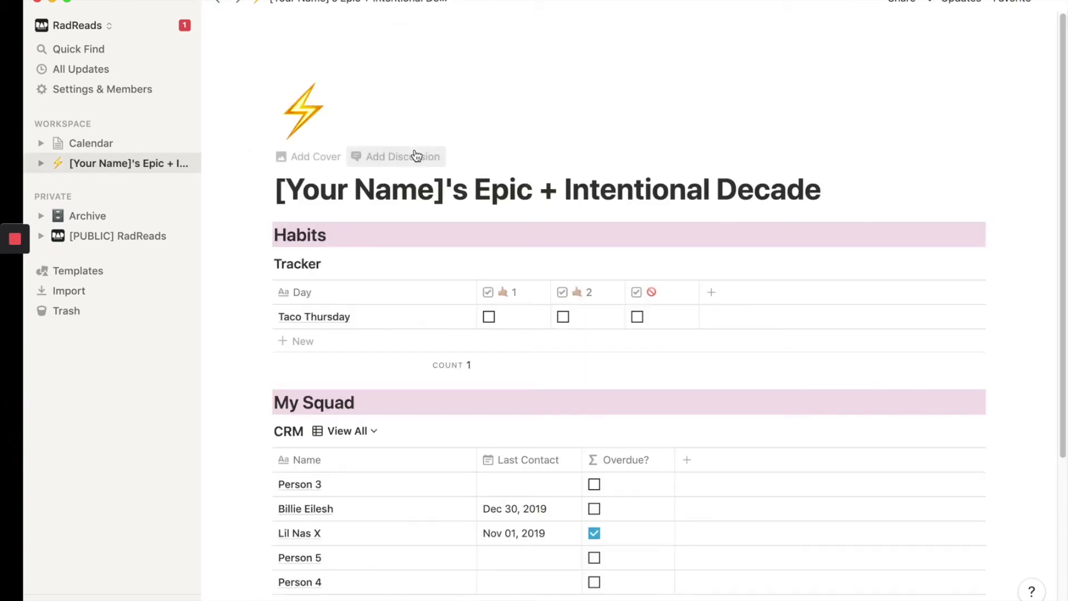
Copy a Heading 2 above the Master Goal Tables link and retitle it '#1: Generate $X in Course Revenue'
scroll("down", 3)
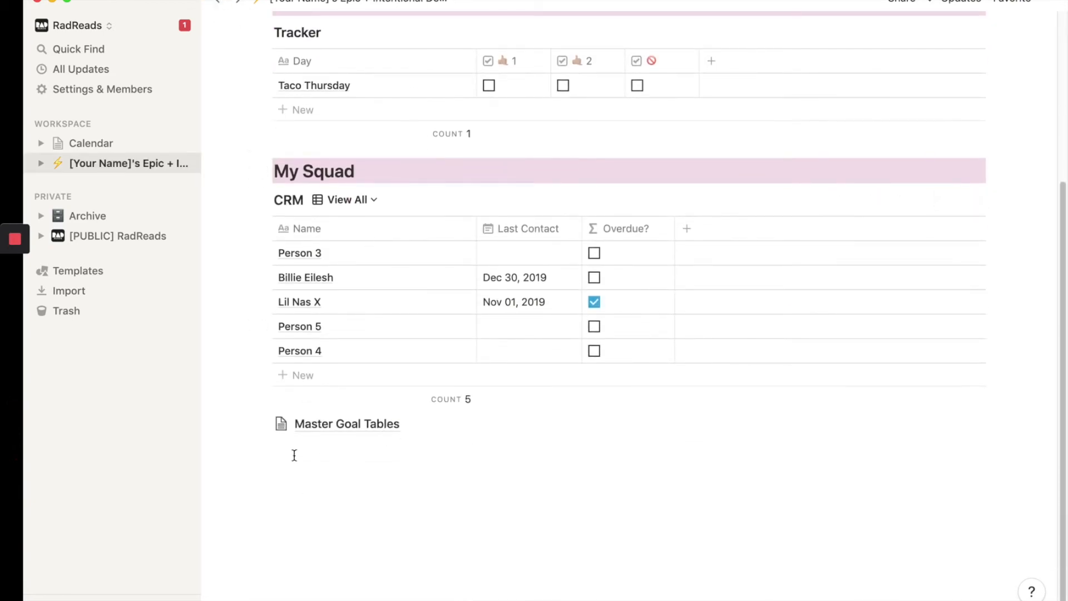
mouse_move(264, 425)
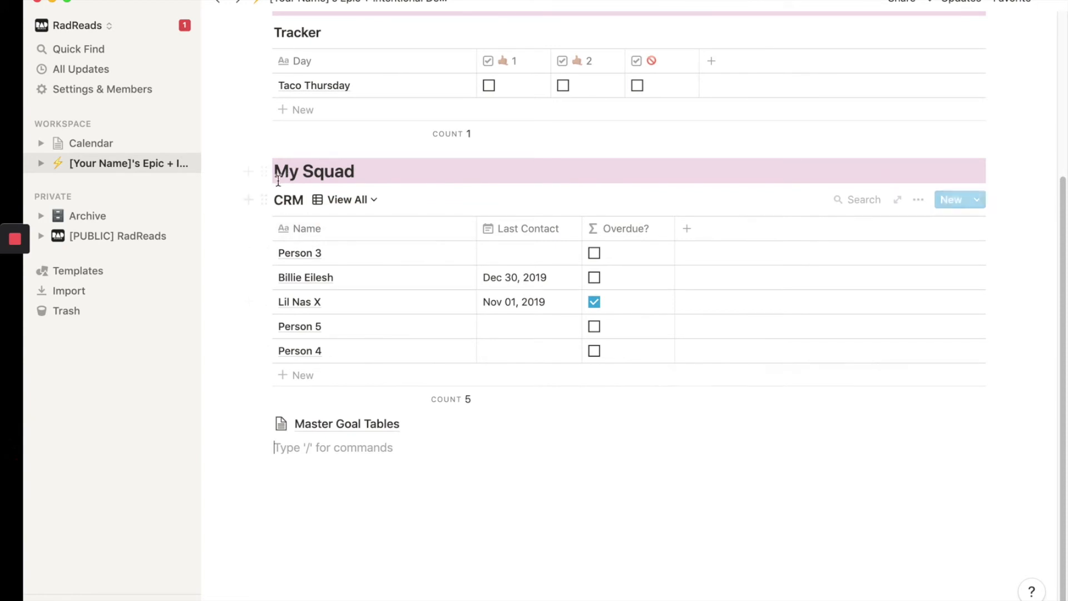
left_click(262, 171)
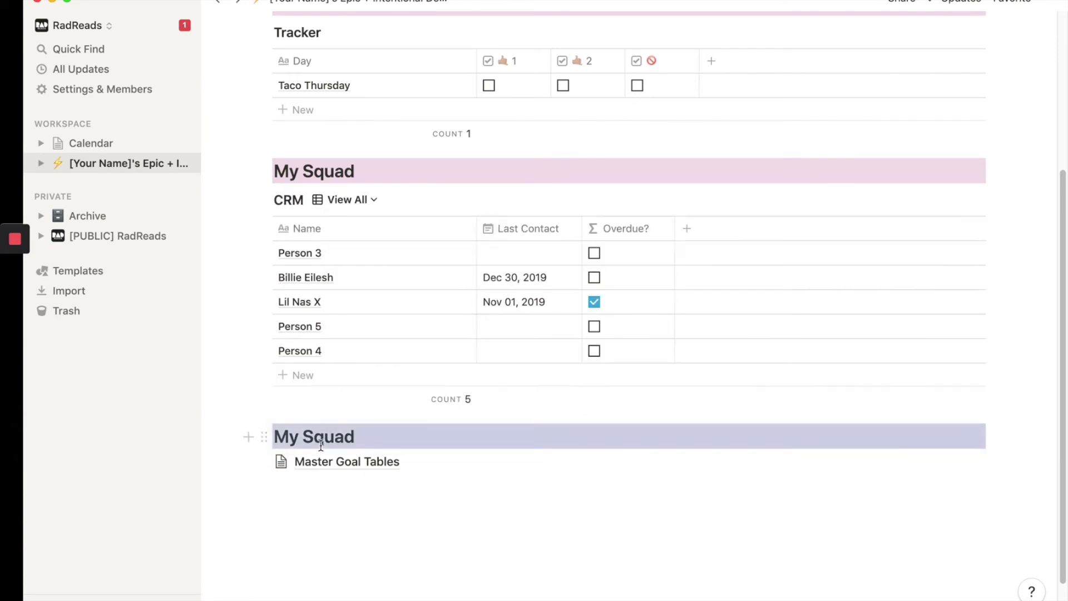
double_click(320, 437)
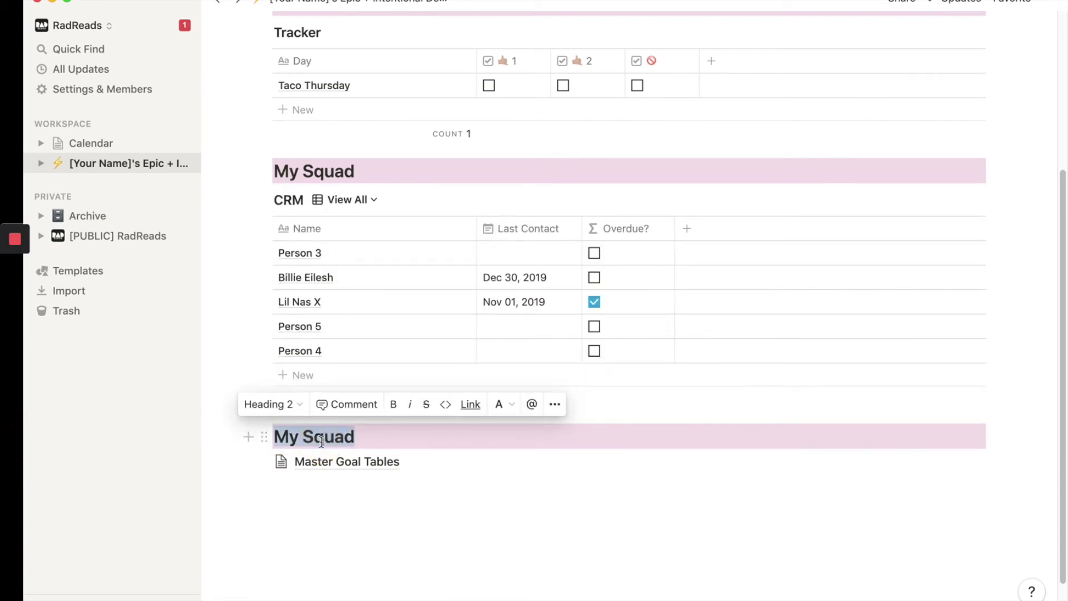
type("Generate")
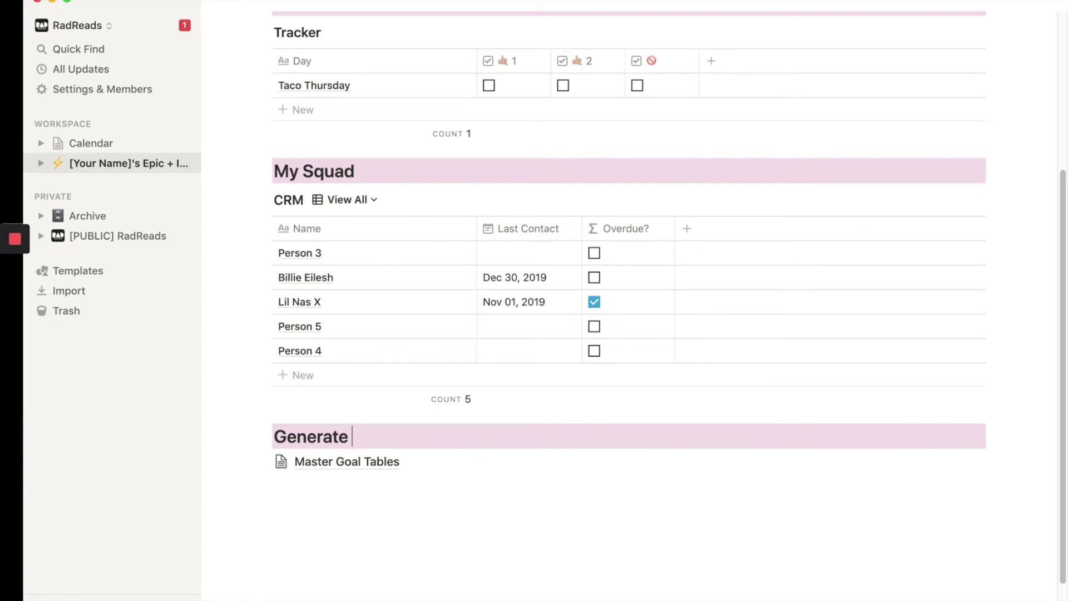
type("$X in Course")
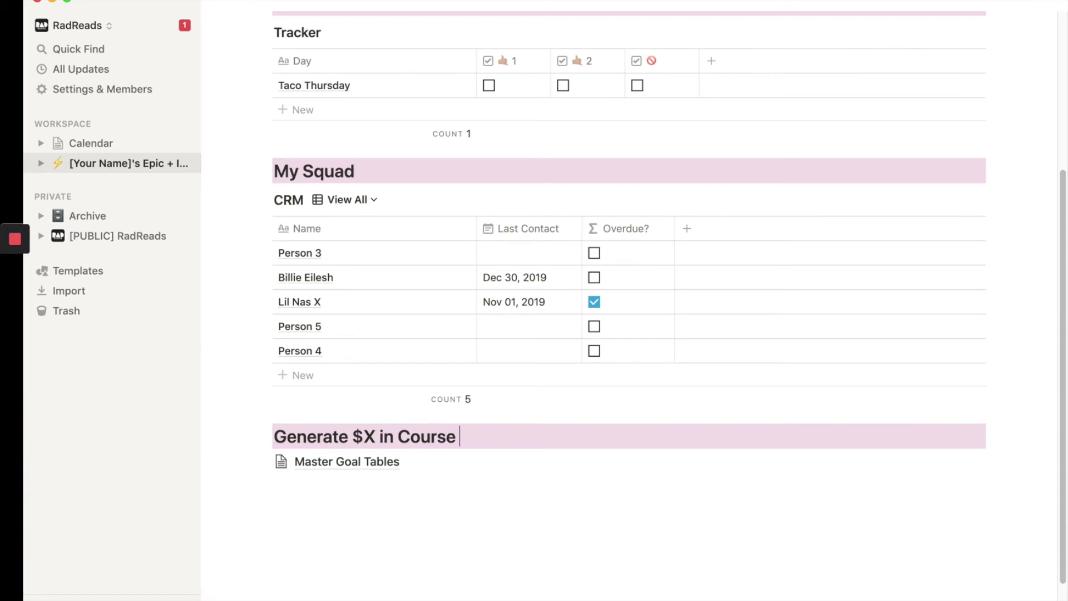
type("Revenue")
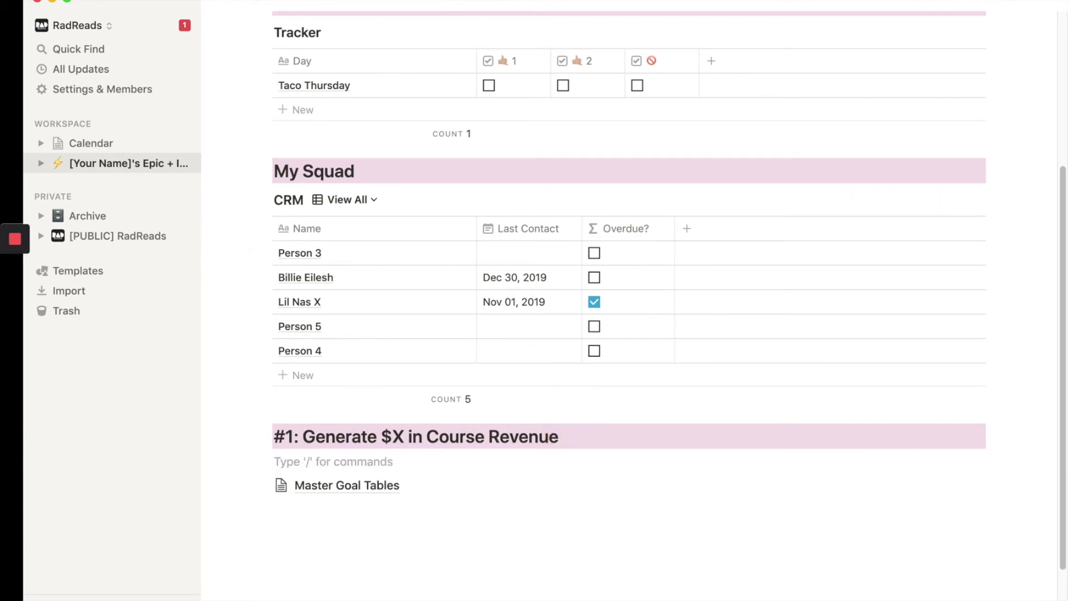
type("/create")
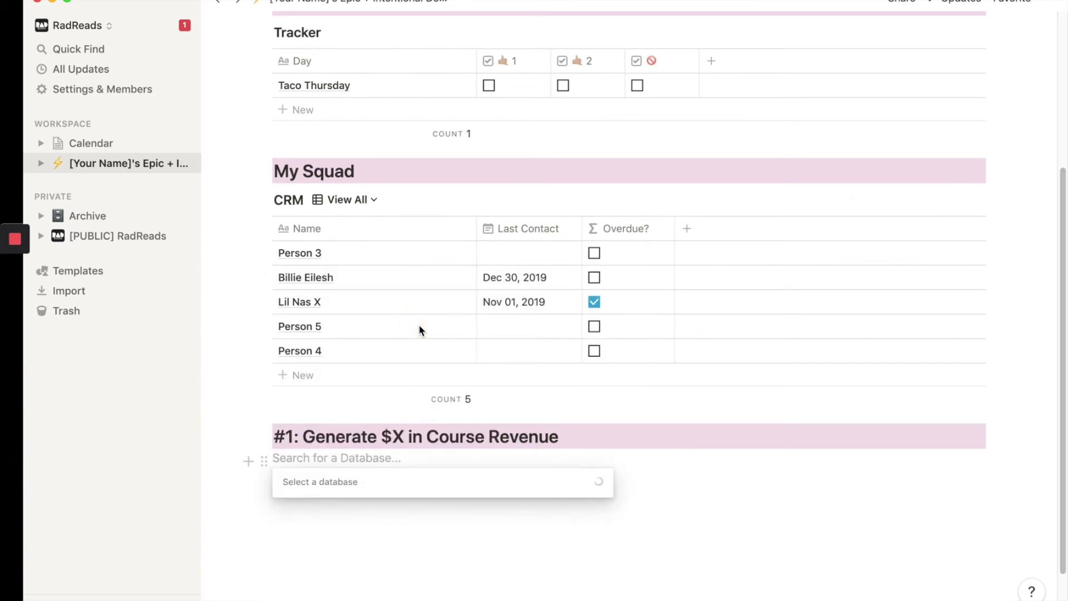
Link Master Goal Tables under the #1 heading, filtered to Tags is Work Goal 1
left_click(442, 481)
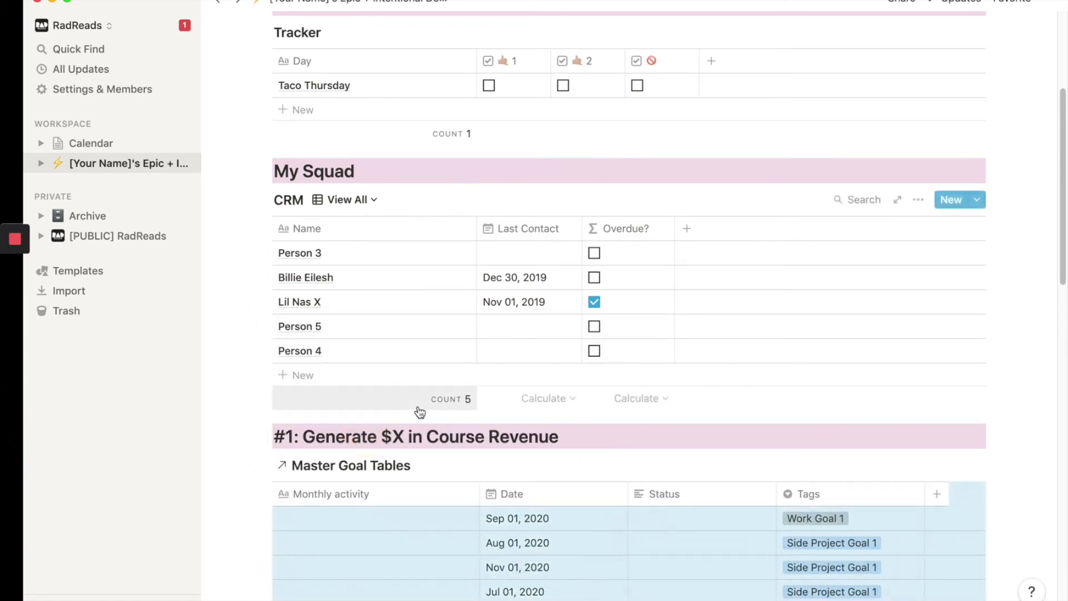
scroll("down", 3)
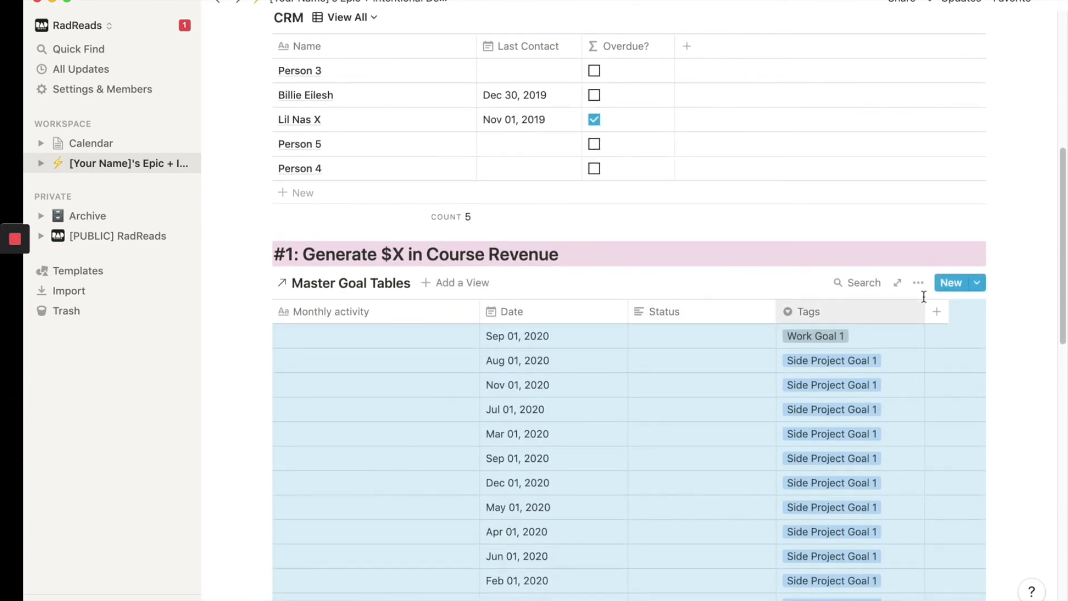
left_click(918, 282)
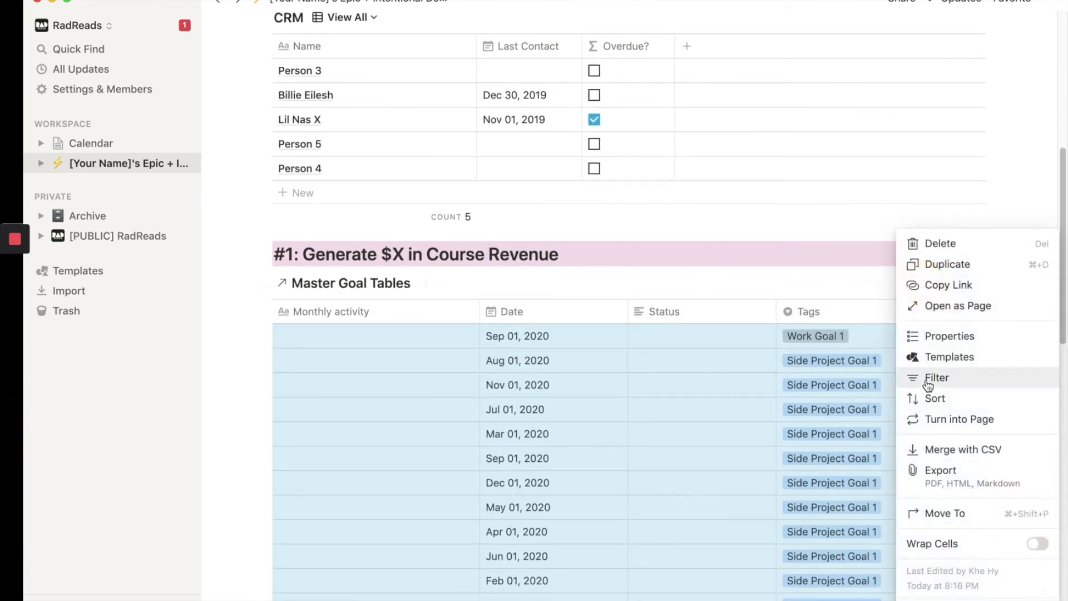
left_click(937, 378)
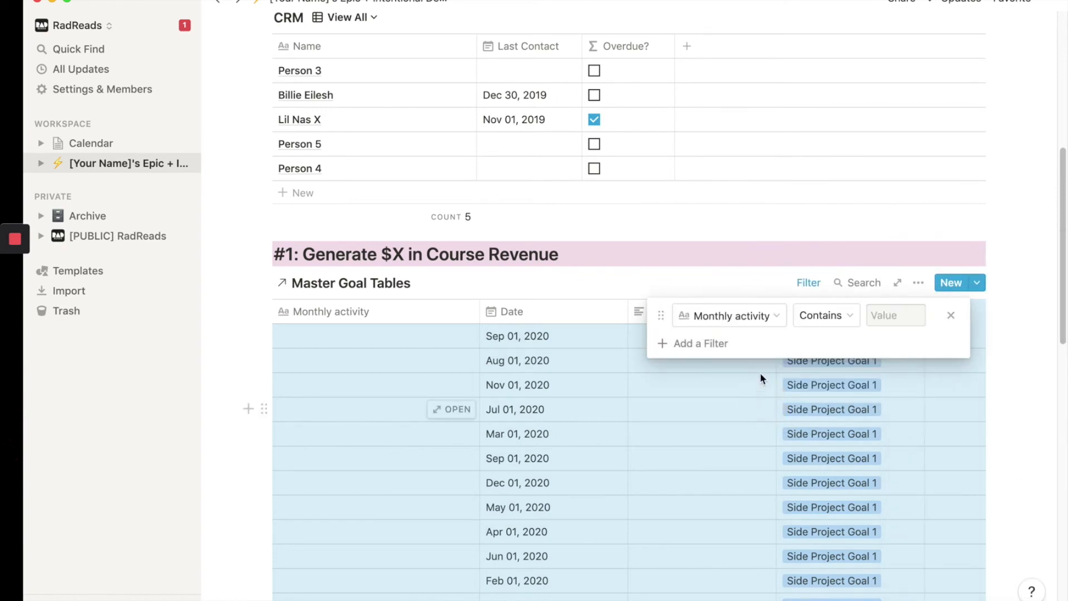
left_click(729, 315)
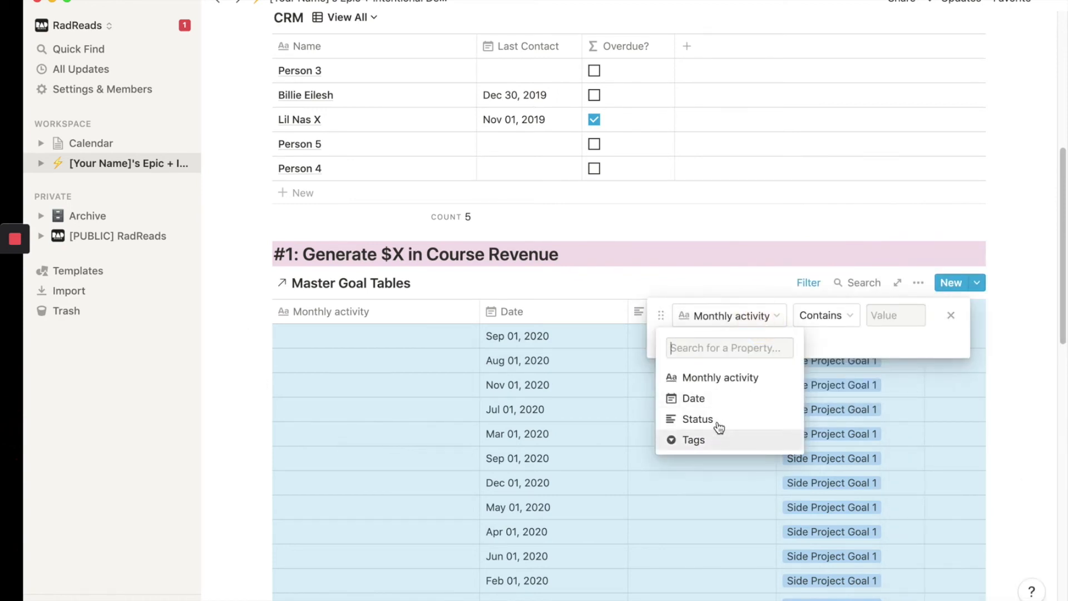
mouse_move(721, 411)
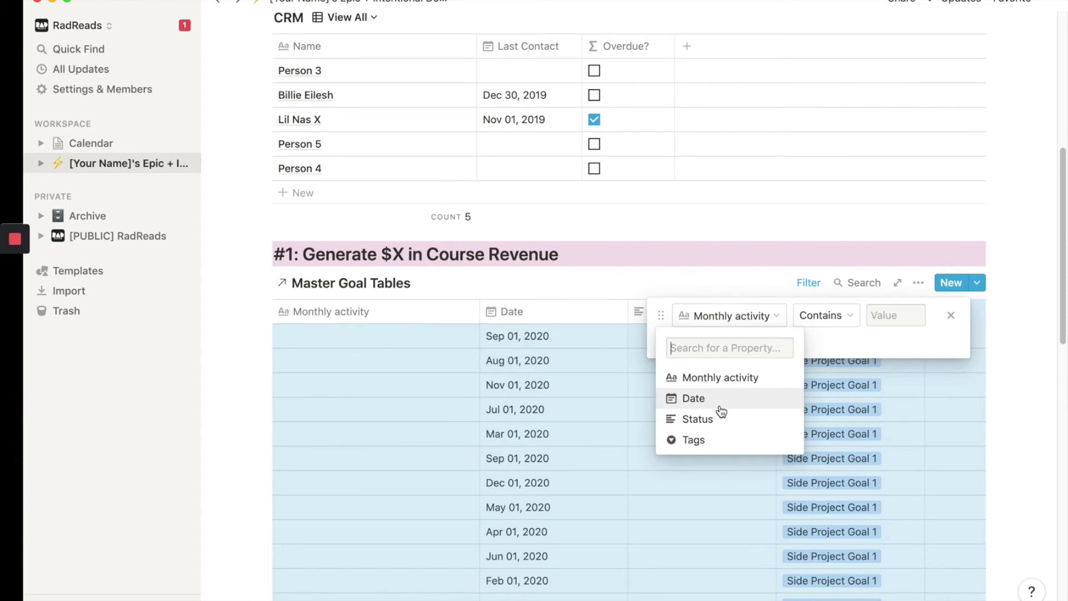
mouse_move(715, 425)
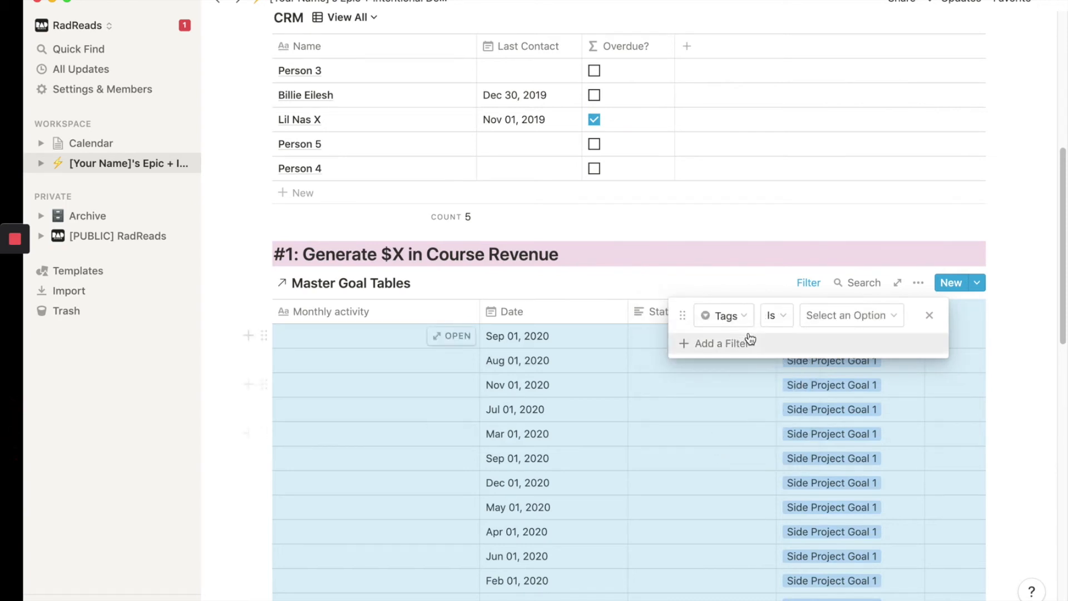
left_click(851, 314)
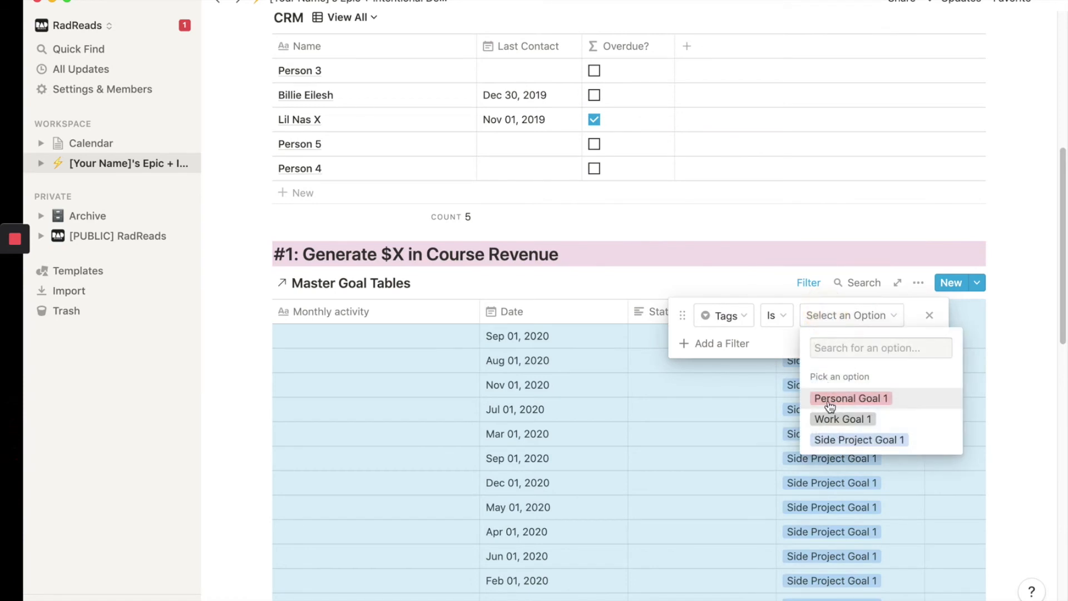
left_click(843, 418)
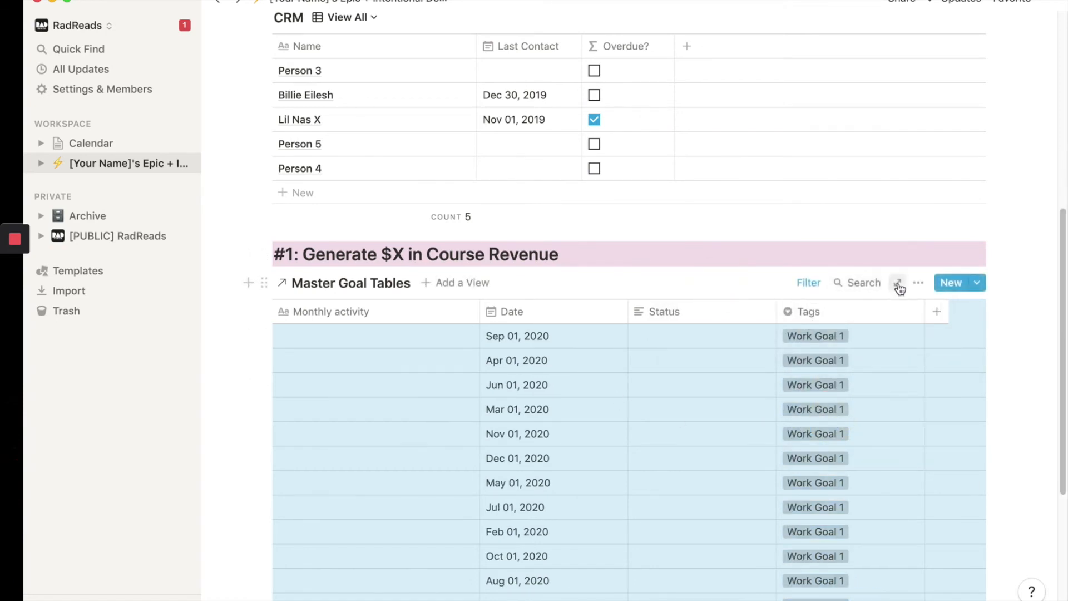
left_click(896, 283)
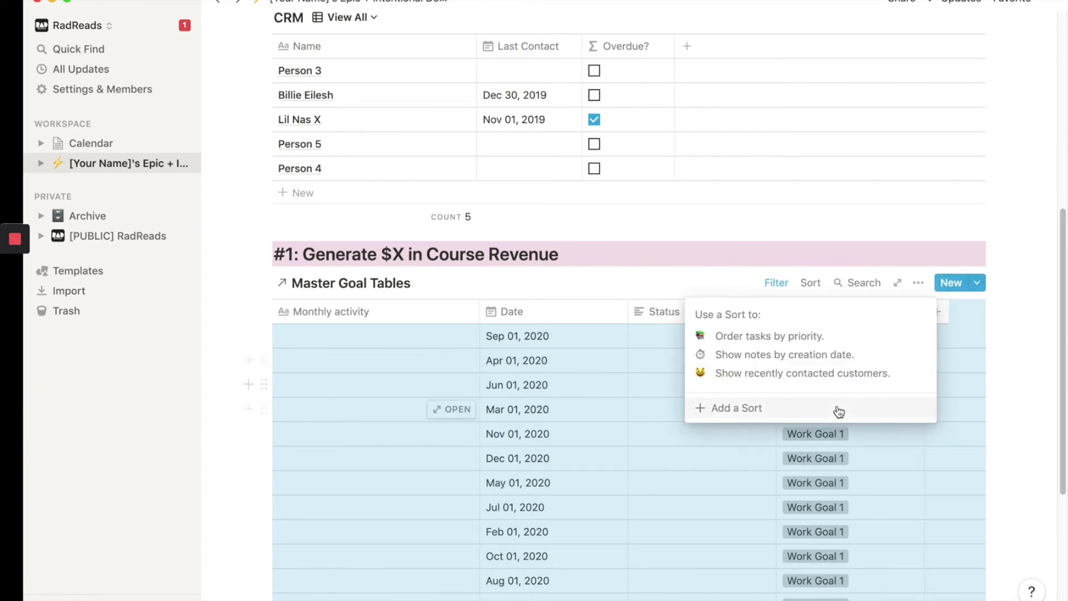
Sort the Work Goal 1 view by Date and hide its Tags column
left_click(736, 408)
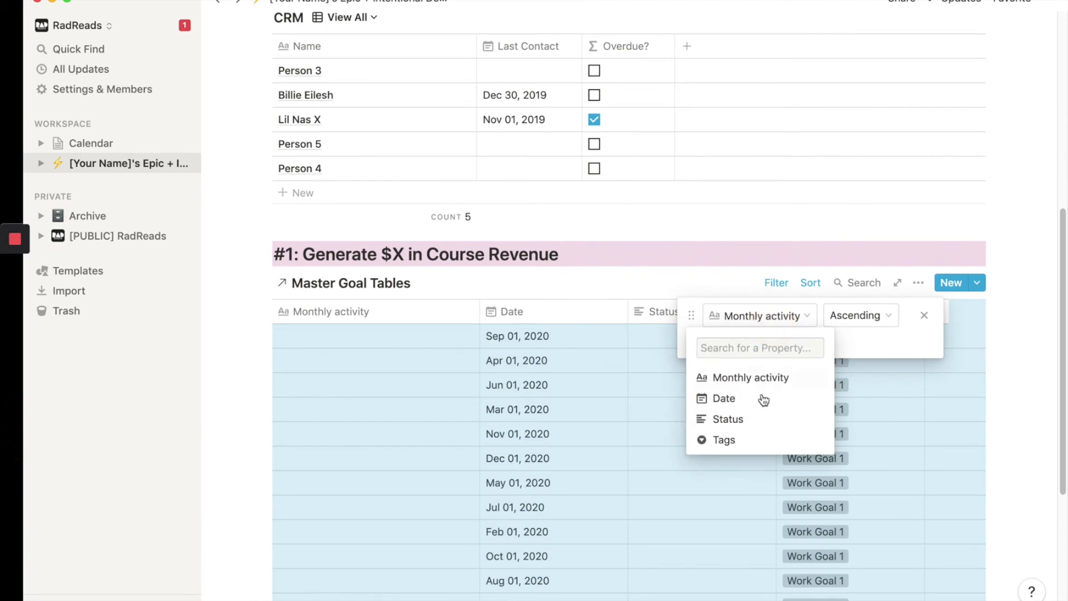
left_click(724, 398)
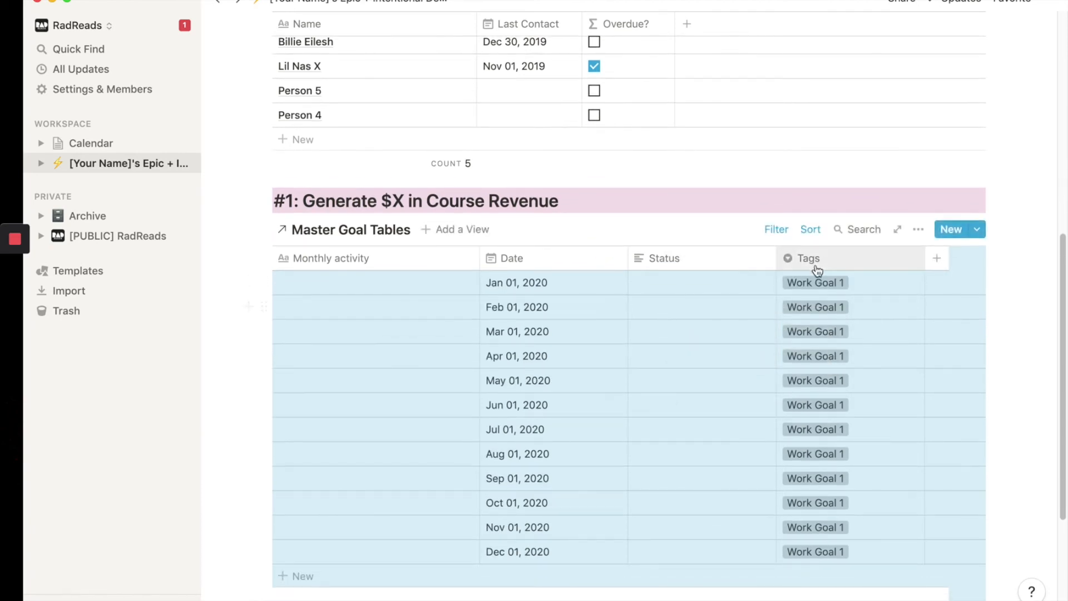
mouse_move(841, 268)
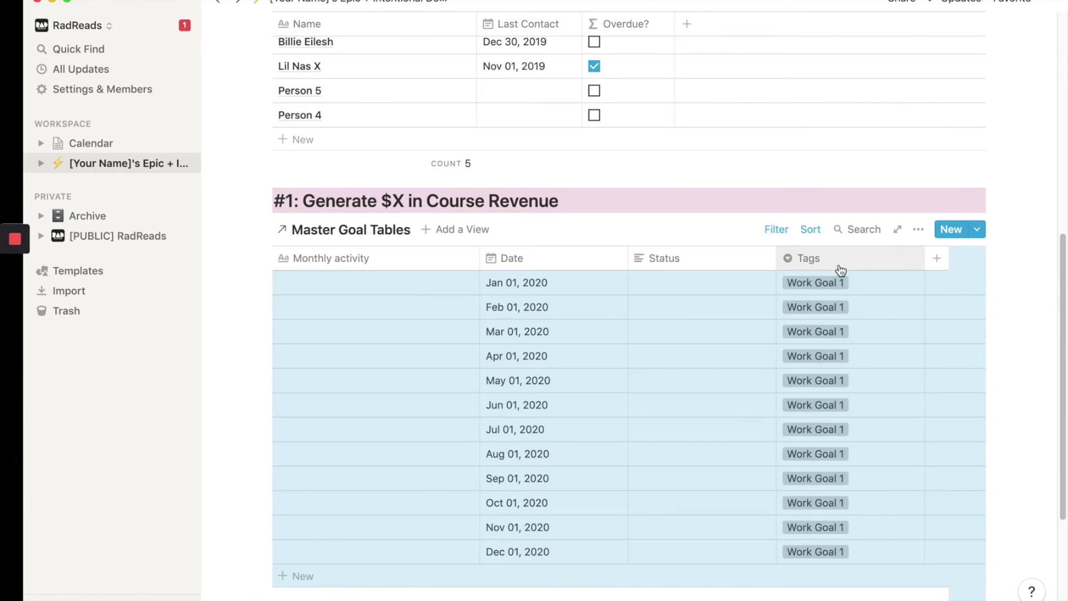
left_click(808, 259)
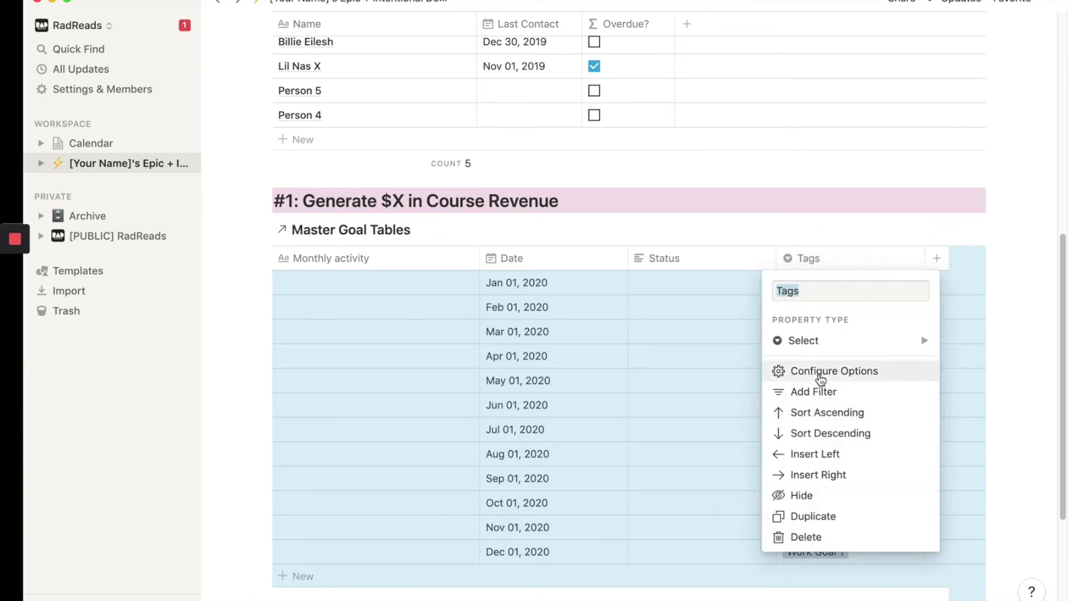
left_click(807, 537)
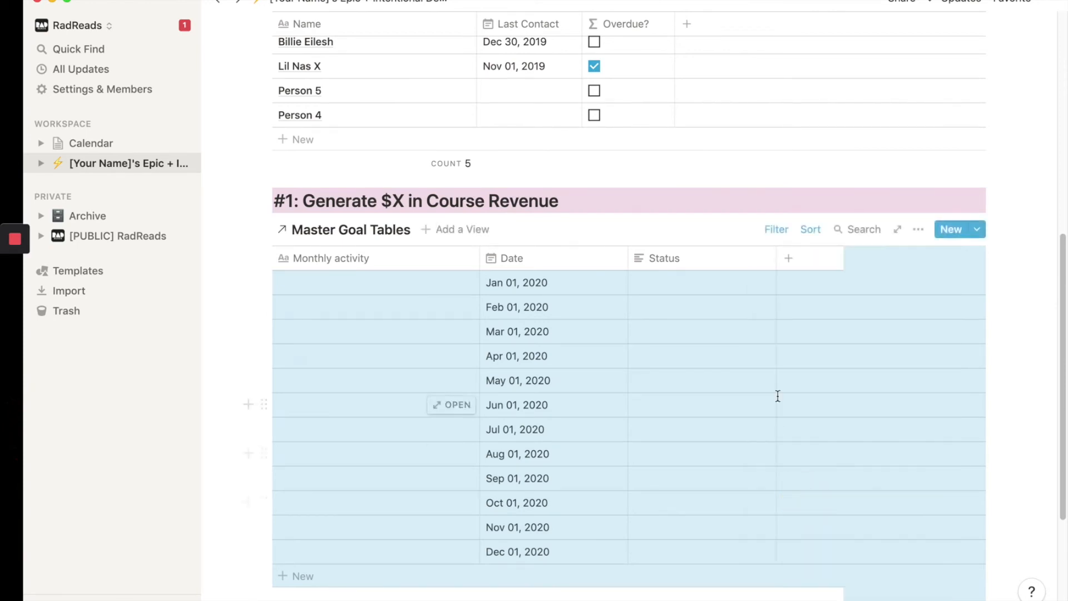
scroll("down", 3)
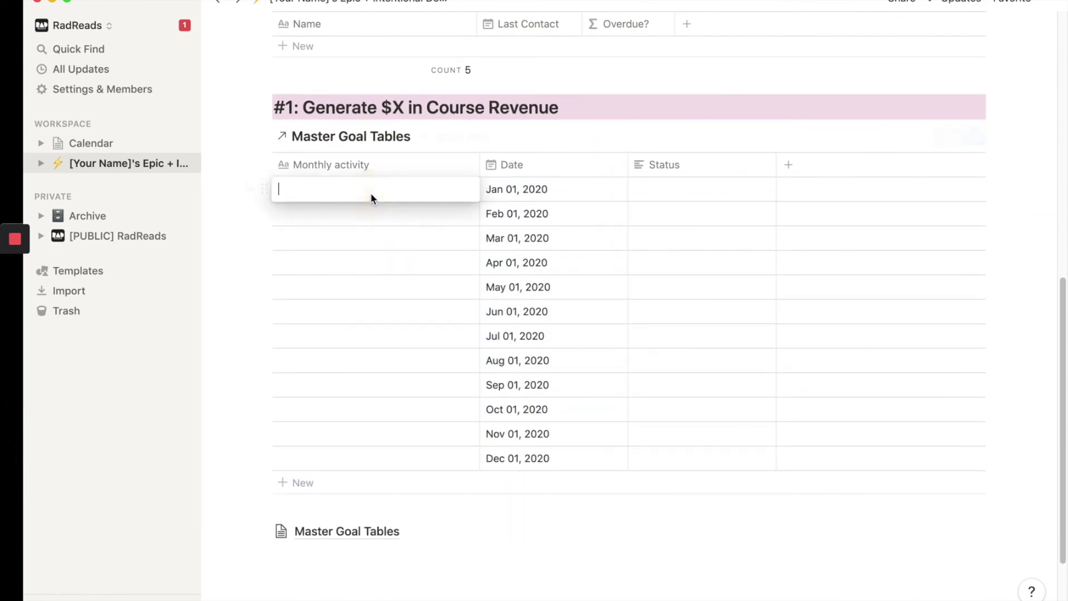
mouse_move(526, 102)
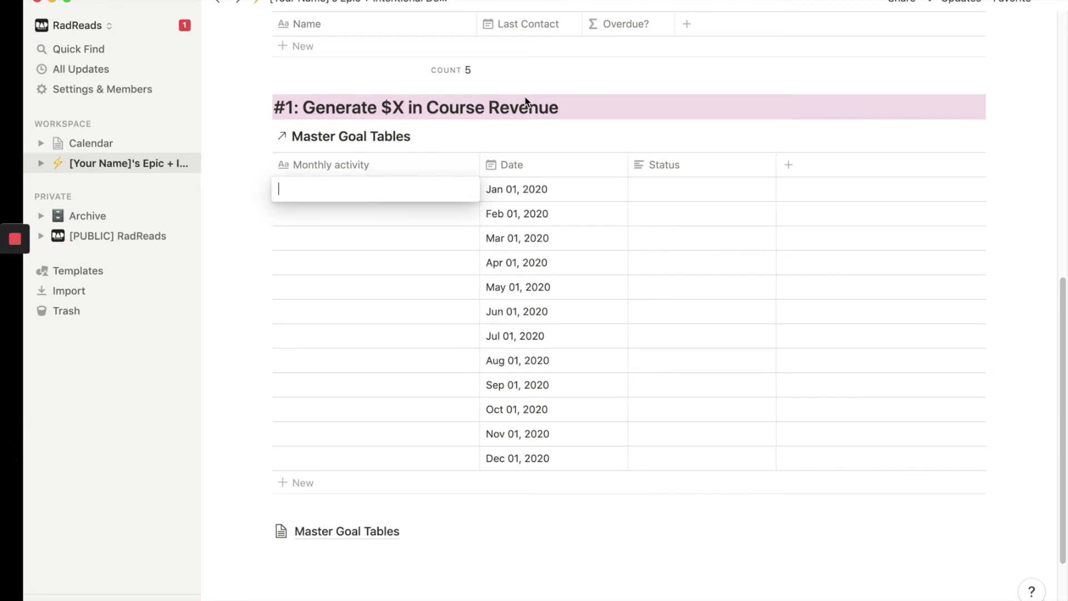
Enter 'Create Launch sequence' for January and 'Set up partnerships' for February
type("Create Lua")
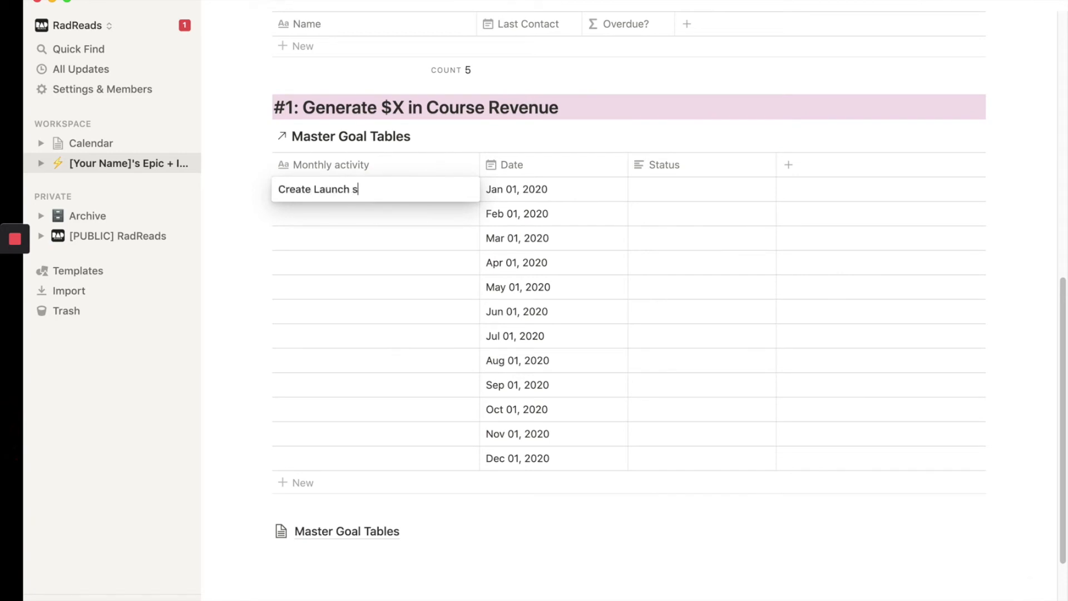
type("equence")
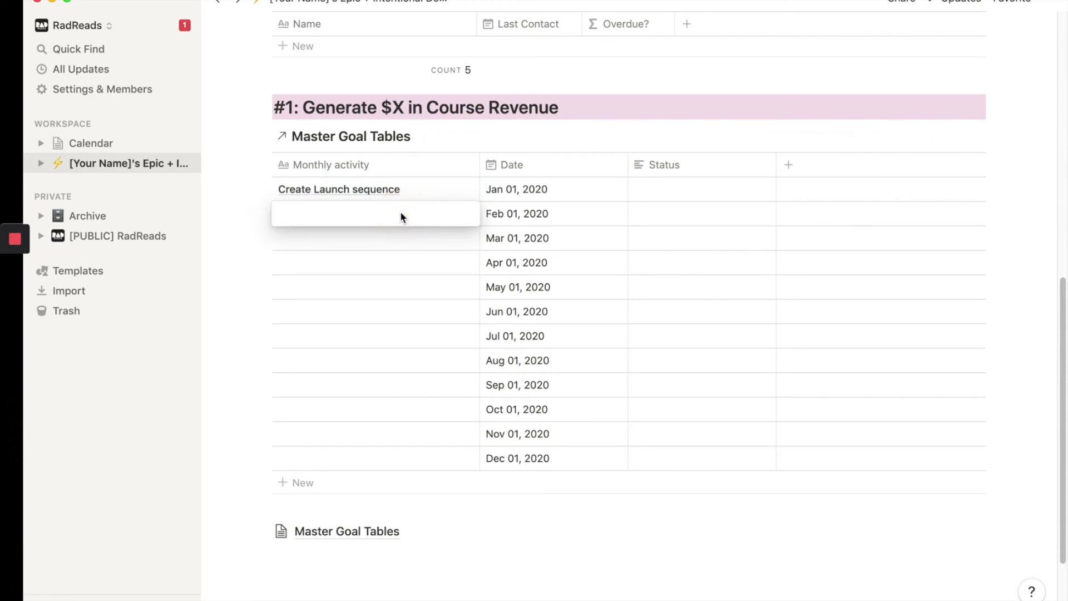
type("Set u")
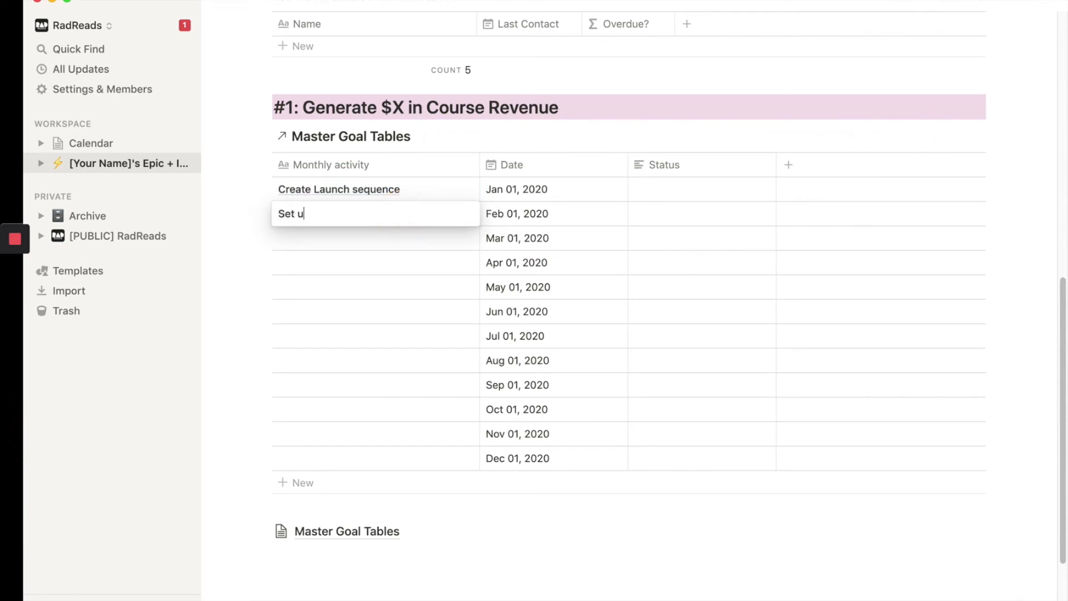
type("p partnerships")
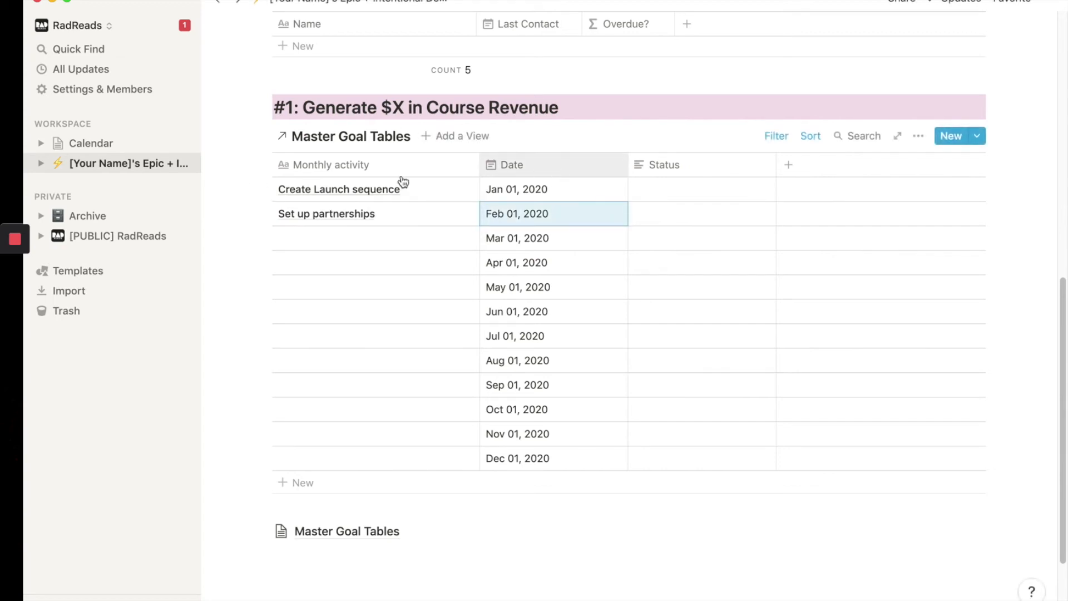
mouse_move(414, 194)
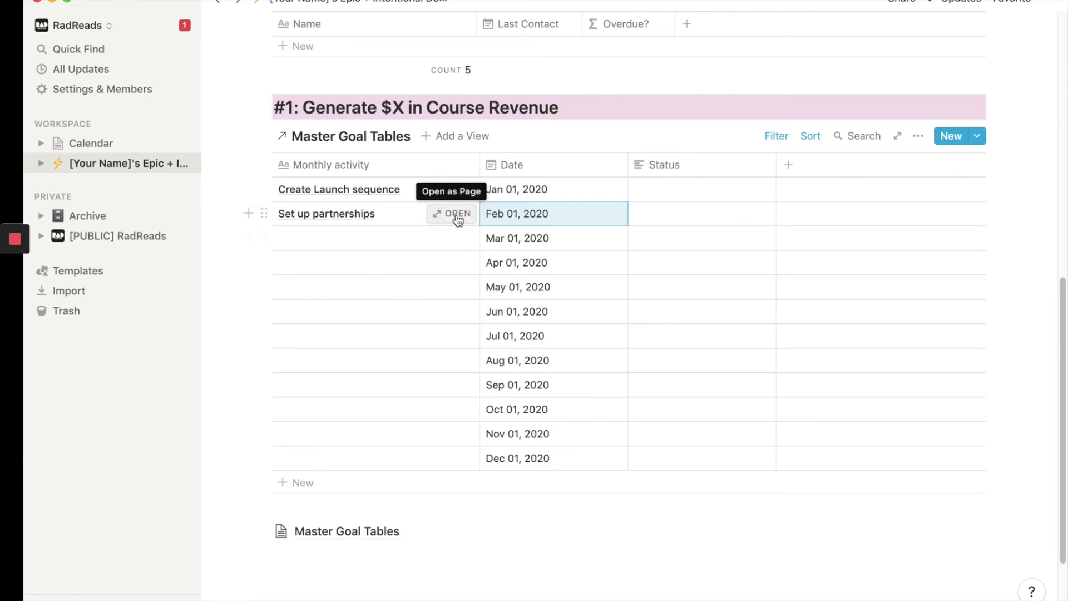
mouse_move(379, 243)
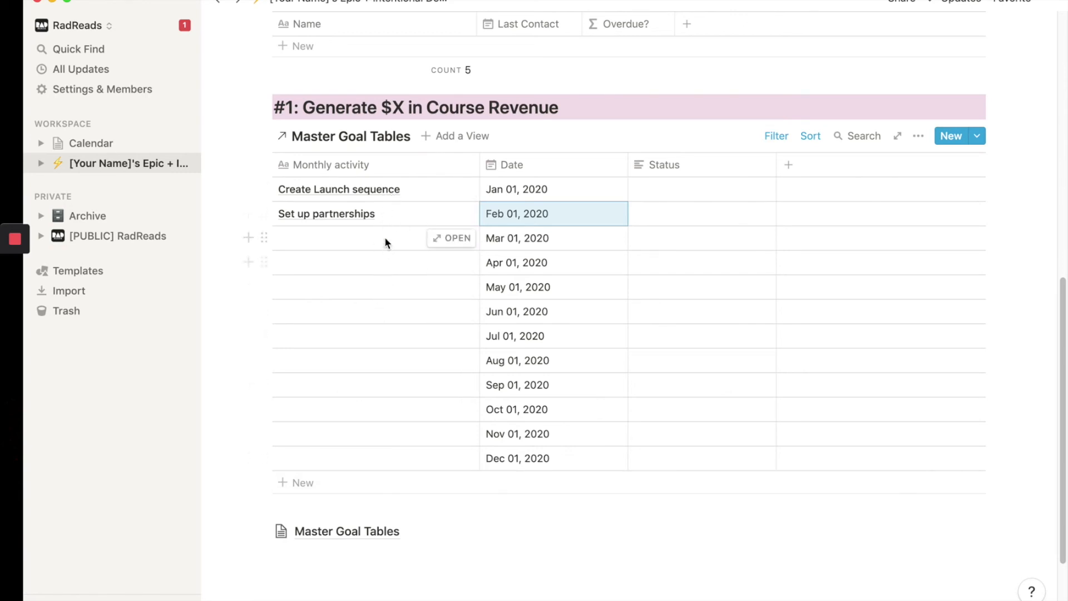
mouse_move(670, 186)
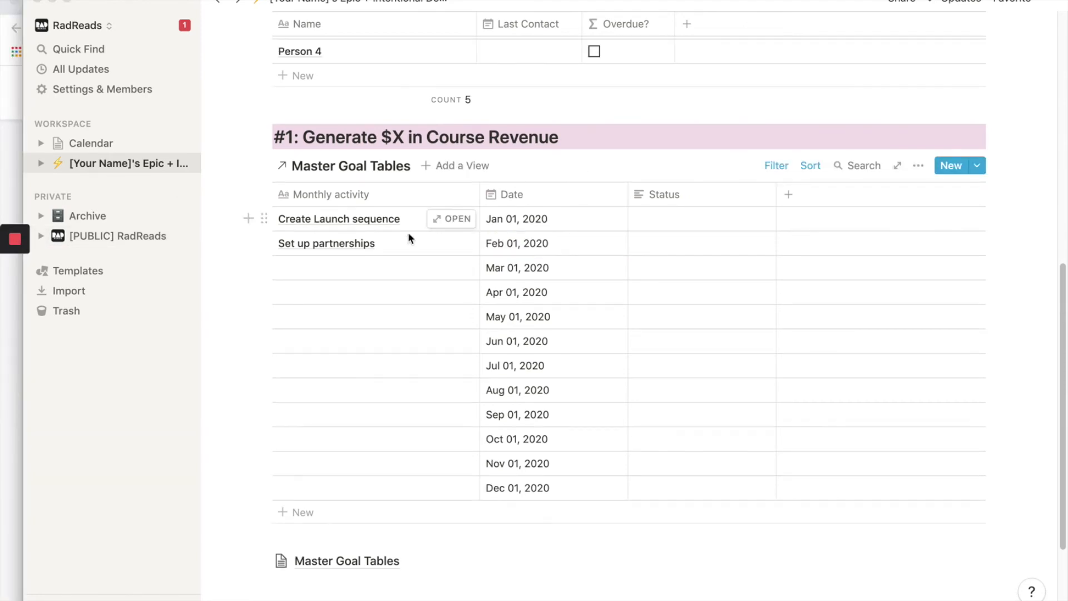
mouse_move(555, 211)
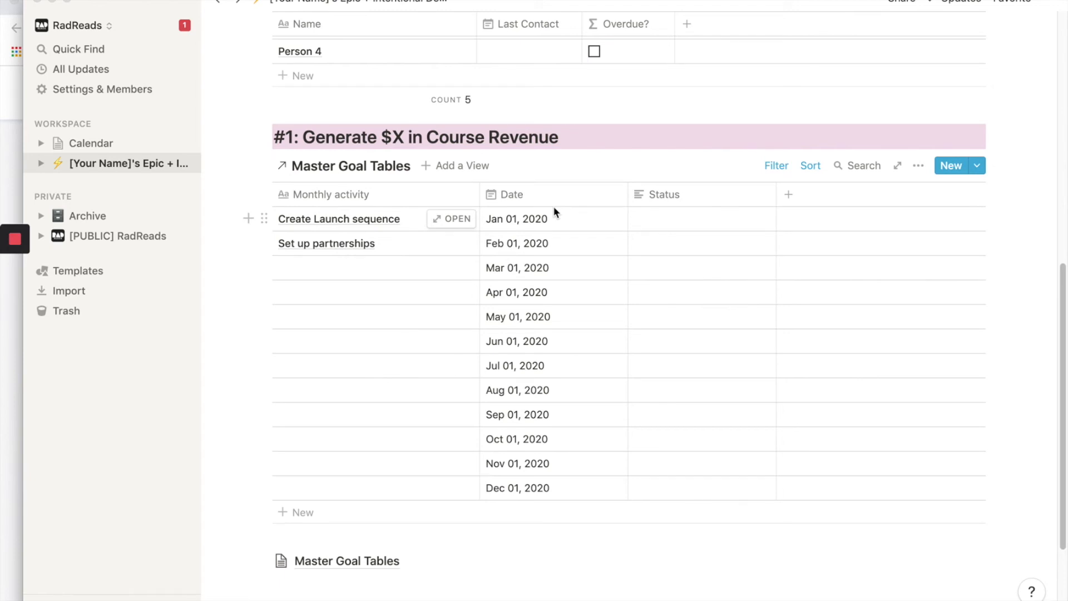
mouse_move(458, 169)
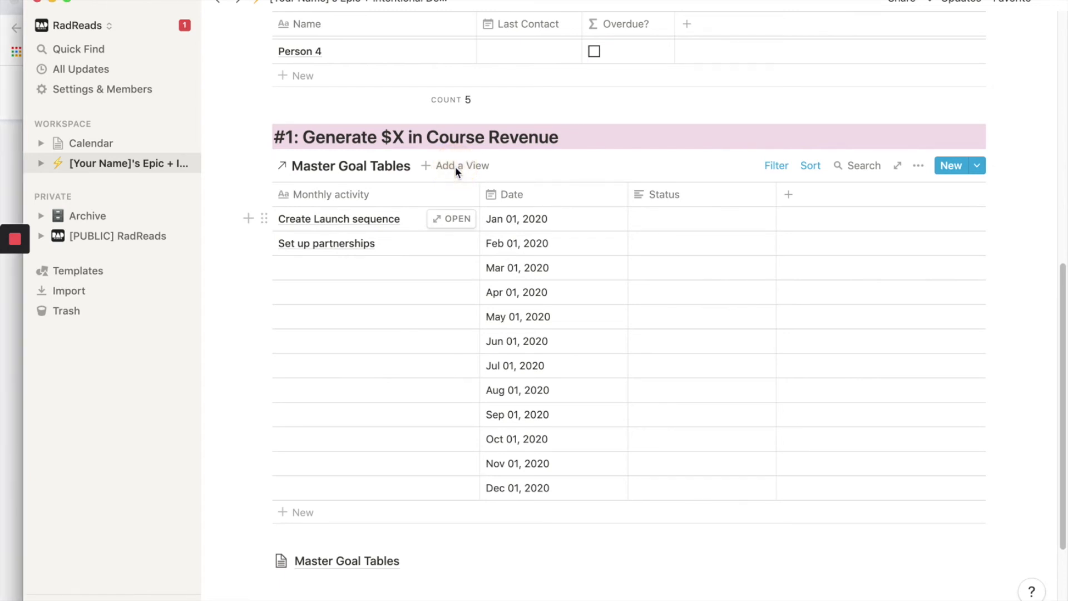
Add a view named Master View and rename the original view to Main
left_click(462, 166)
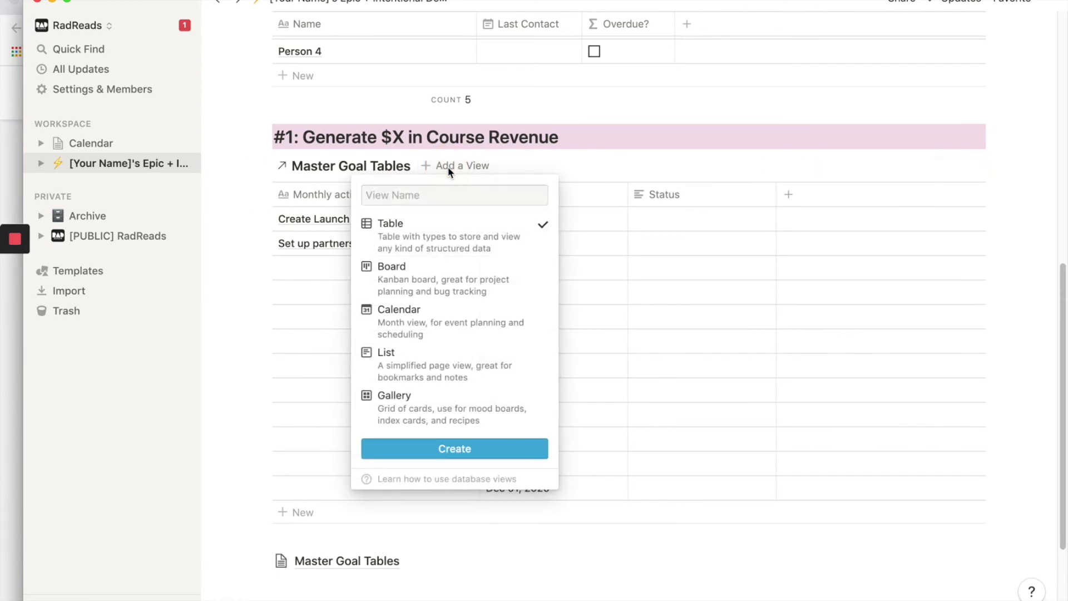
type("M")
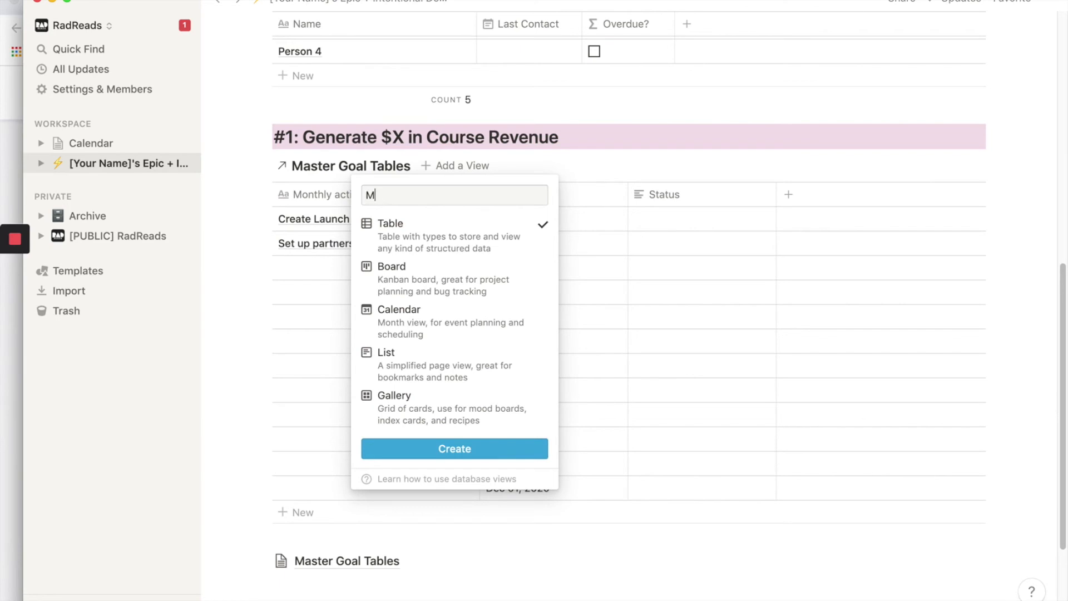
type("aster View")
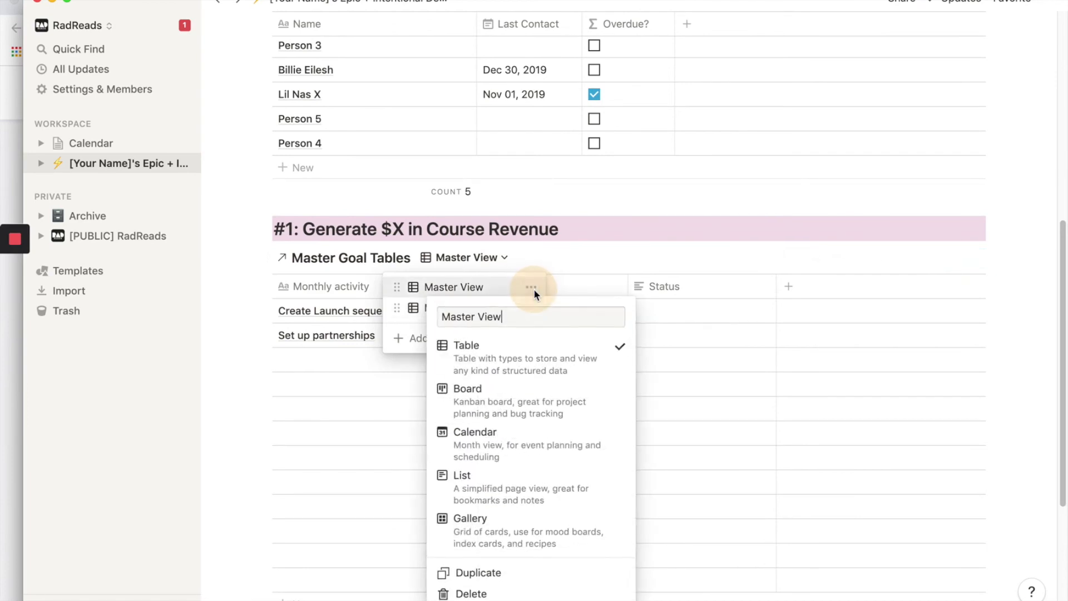
type("Main")
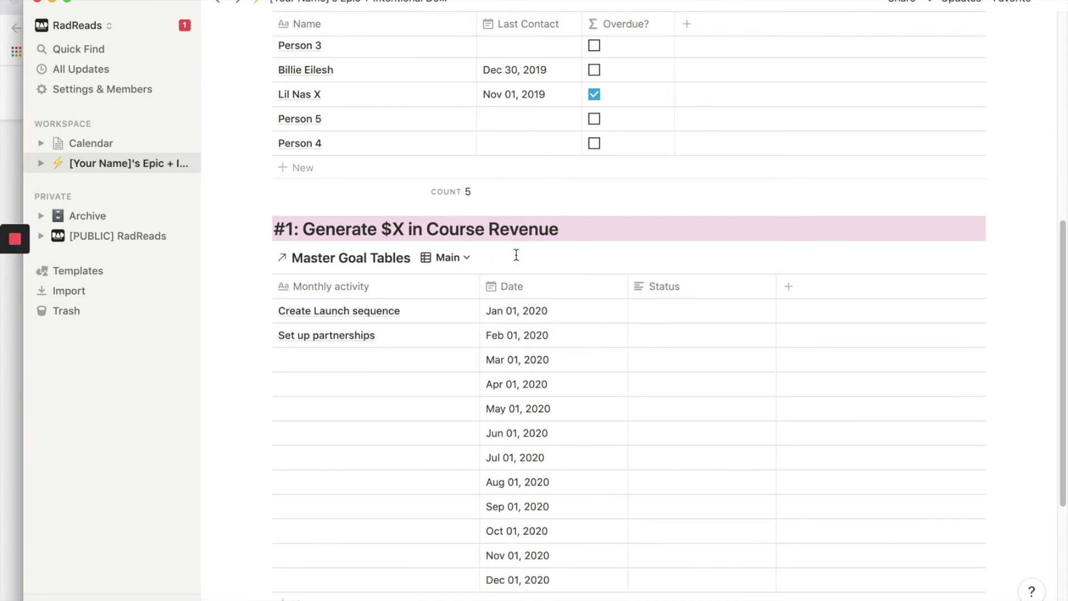
Rename the copy of the Main view to Incomplete
left_click(463, 258)
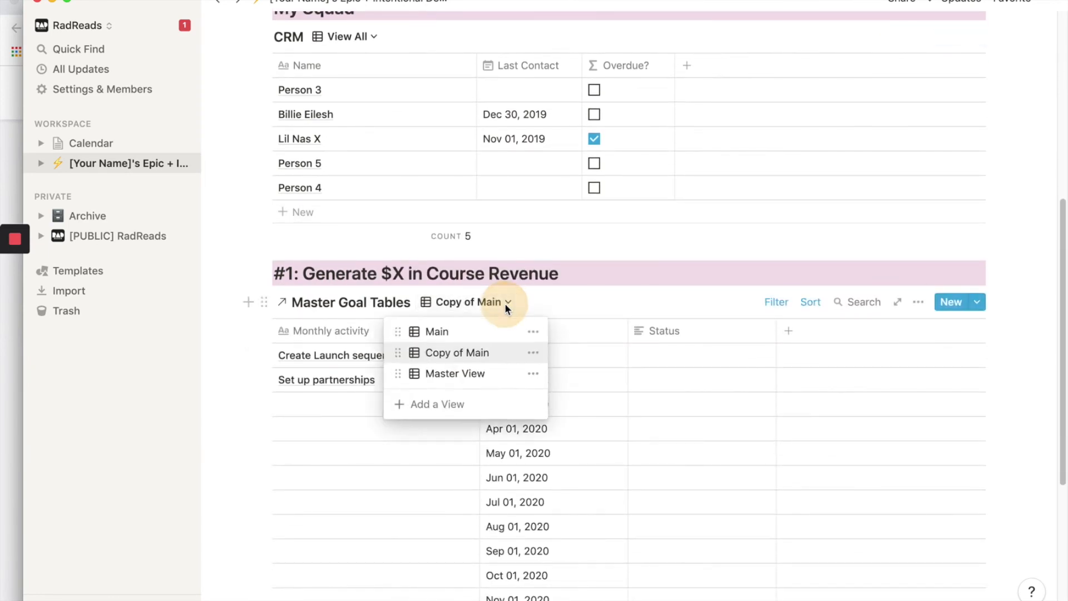
left_click(532, 353)
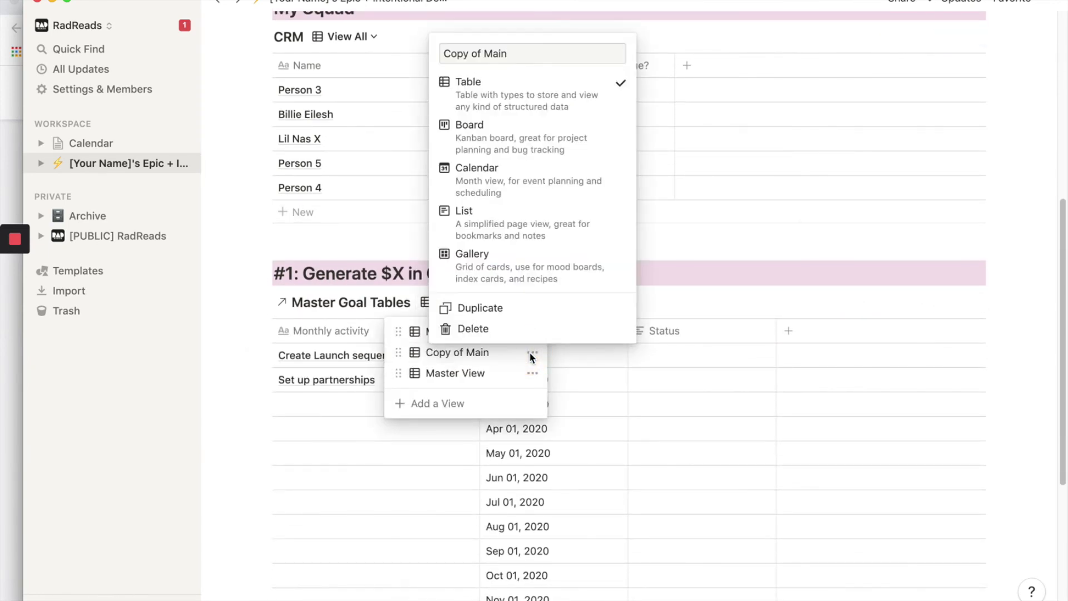
type("Ins")
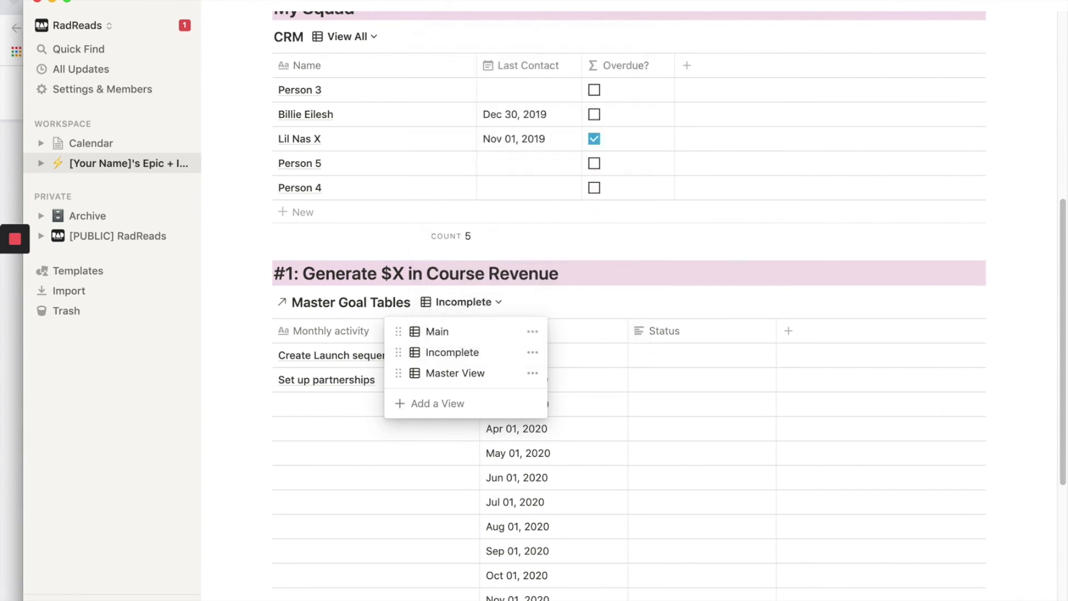
left_click(621, 299)
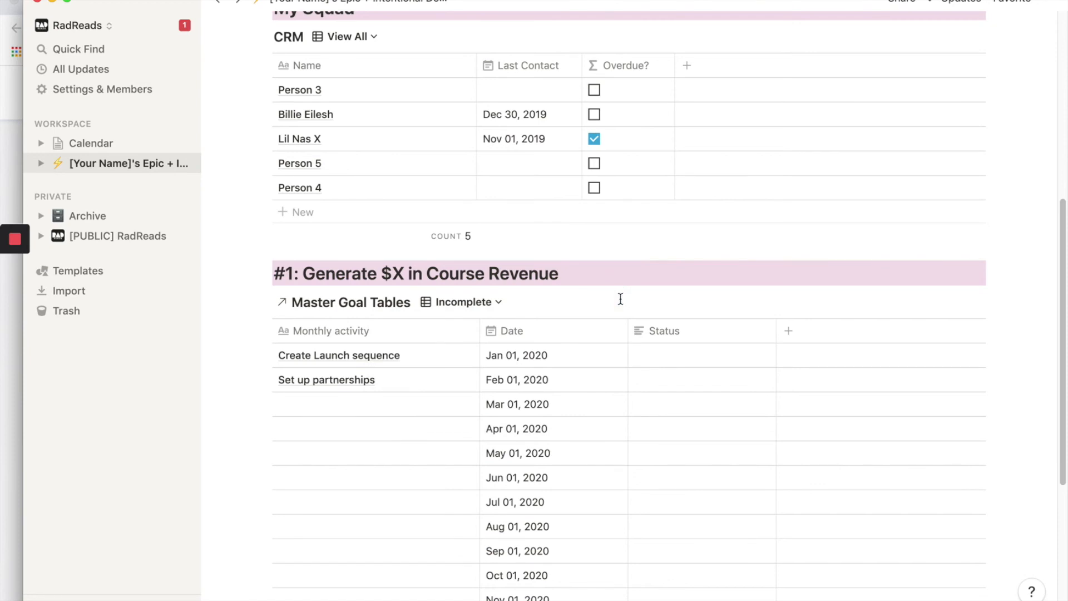
Add a Status is empty filter to the Incomplete view beside Tags is Work Goal 1
scroll("down", 3)
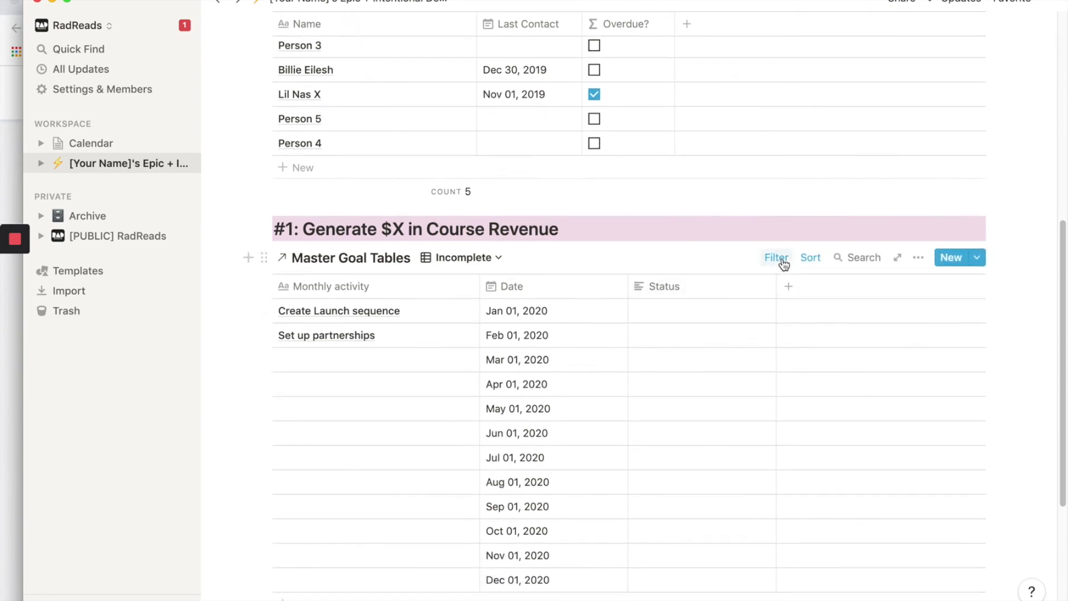
left_click(777, 258)
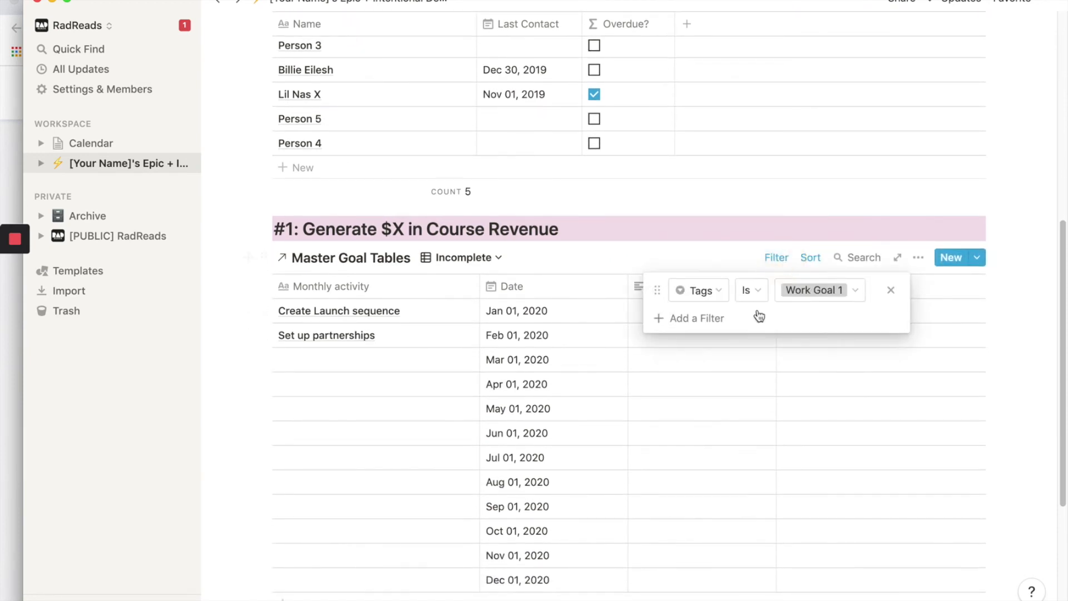
left_click(696, 318)
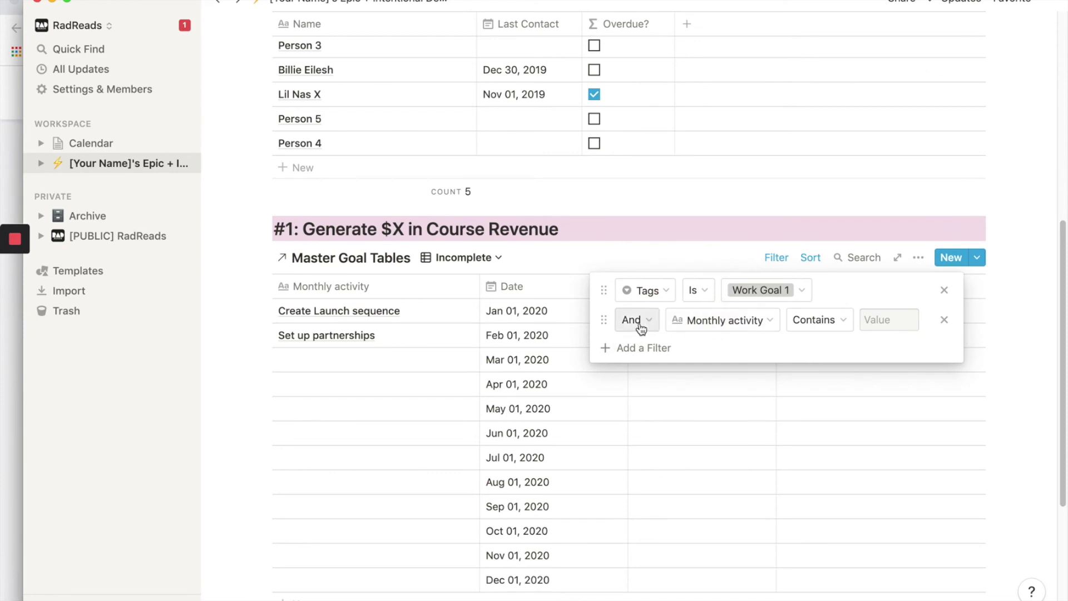
left_click(722, 319)
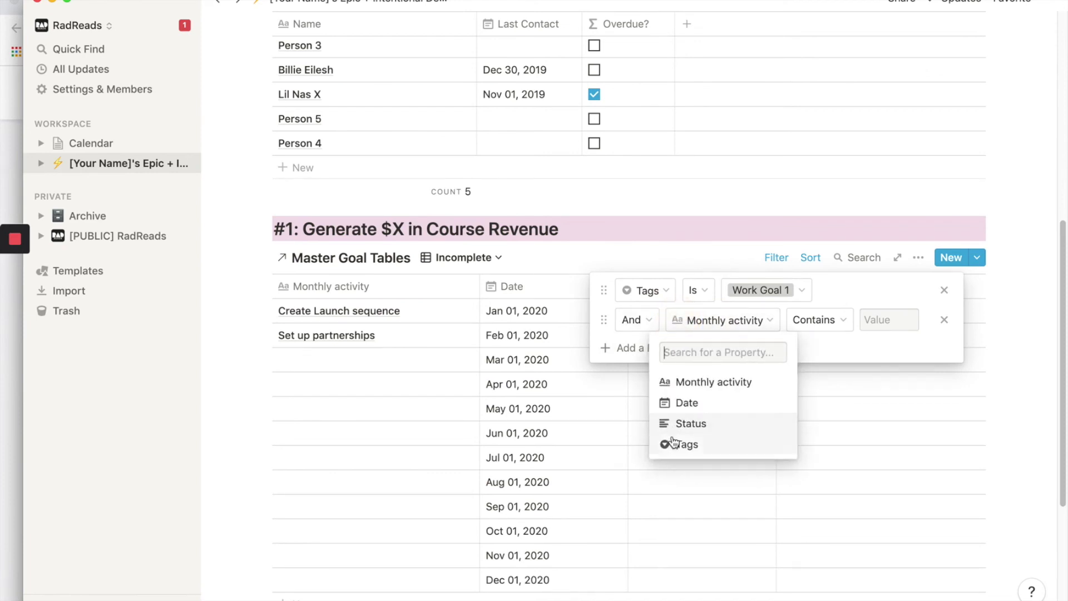
left_click(690, 424)
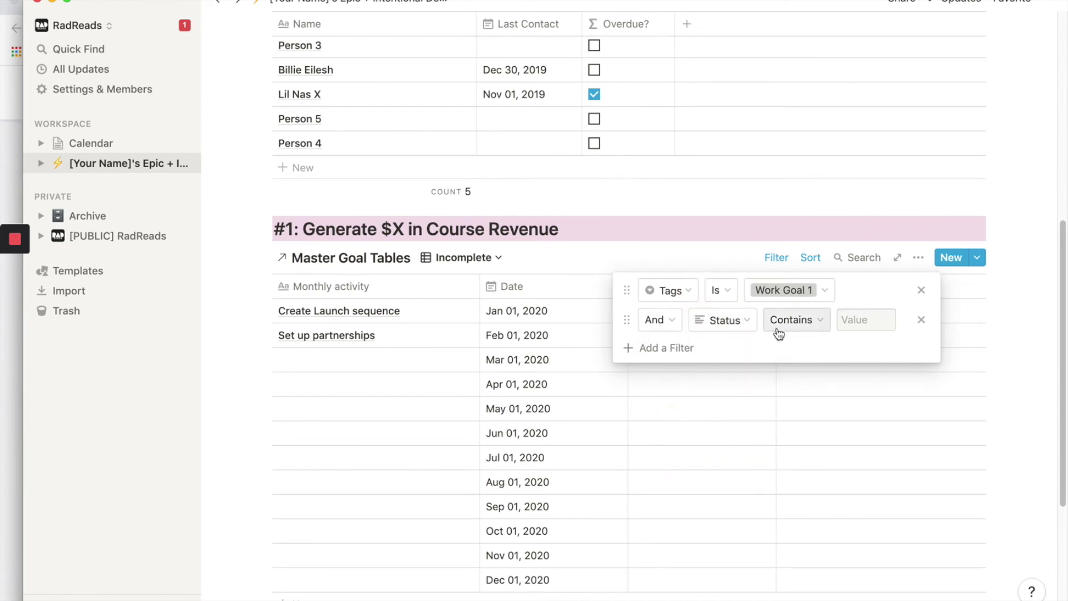
left_click(796, 320)
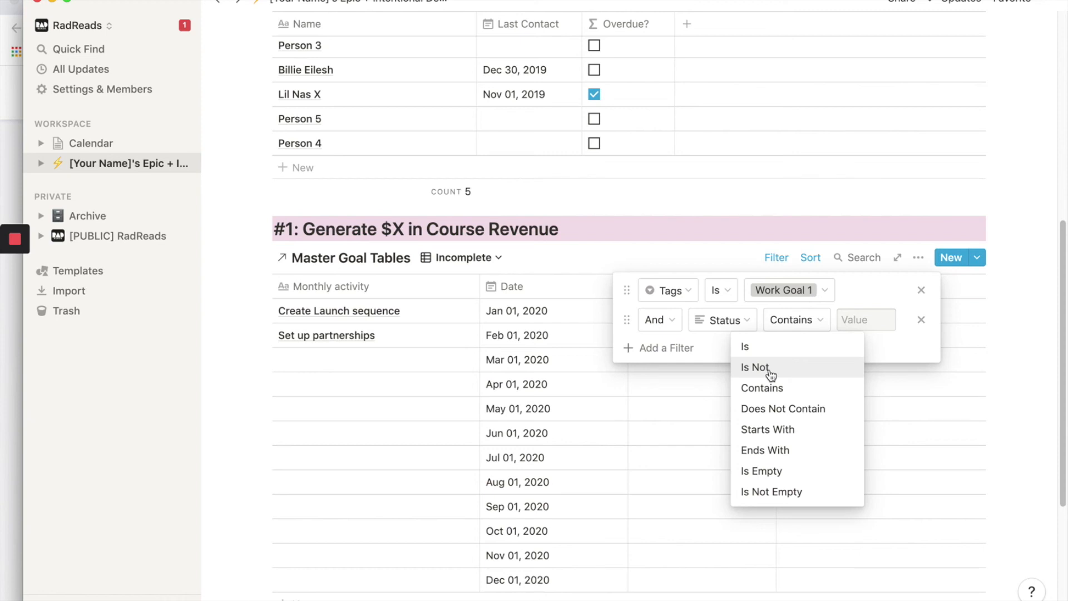
left_click(797, 320)
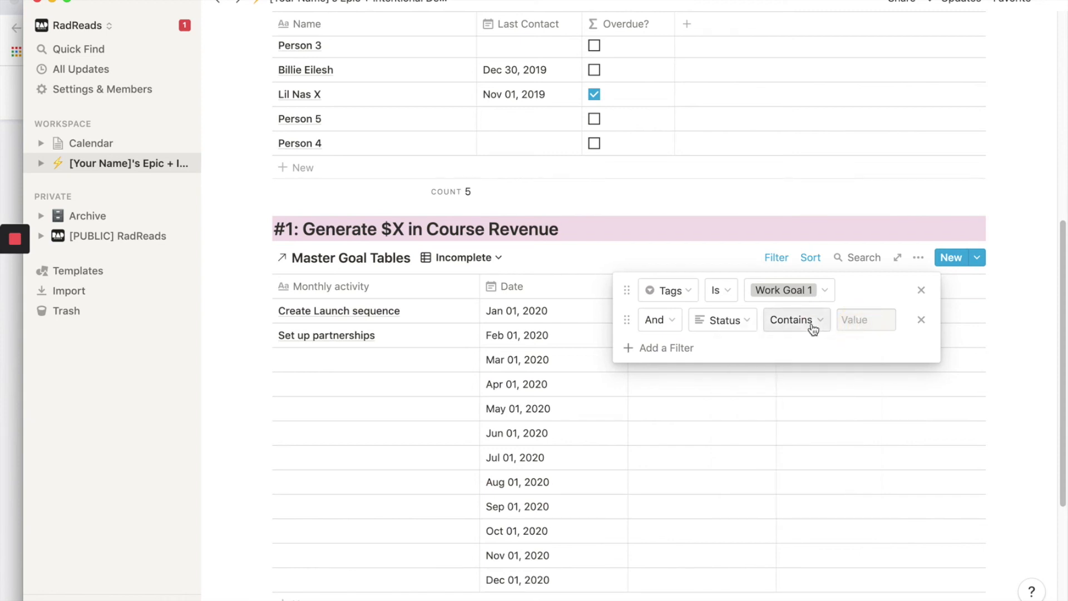
left_click(796, 320)
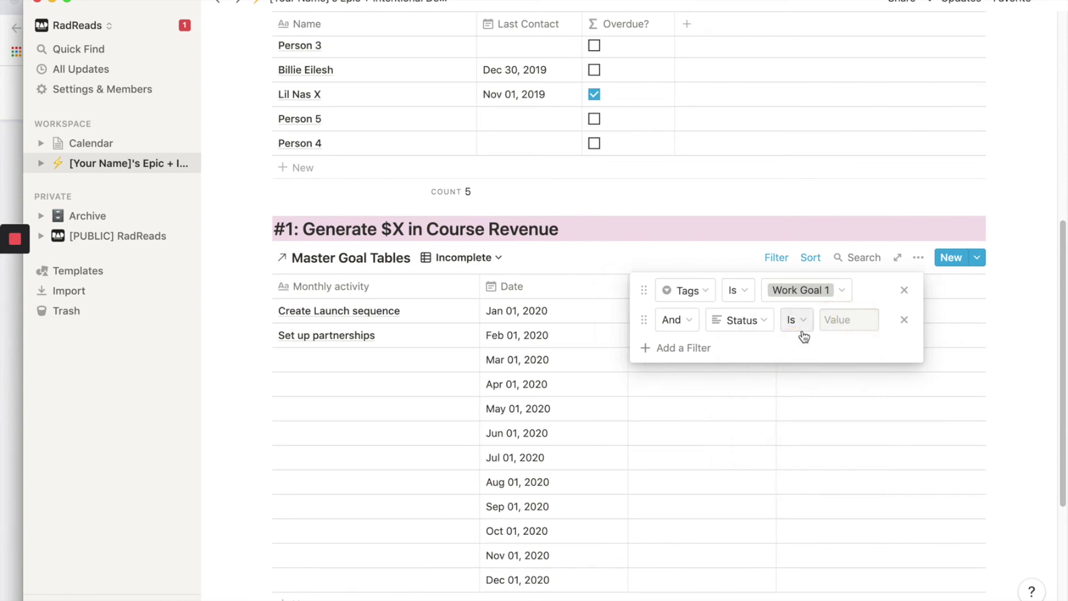
left_click(796, 320)
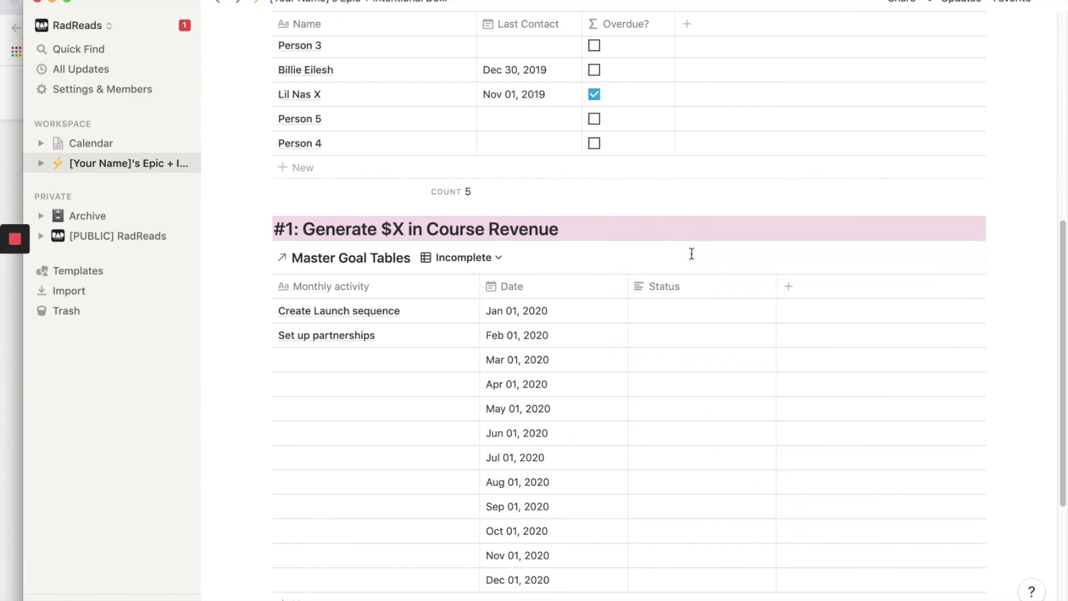
Note 'Set this up' for January, rename Status to Status Log, and duplicate Incomplete
left_click(703, 311)
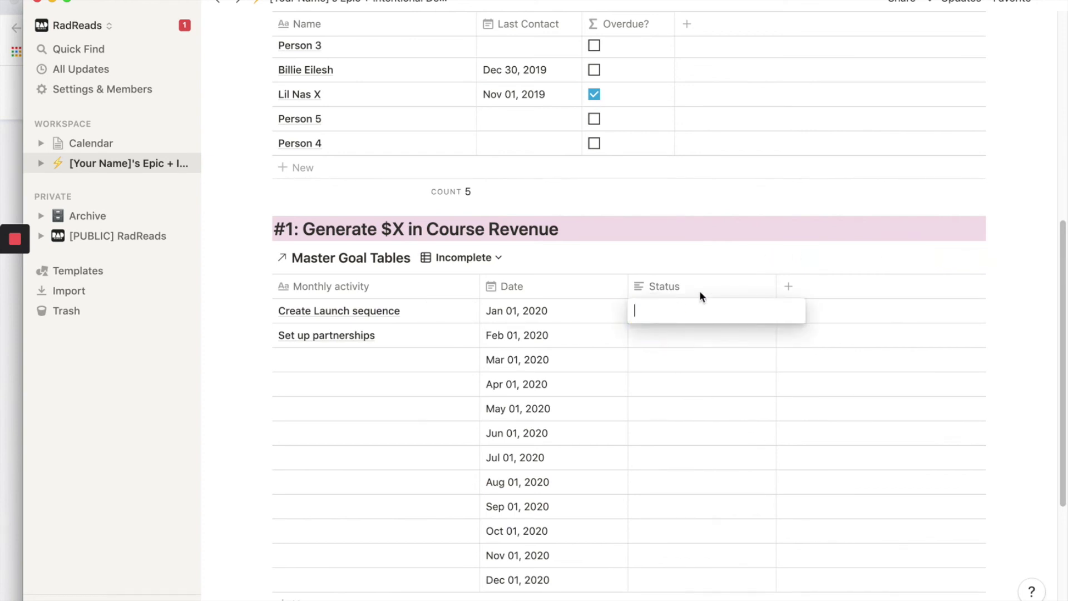
type("Set th")
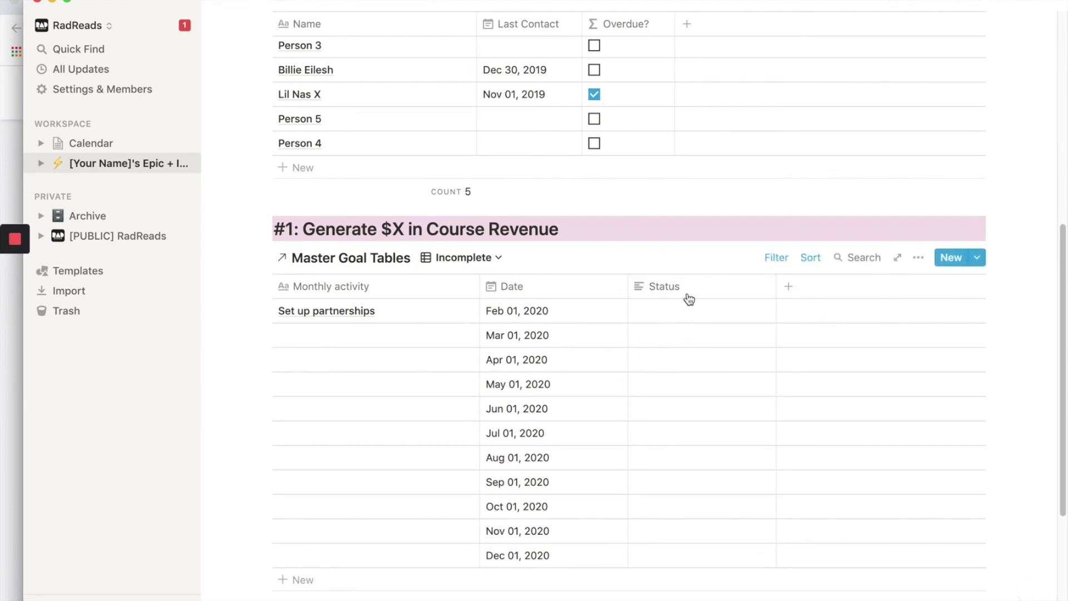
mouse_move(453, 311)
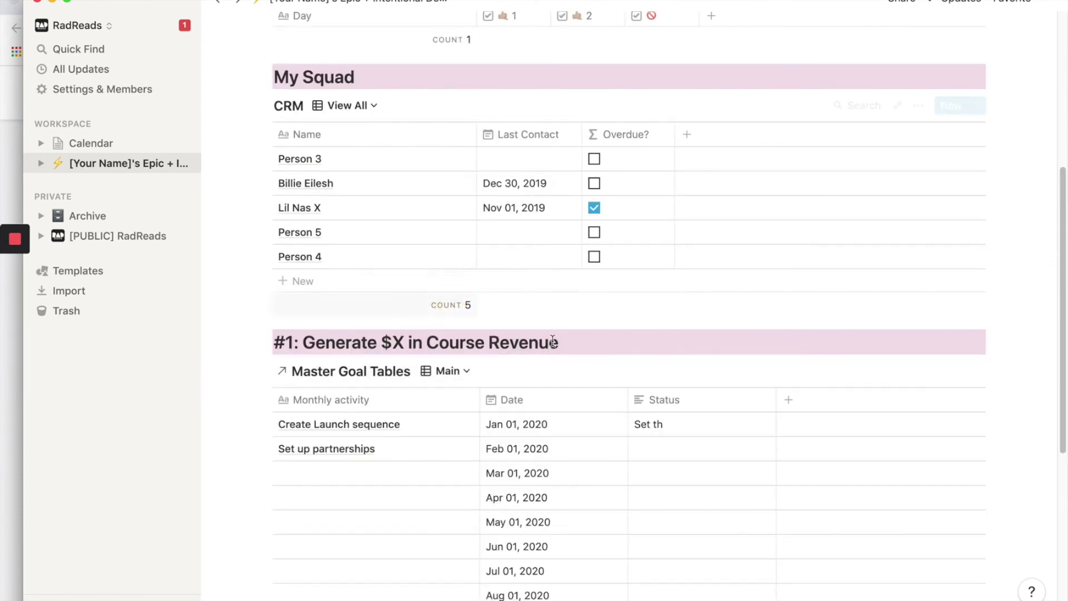
scroll("down", 3)
type("is up")
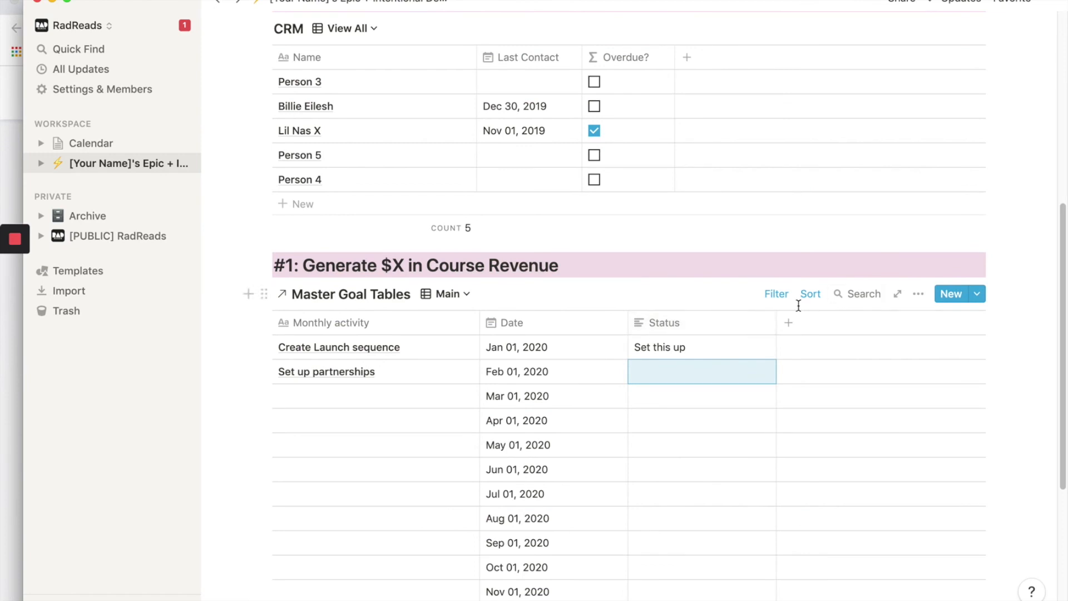
left_click(664, 323)
type(" Log")
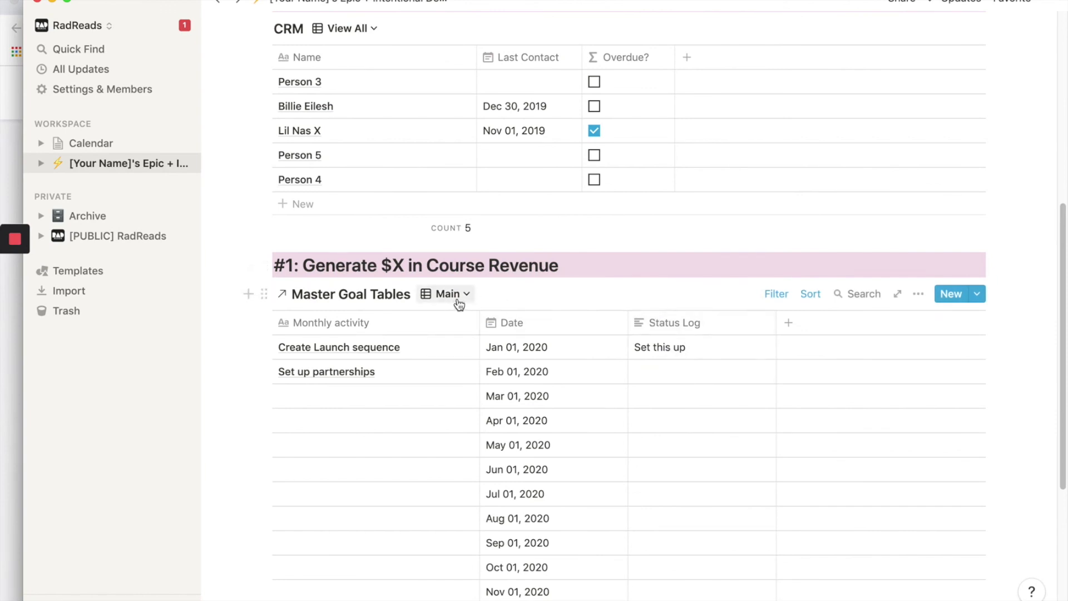
left_click(448, 294)
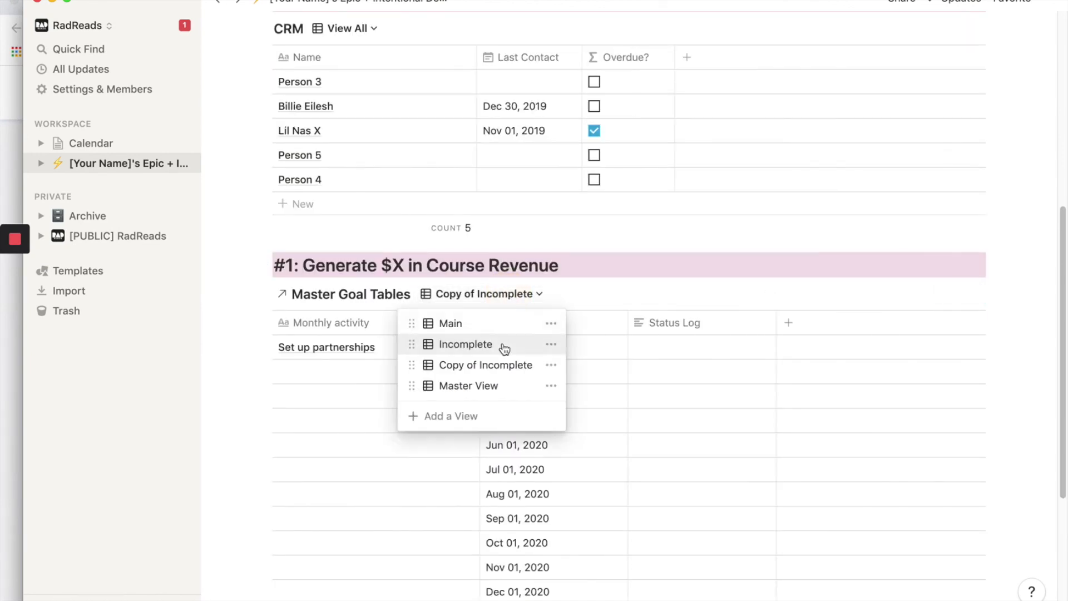
Rename the copied view to Complete and set its Status Log filter to Is Not Empty
left_click(551, 344)
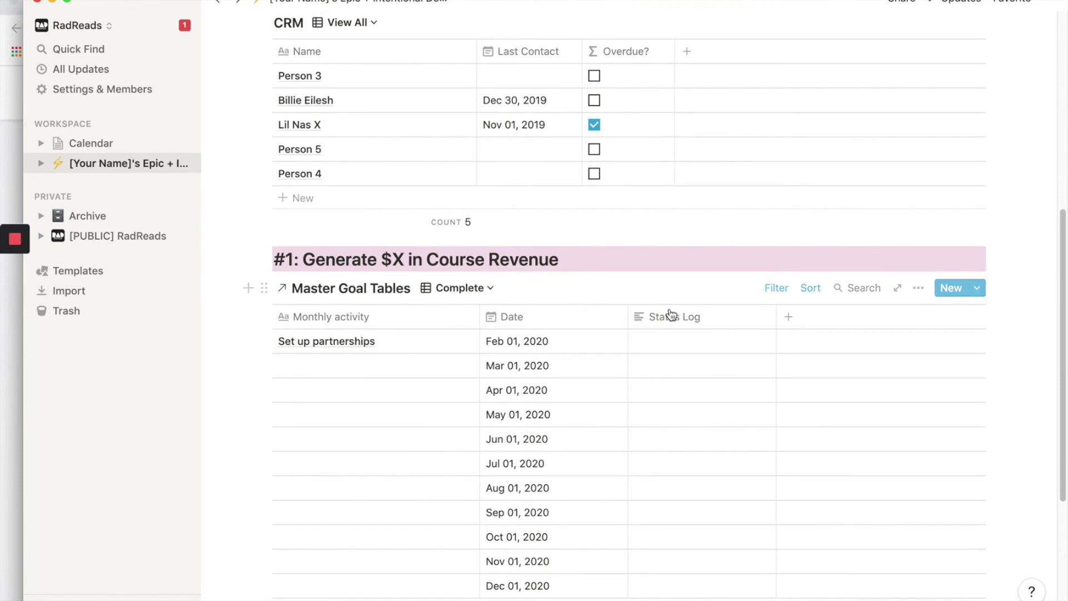
left_click(777, 288)
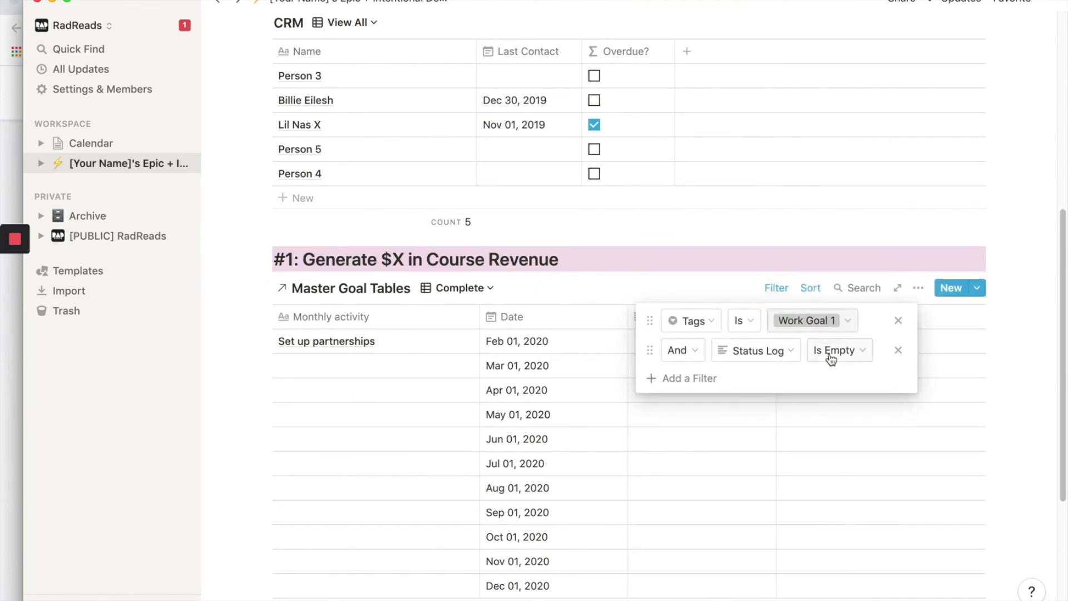
left_click(834, 350)
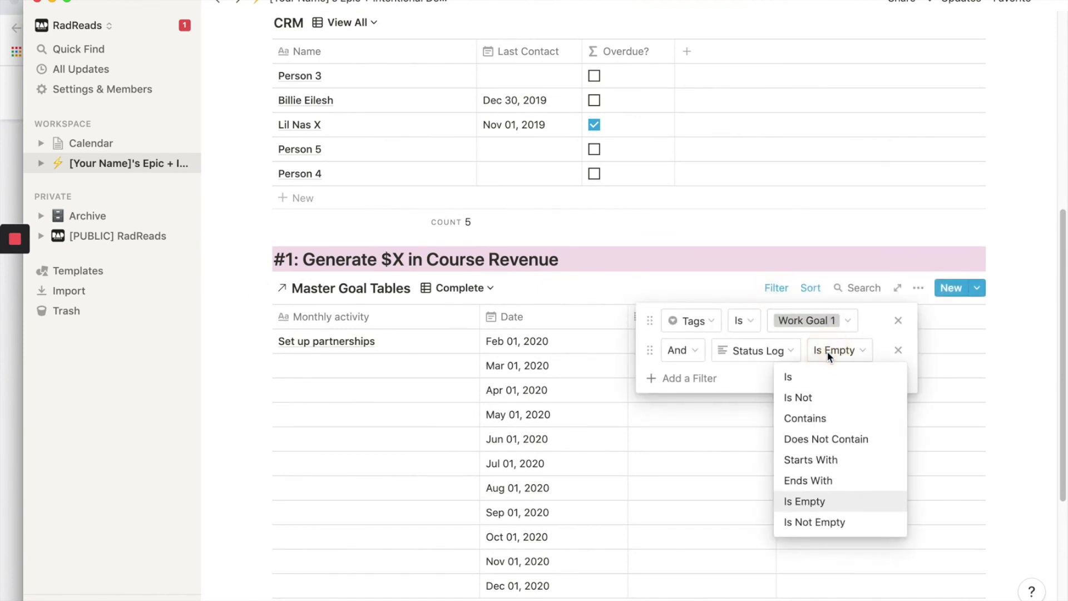
mouse_move(807, 512)
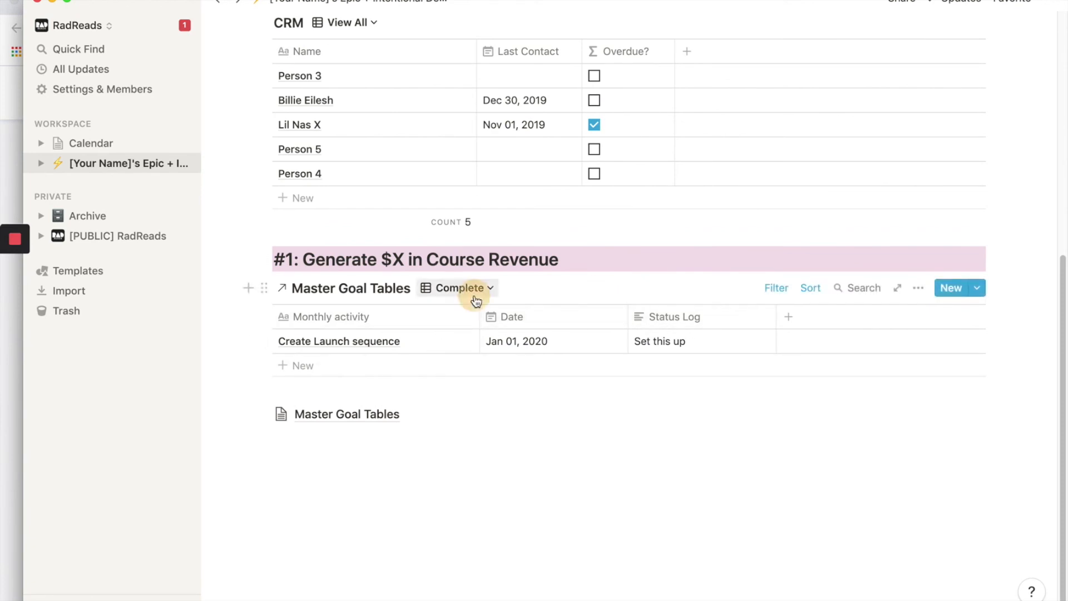
Compare against the Incomplete view, then return to the Main view
left_click(460, 288)
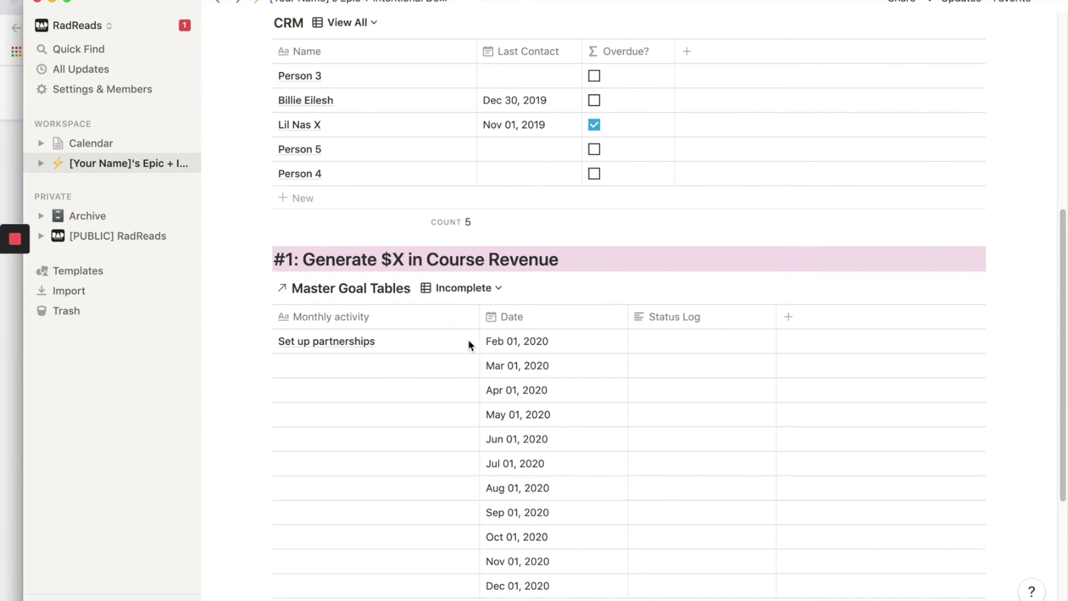
scroll("down", 3)
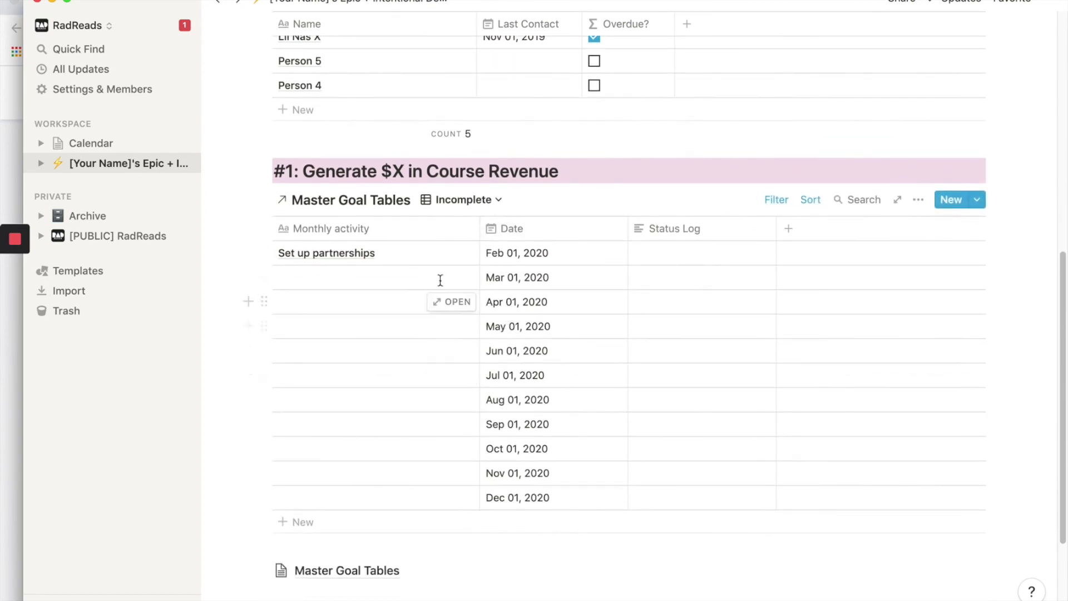
left_click(461, 199)
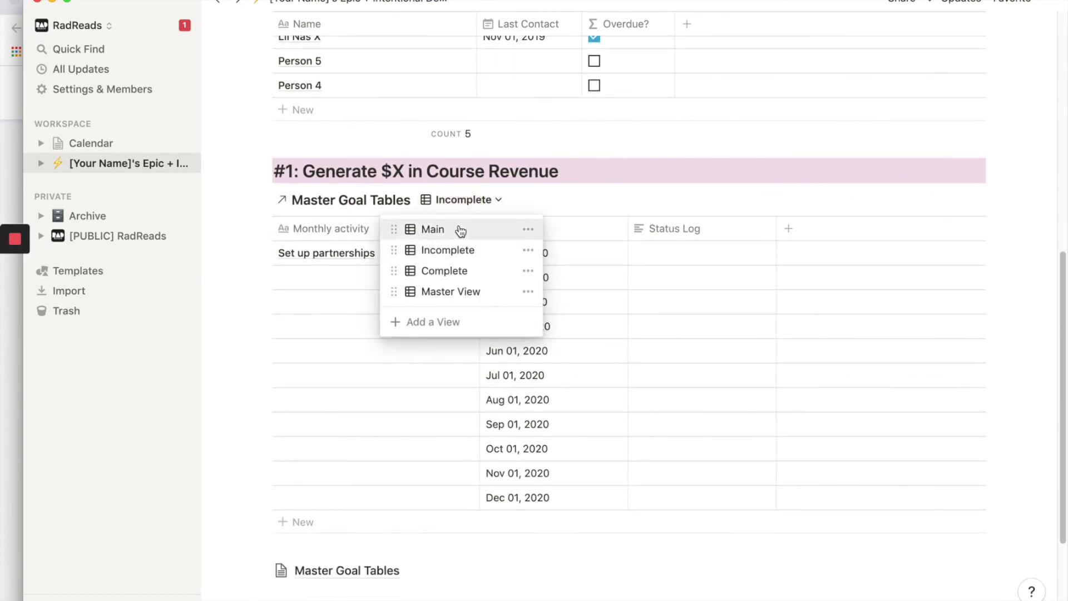
left_click(432, 230)
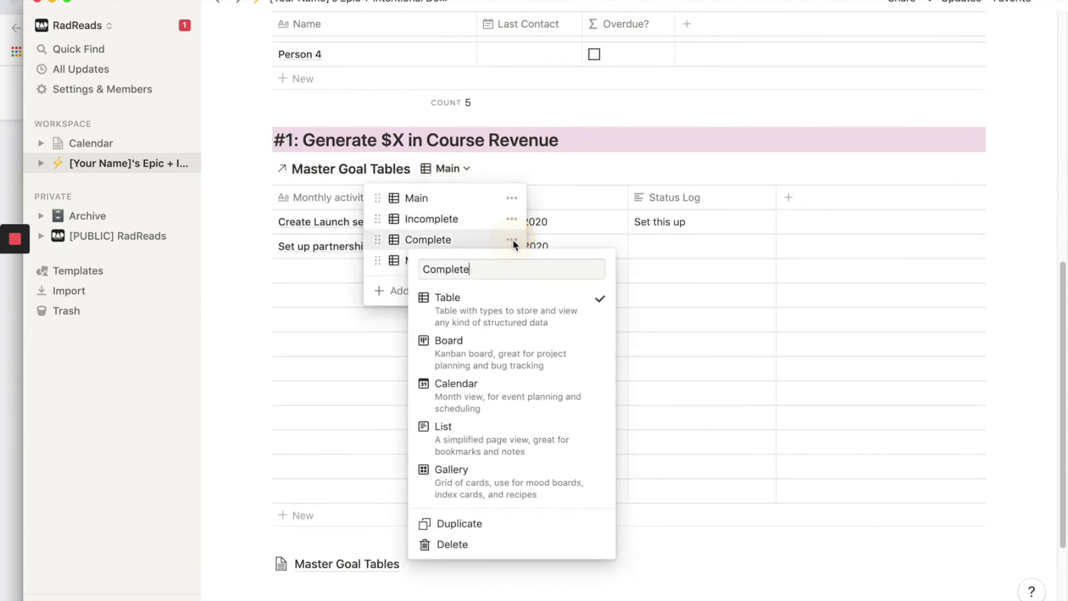
Duplicate the Complete view and rename the copy to Current Month
left_click(458, 524)
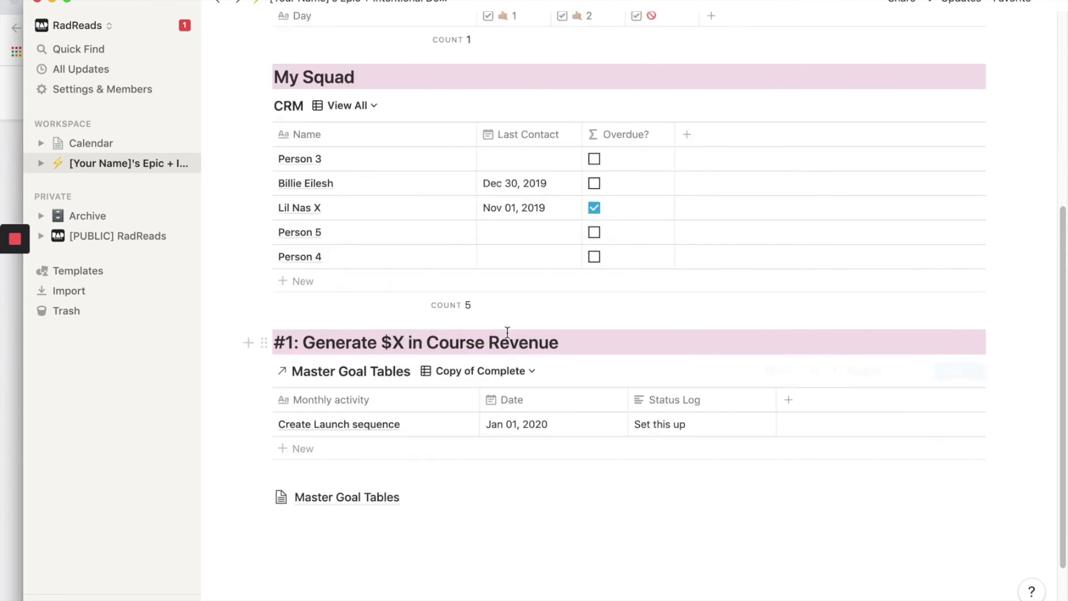
scroll("down", 3)
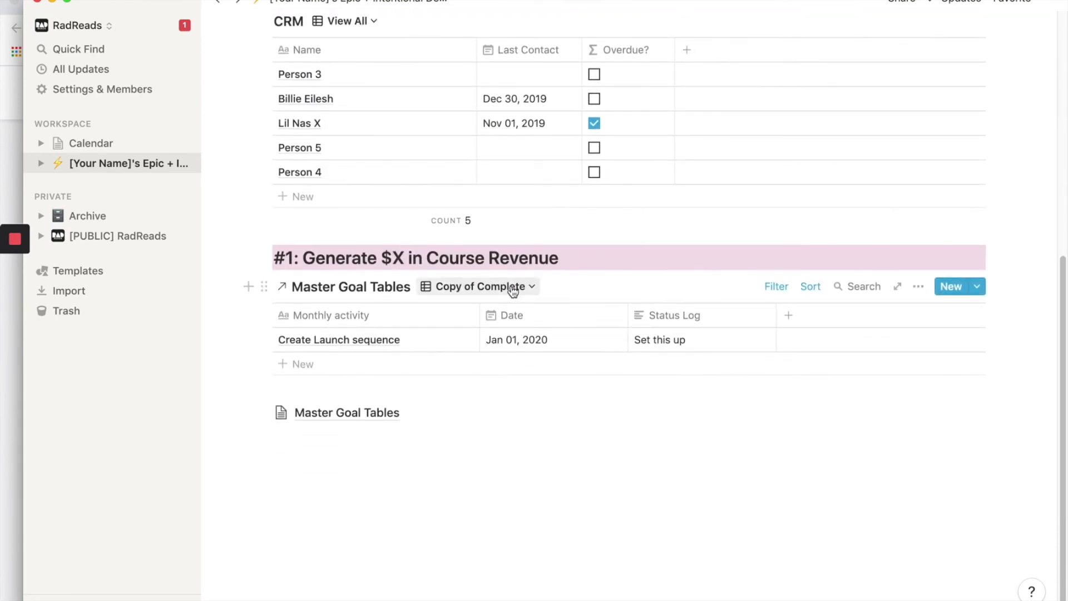
left_click(477, 286)
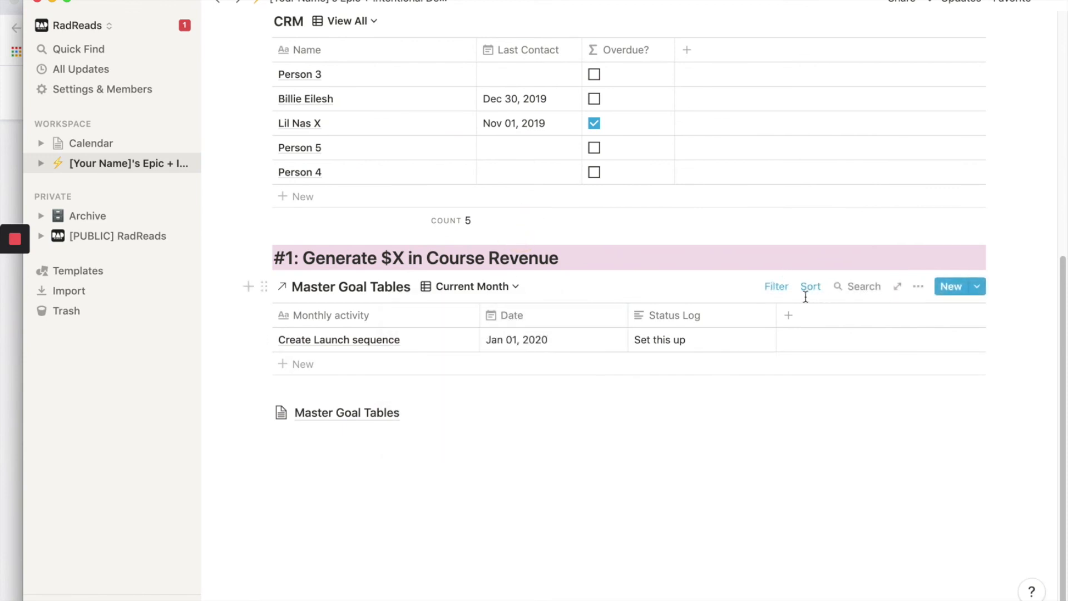
mouse_move(793, 296)
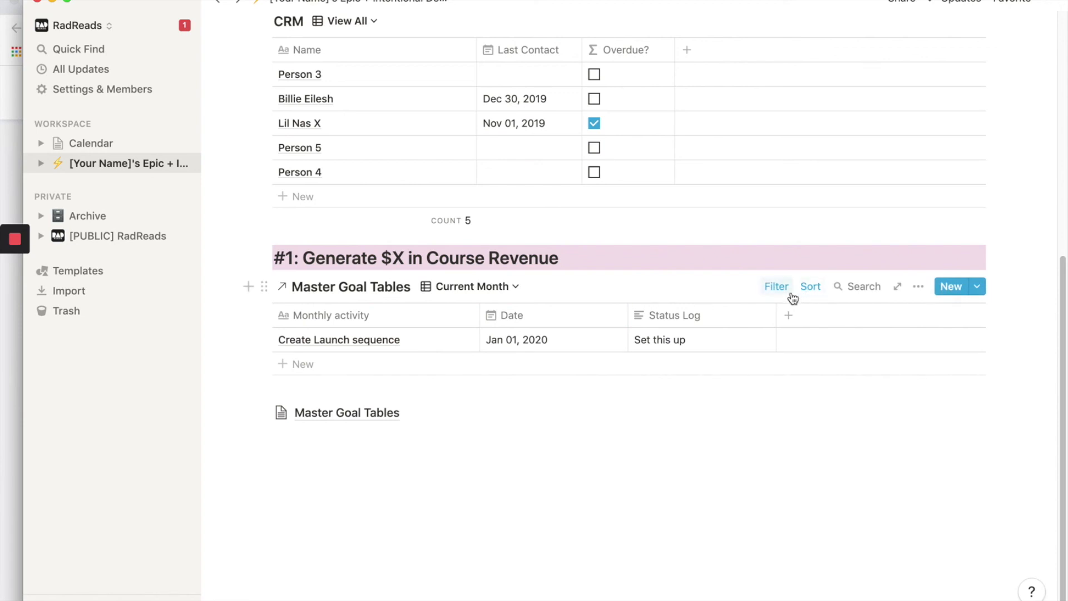
Change Current Month's Status Log filter to Date is within a relative time range
left_click(777, 286)
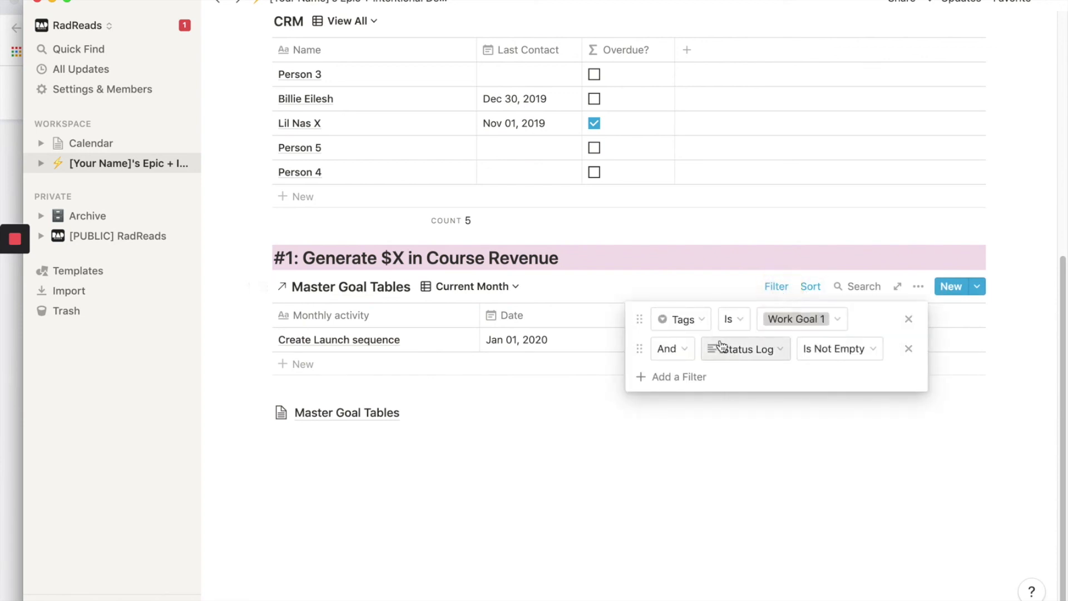
mouse_move(800, 325)
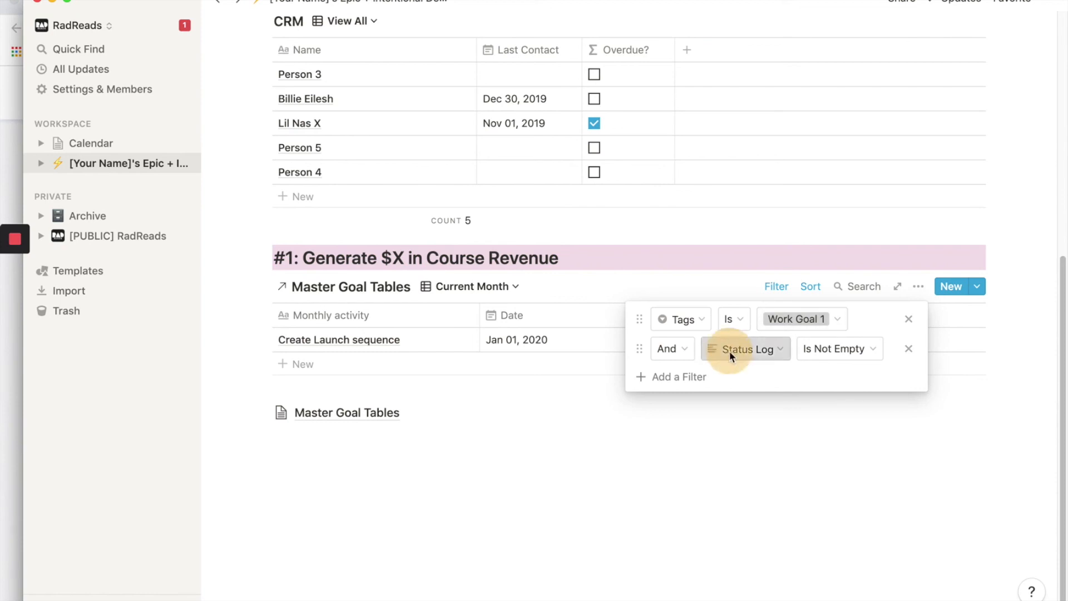
left_click(745, 349)
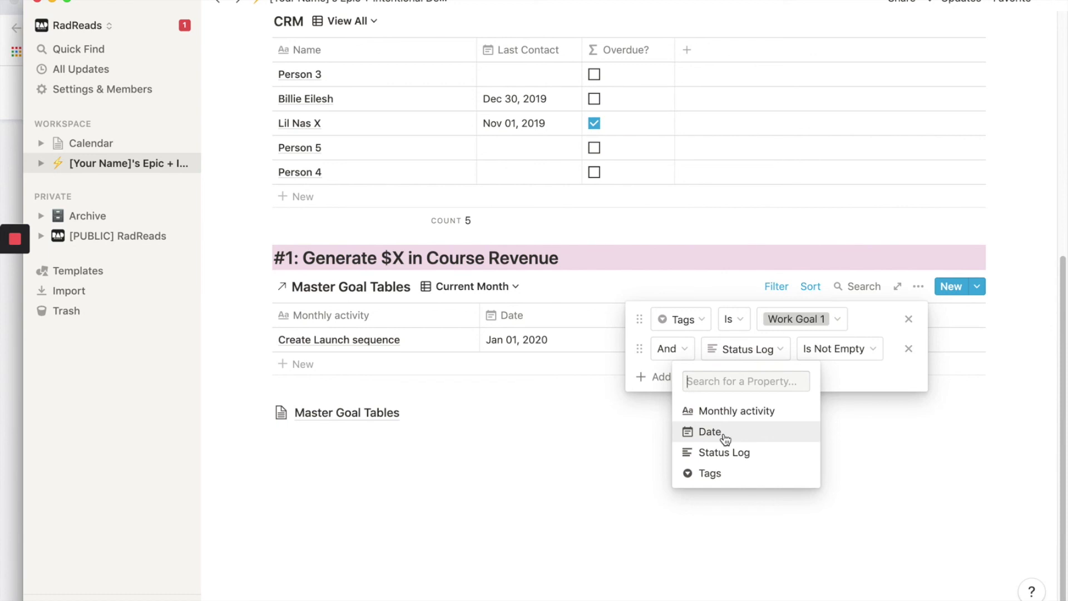
left_click(709, 432)
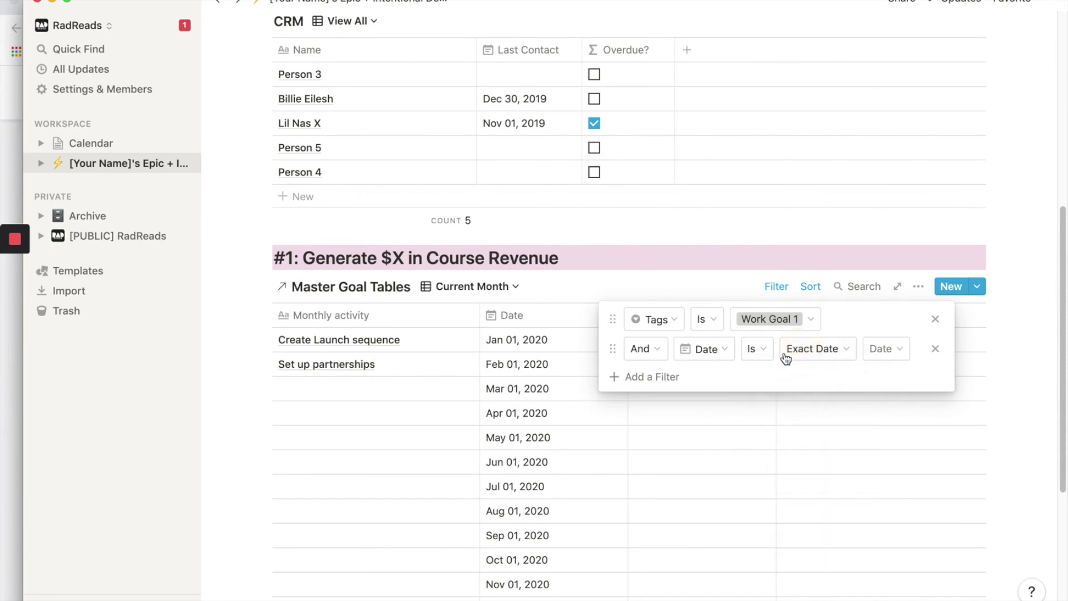
left_click(756, 348)
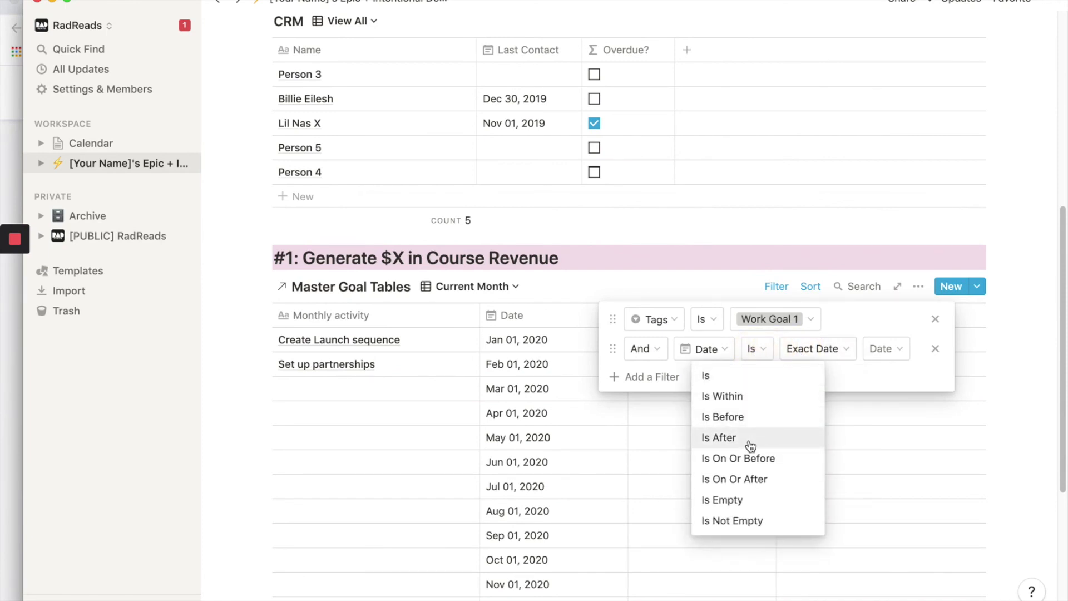
left_click(722, 396)
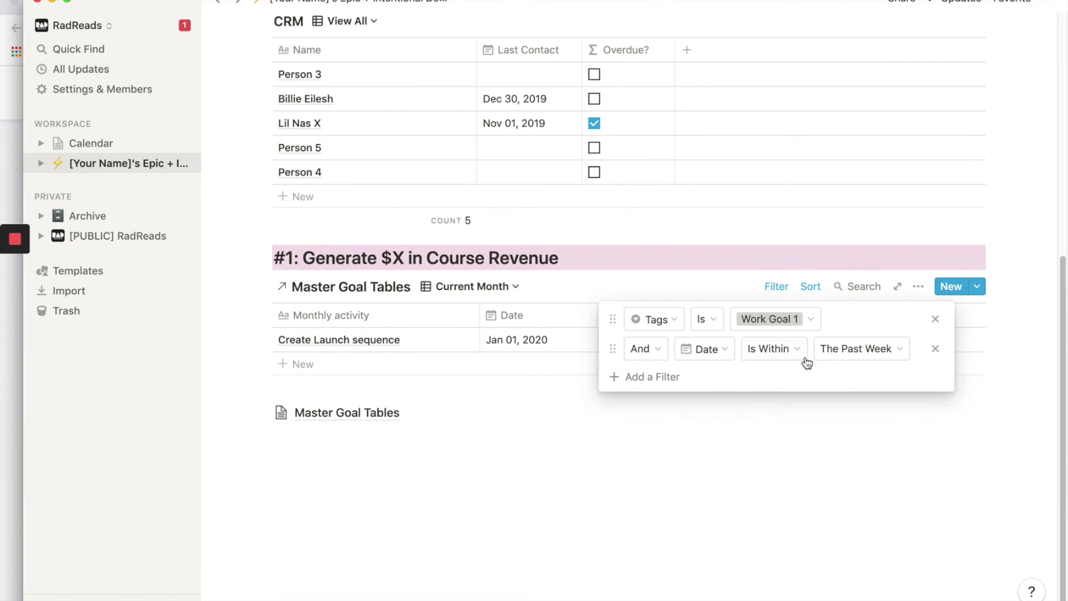
left_click(860, 348)
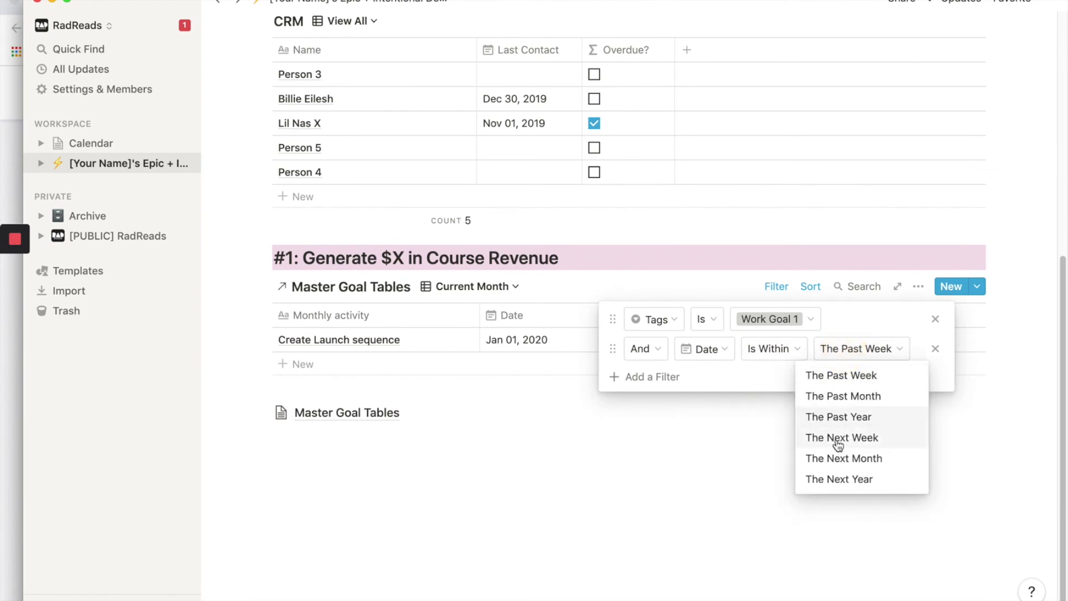
left_click(844, 458)
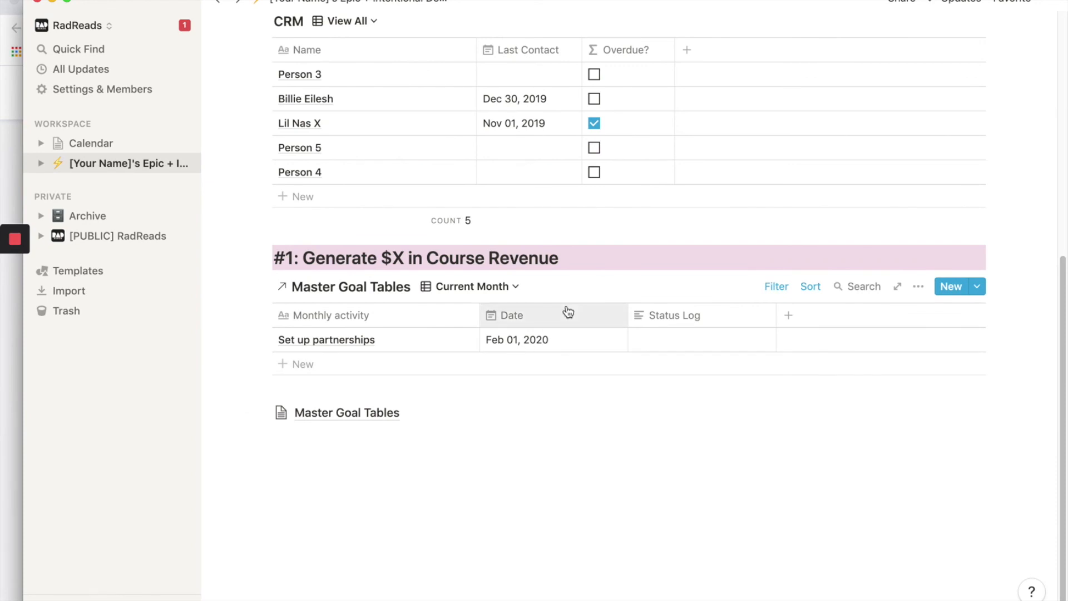
left_click(468, 287)
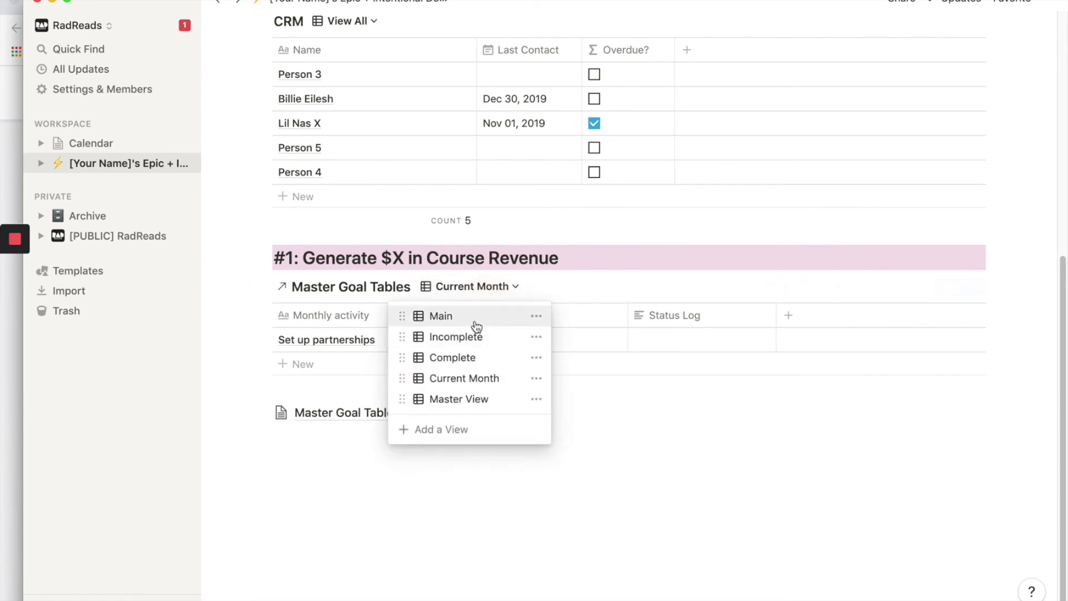
mouse_move(541, 336)
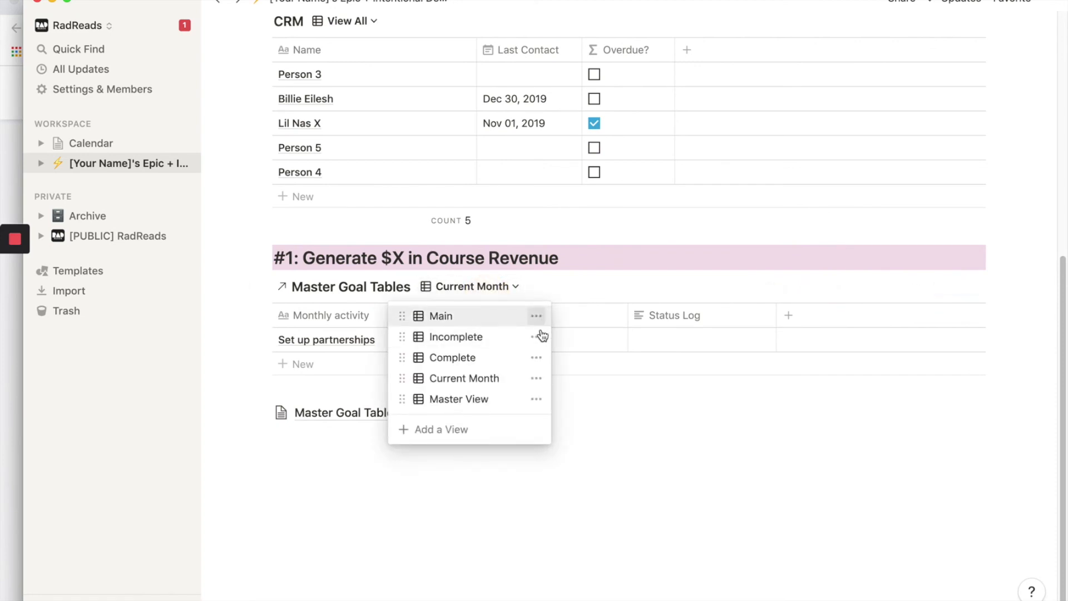
mouse_move(525, 403)
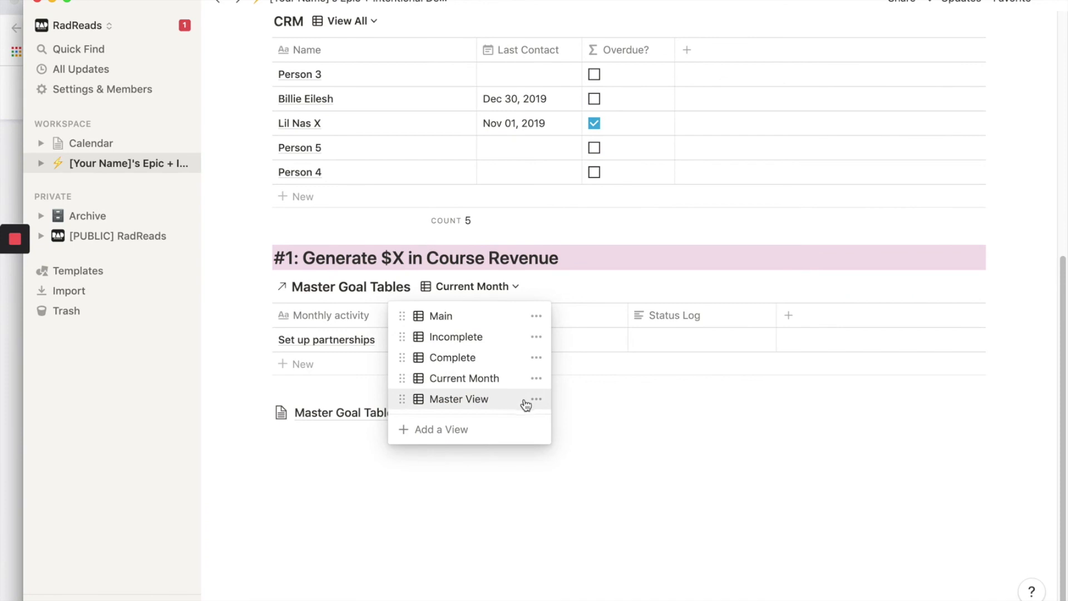
left_click(536, 399)
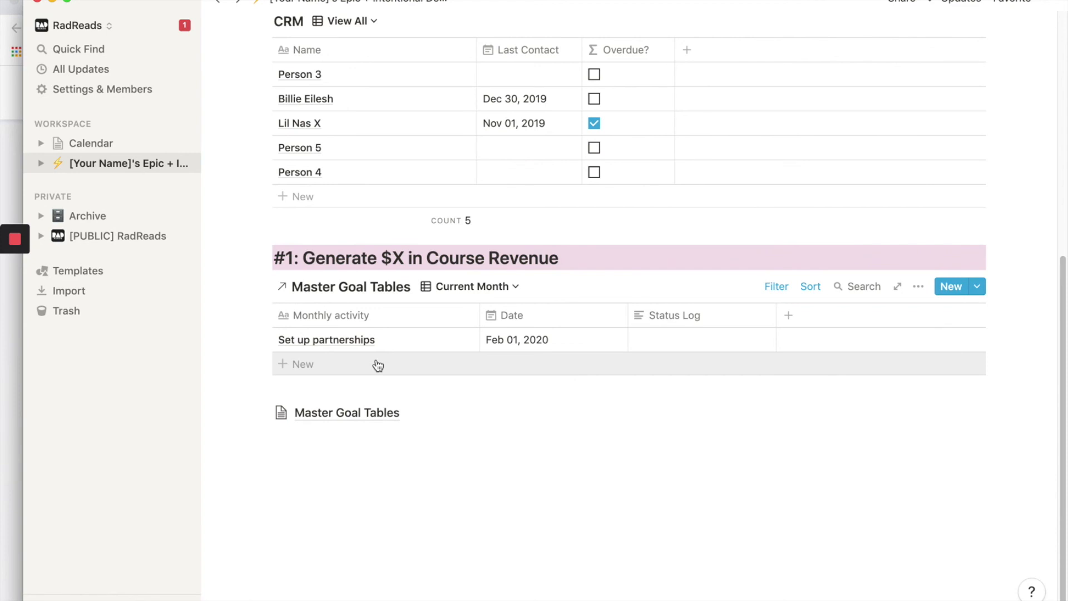
mouse_move(111, 153)
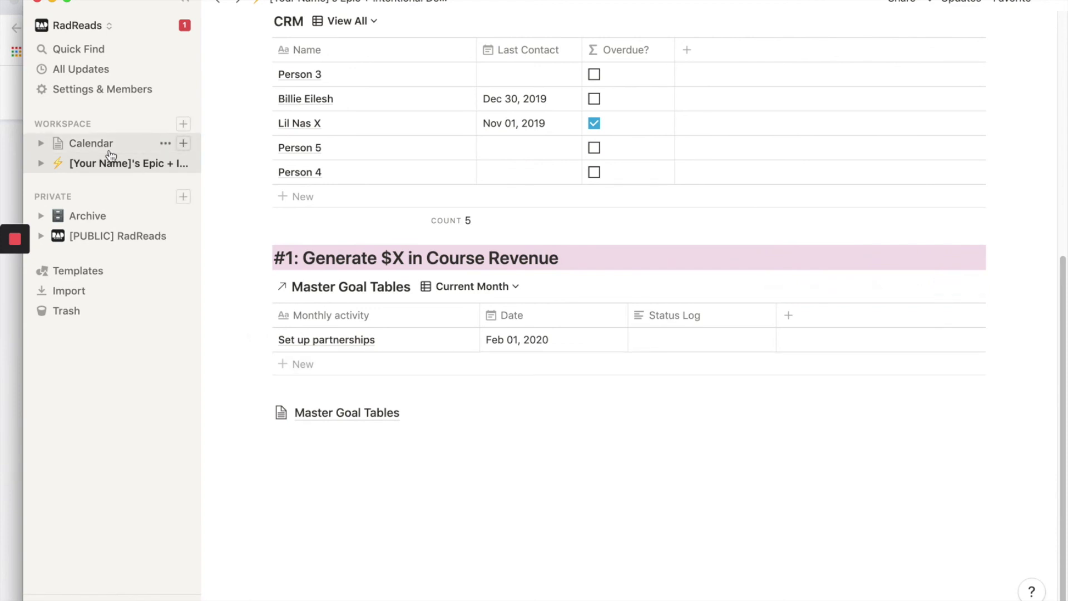